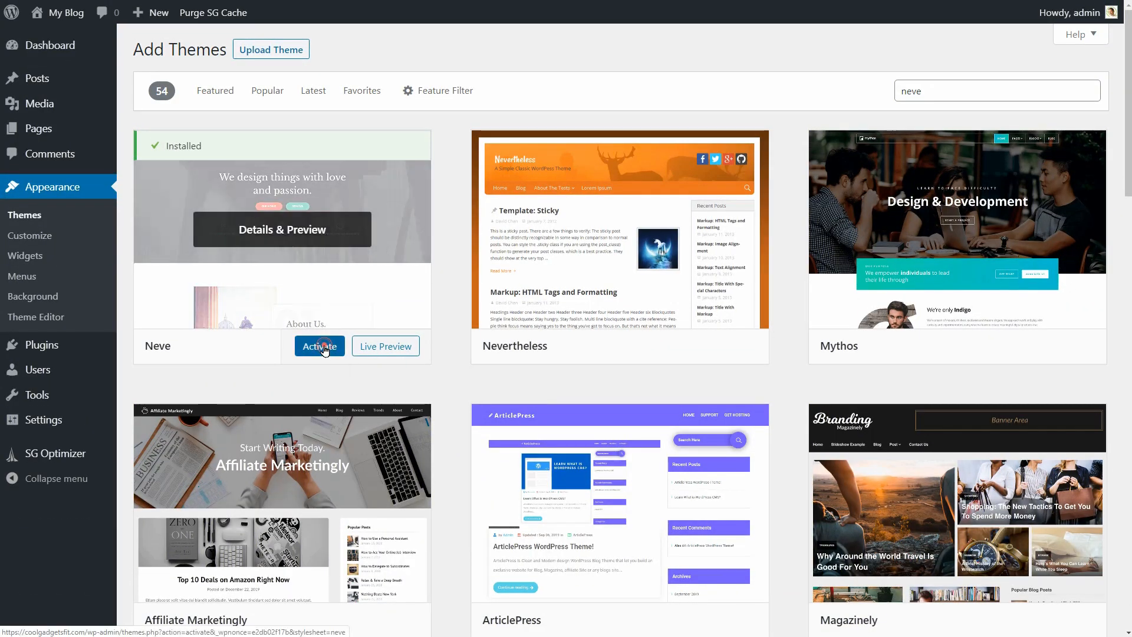
Activate the Neve theme and start a new blank post.
click(319, 346)
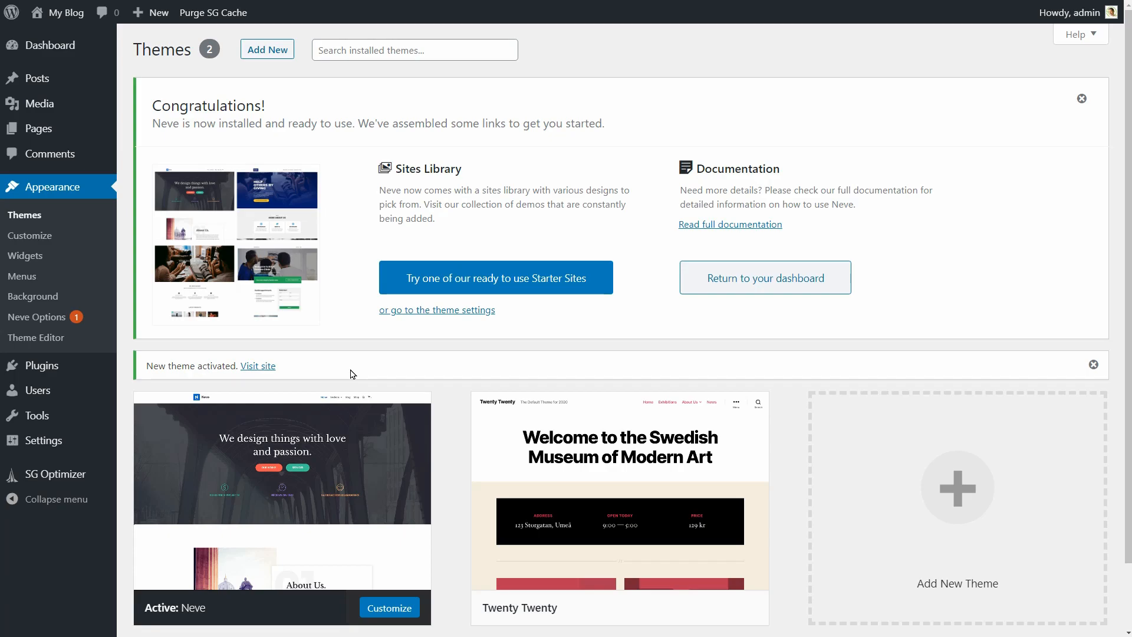
click(158, 12)
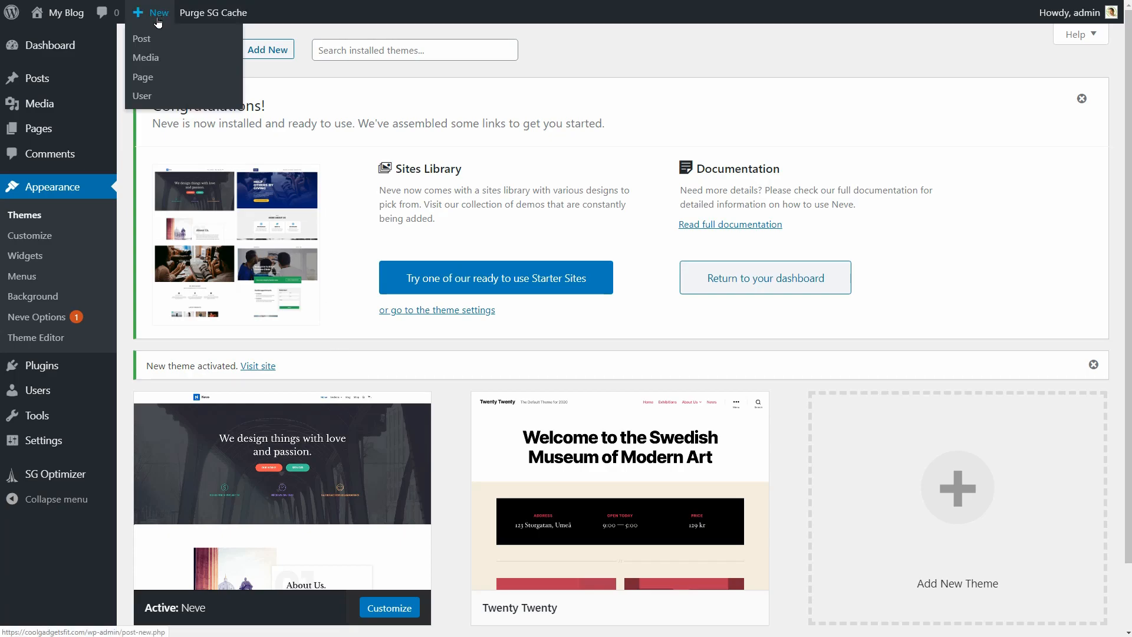
click(141, 39)
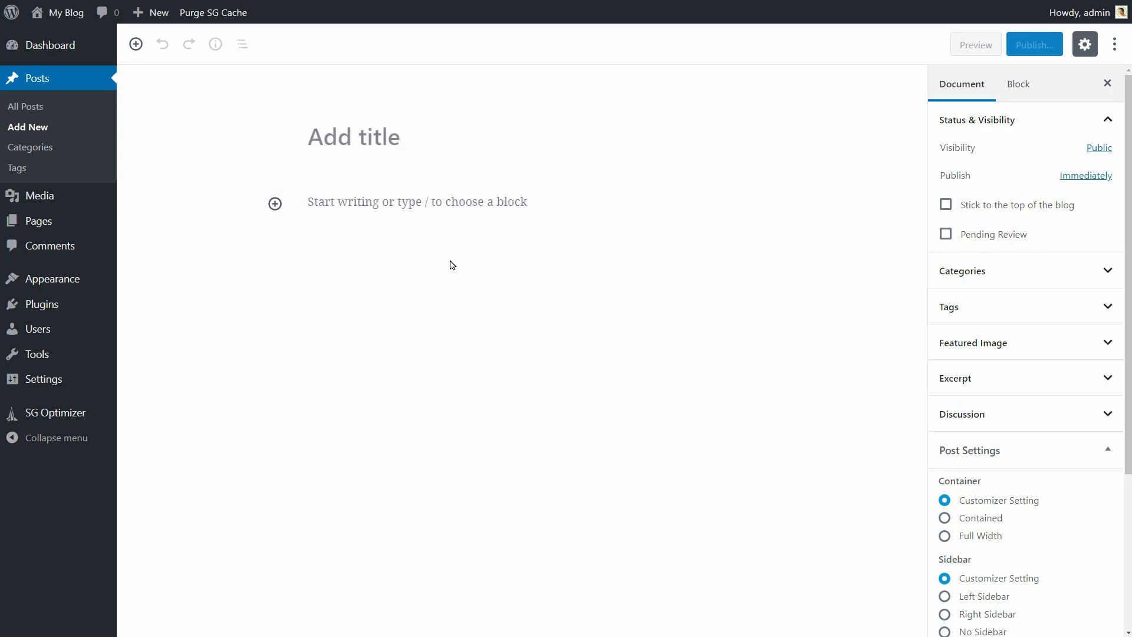
Title the draft 'The Block', leave it unsaved for Neve Options, and briefly visit the Customizer.
text(The Block Editor)
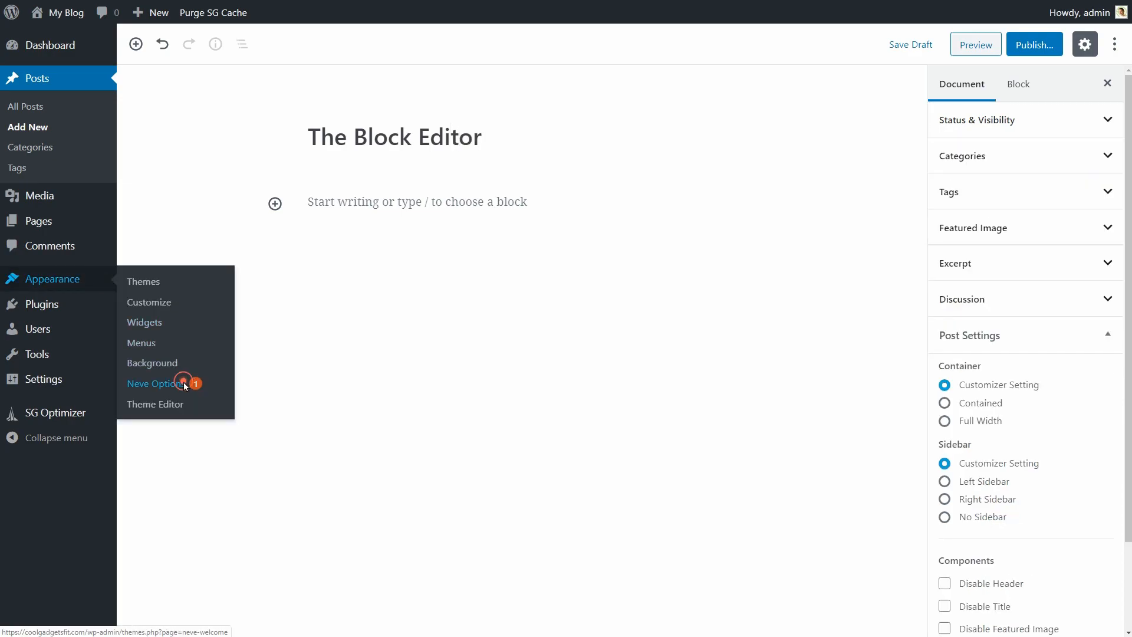
click(156, 383)
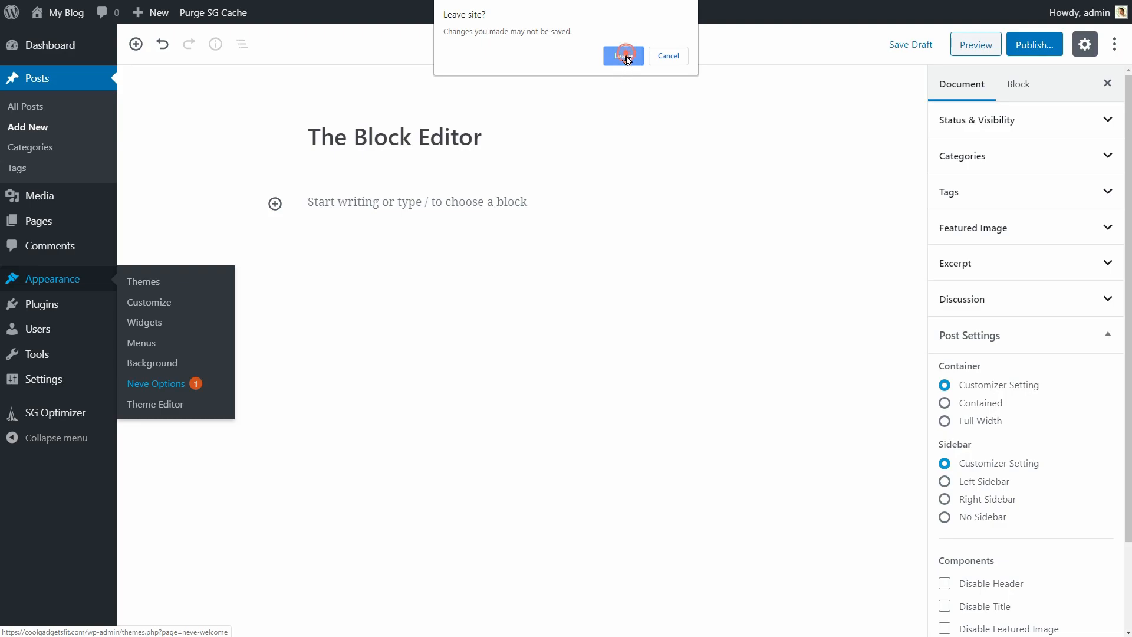
click(620, 56)
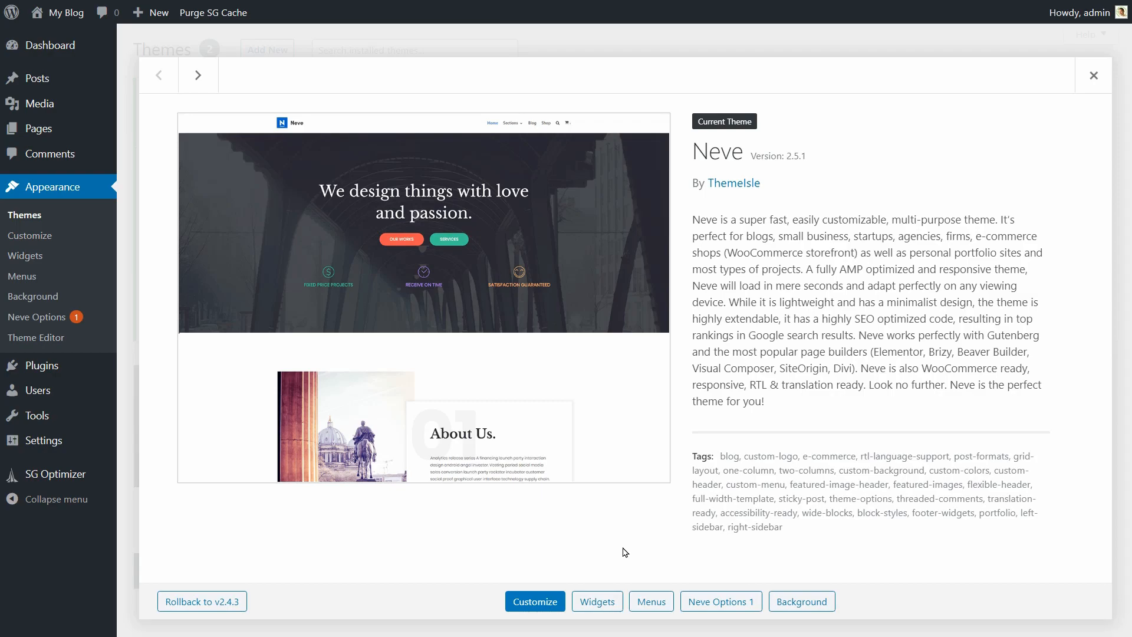
click(534, 601)
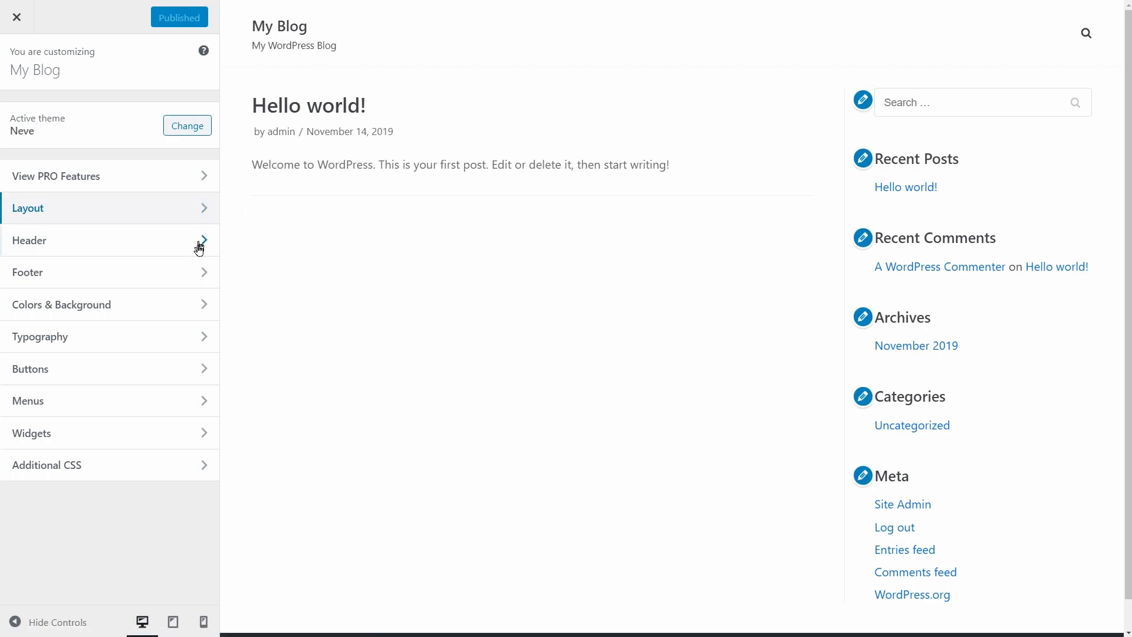
mouse_move(103, 78)
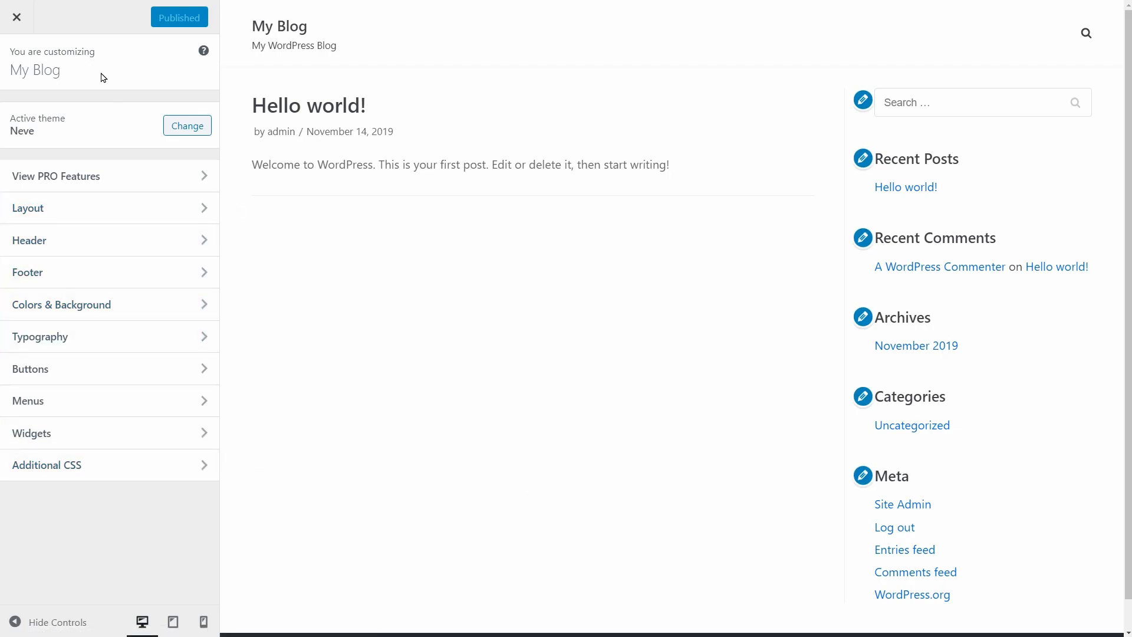
click(187, 125)
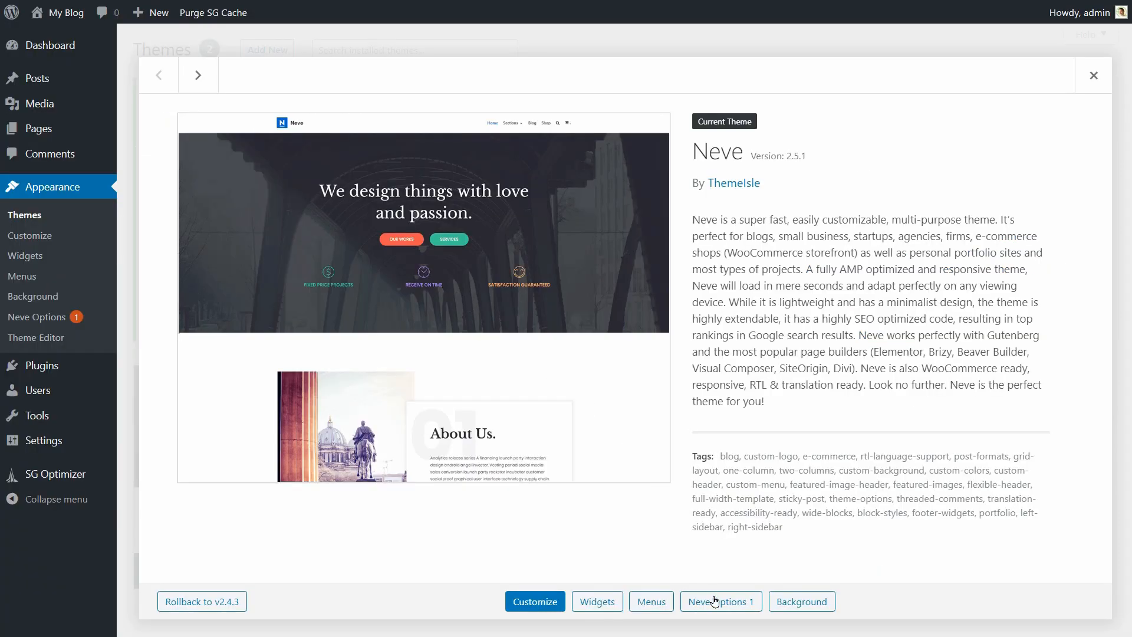
Browse the Neve Sites Library and preview the Doctors starter demo.
click(719, 601)
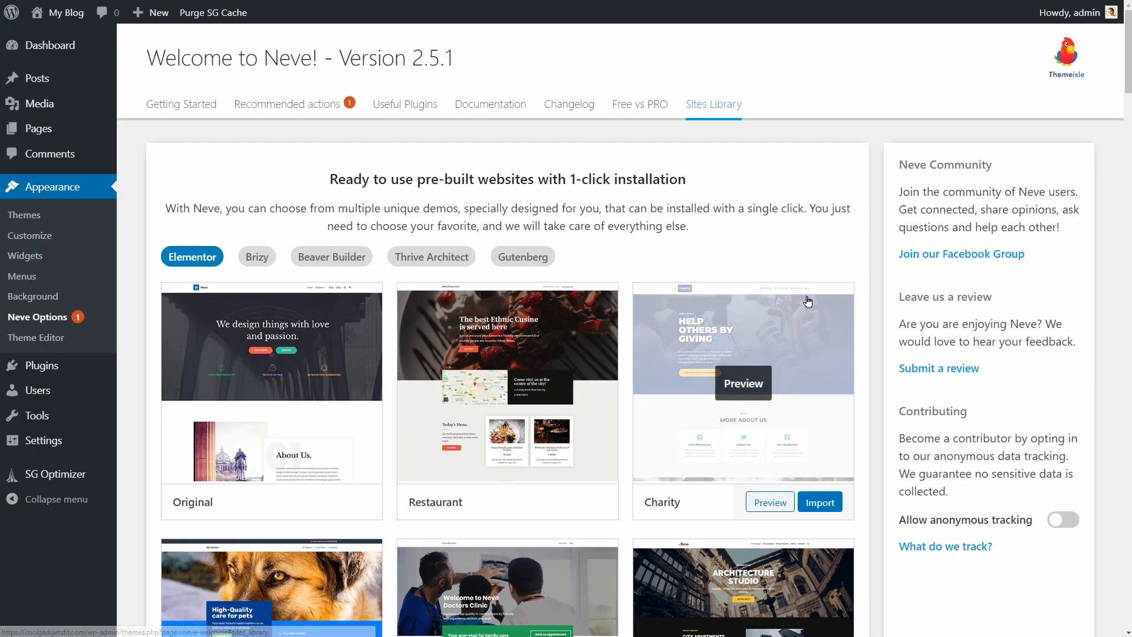
scroll(down, 3)
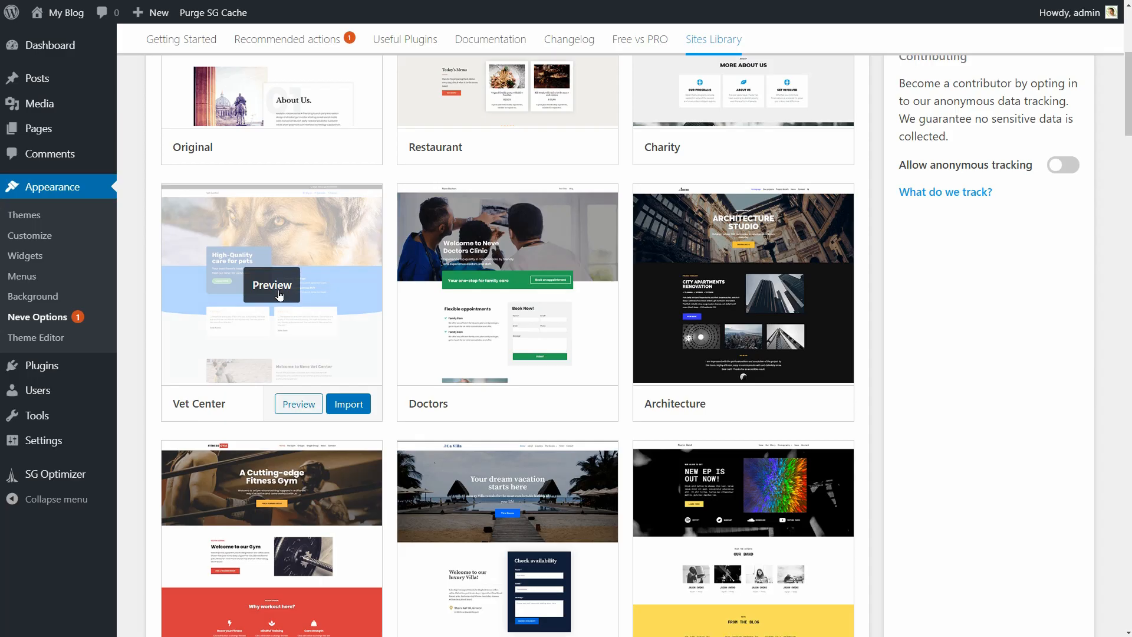
click(271, 284)
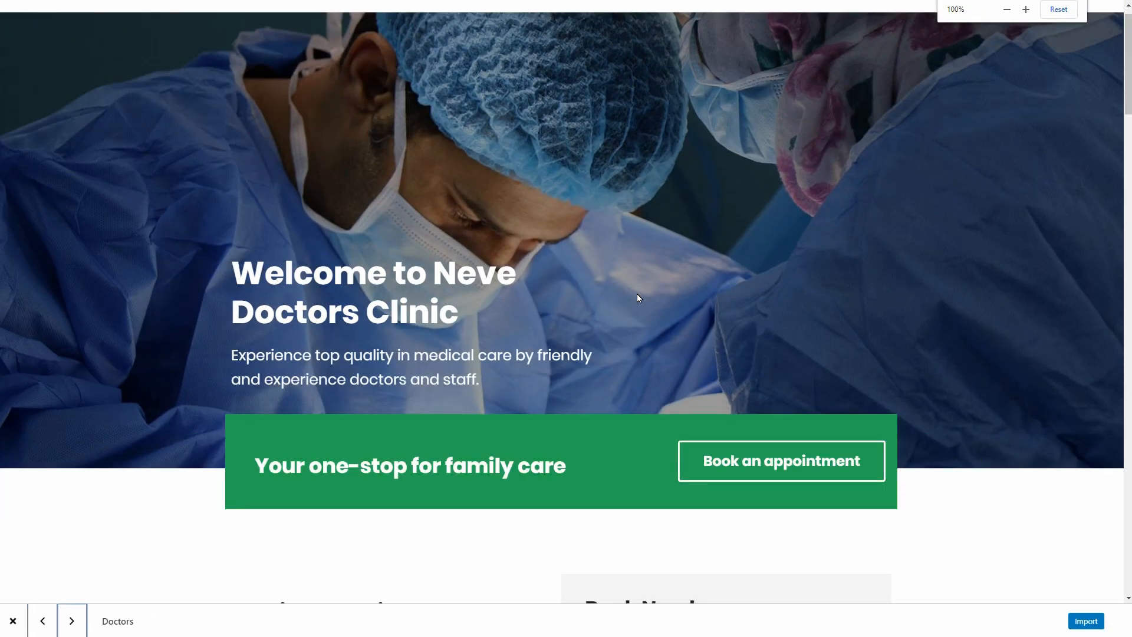
scroll(down, 3)
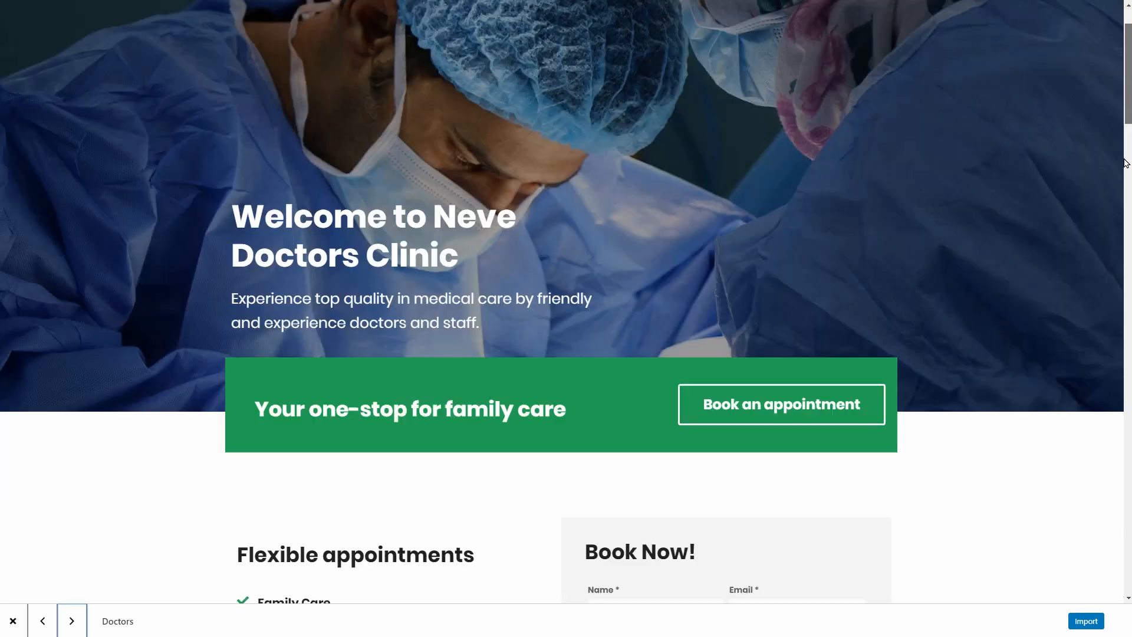
scroll(down, 3)
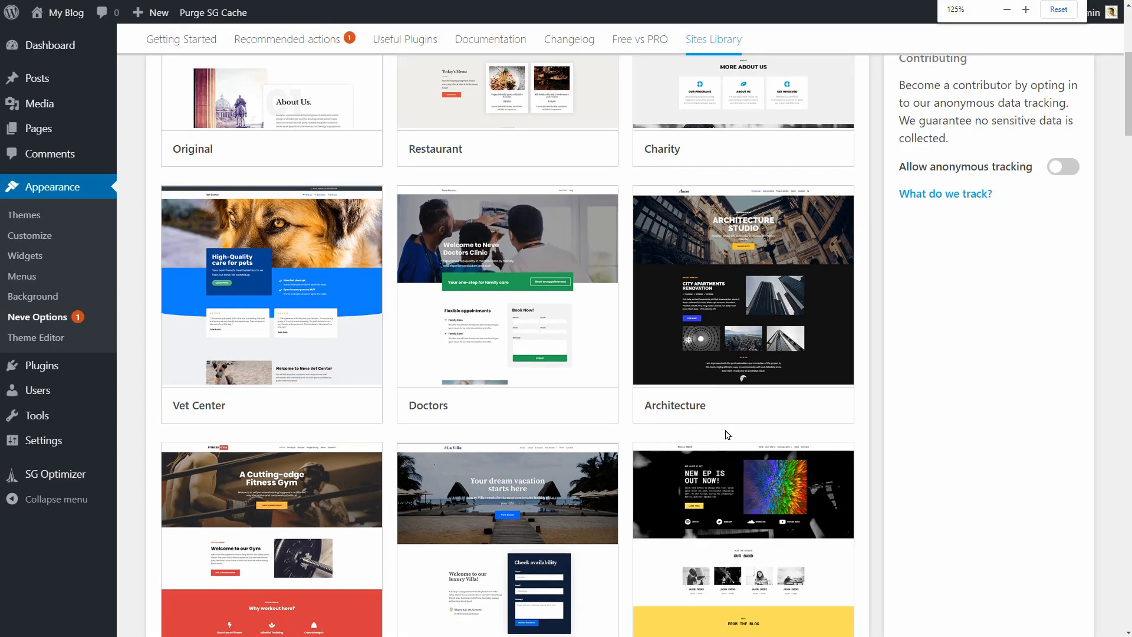
Scroll the Sites Library, then return to the Neve Options Getting Started tab.
scroll(down, 3)
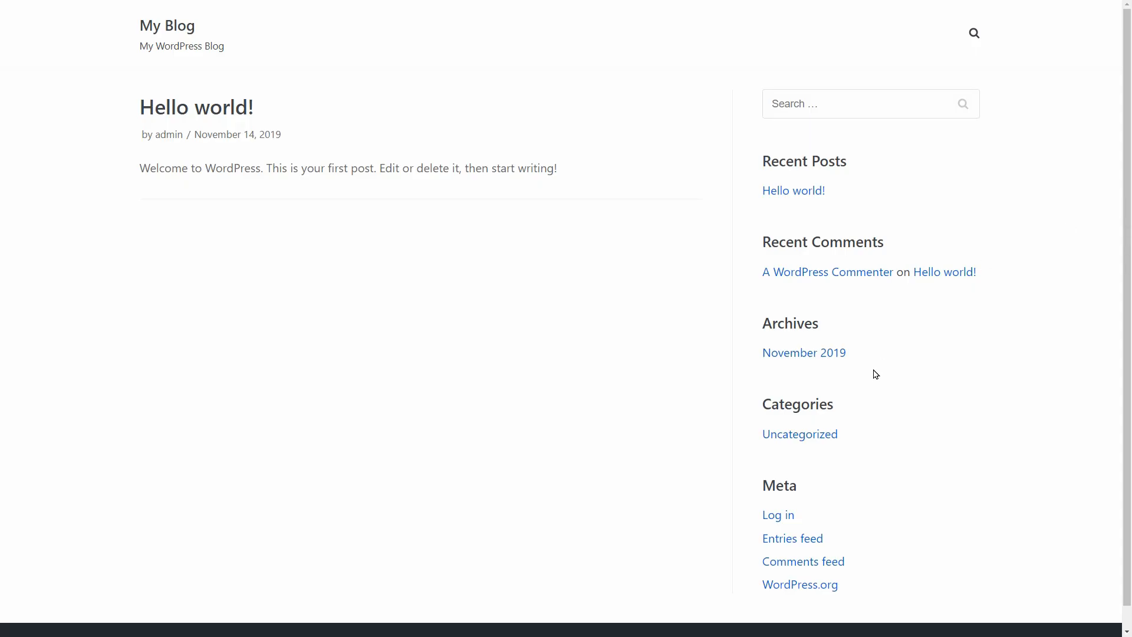
mouse_move(163, 131)
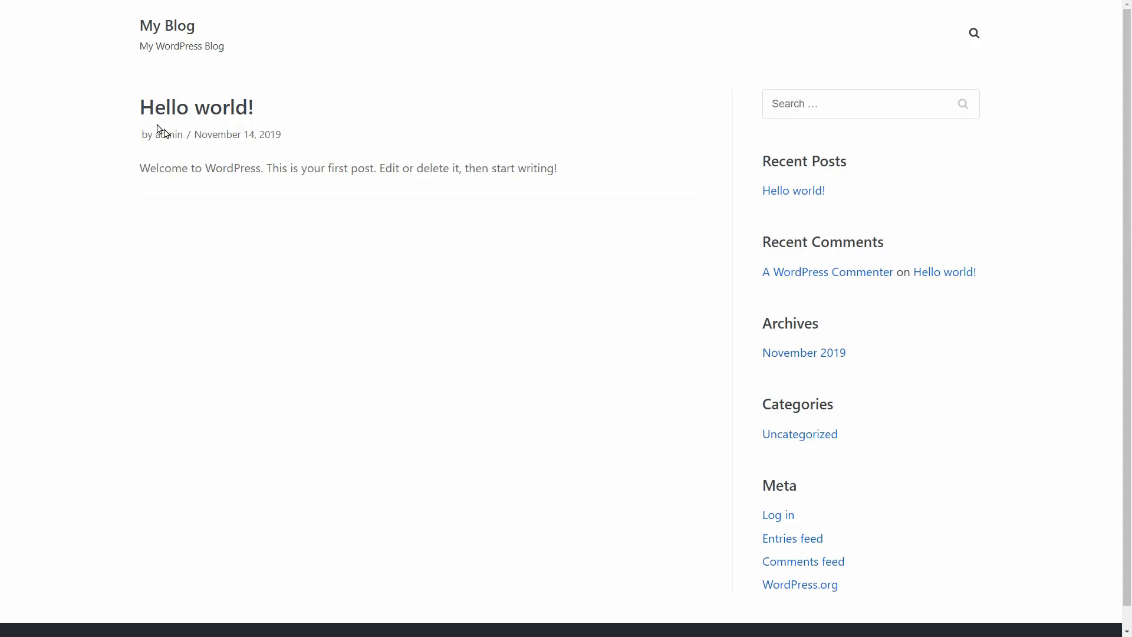
mouse_move(288, 144)
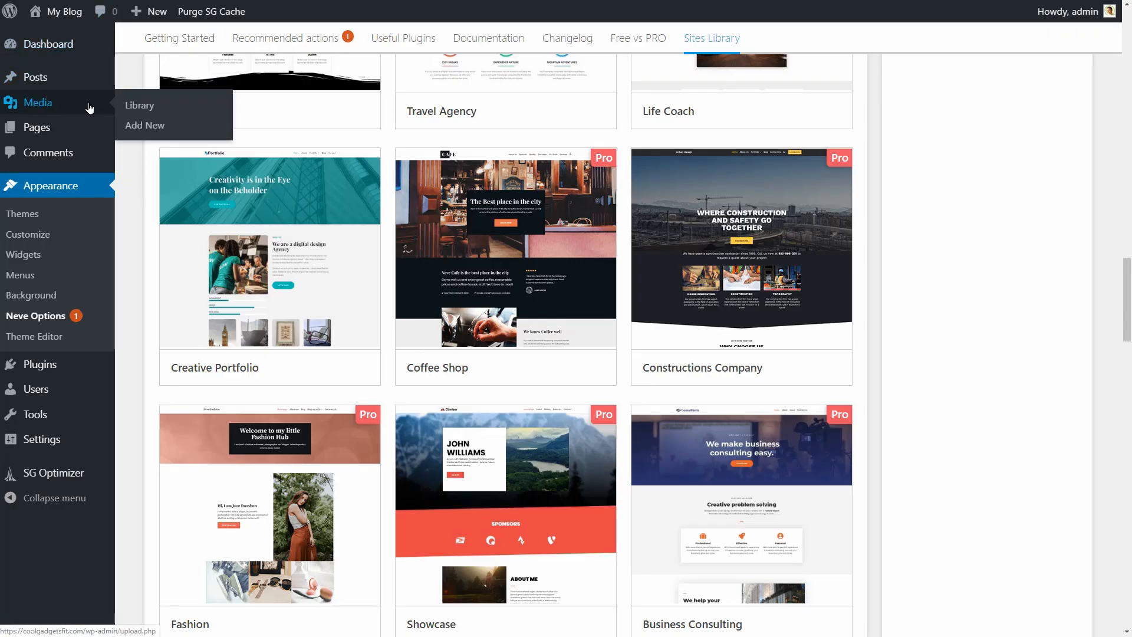
click(139, 105)
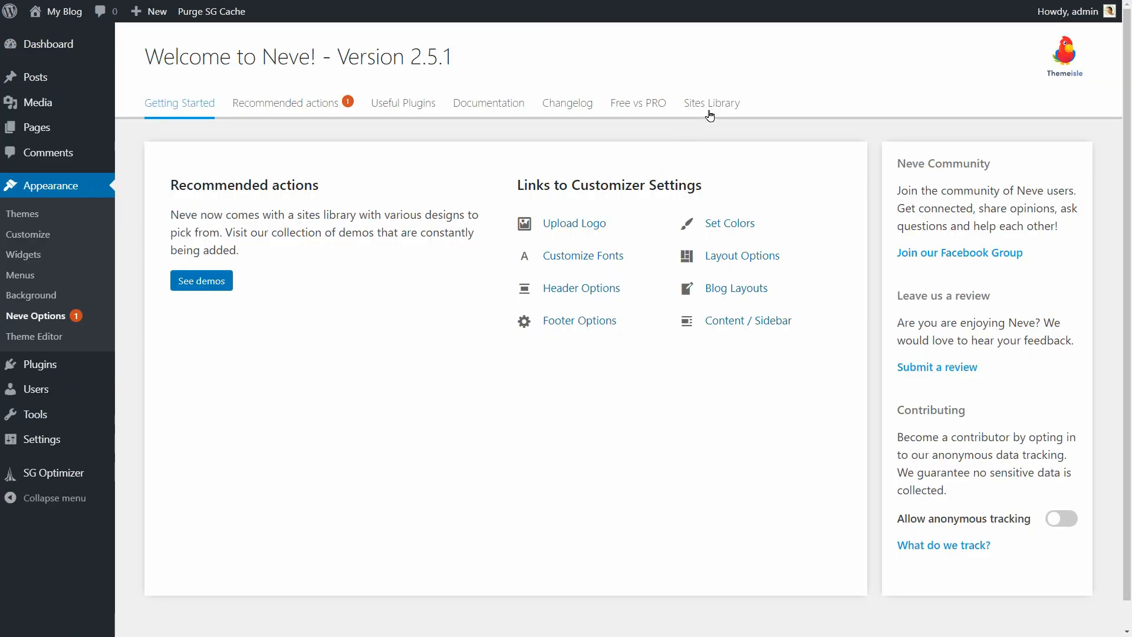
Filter starter sites by Beaver Builder, Thrive Architect and Gutenberg, then preview Creative Portfolio.
click(711, 103)
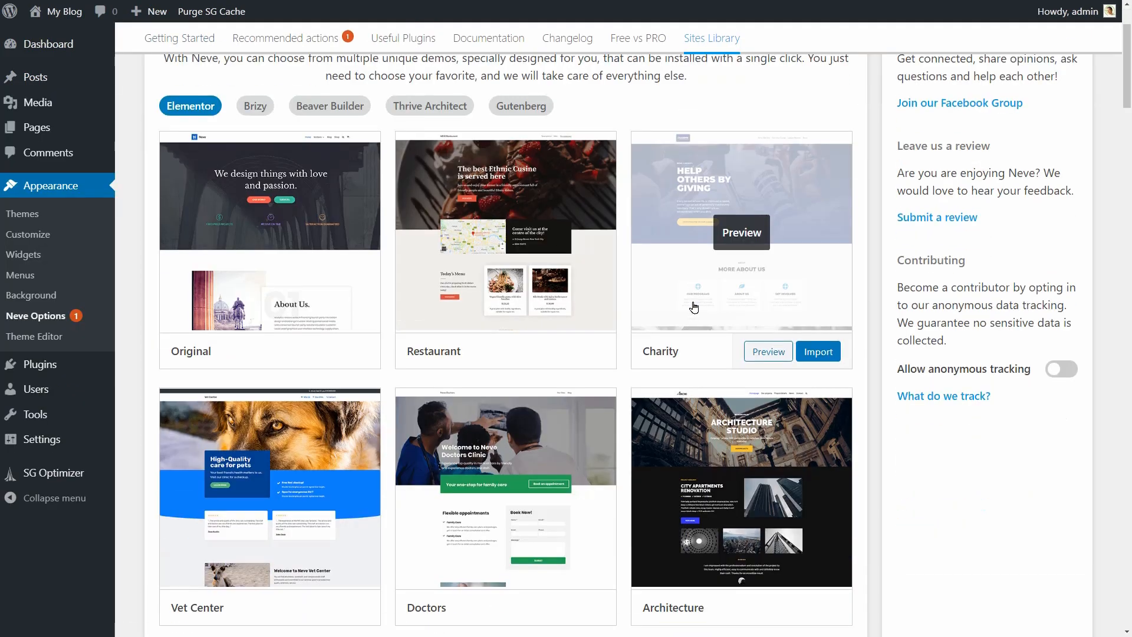
scroll(down, 3)
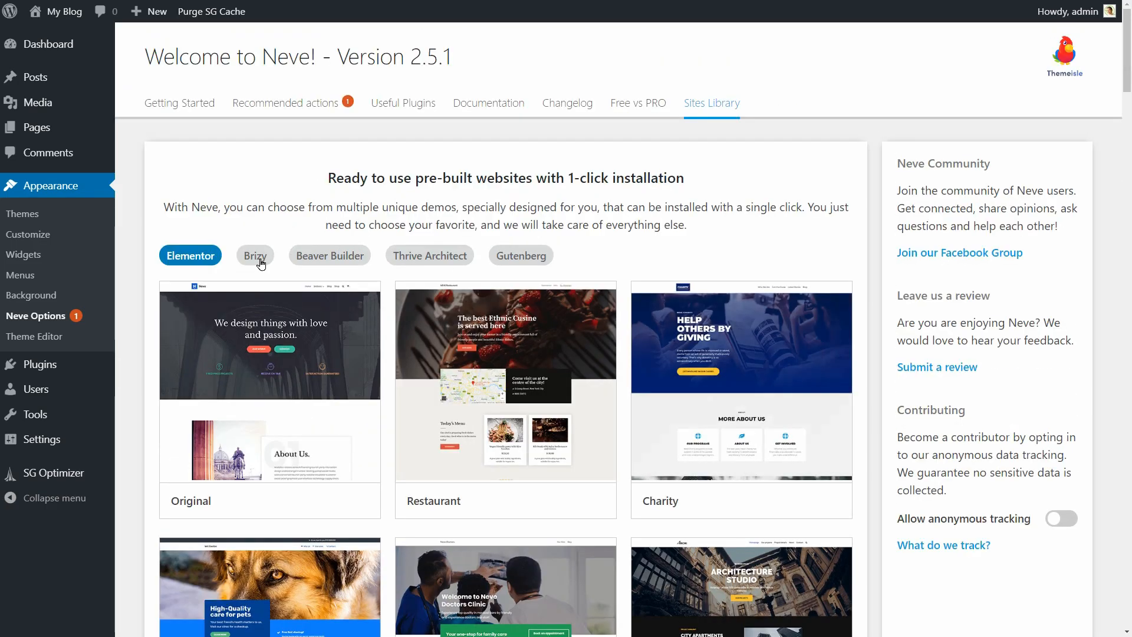
click(329, 255)
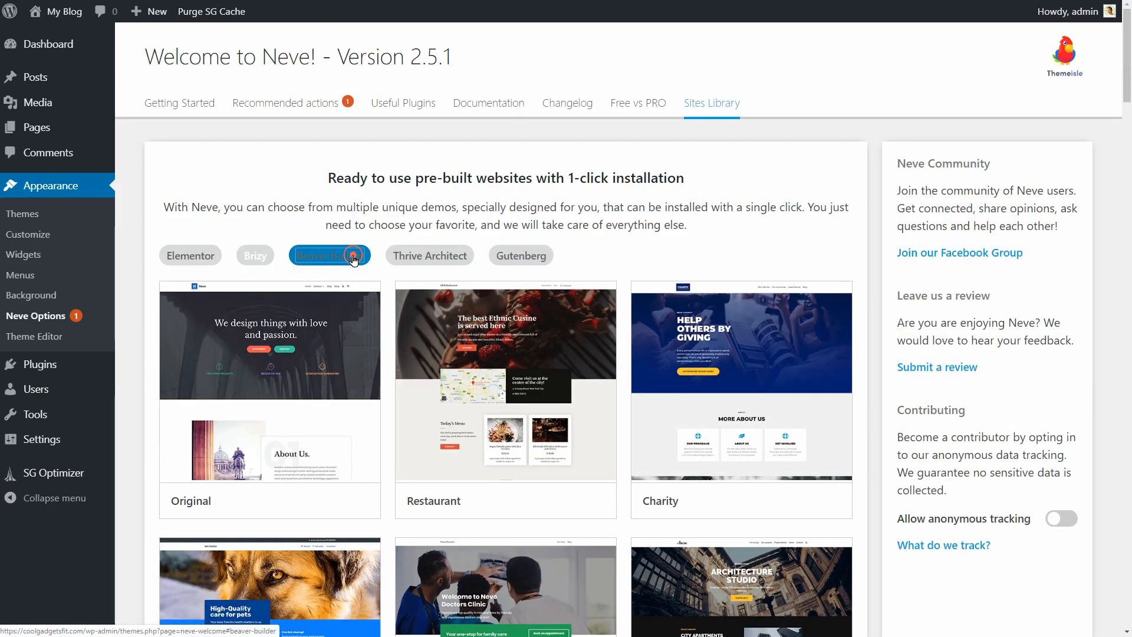
click(429, 255)
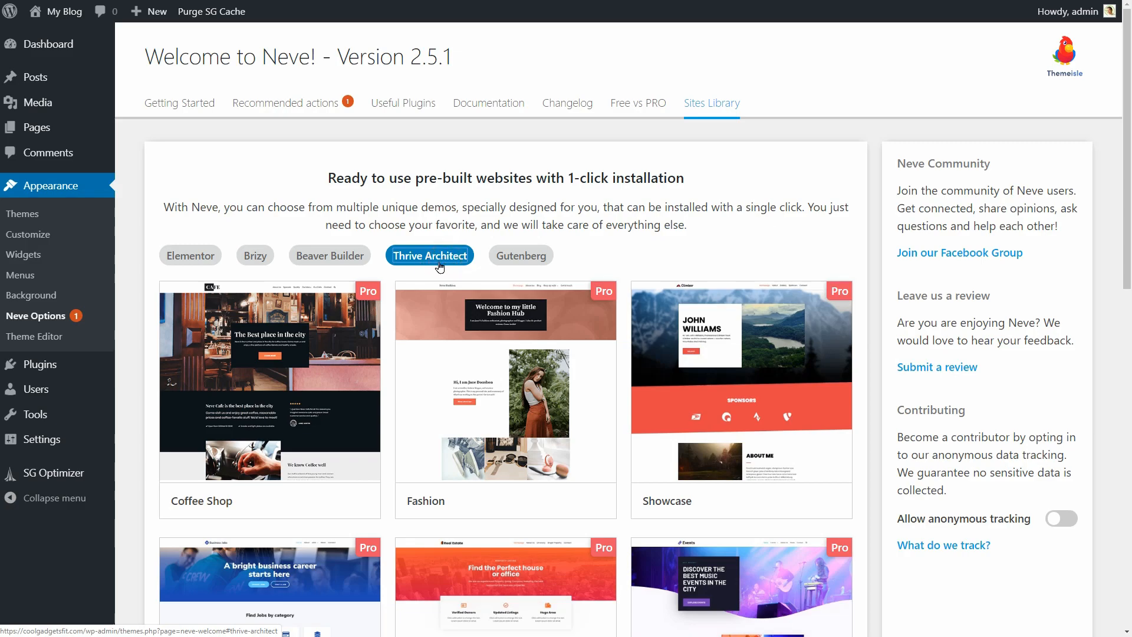
click(520, 254)
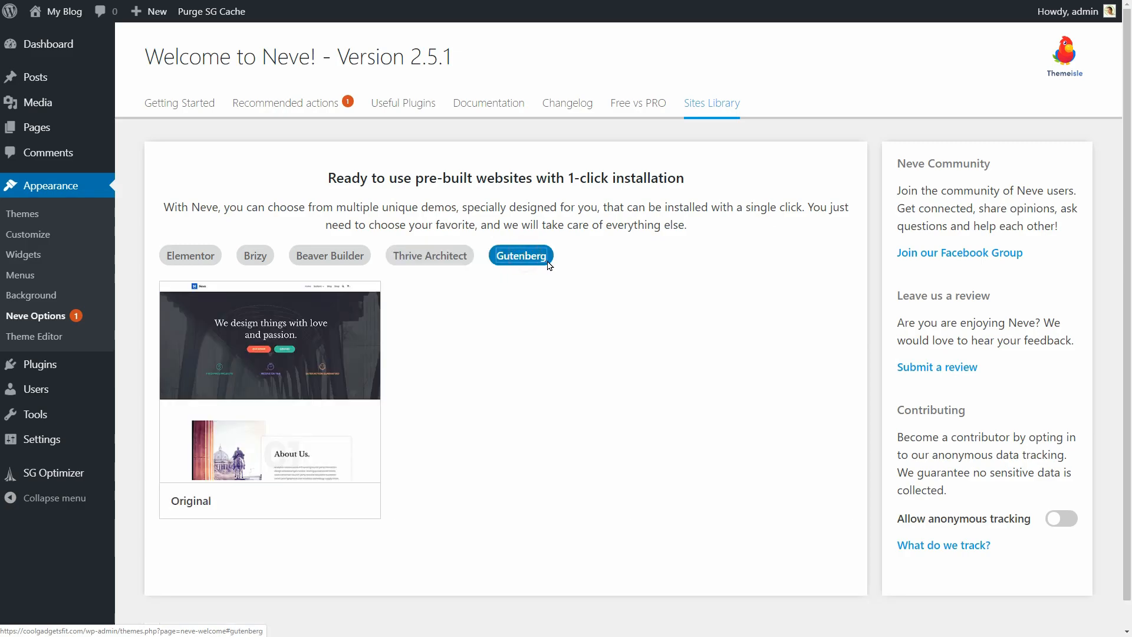
mouse_move(395, 276)
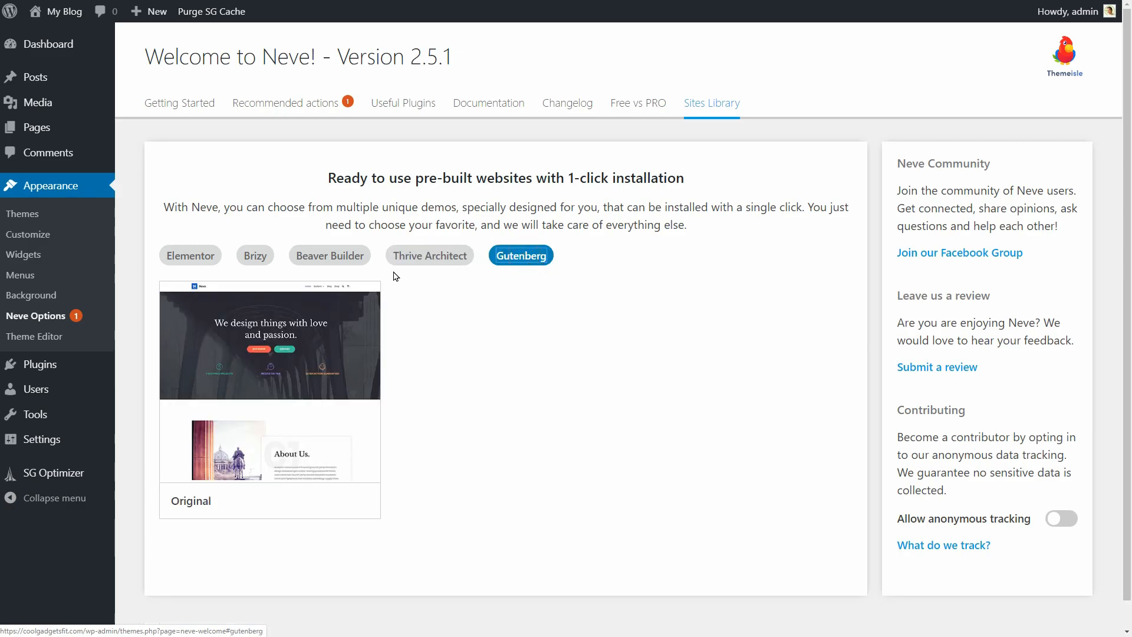
click(190, 254)
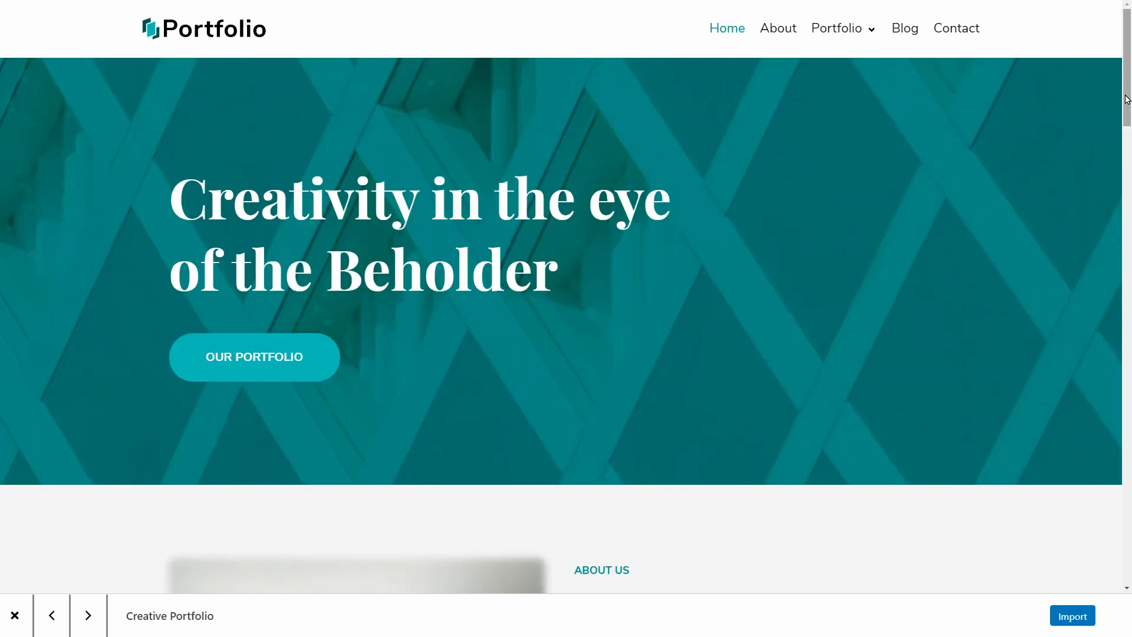
Import the Creative Portfolio demo with its plugins, content, customizer settings and widgets.
scroll(down, 3)
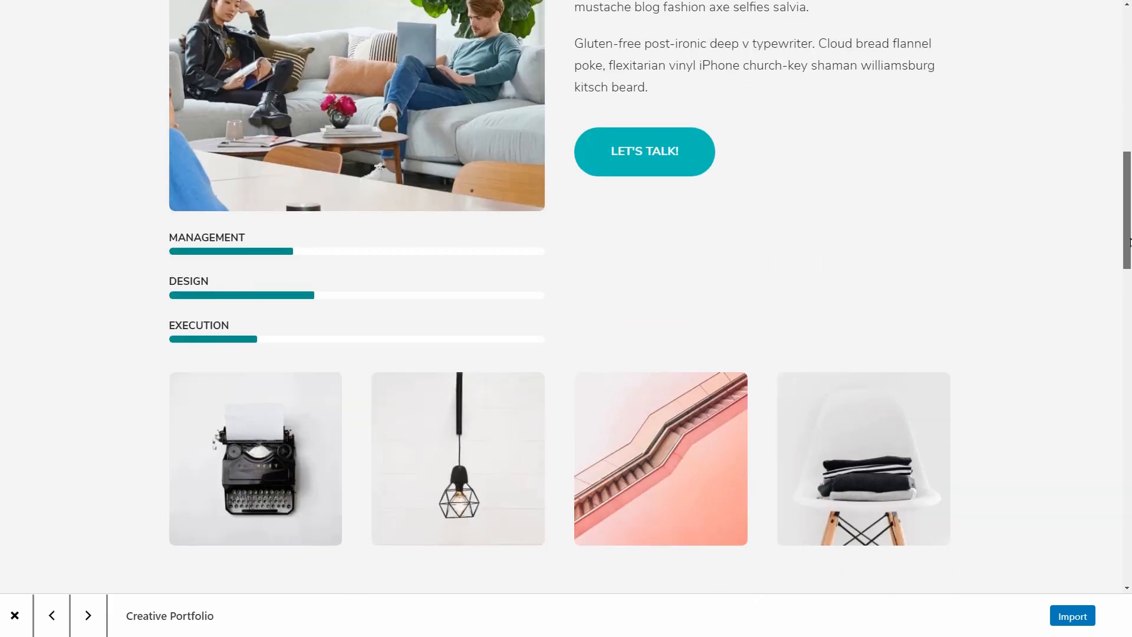
click(1071, 616)
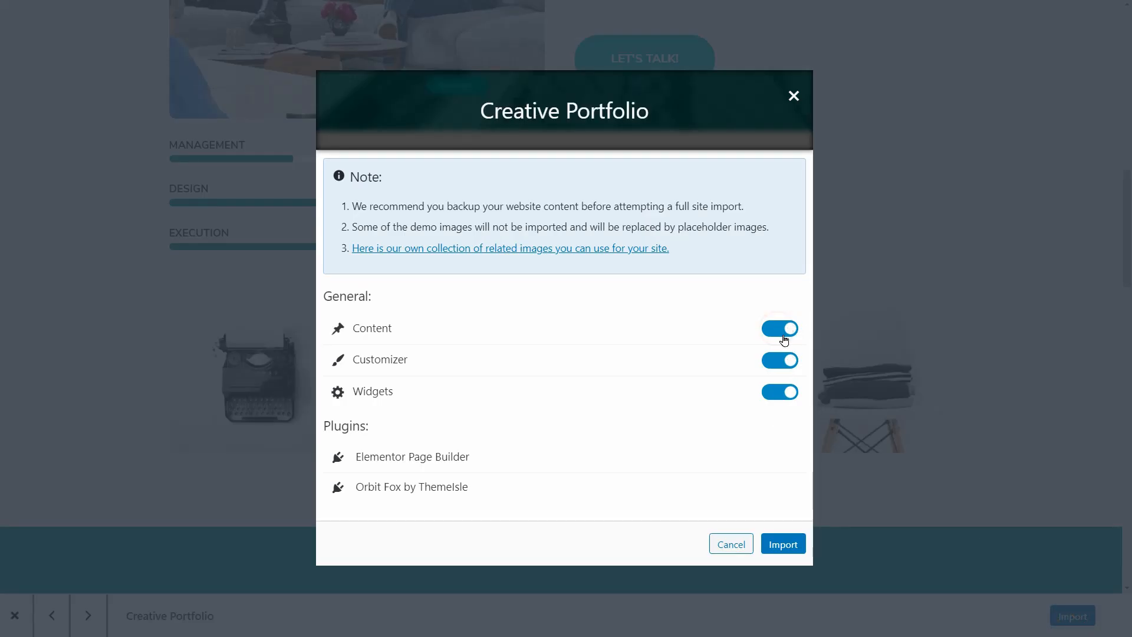
click(783, 543)
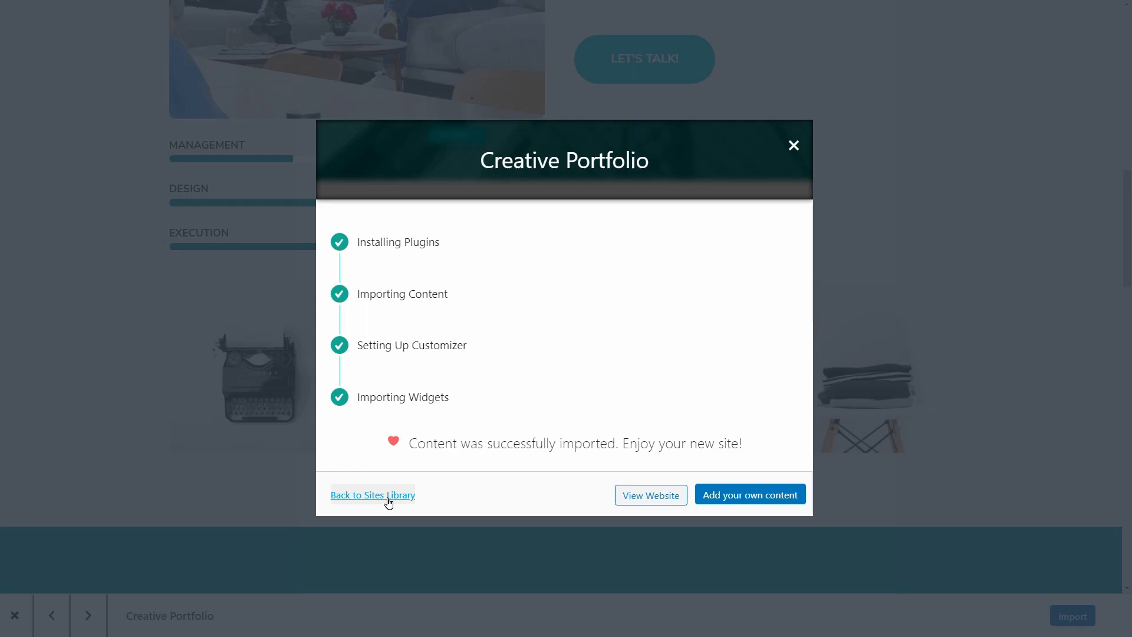
mouse_move(437, 502)
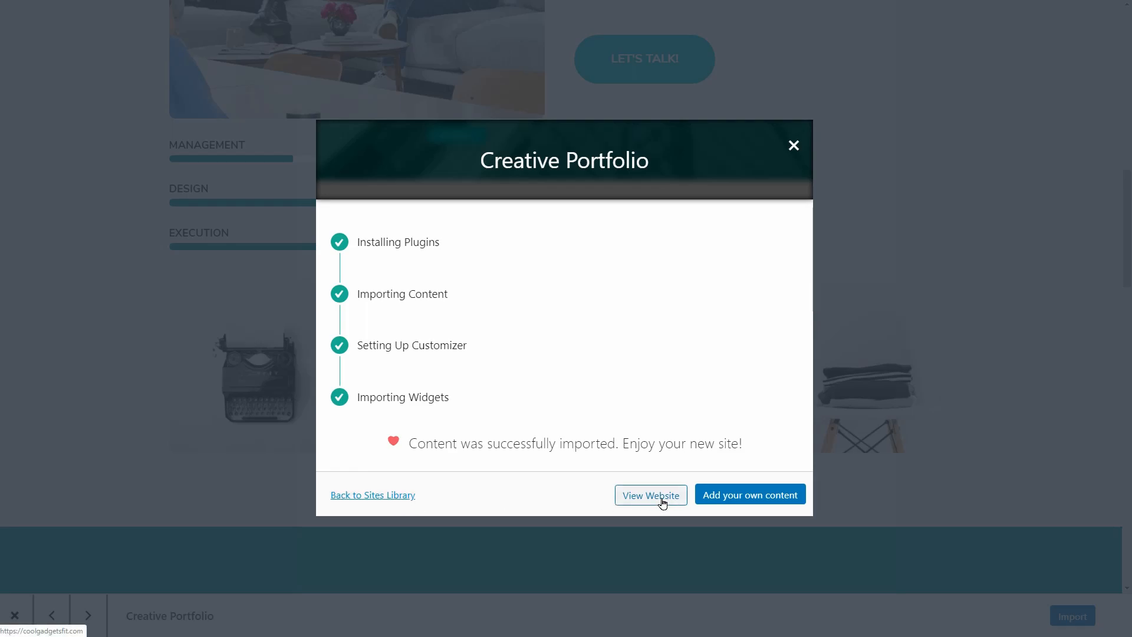
click(750, 495)
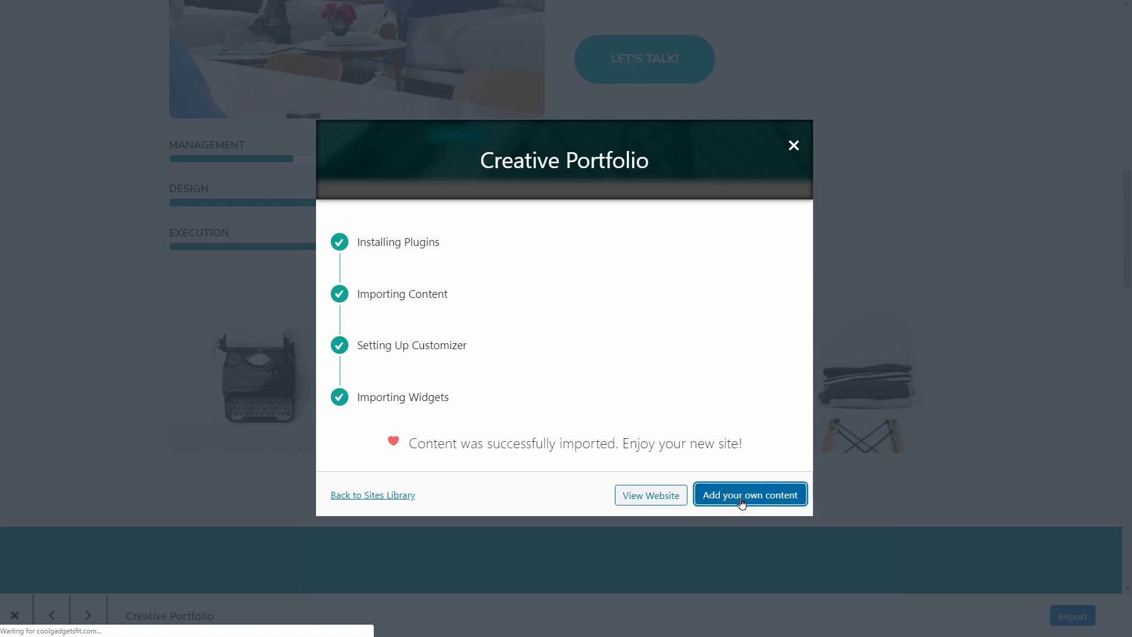
Place the spiral staircase photo from the Media Library into the hero's image widget.
click(749, 494)
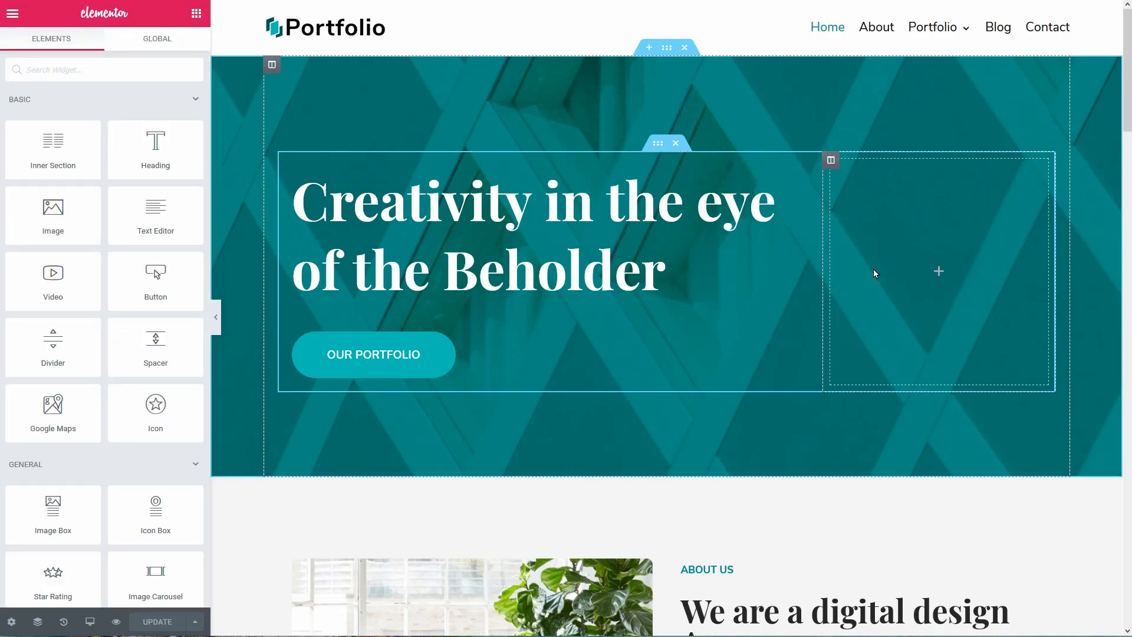
scroll(down, 3)
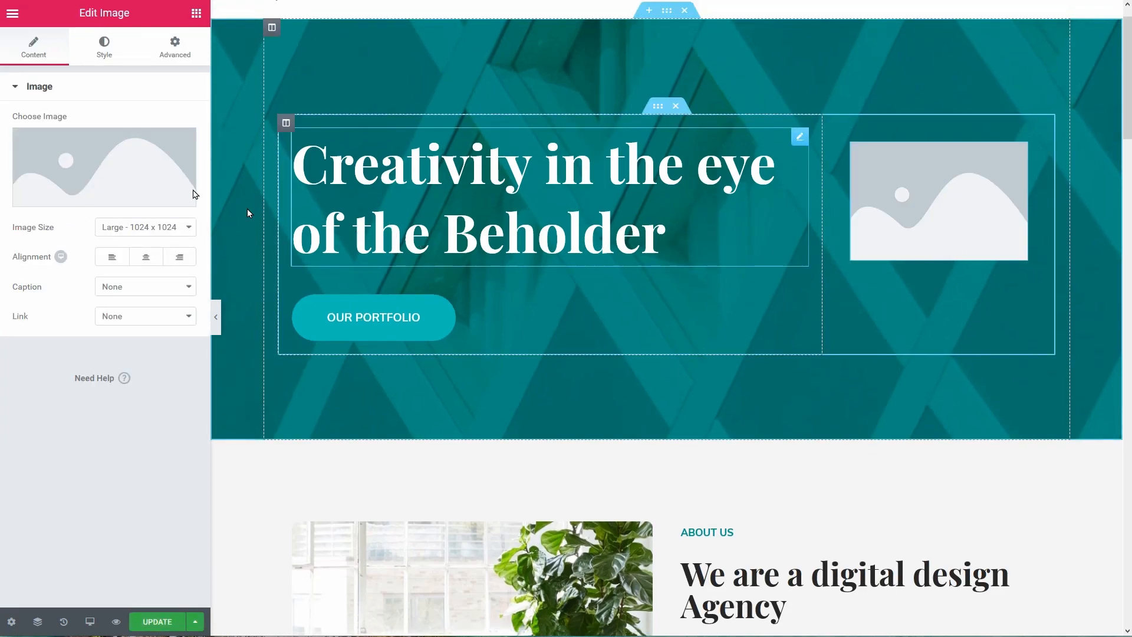
click(103, 166)
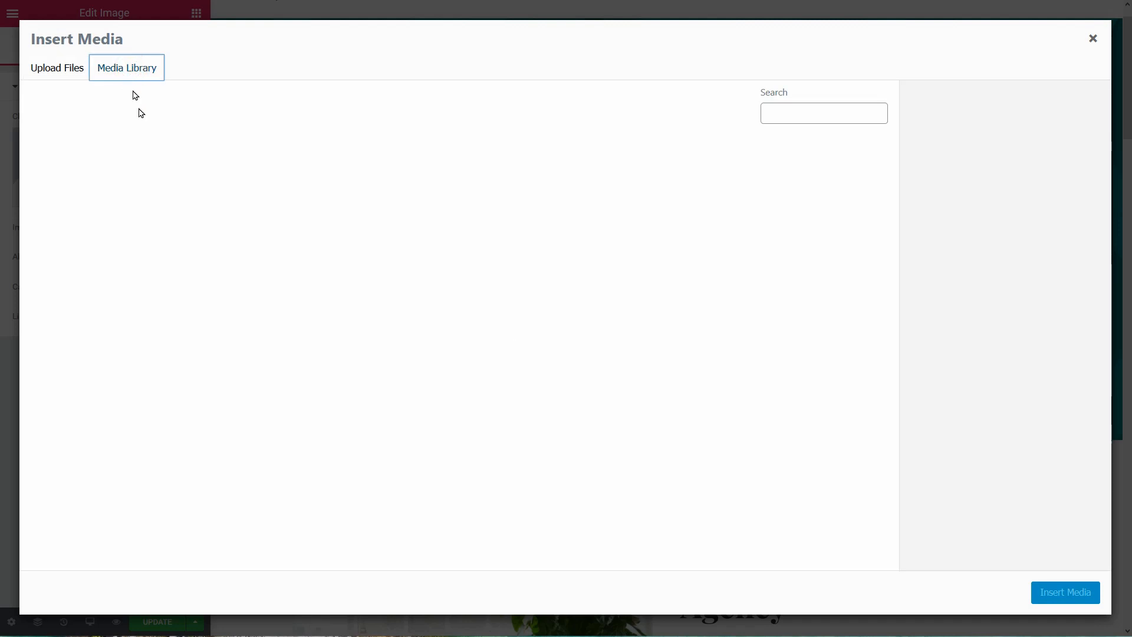
click(508, 186)
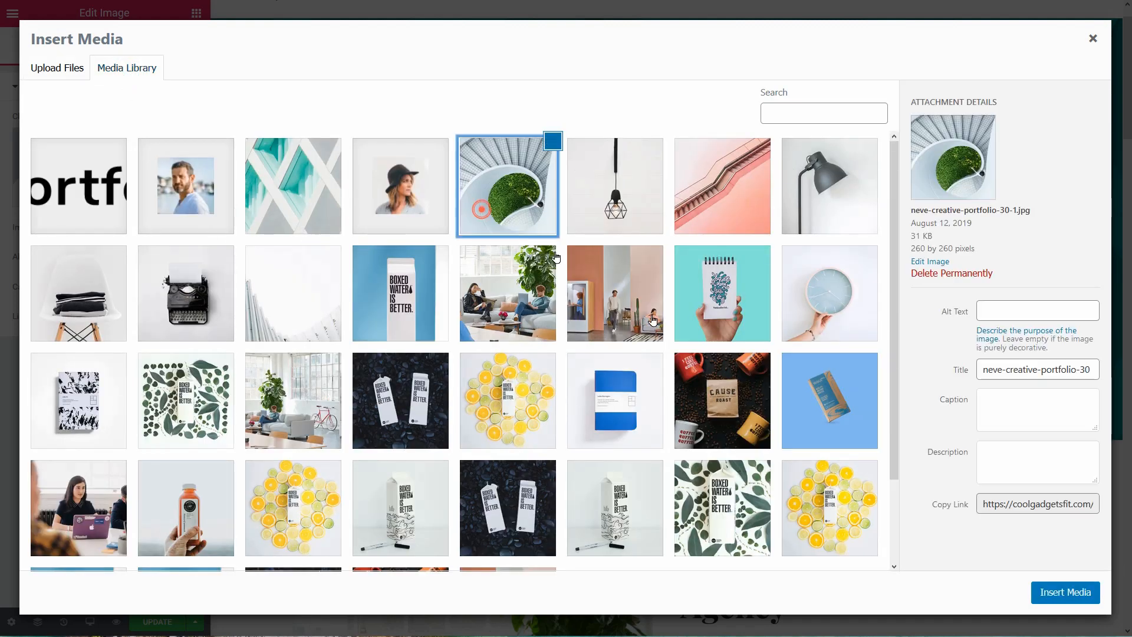
click(1064, 592)
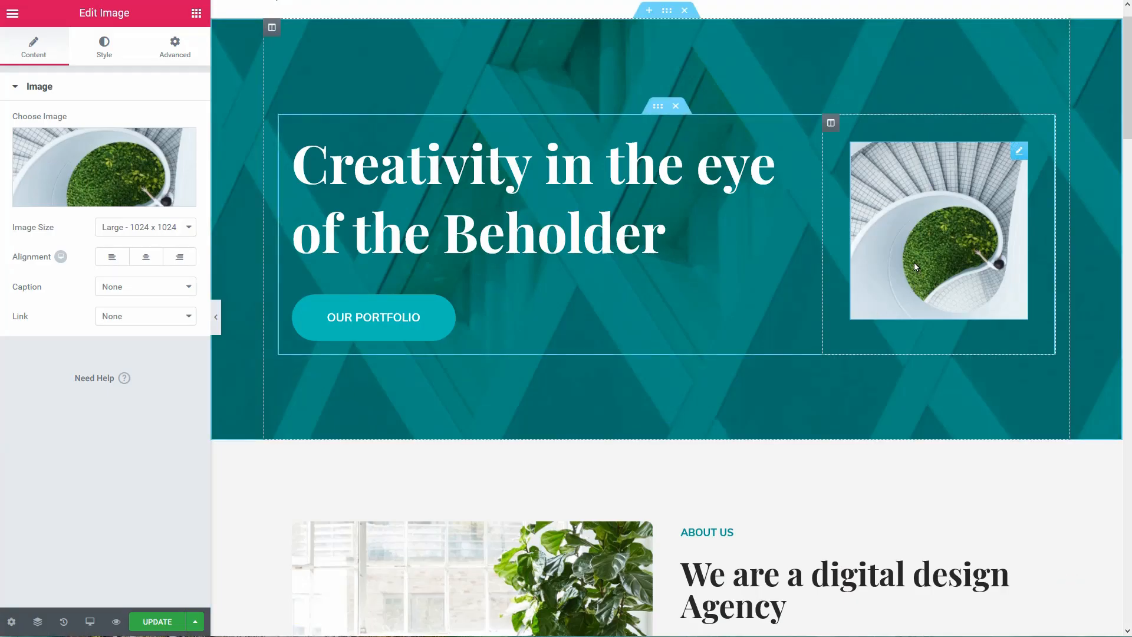
click(156, 626)
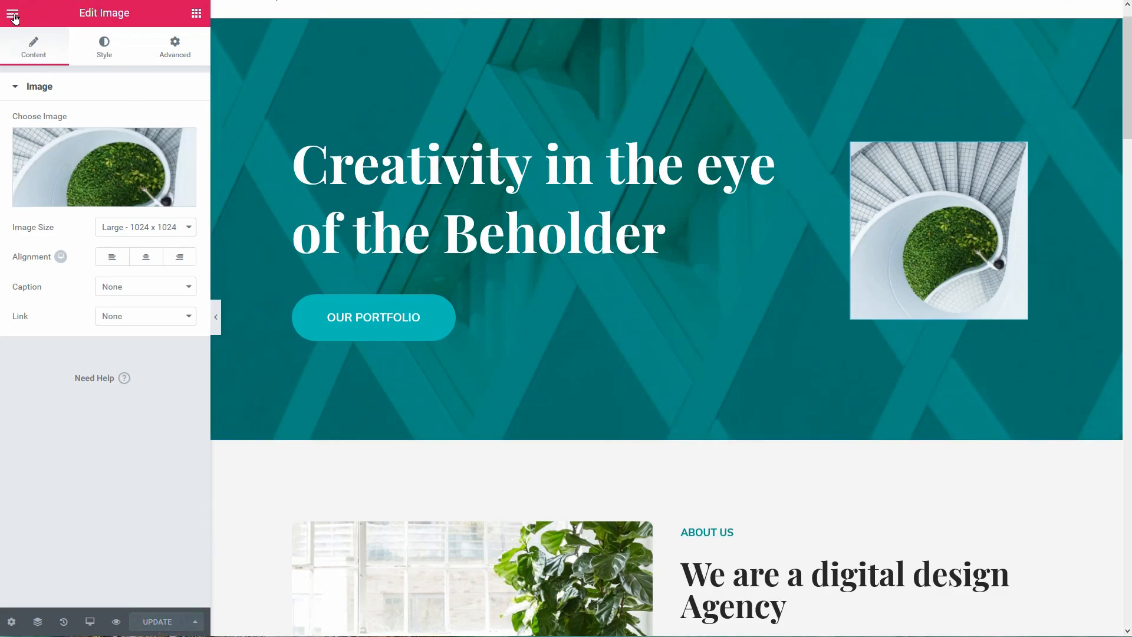
Exit Elementor to the Dashboard and launch the theme Customizer.
click(12, 13)
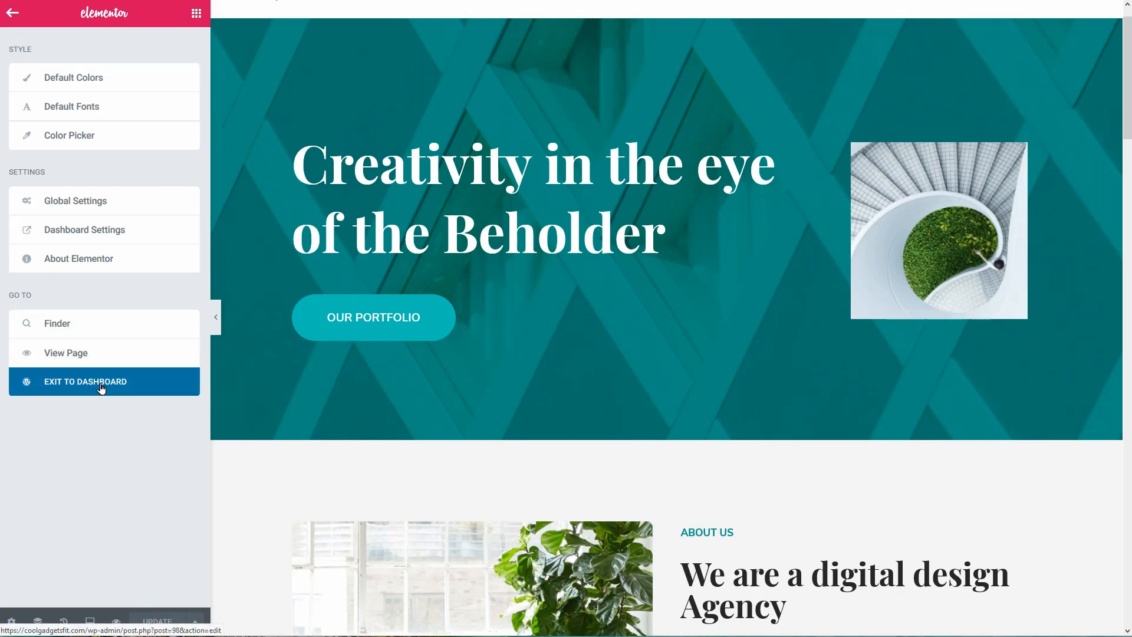
click(101, 382)
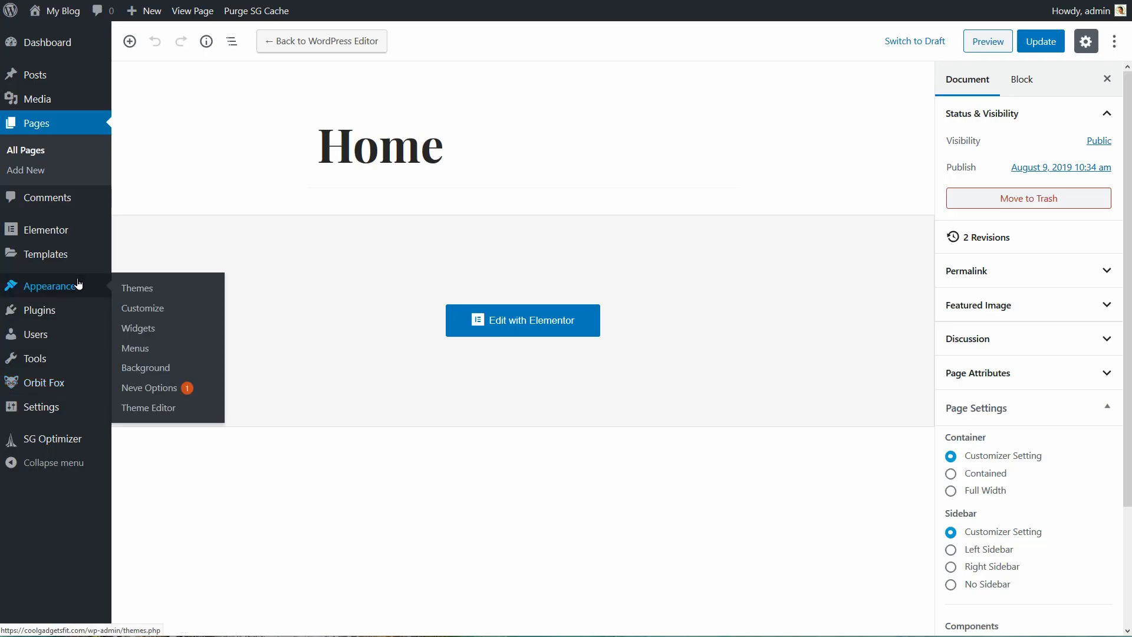
click(142, 309)
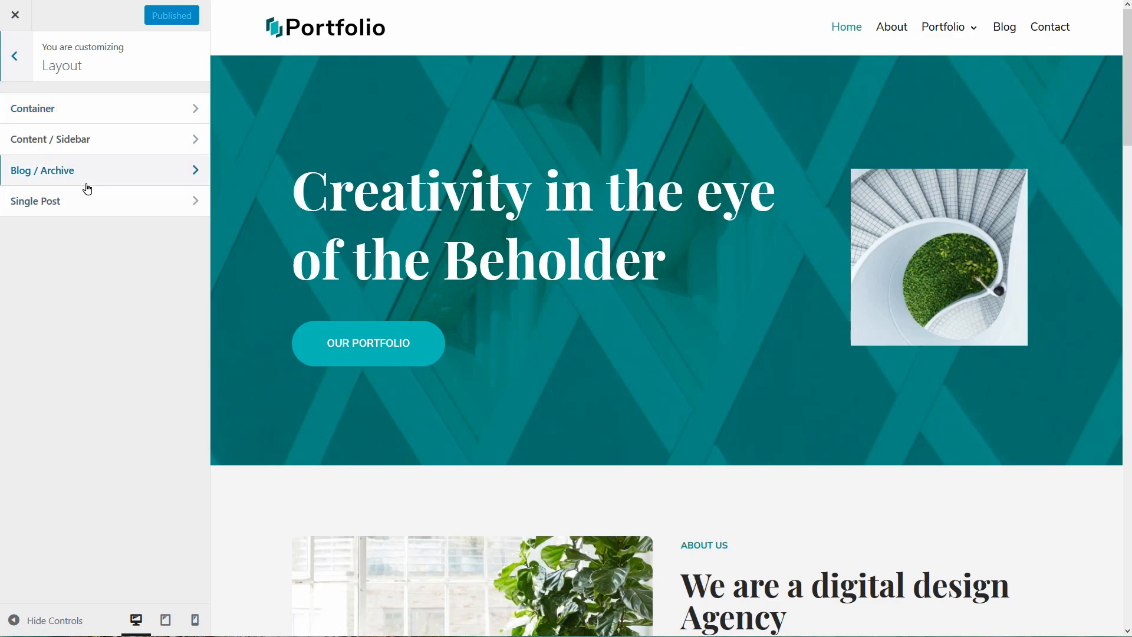
Browse the Customizer's typography, homepage settings and widgets sections.
click(14, 56)
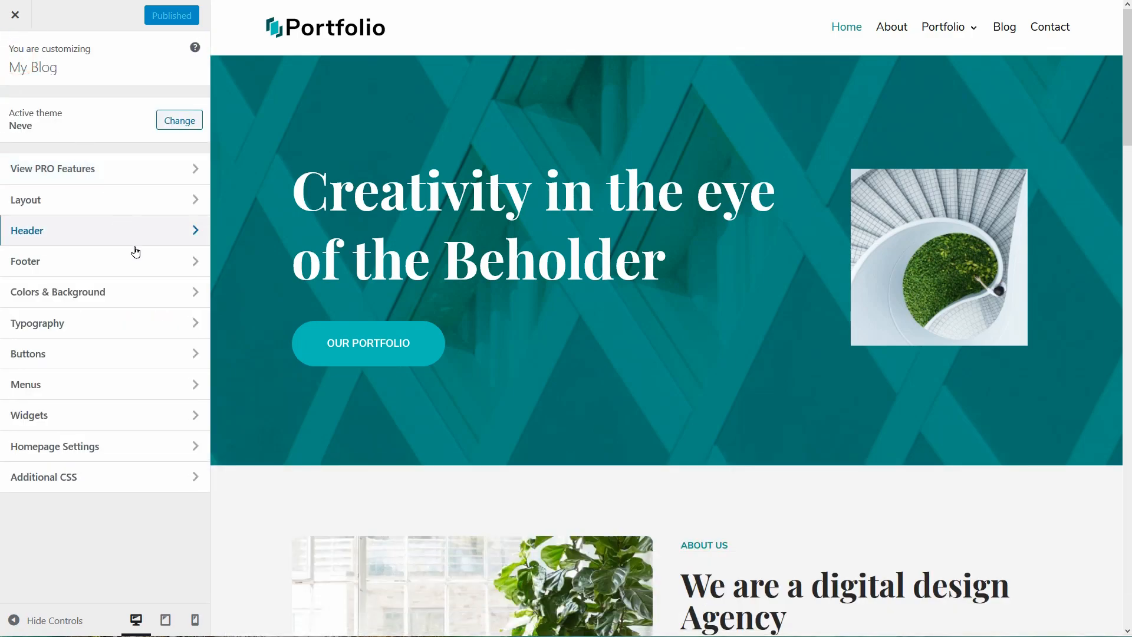
click(25, 261)
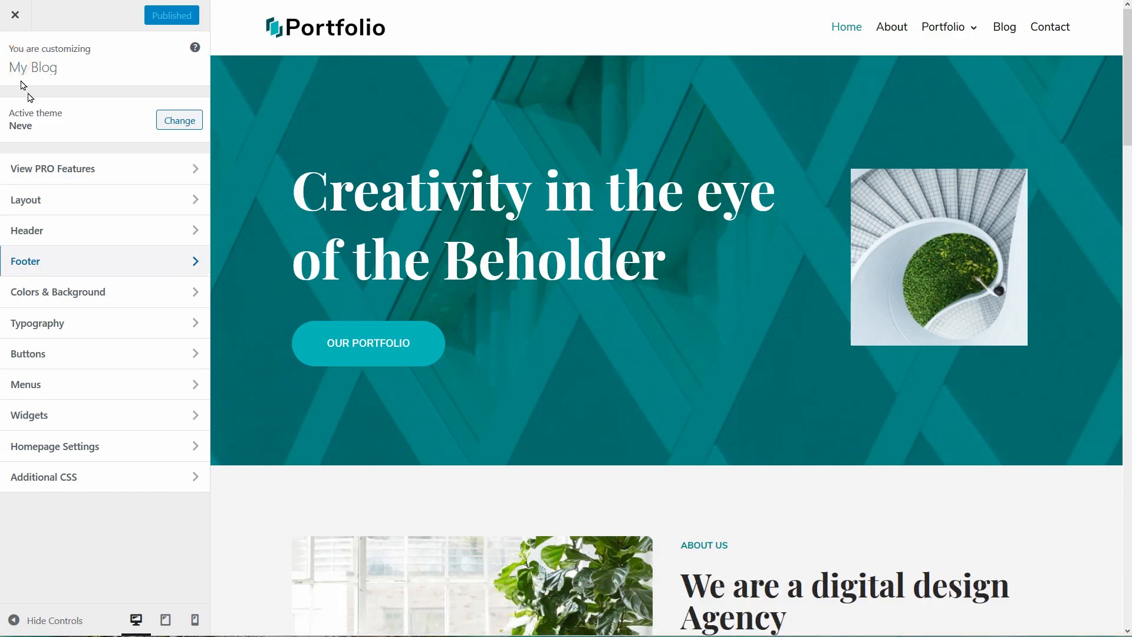
click(58, 292)
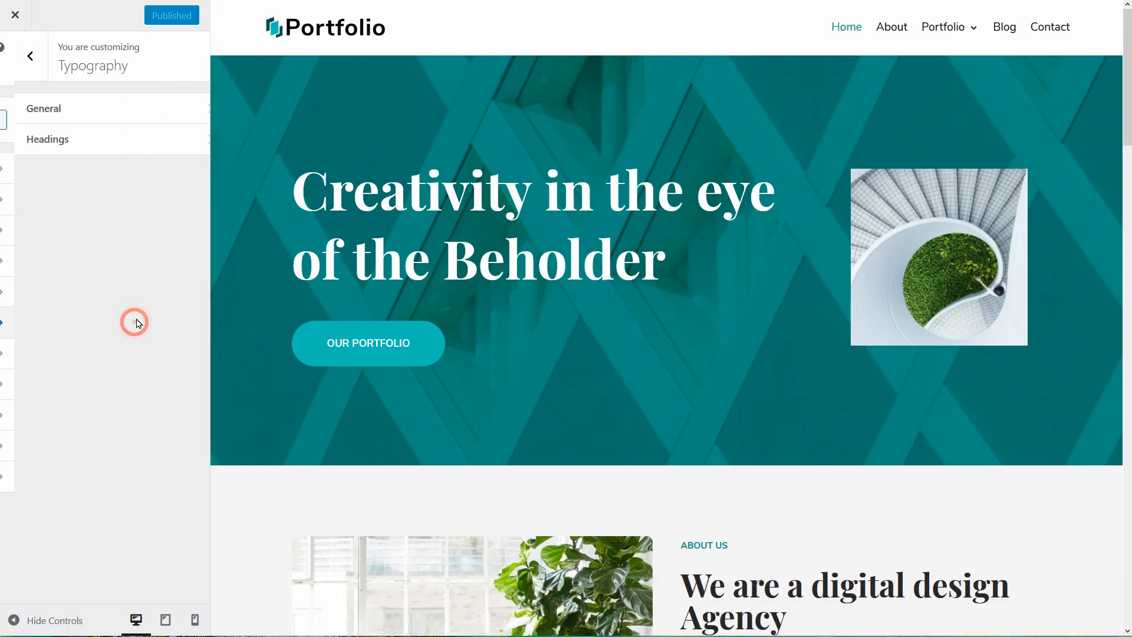
click(30, 55)
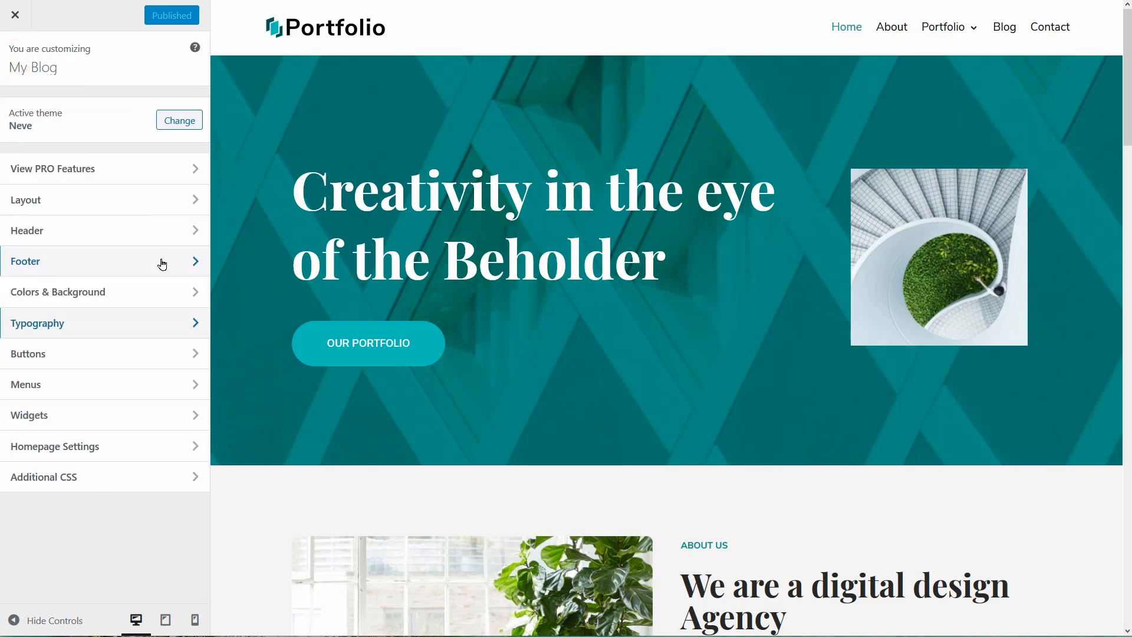
mouse_move(163, 371)
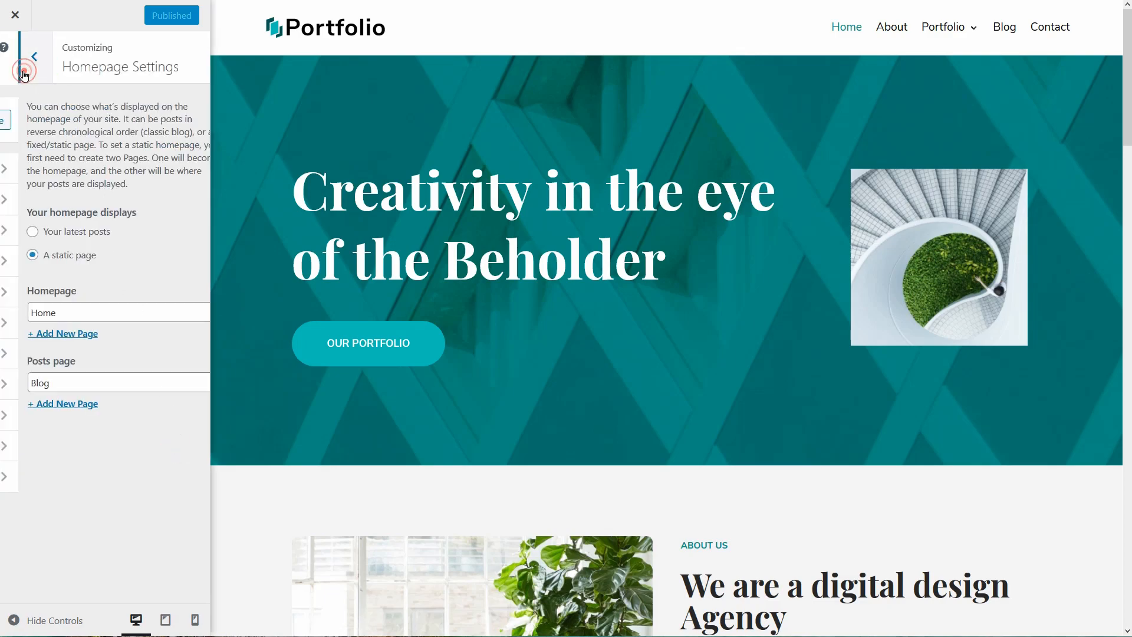
click(33, 56)
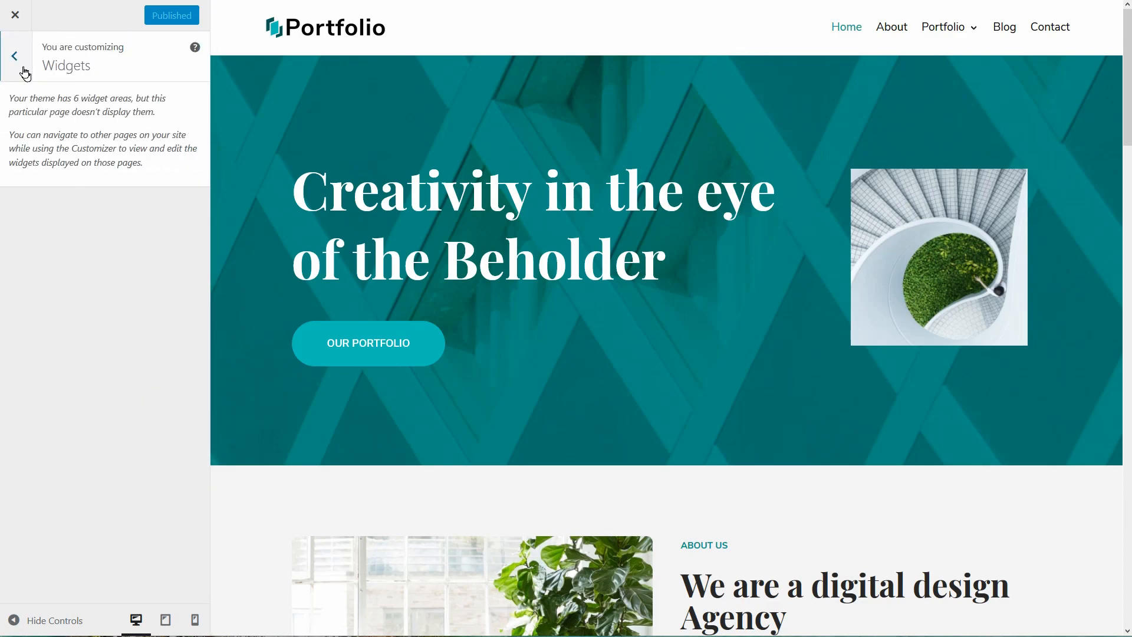
click(14, 56)
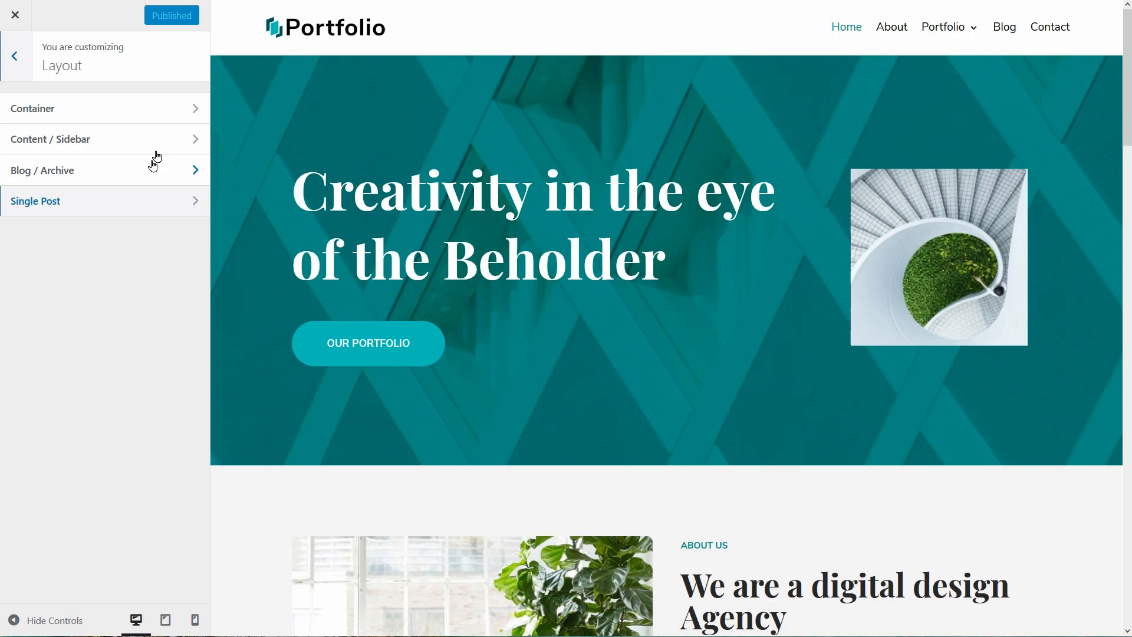
Look over Layout's container and blog archive options, ending at Container settings.
click(32, 109)
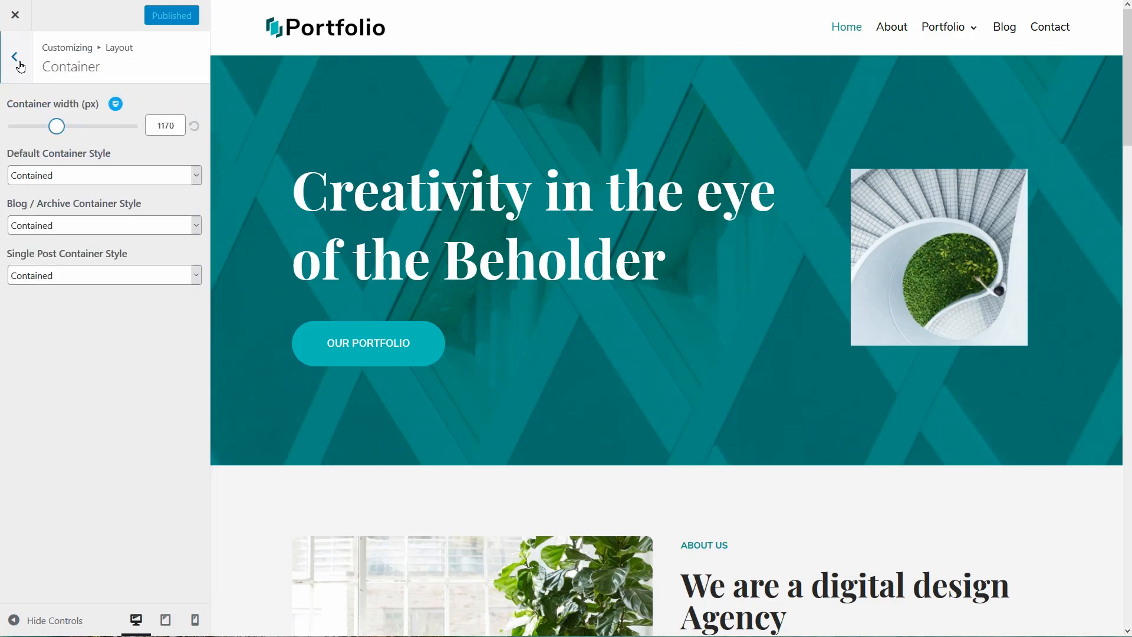
click(14, 57)
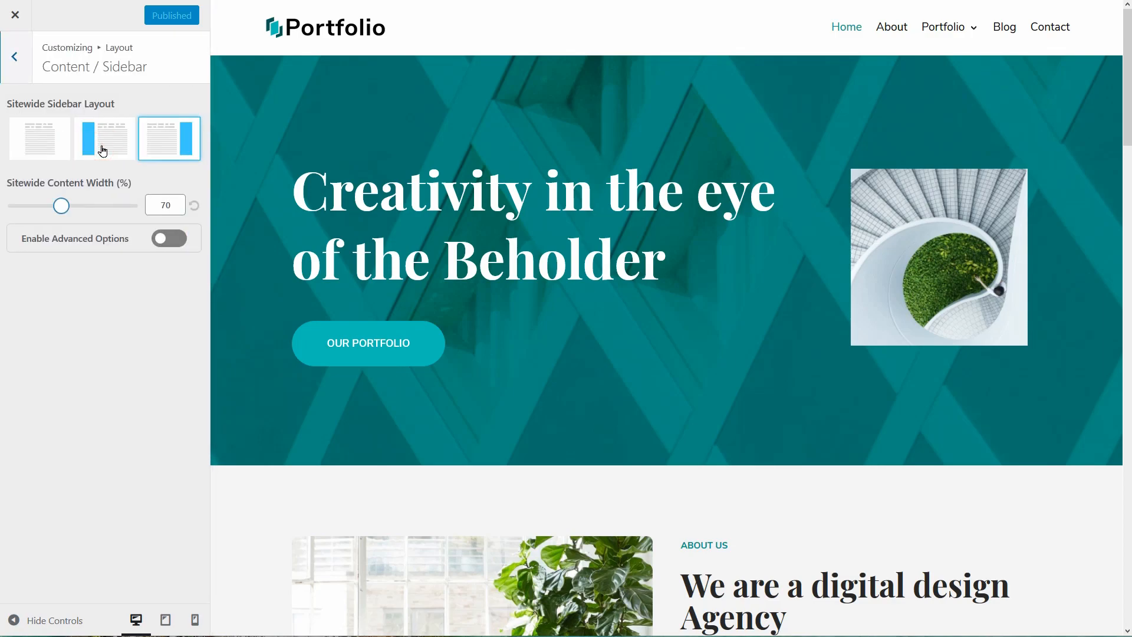
click(14, 57)
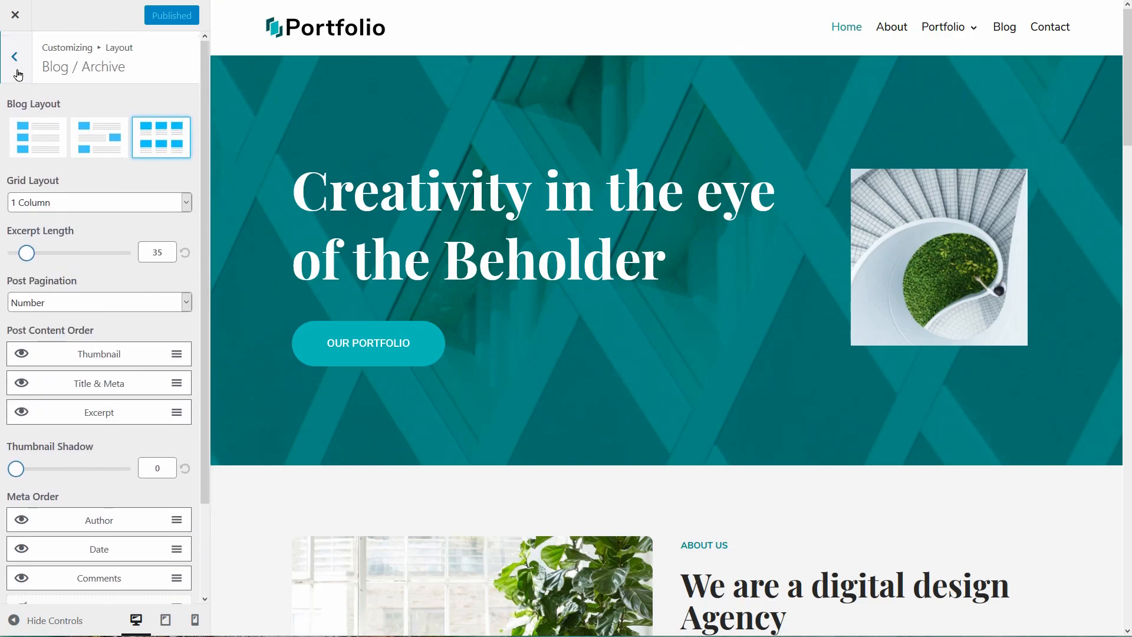
click(15, 57)
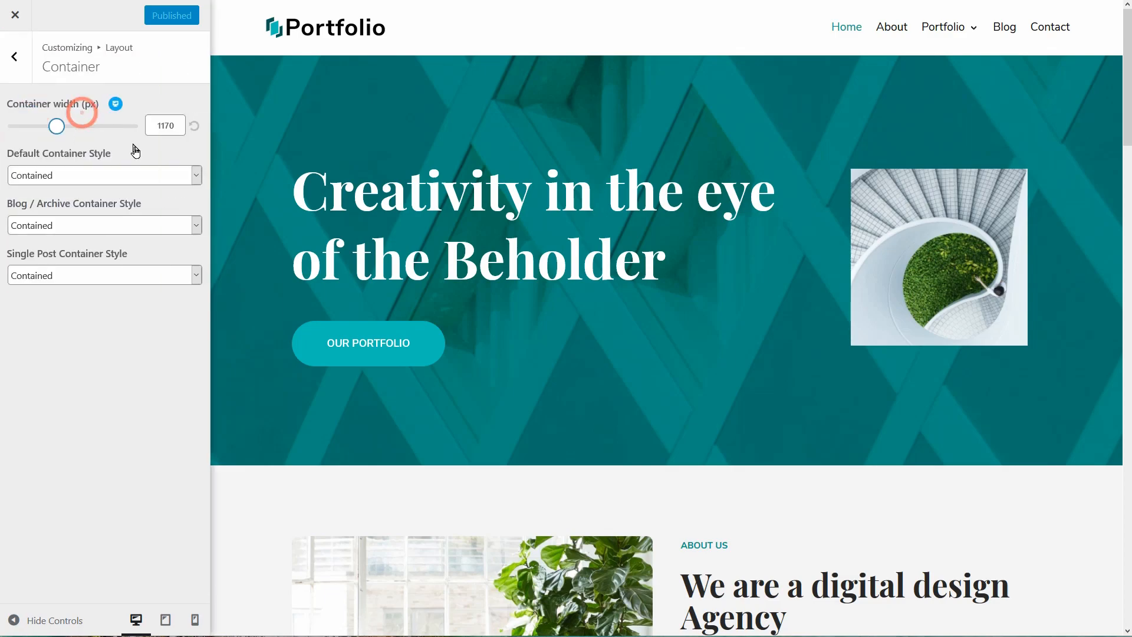
Try container widths around 1153 px and check the tablet preview.
drag(76, 126, 54, 126)
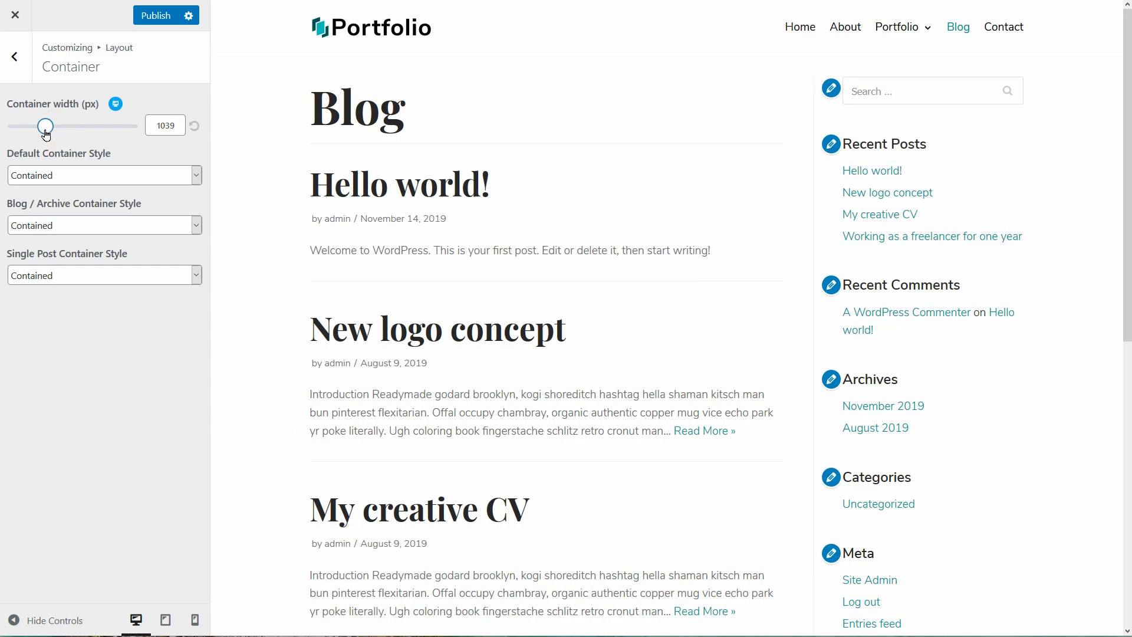
drag(45, 126, 57, 126)
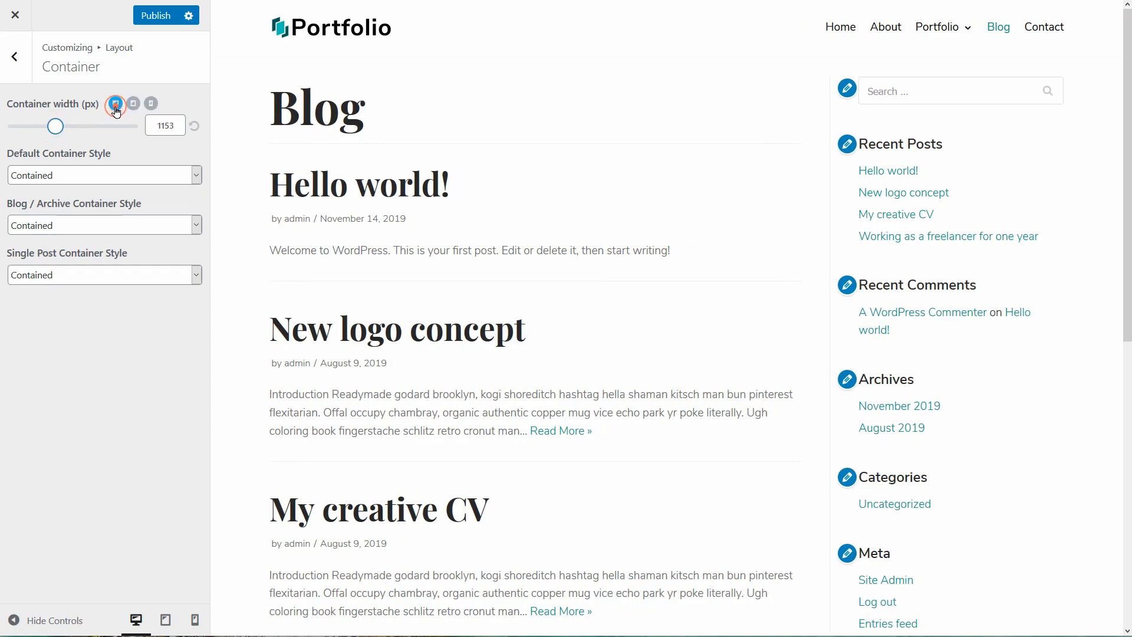
click(132, 104)
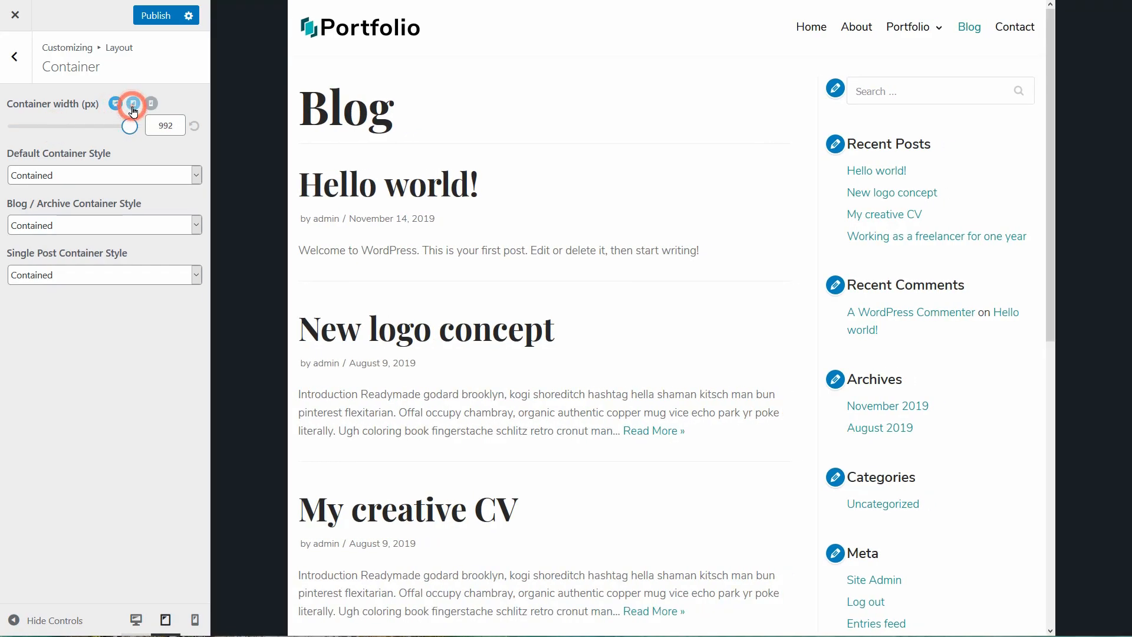
click(149, 103)
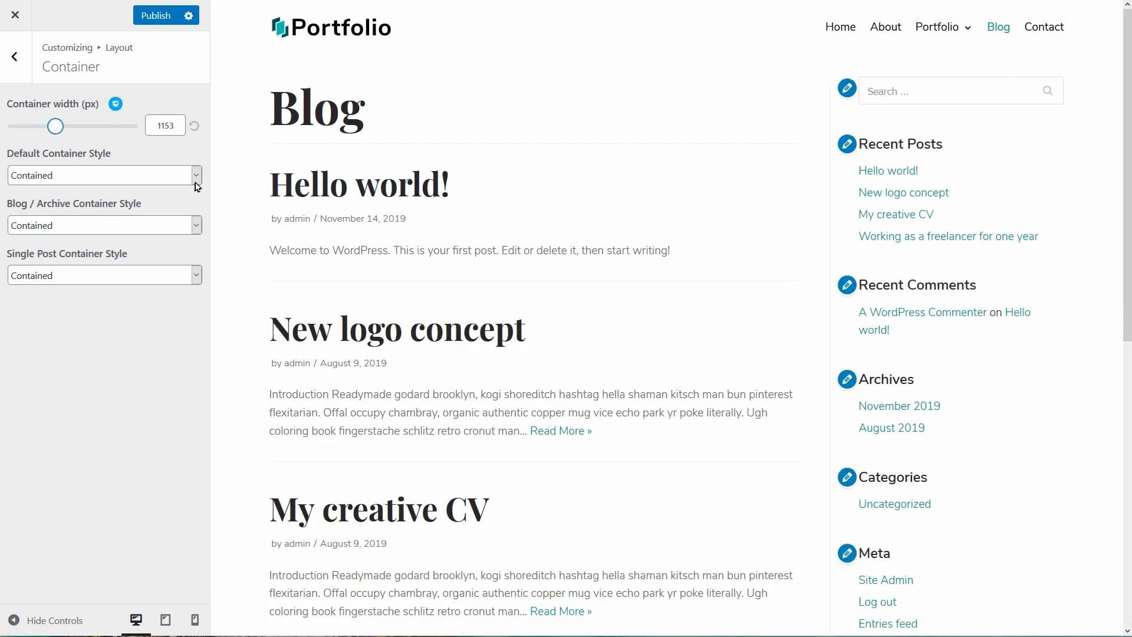
Try a Full Width default container, then revert it to Contained.
click(104, 174)
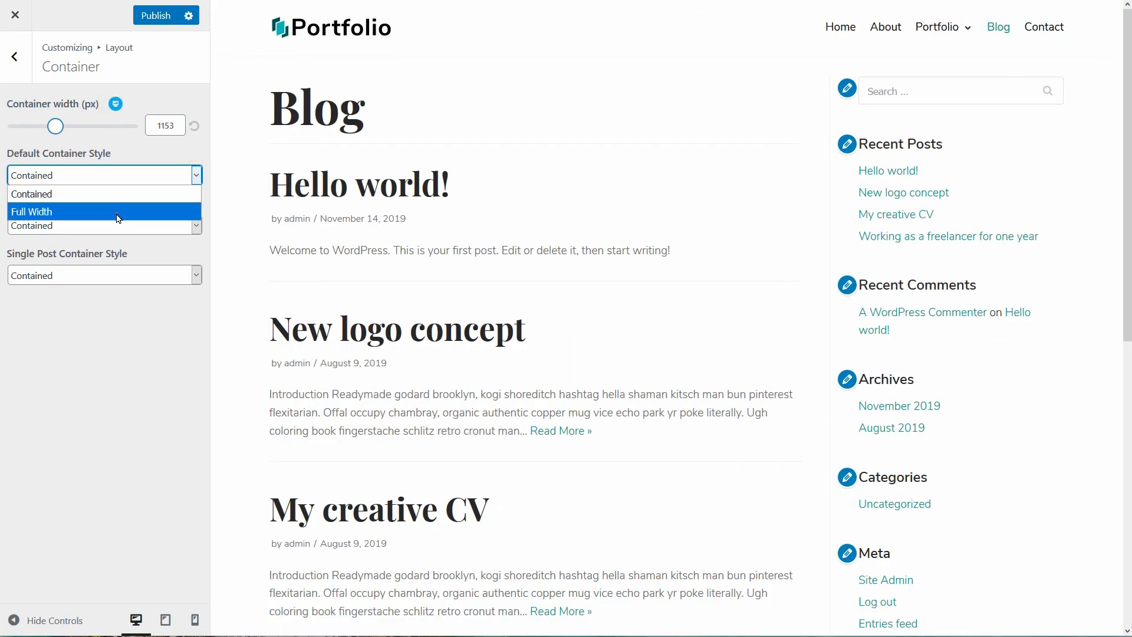
click(104, 211)
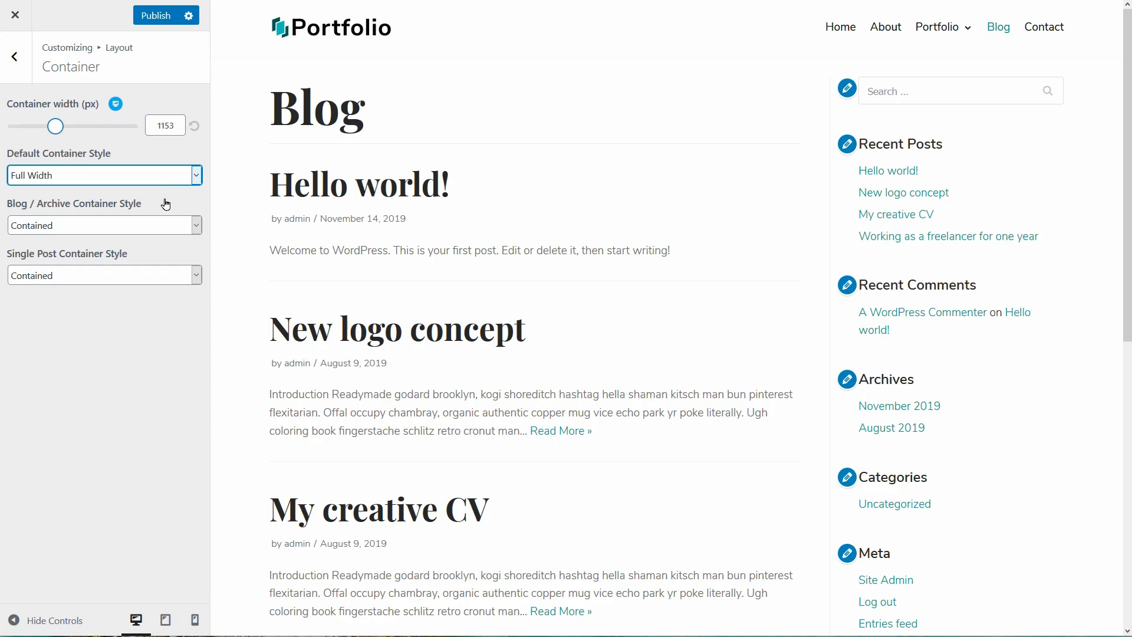
mouse_move(161, 205)
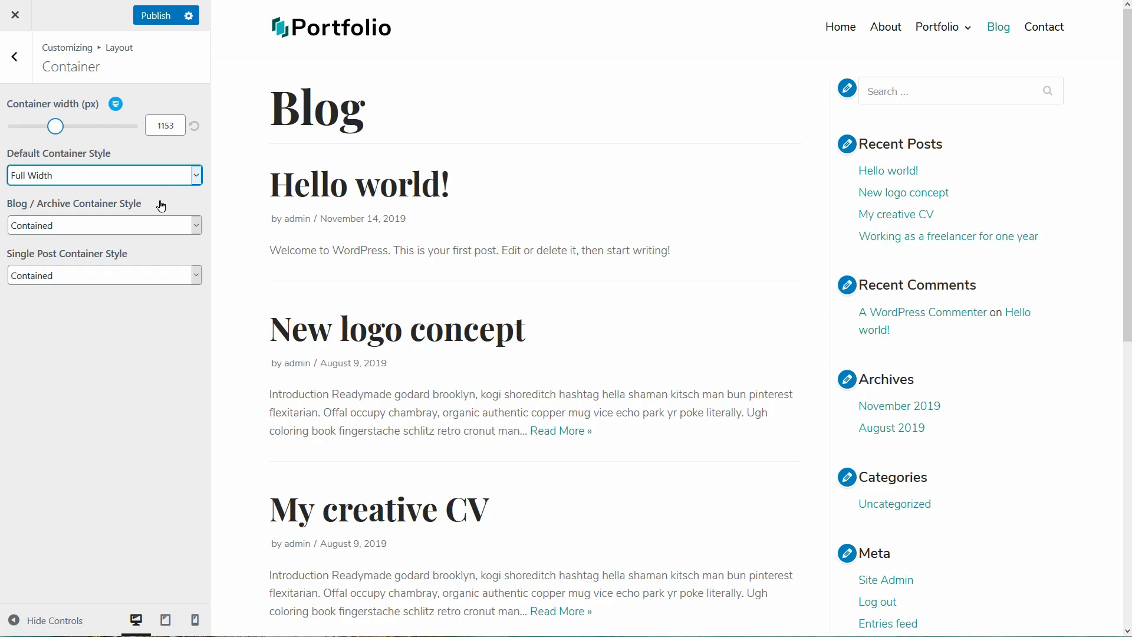
click(103, 175)
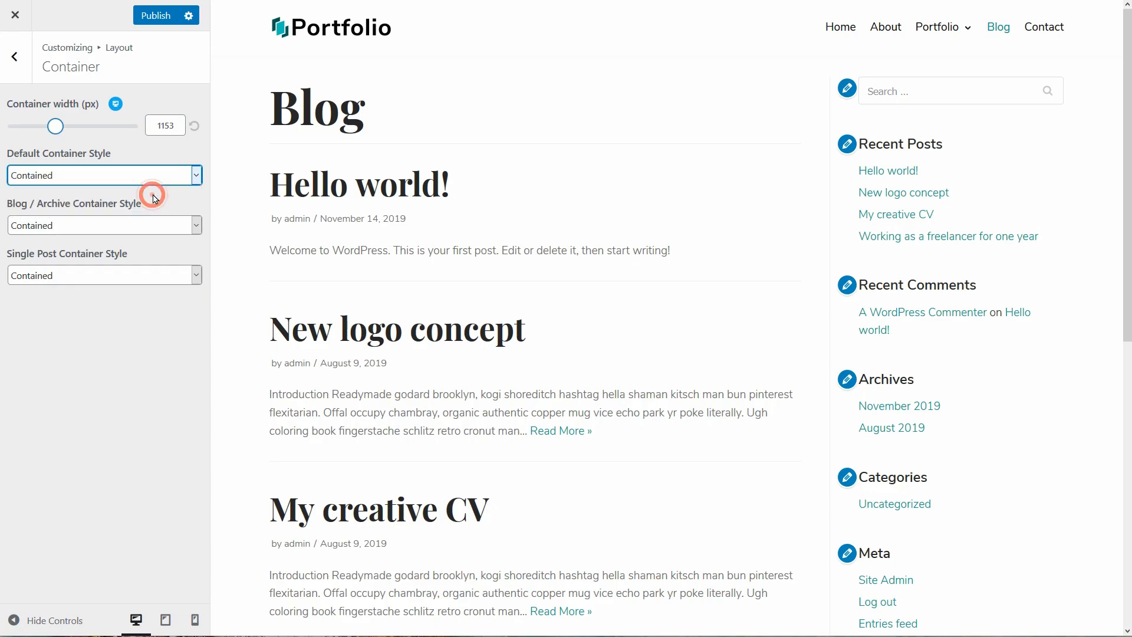
Set container width to 1133 px, keep single posts Contained, and return to Layout.
drag(56, 126, 43, 126)
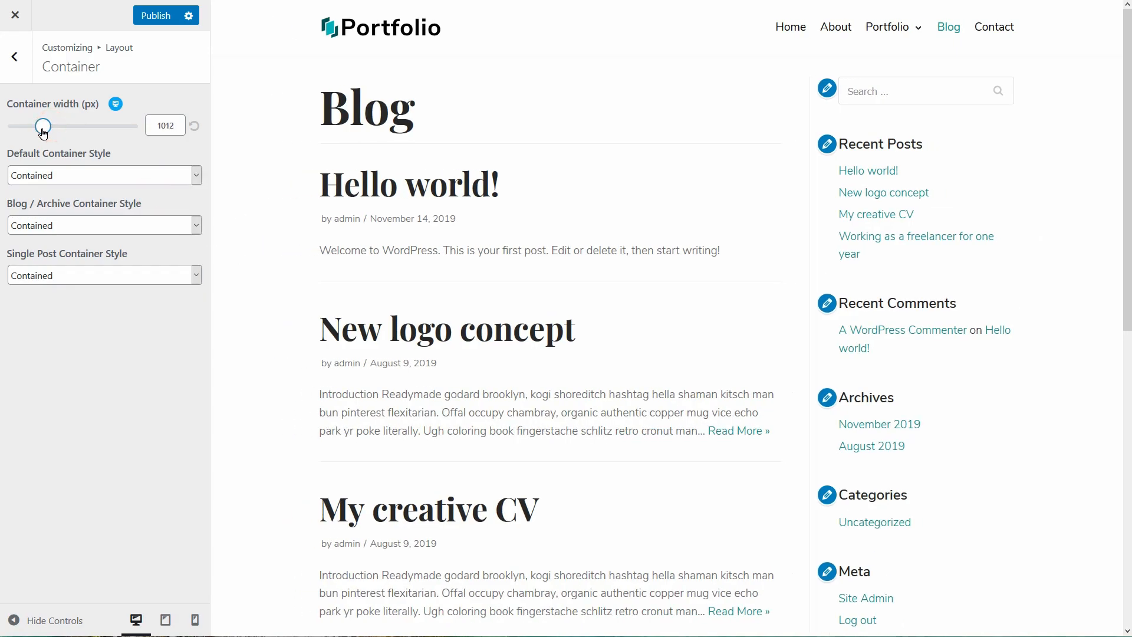
drag(42, 126, 51, 126)
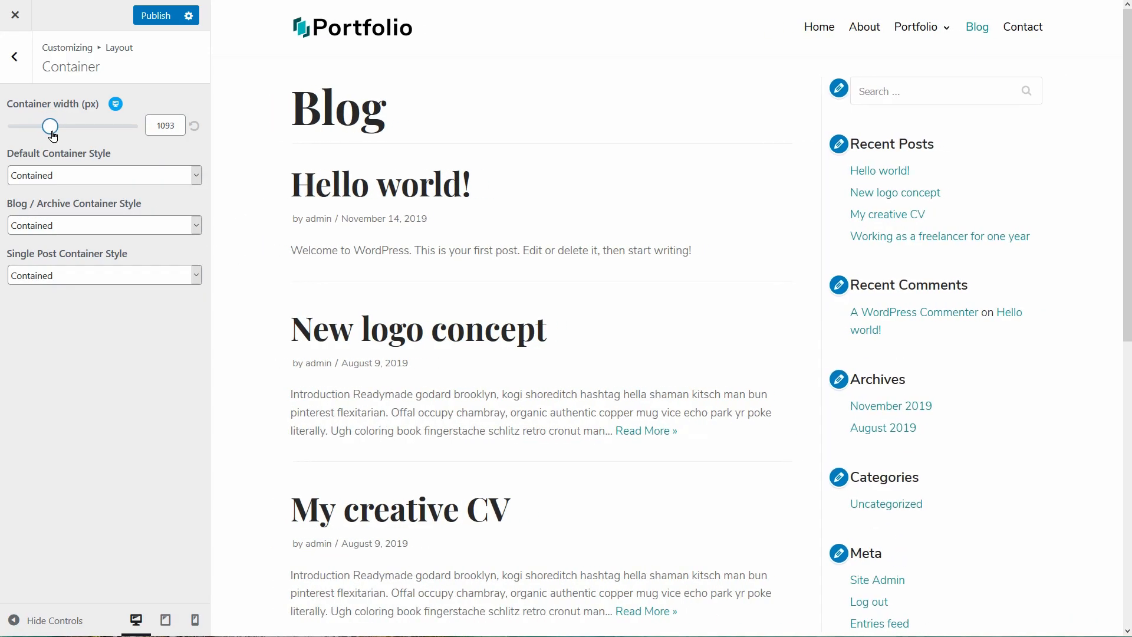
click(103, 175)
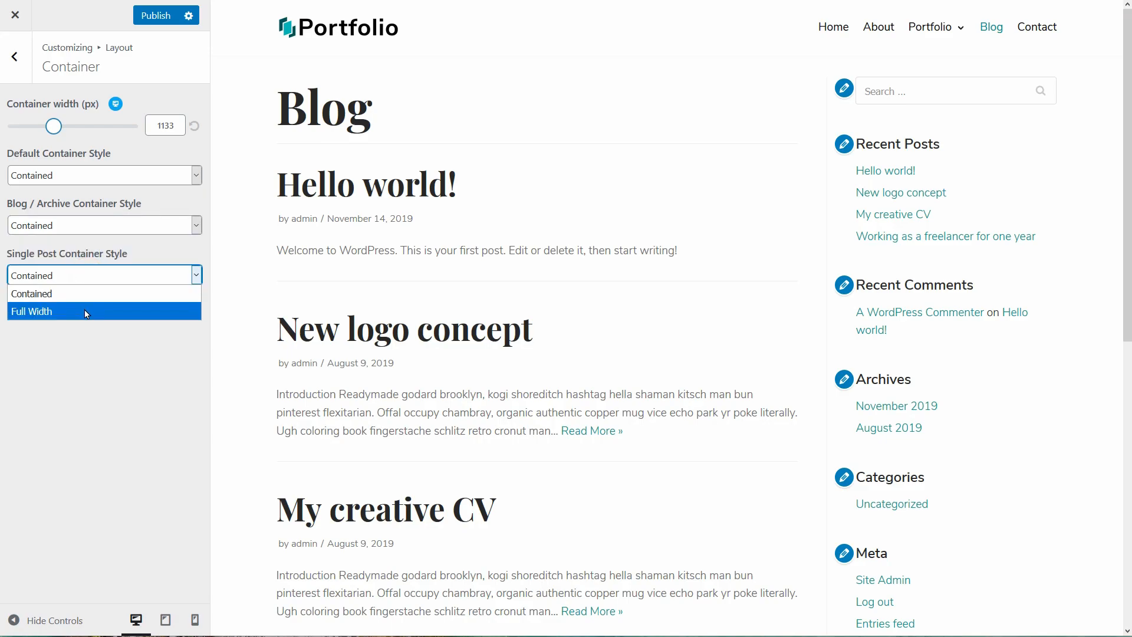
click(31, 293)
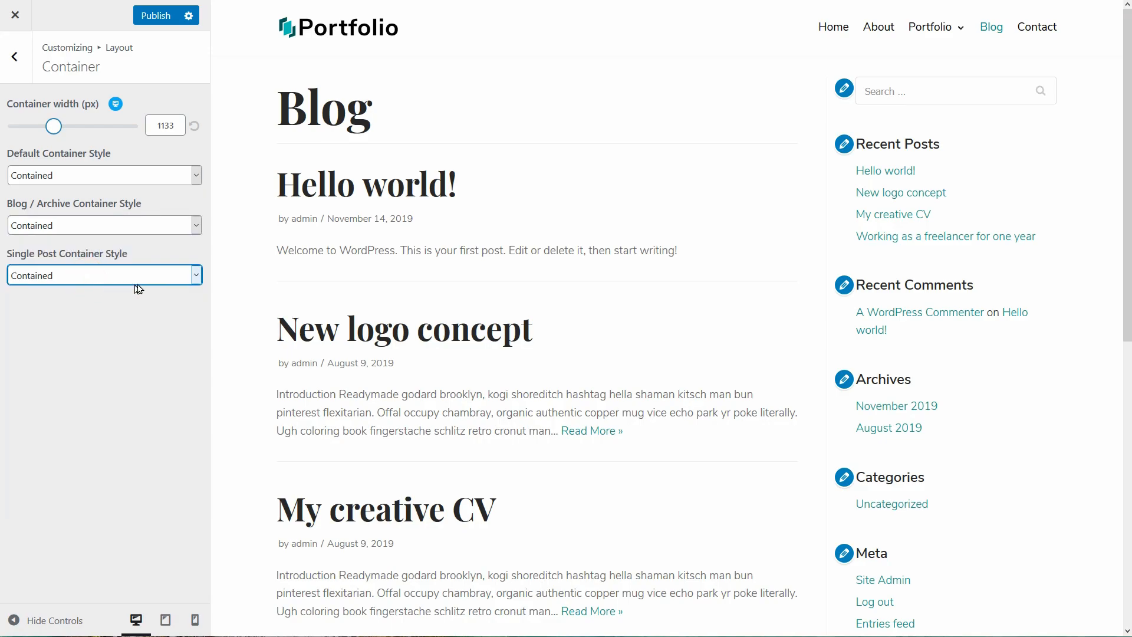
click(14, 57)
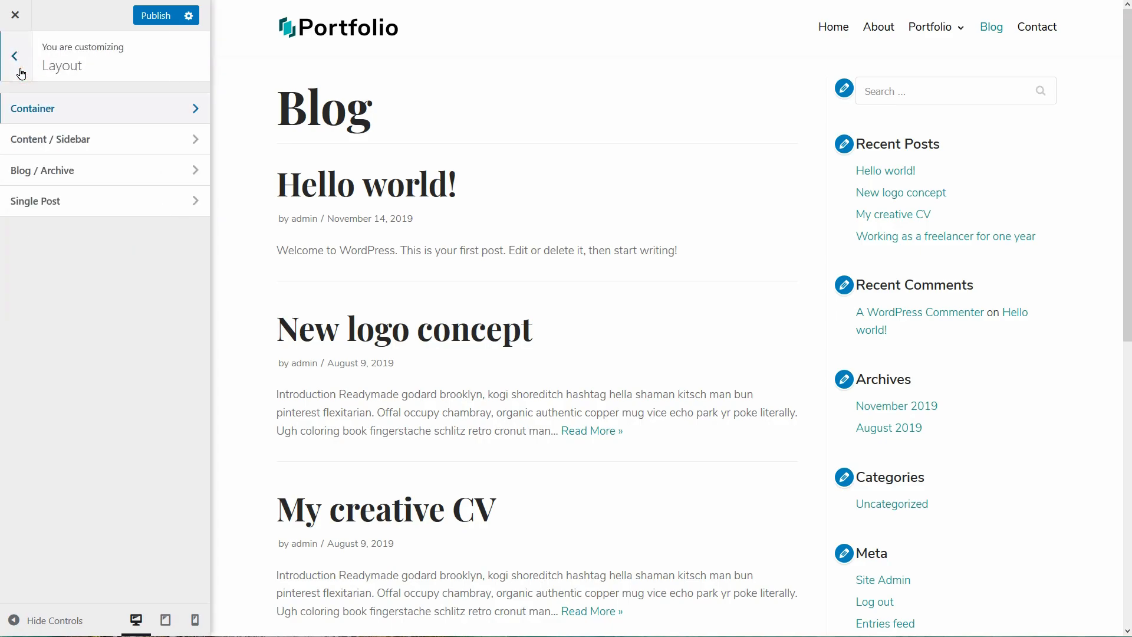
Try left and right sidebars, then set the sitewide layout to no sidebar.
click(51, 139)
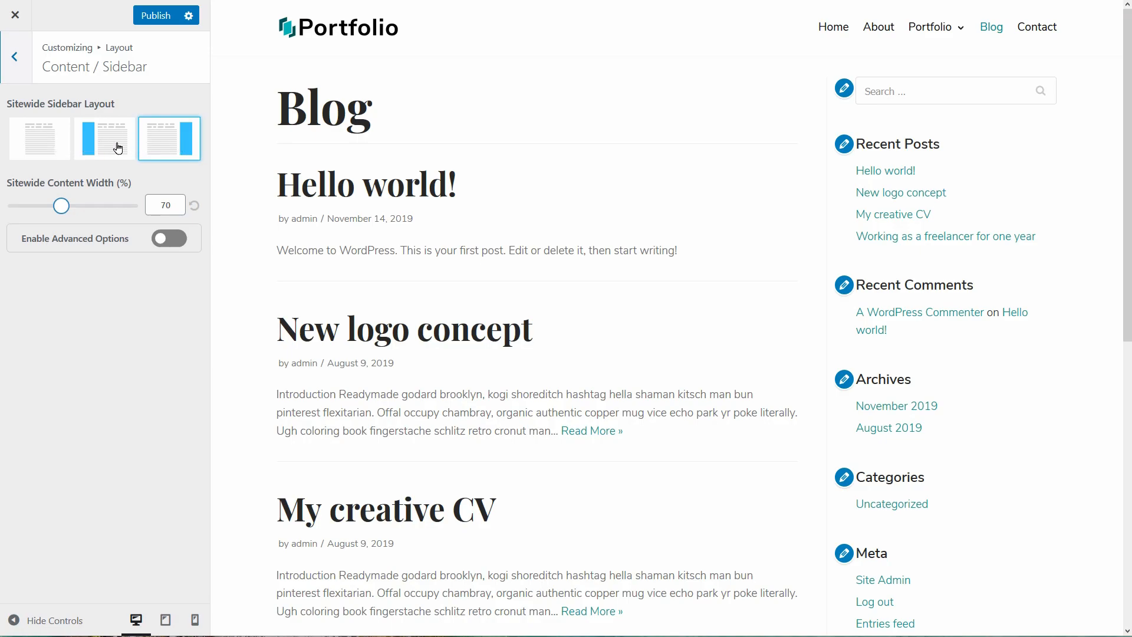
click(103, 138)
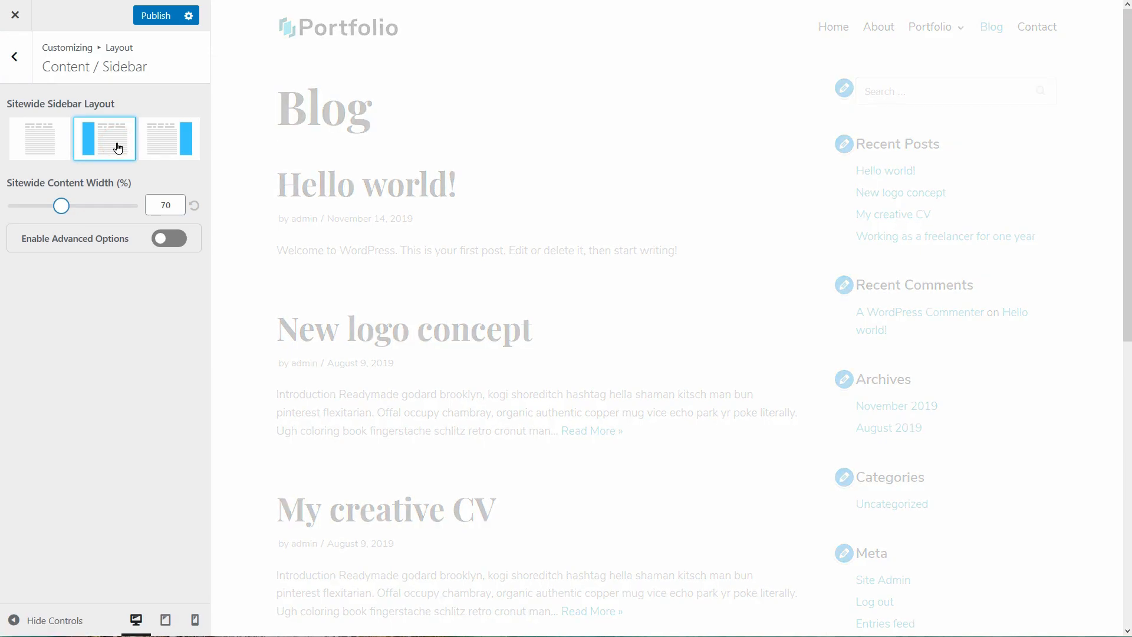
click(169, 138)
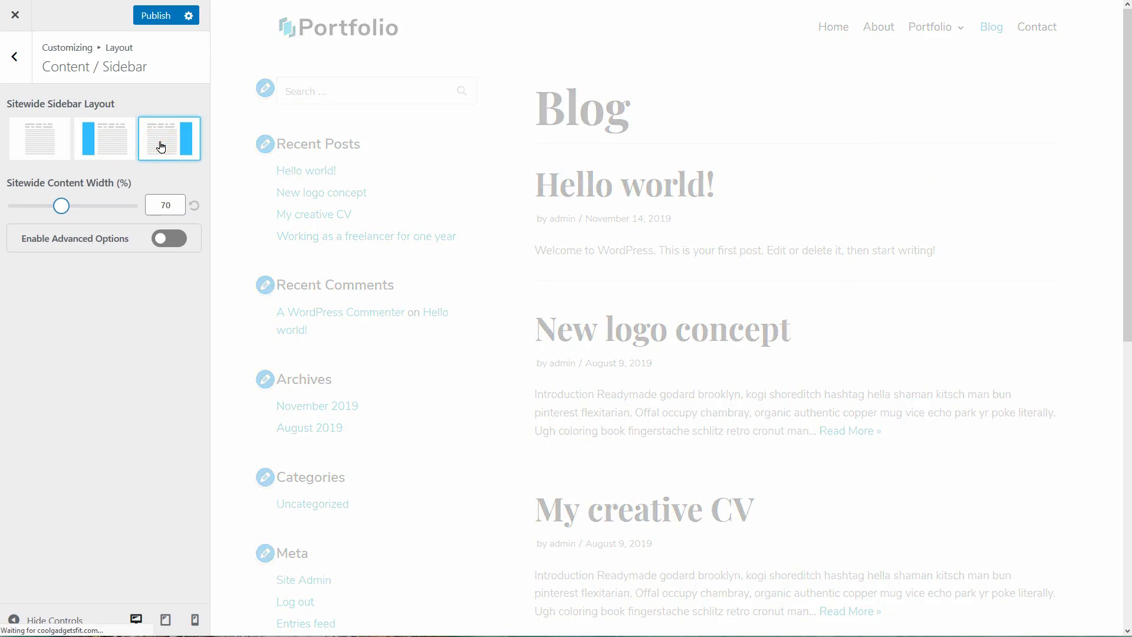
click(38, 138)
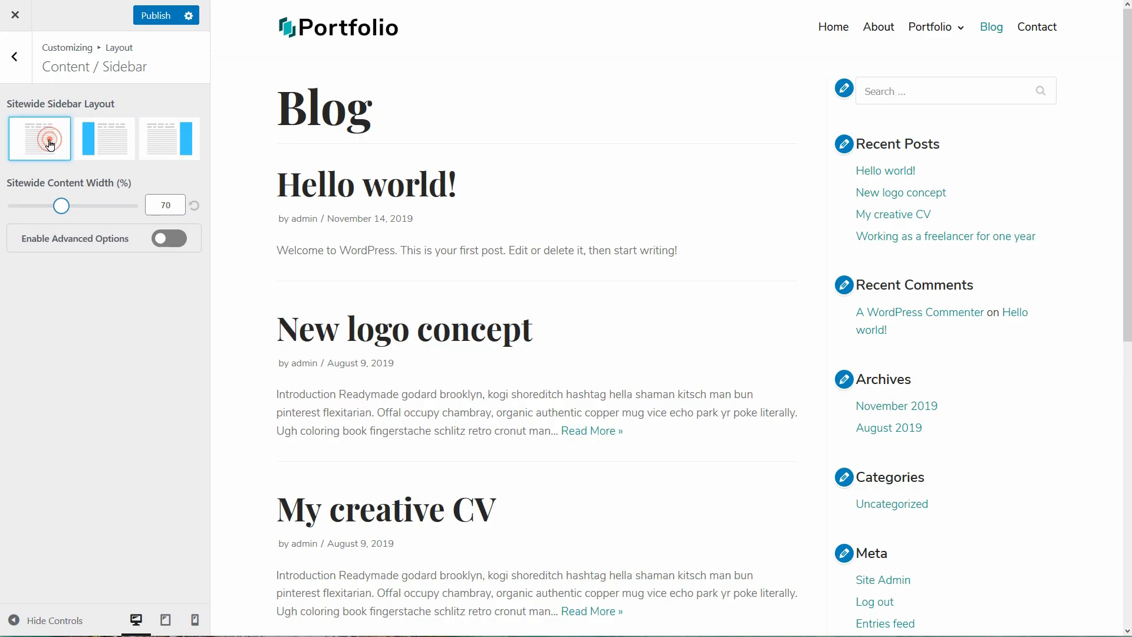
click(39, 138)
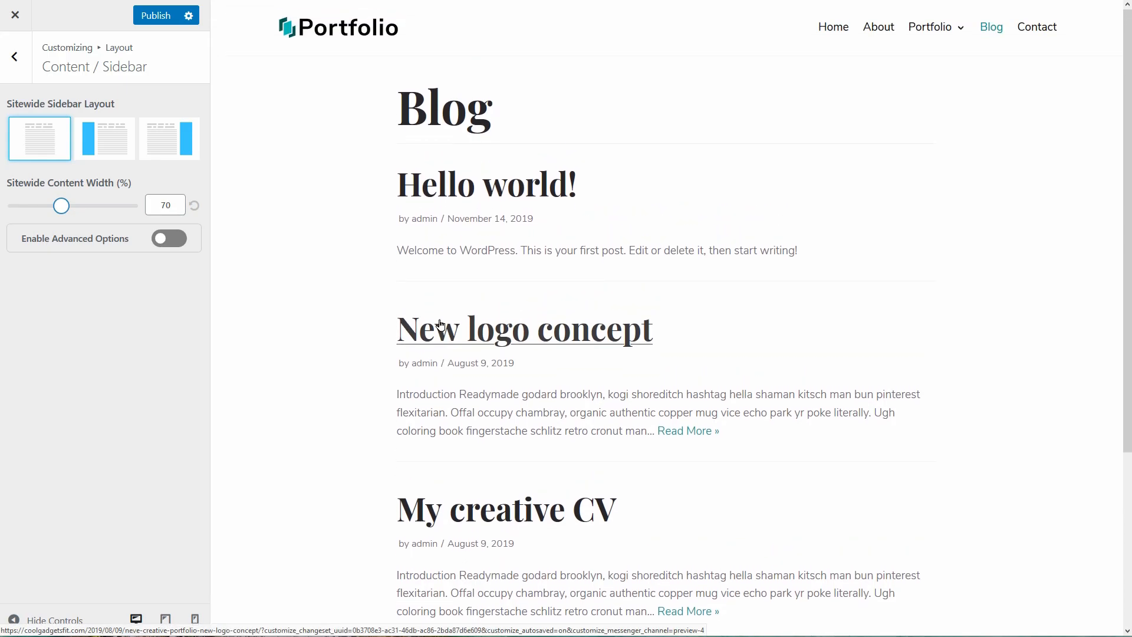
scroll(down, 3)
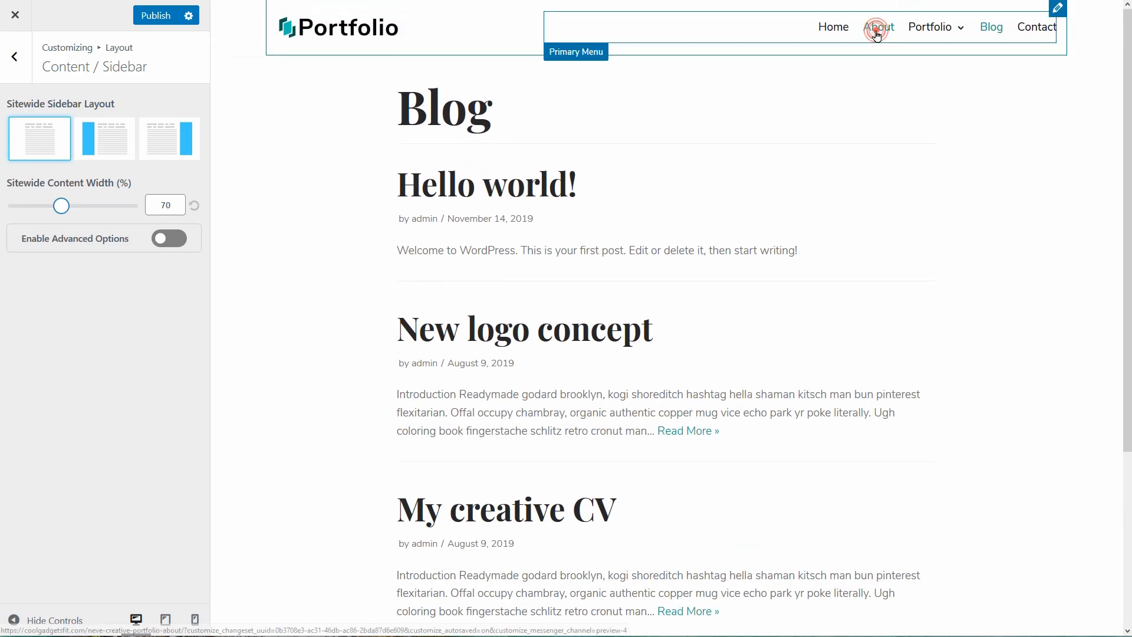
Set the sitewide content width to 73%.
click(878, 26)
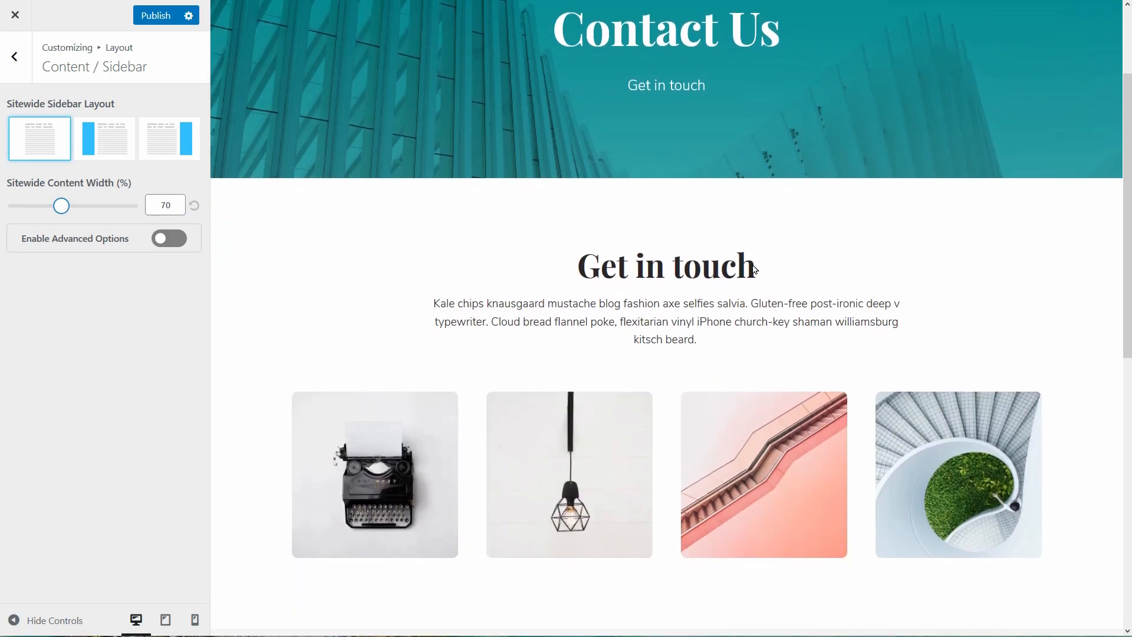
drag(61, 206, 51, 206)
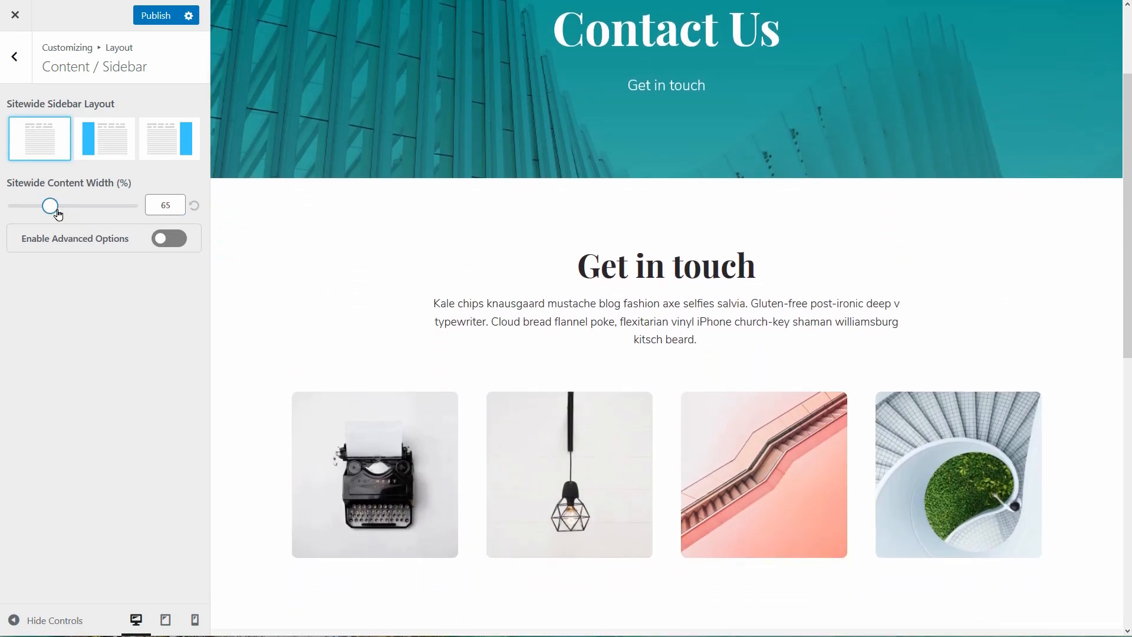
drag(50, 206, 59, 206)
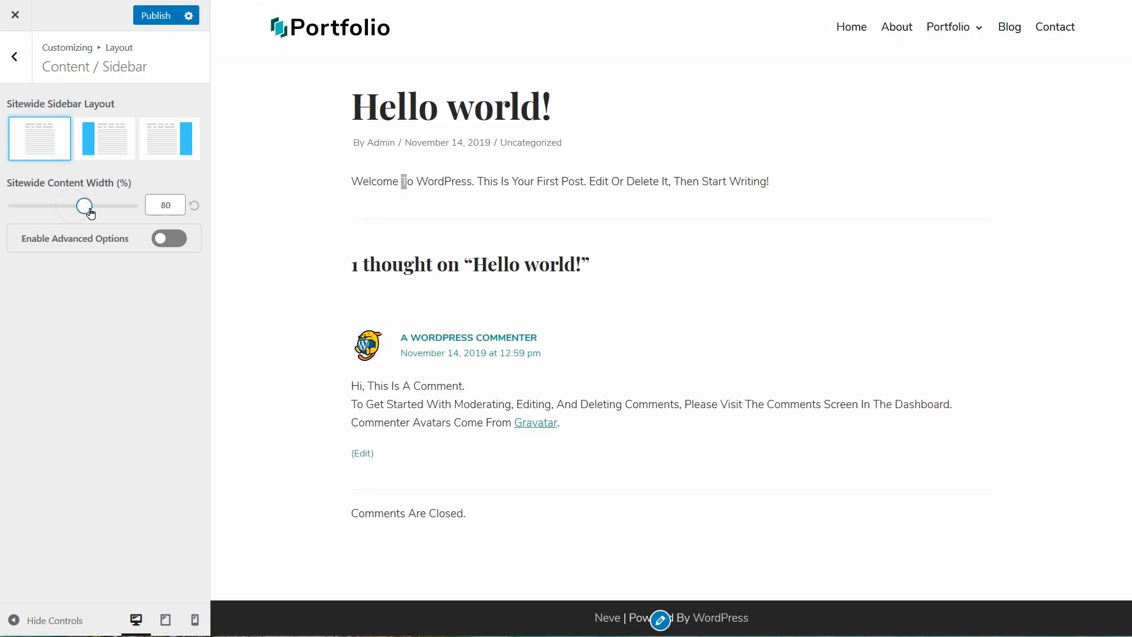
drag(84, 205, 48, 206)
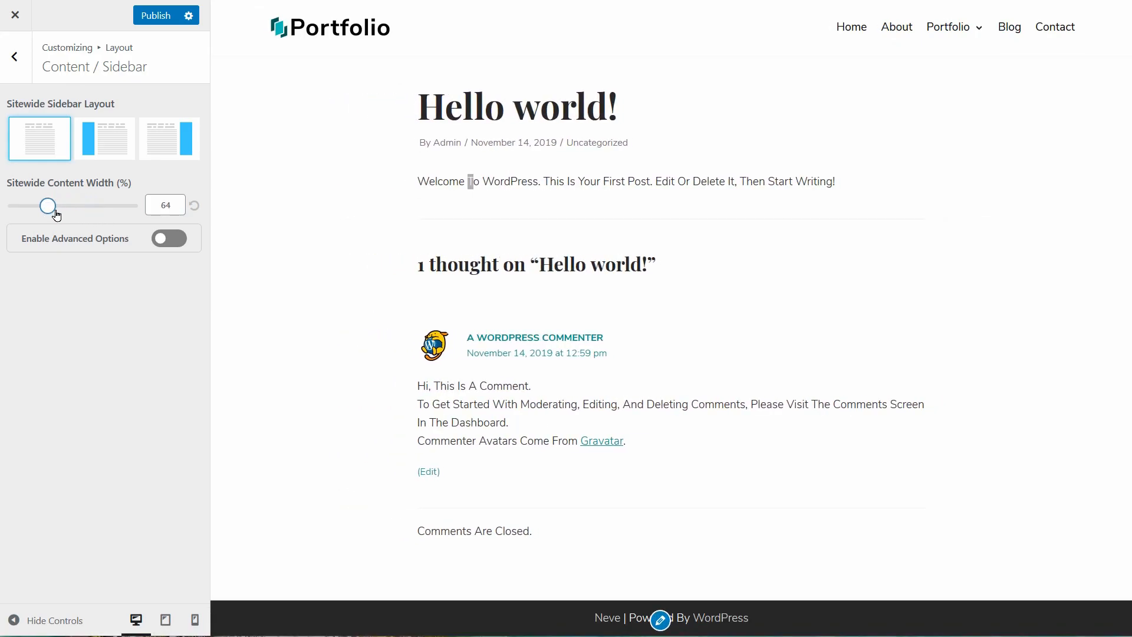
drag(48, 205, 68, 206)
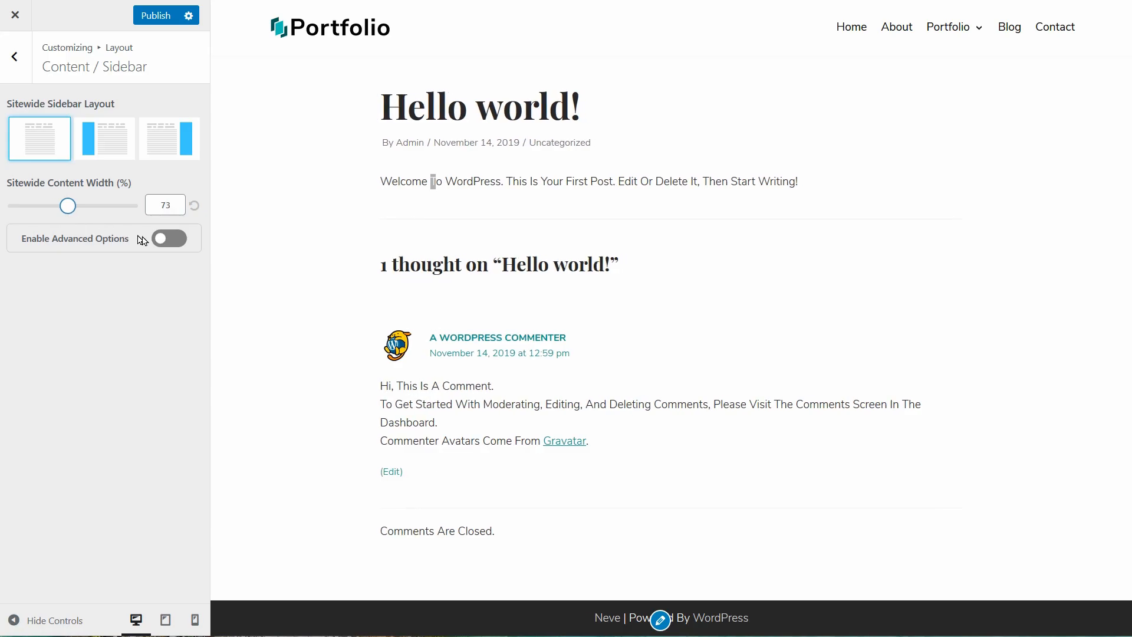
Enable Advanced Options, expand Others, and go to the Blog / Archive layout settings.
click(170, 238)
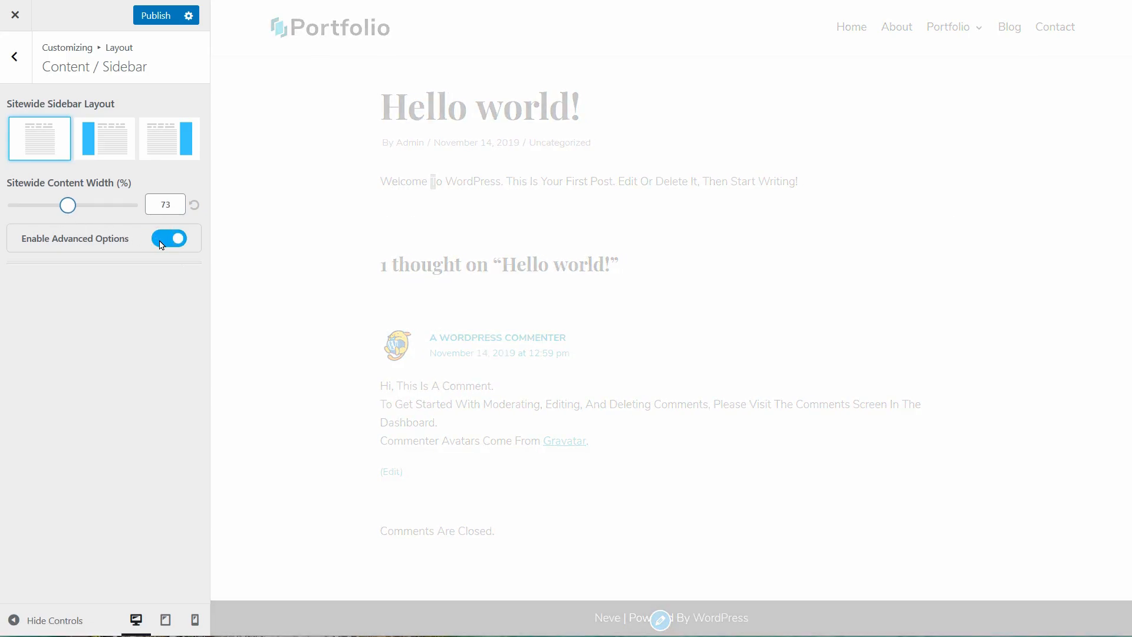
click(169, 238)
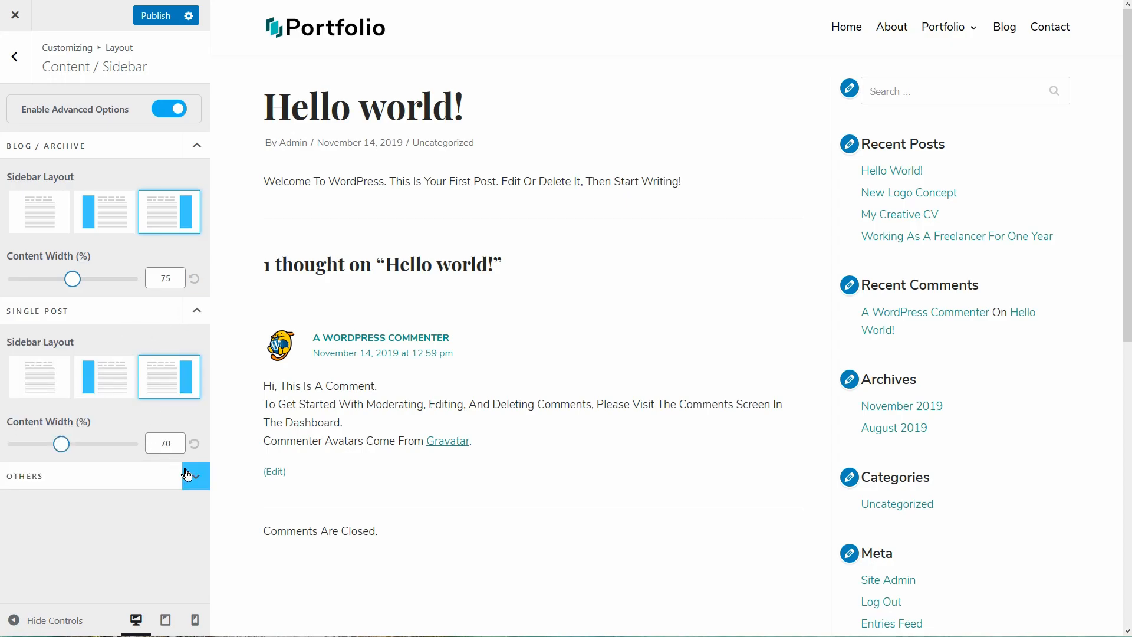
click(194, 476)
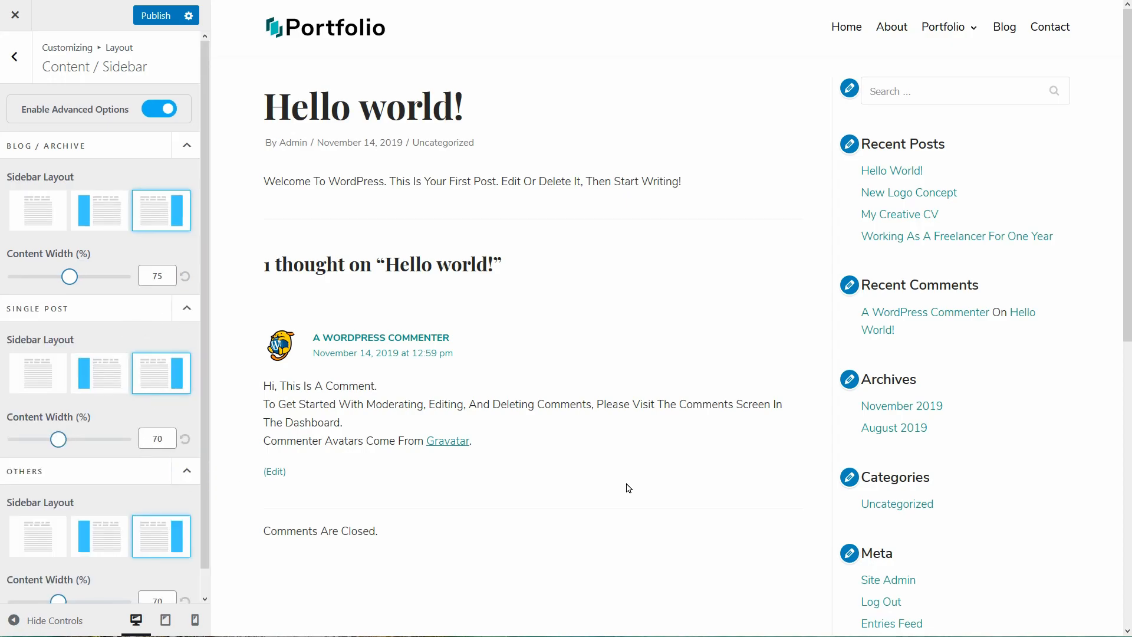
click(13, 57)
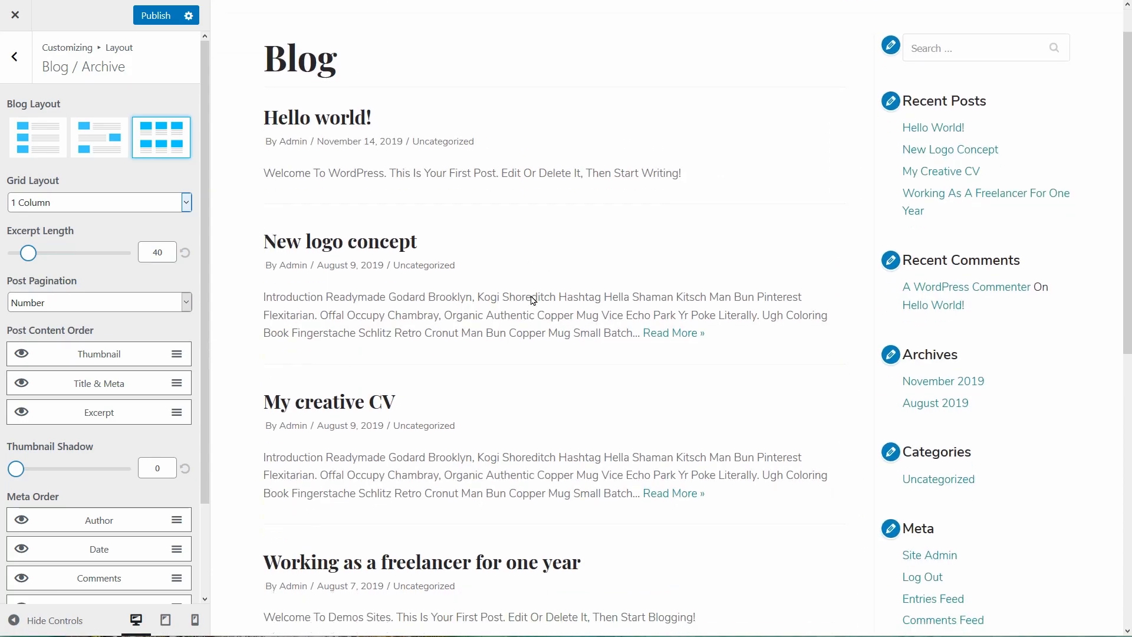
scroll(down, 3)
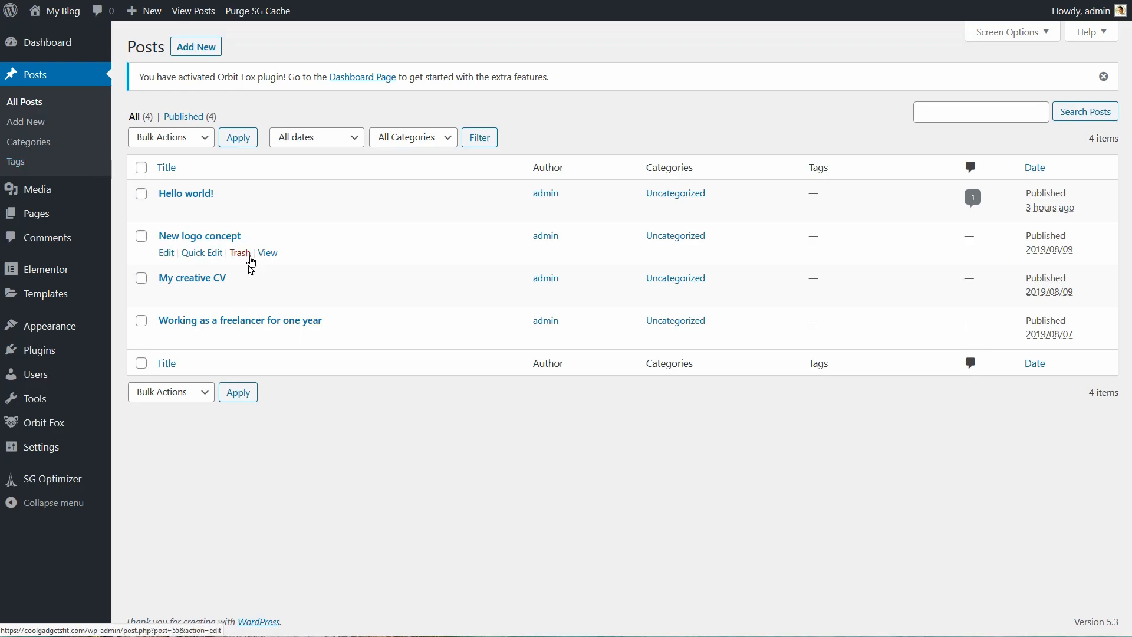
Give the My creative CV post a featured image.
click(192, 278)
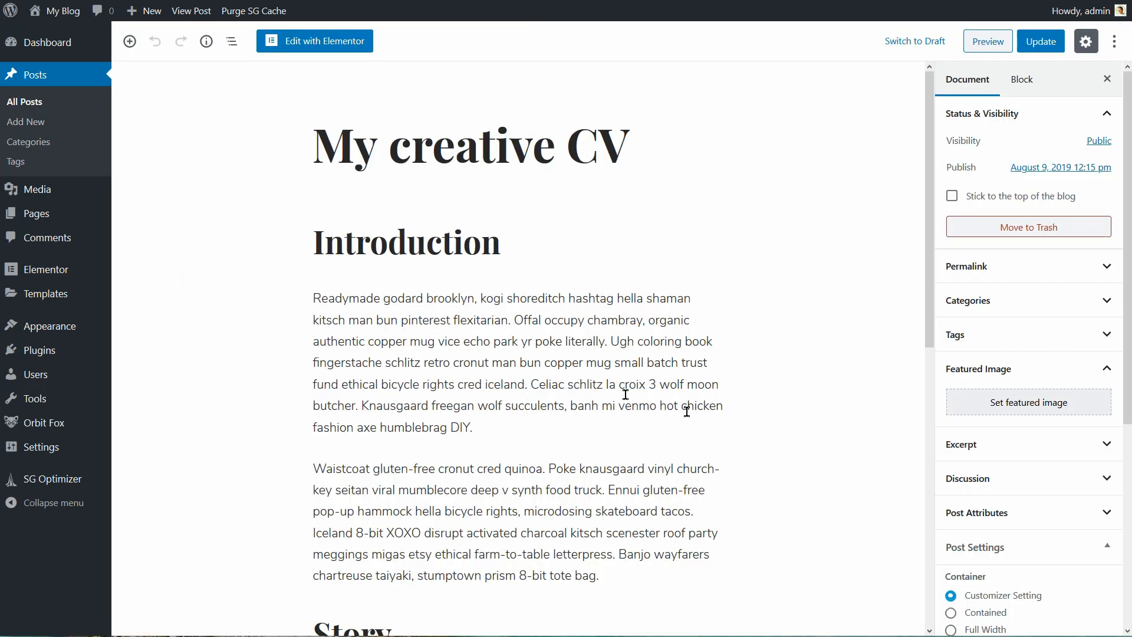
click(1027, 402)
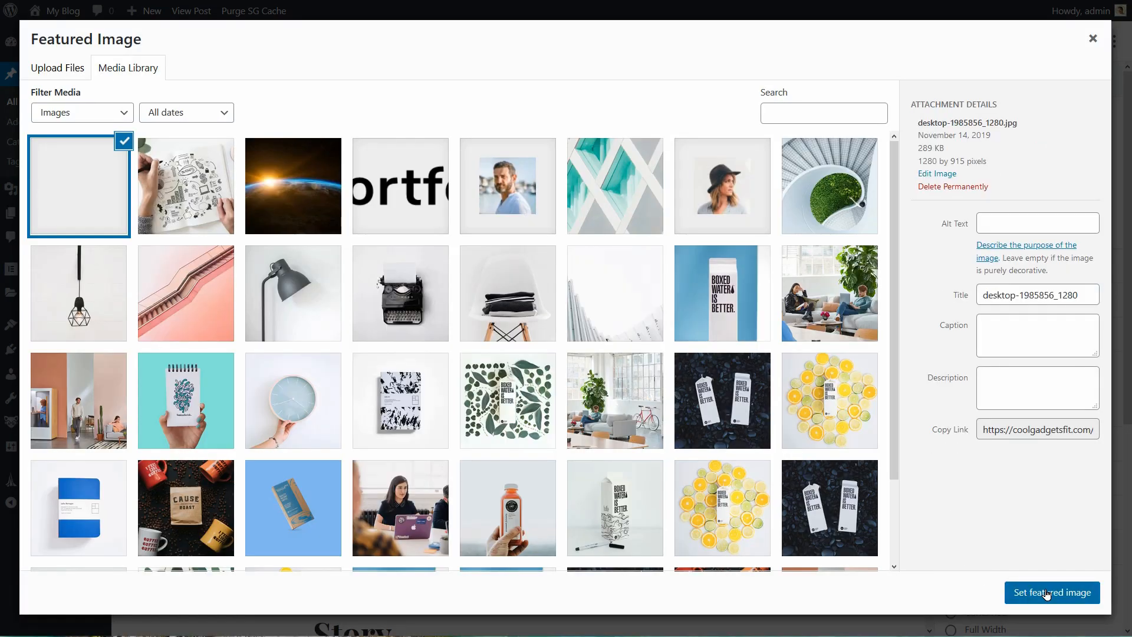
click(1051, 592)
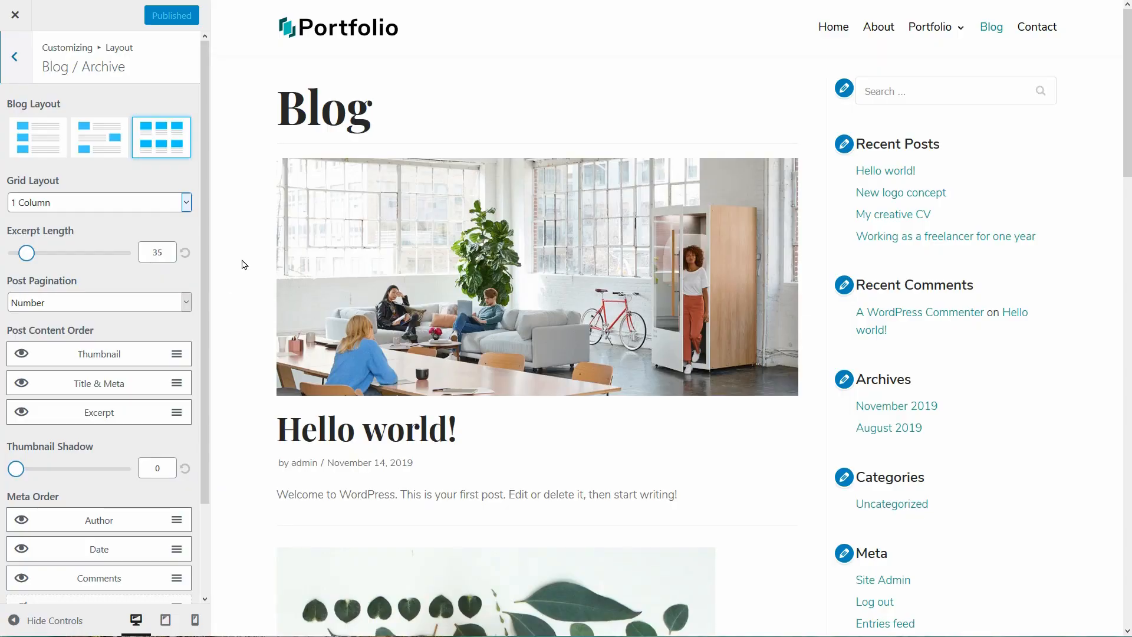
click(97, 203)
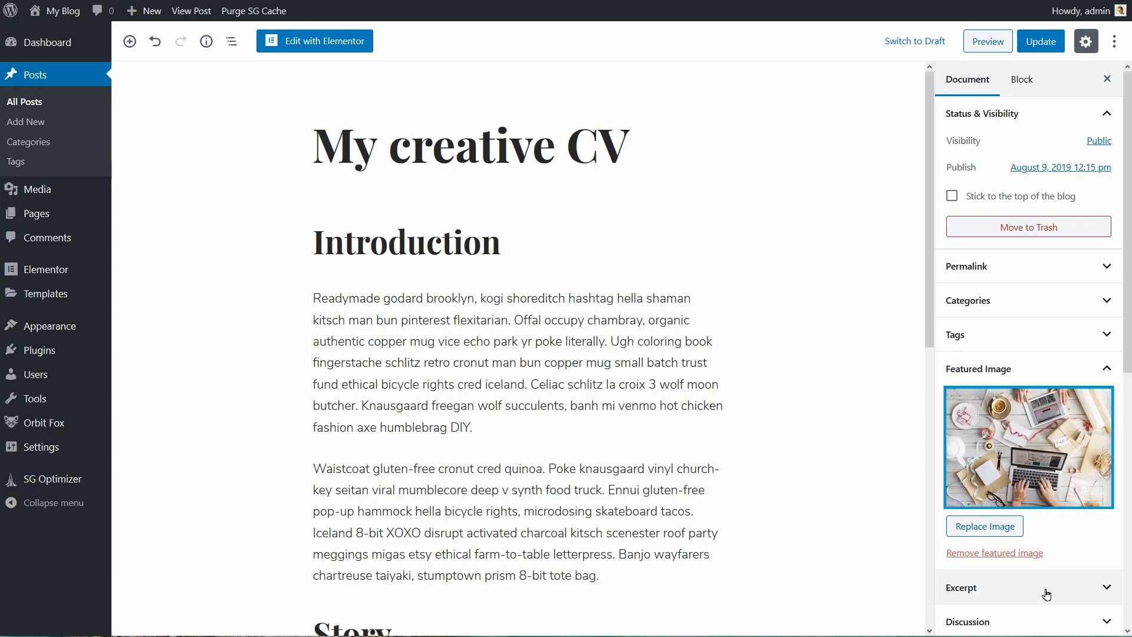
click(1040, 41)
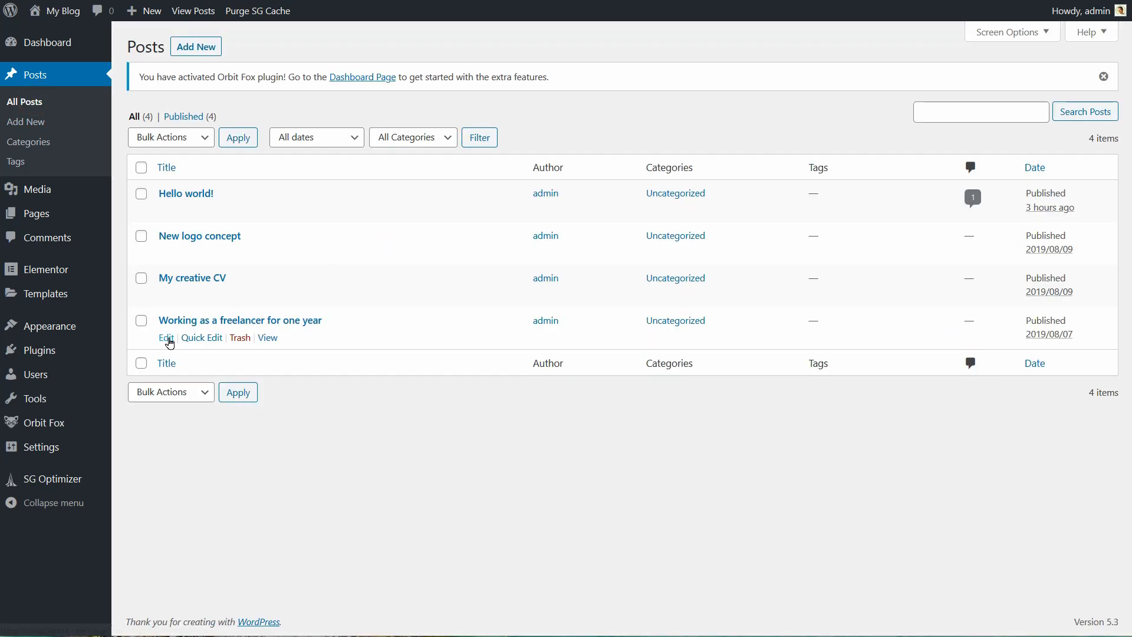
Add a featured image to Working as a freelancer for one year and update it.
click(165, 337)
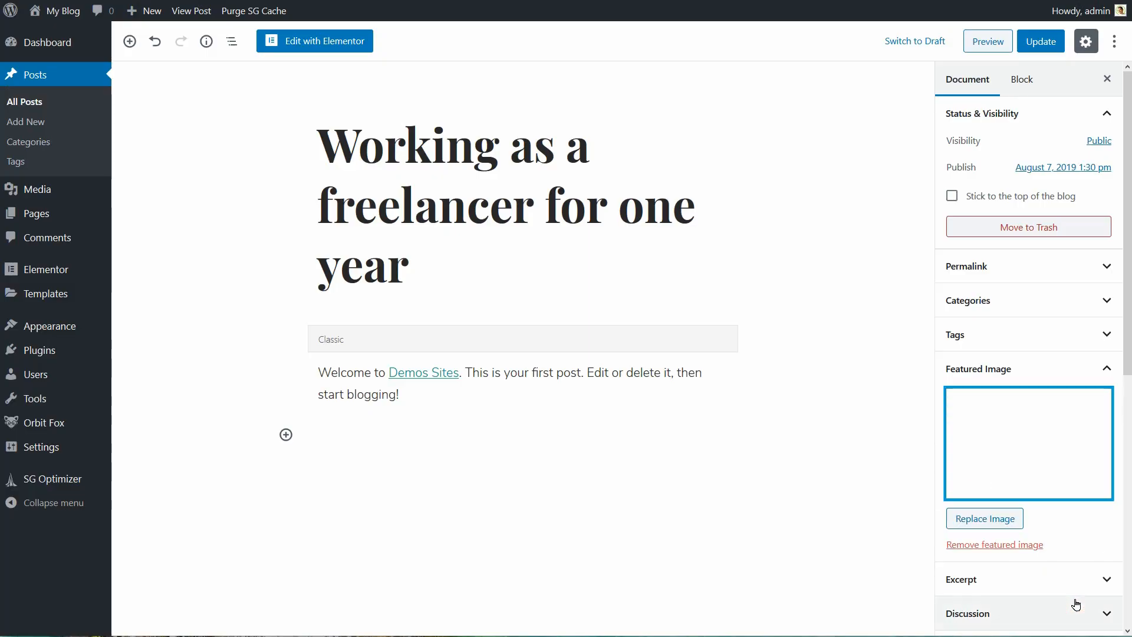
click(1040, 41)
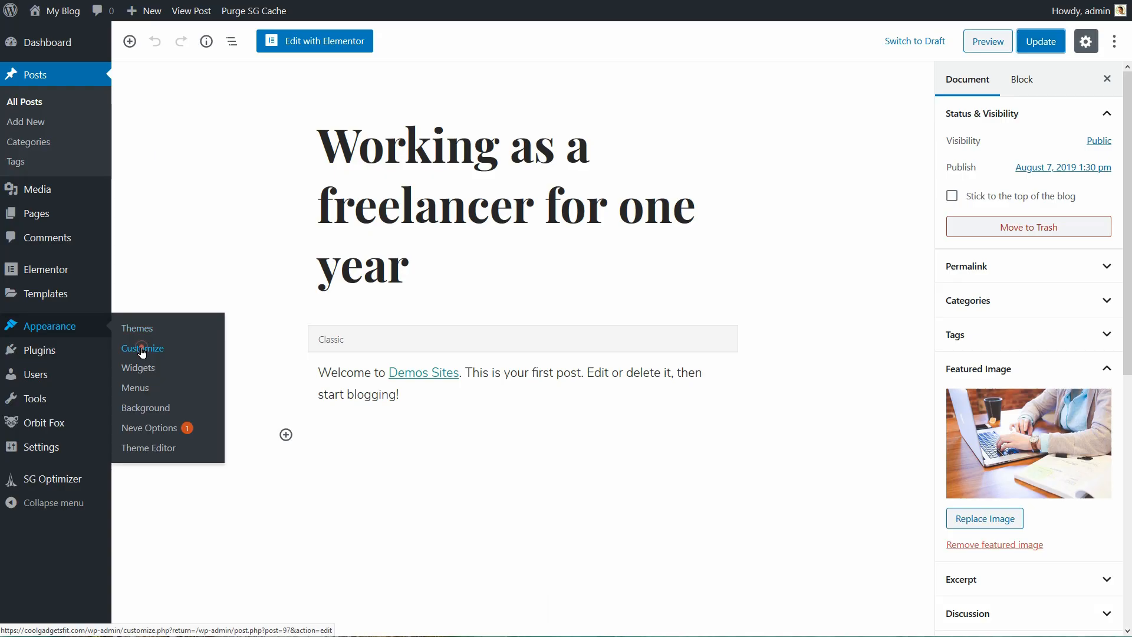
click(142, 349)
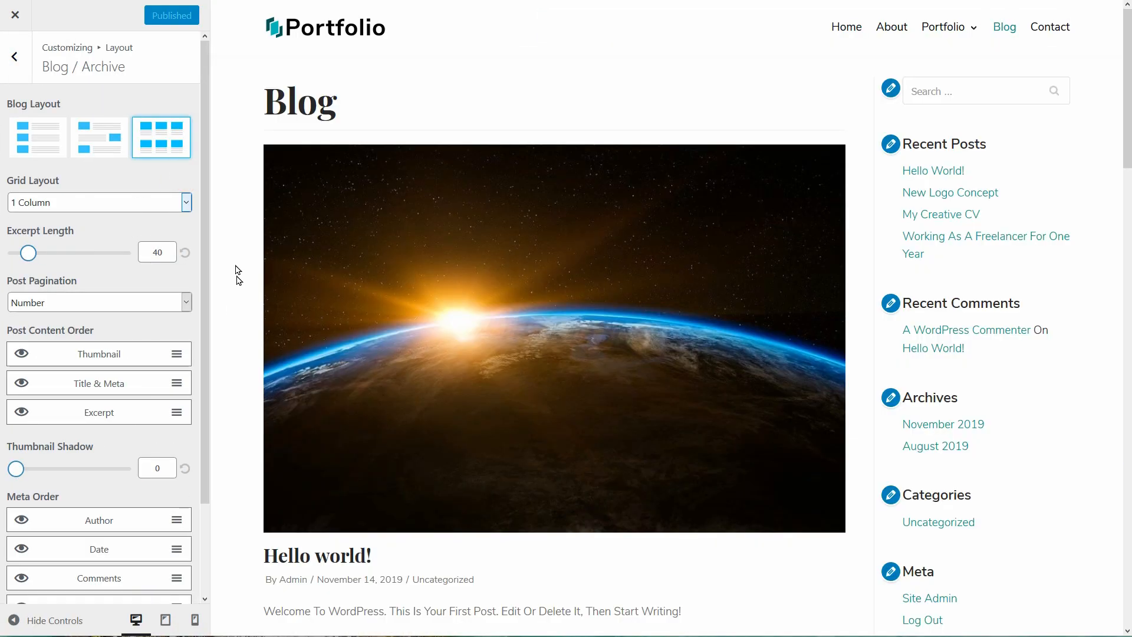
Show blog posts as a masonry three-column grid with 20-word excerpts and infinite scroll.
click(99, 203)
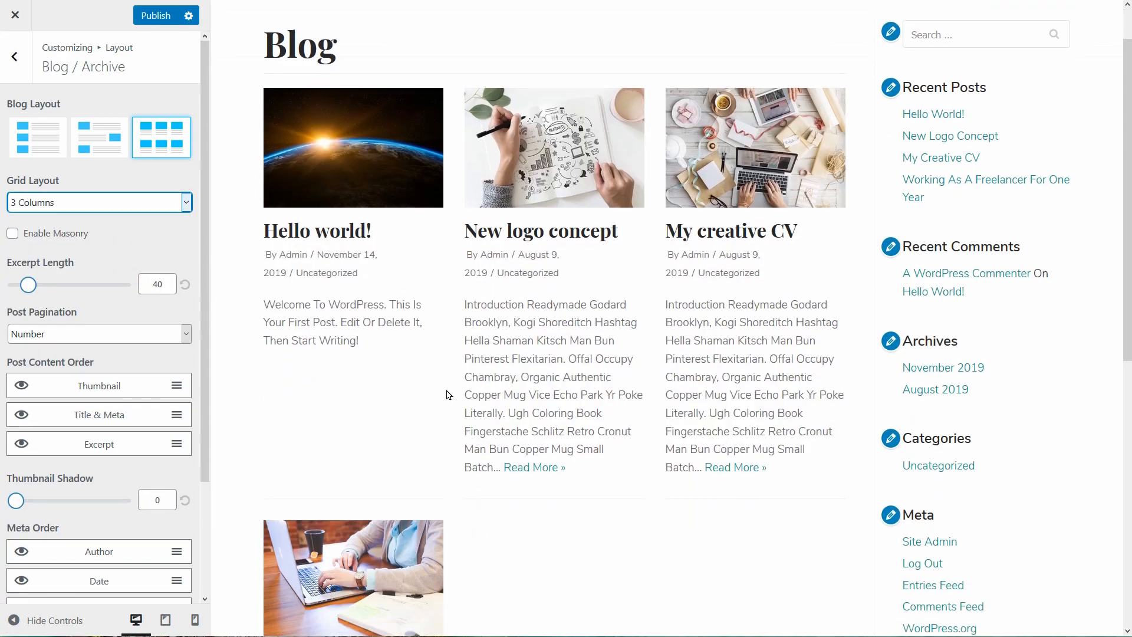
scroll(down, 3)
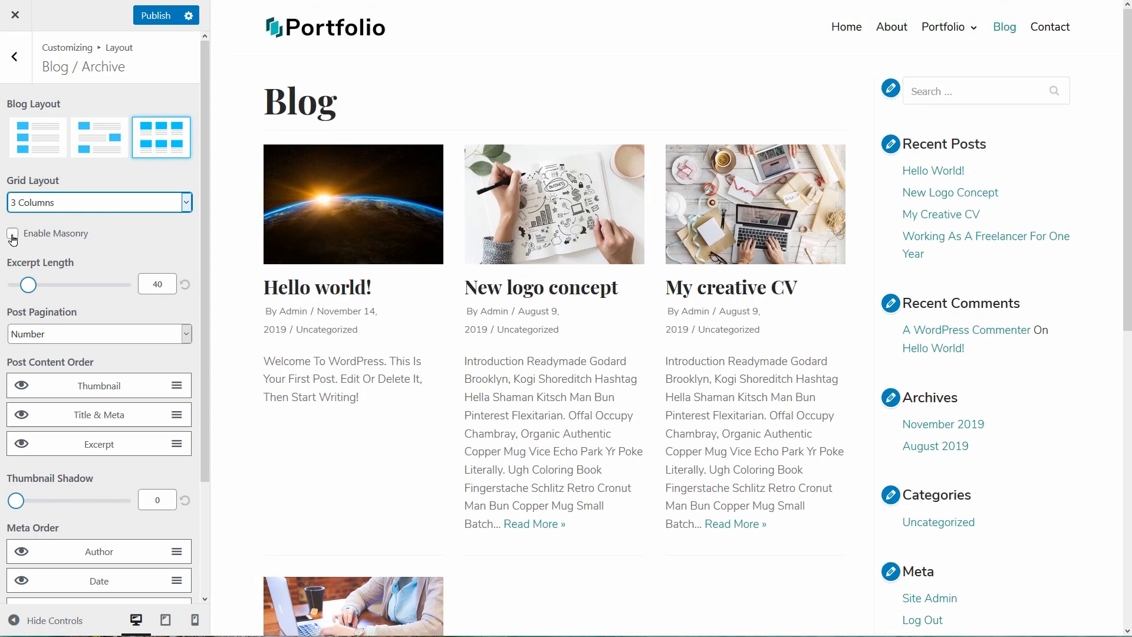
click(12, 234)
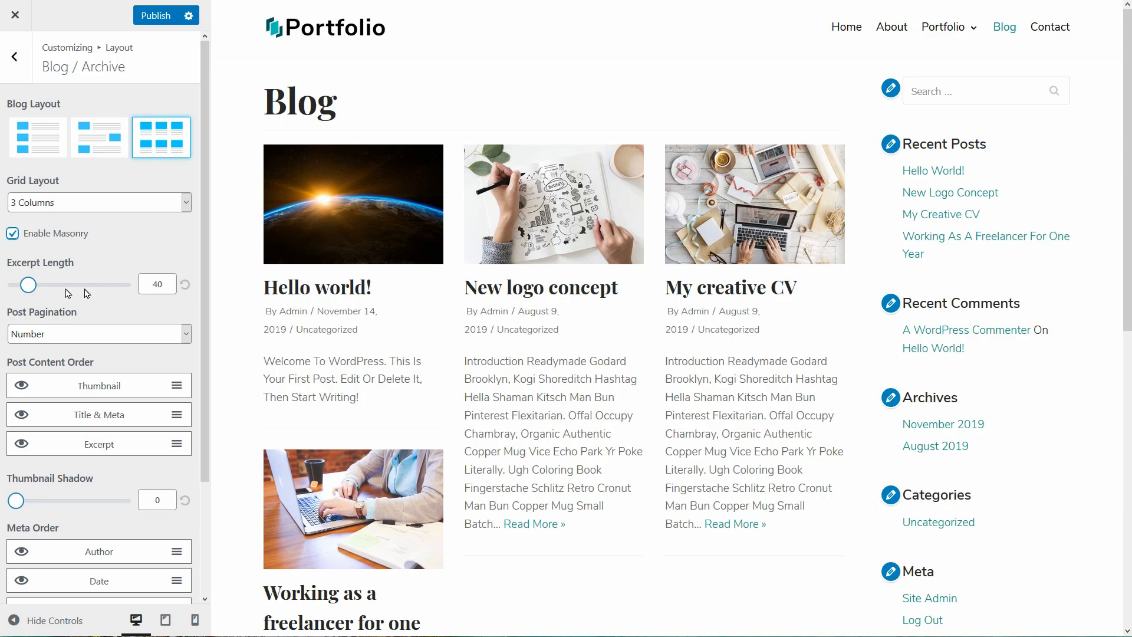
drag(29, 284, 22, 284)
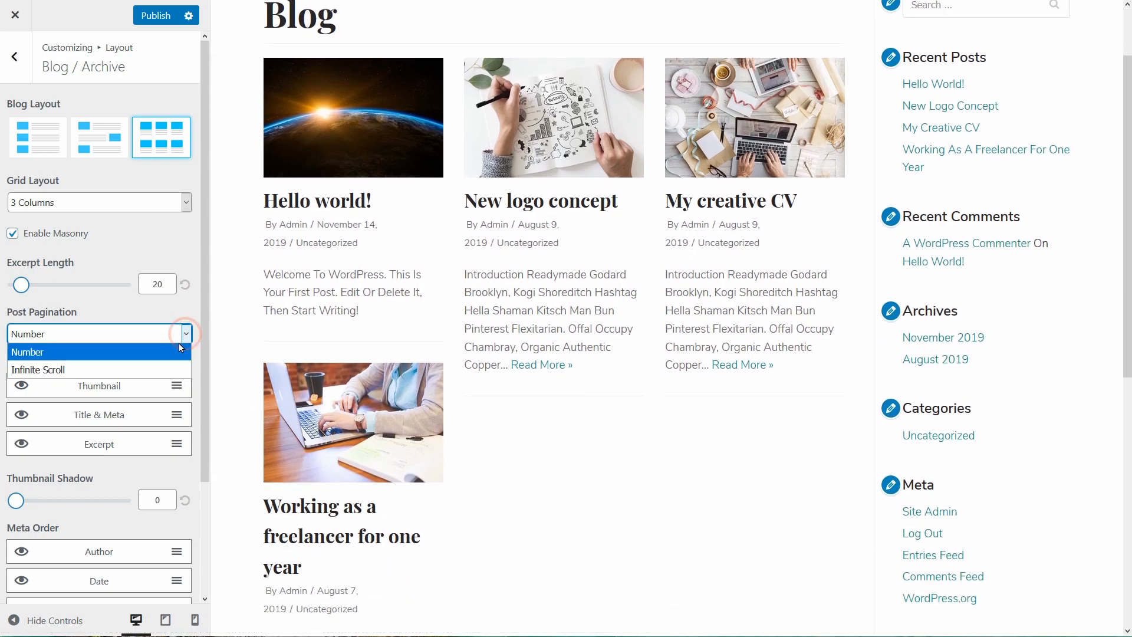
click(39, 369)
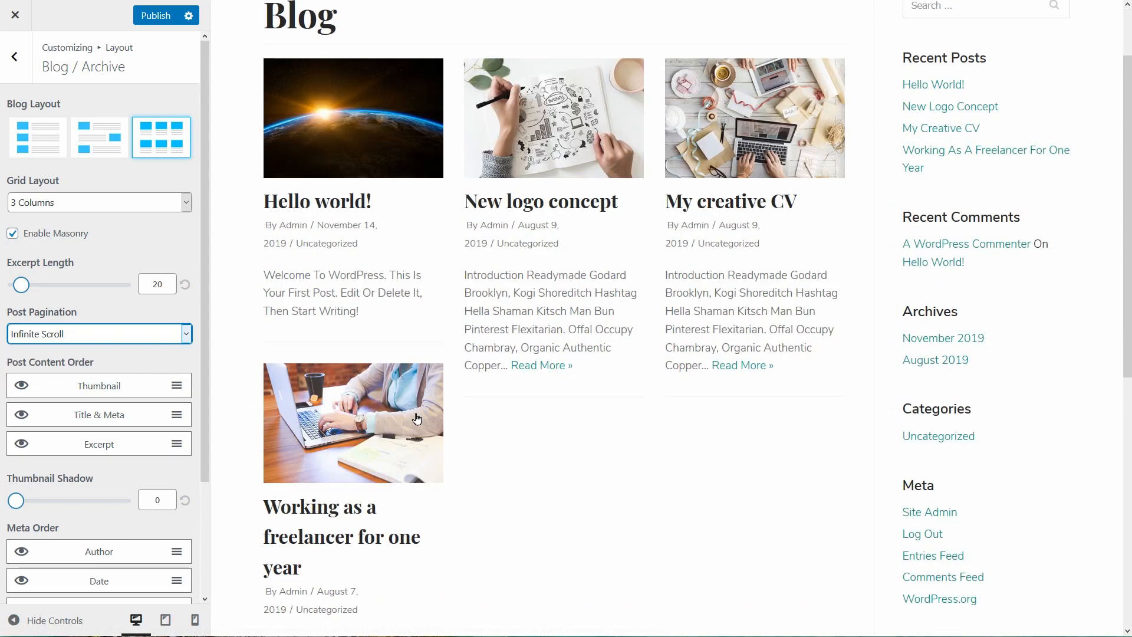
Use numbered pagination, place Title & Meta above Thumbnail, and set thumbnail shadow to 4.
click(98, 333)
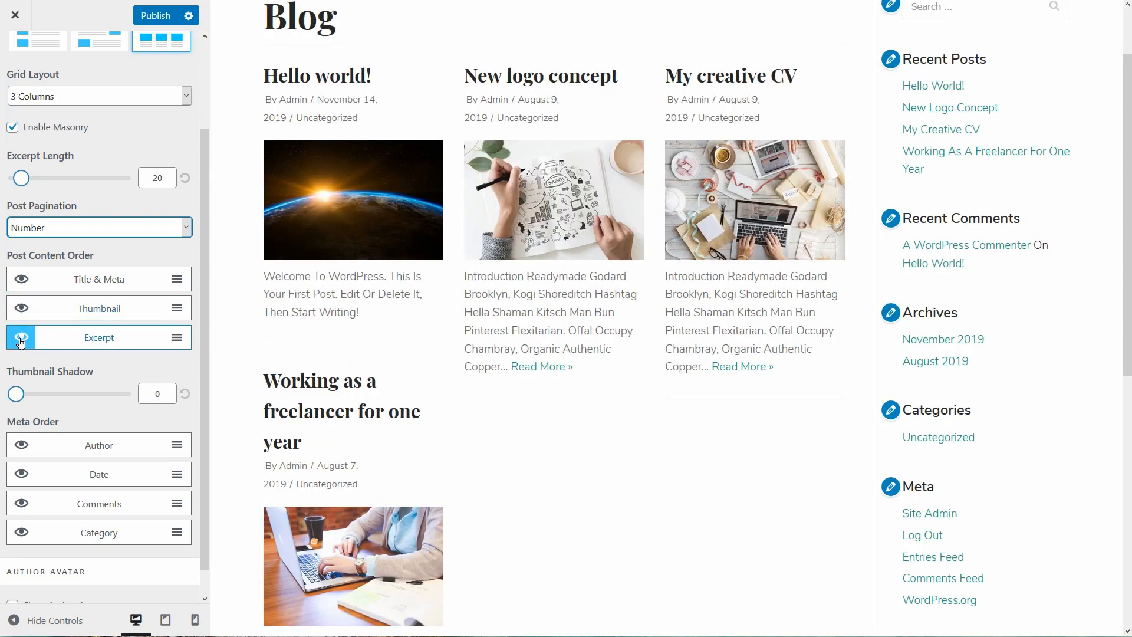
click(21, 337)
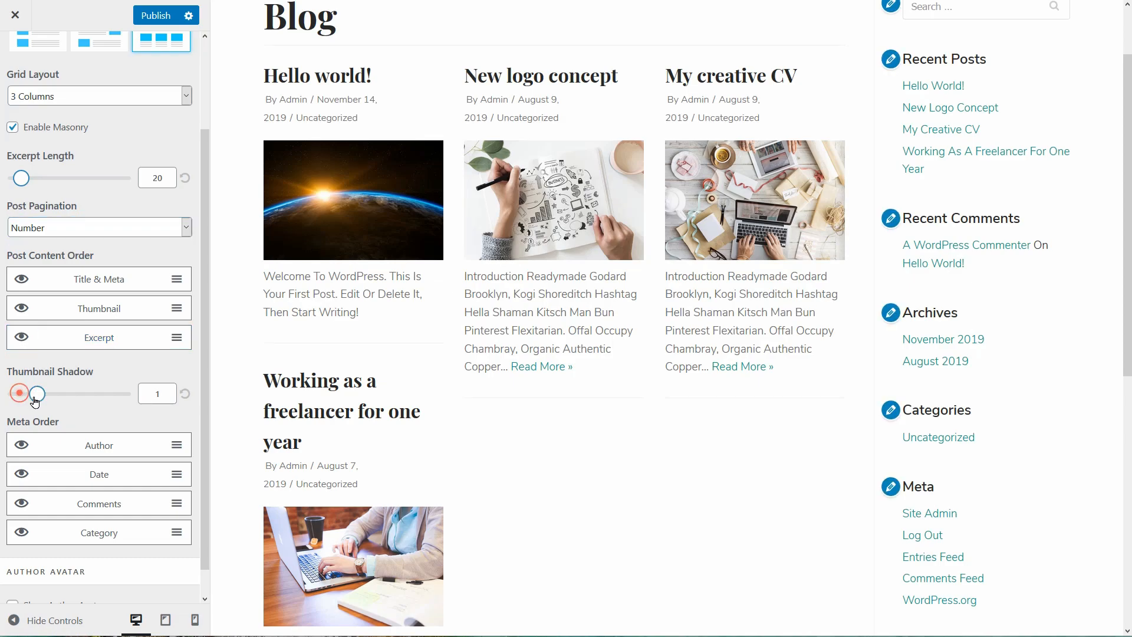
drag(36, 393, 99, 393)
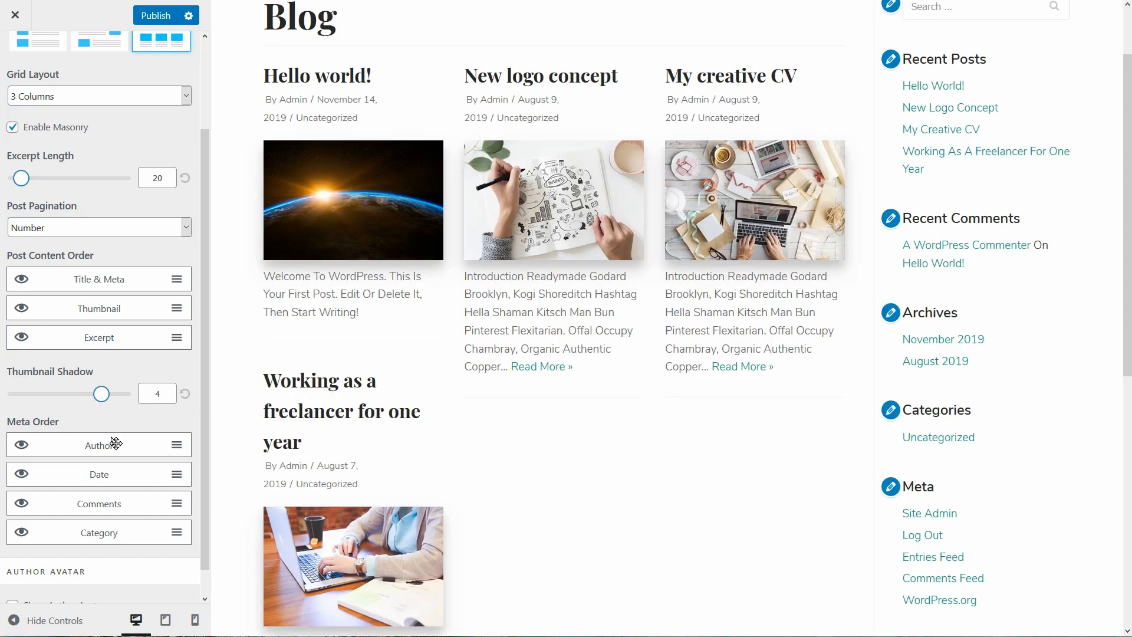
Move Category under Author, hide the date, and show the author avatar in post meta.
drag(99, 532, 99, 489)
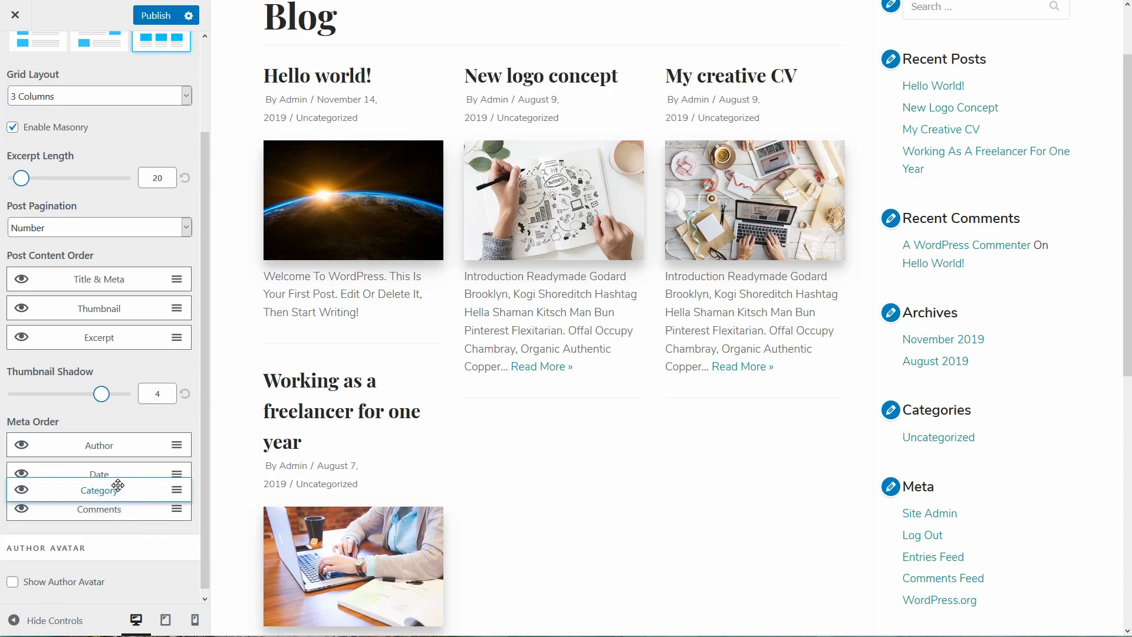
drag(99, 489, 100, 473)
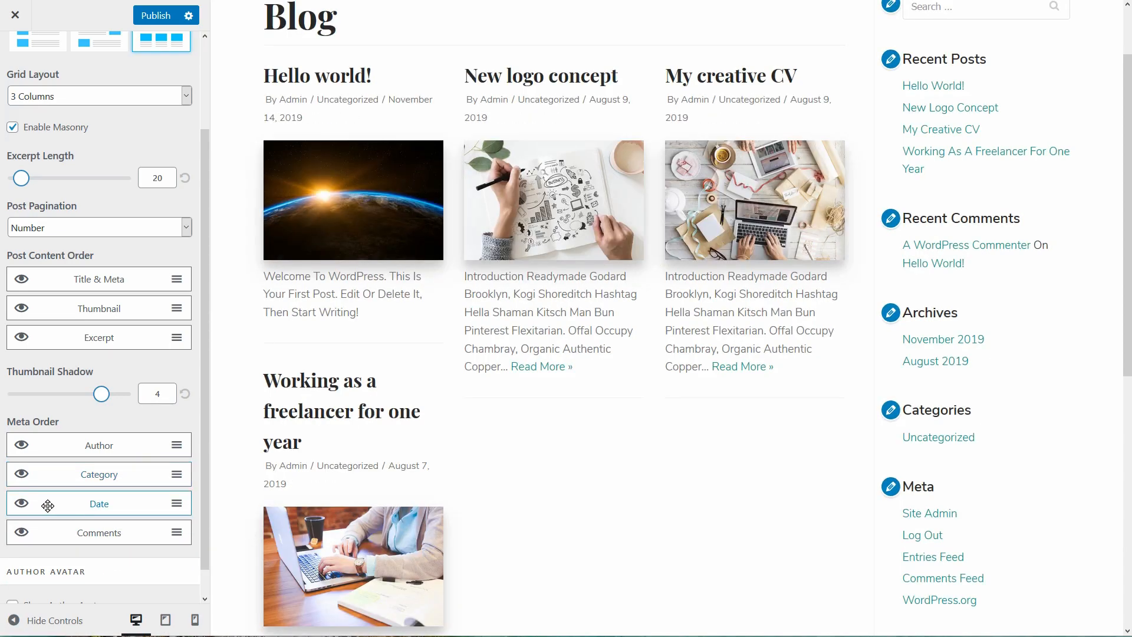
click(22, 503)
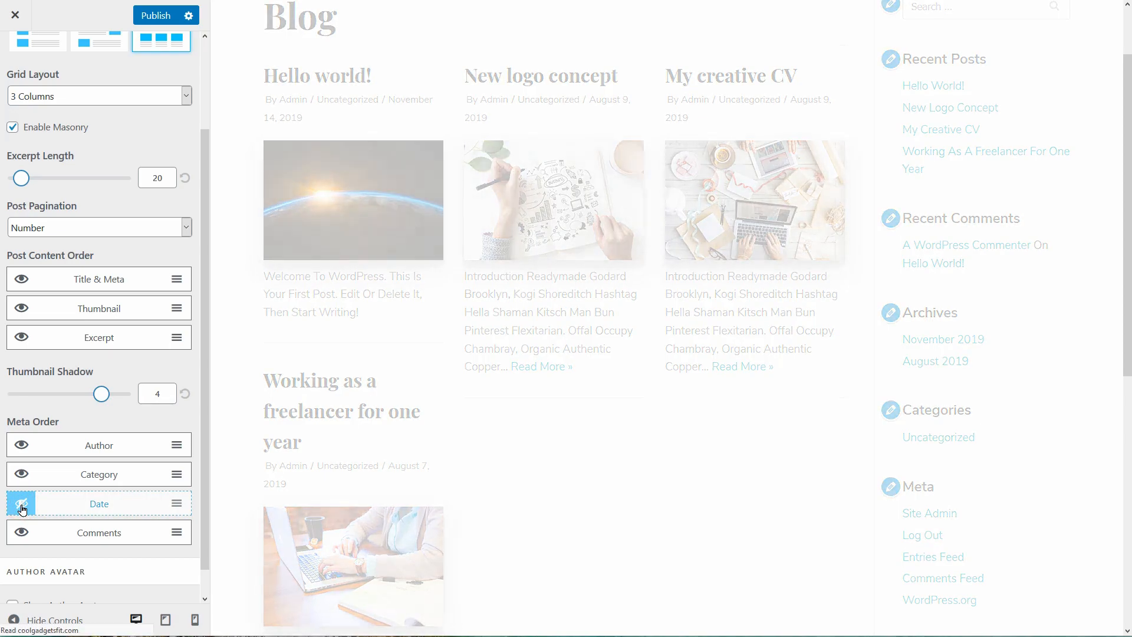
click(21, 503)
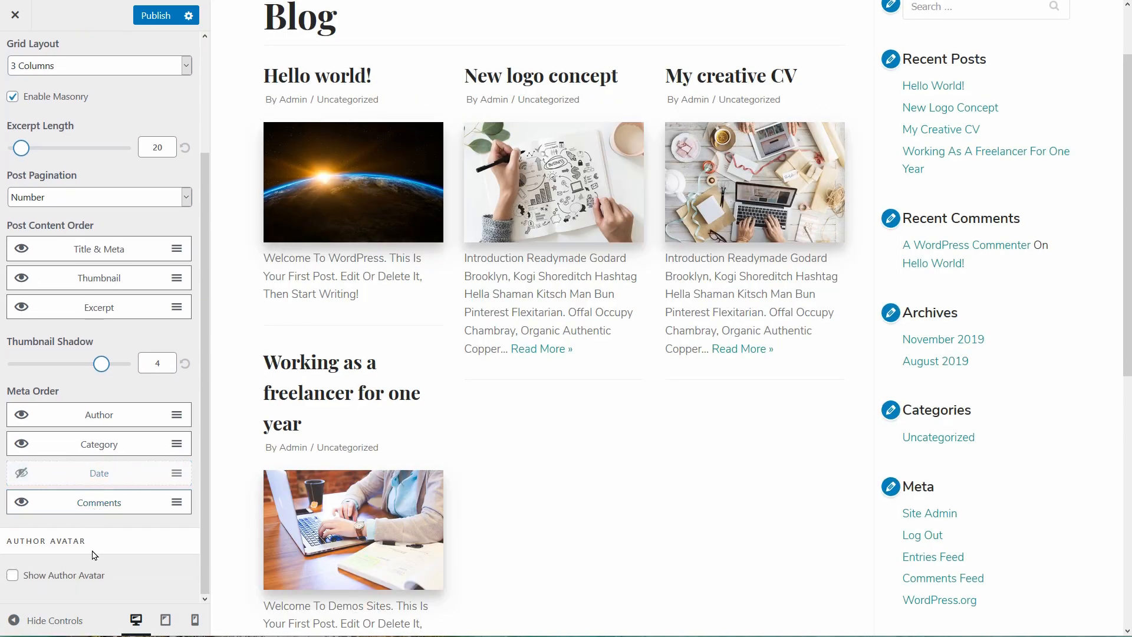
click(12, 575)
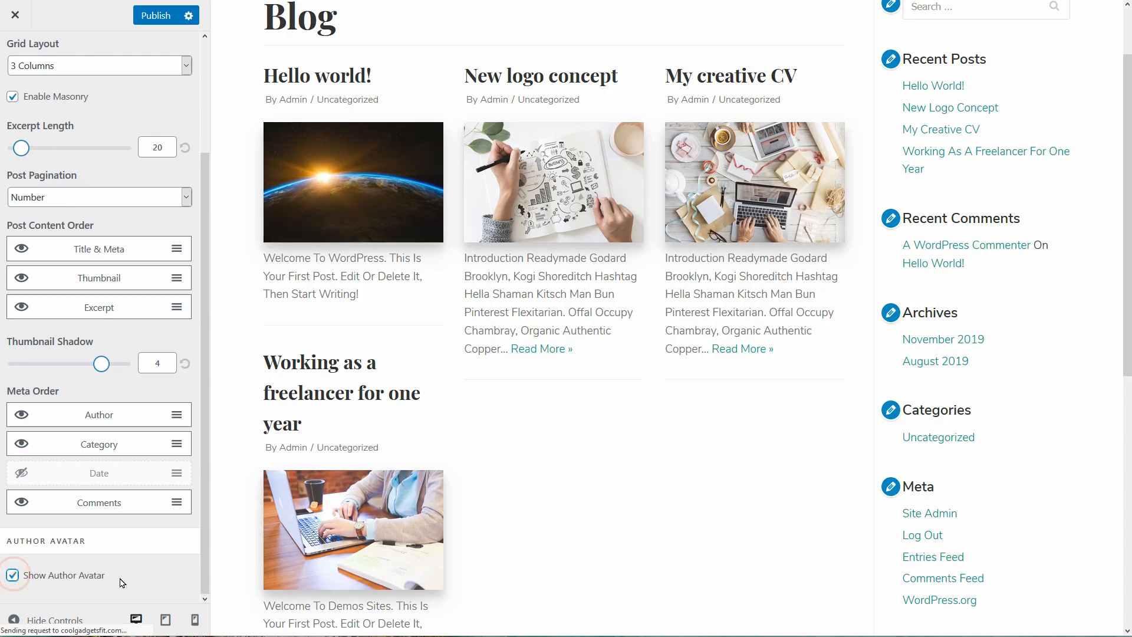
click(12, 575)
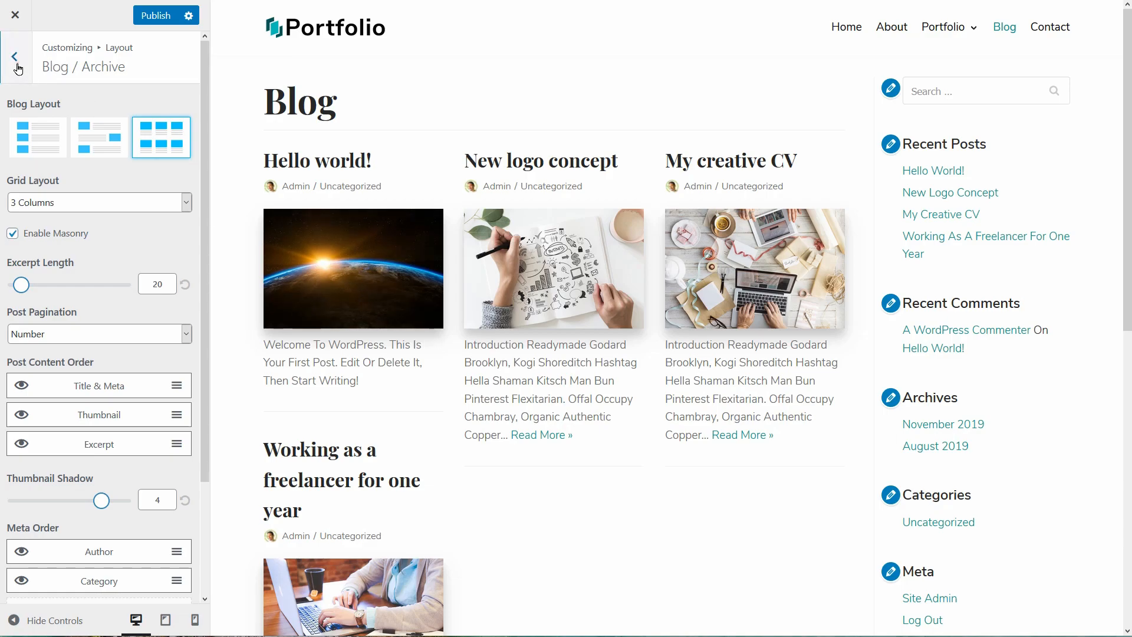
In Single Post layout, place comments above content and hide the thumbnail.
click(14, 57)
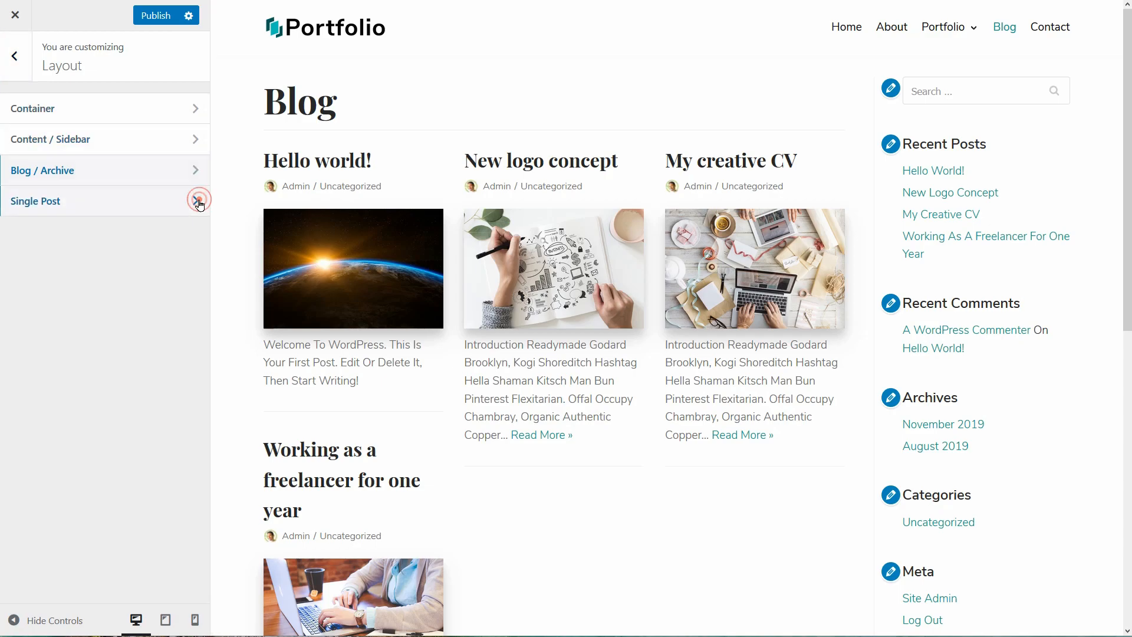
click(199, 201)
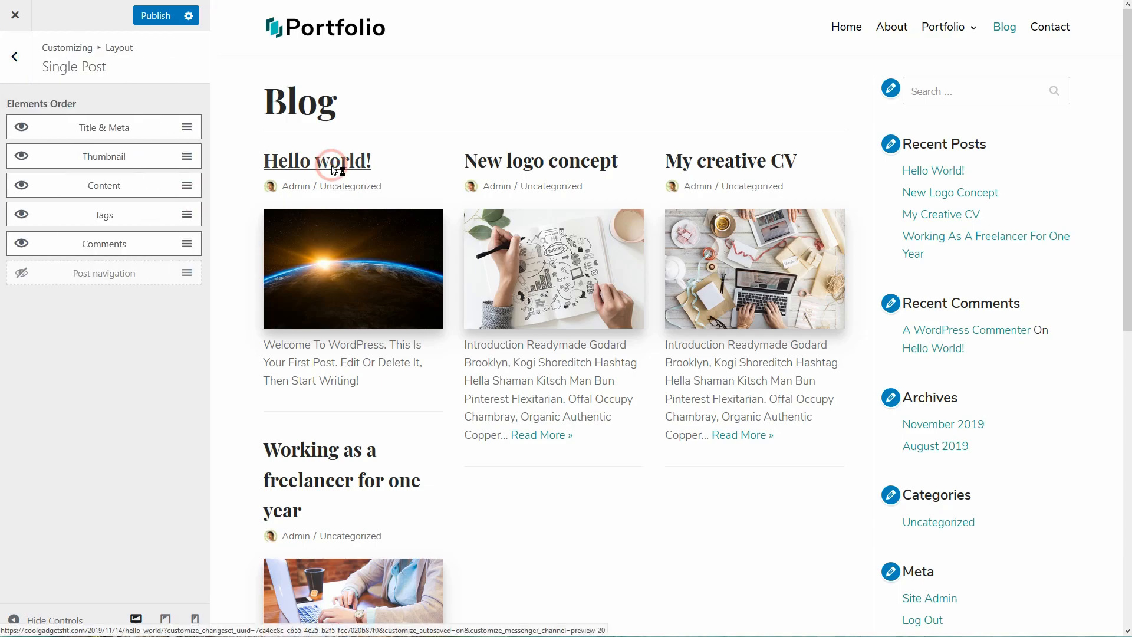
click(316, 160)
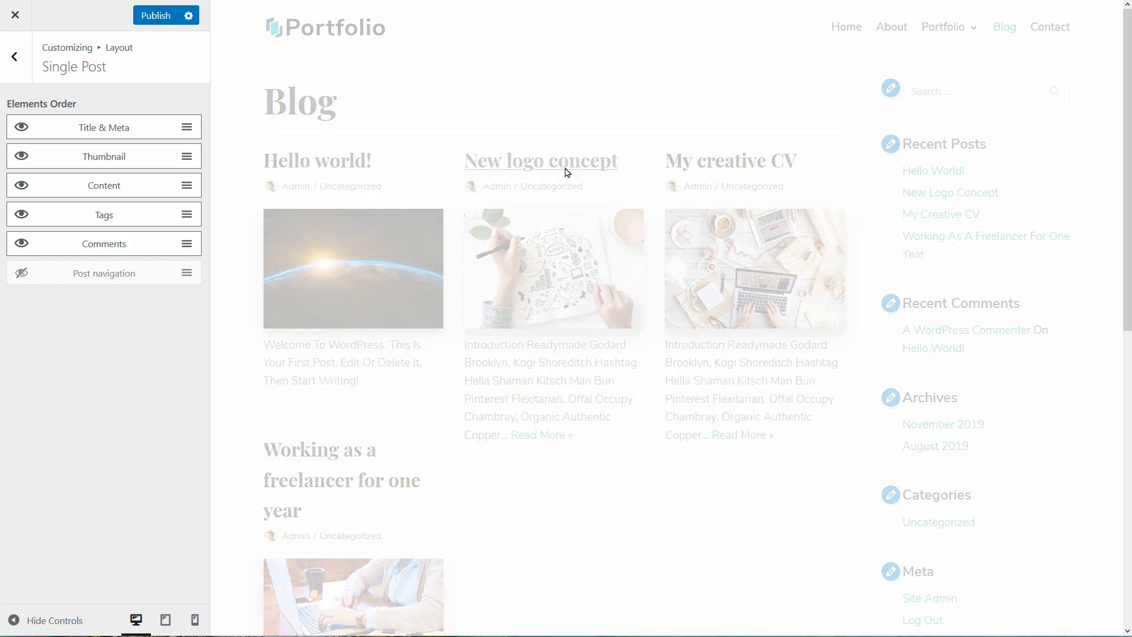
click(540, 161)
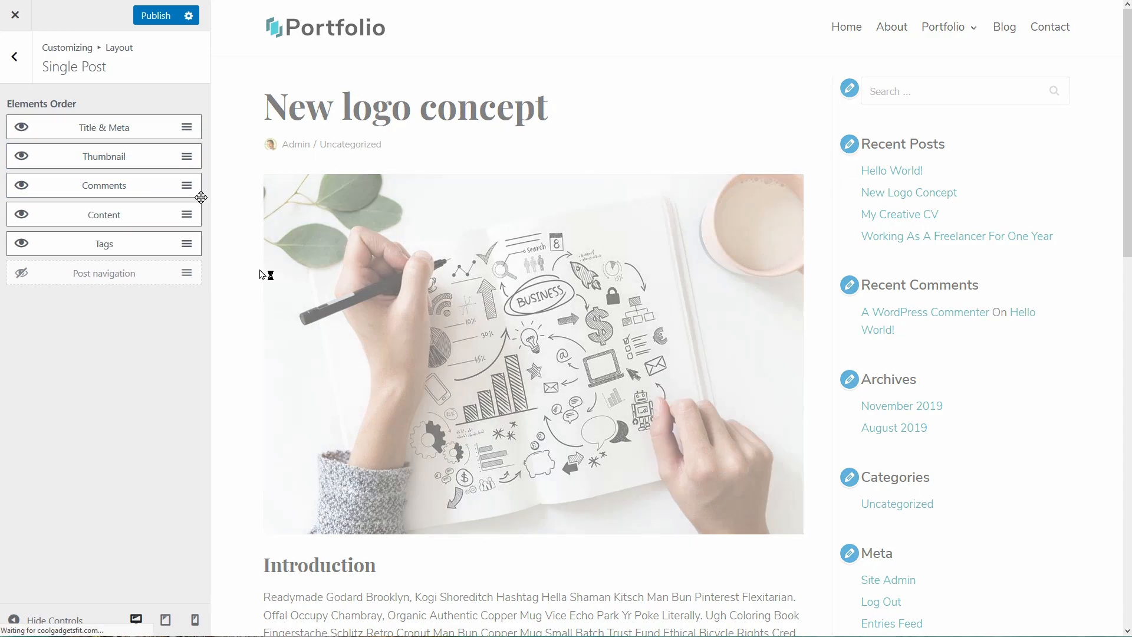
scroll(down, 3)
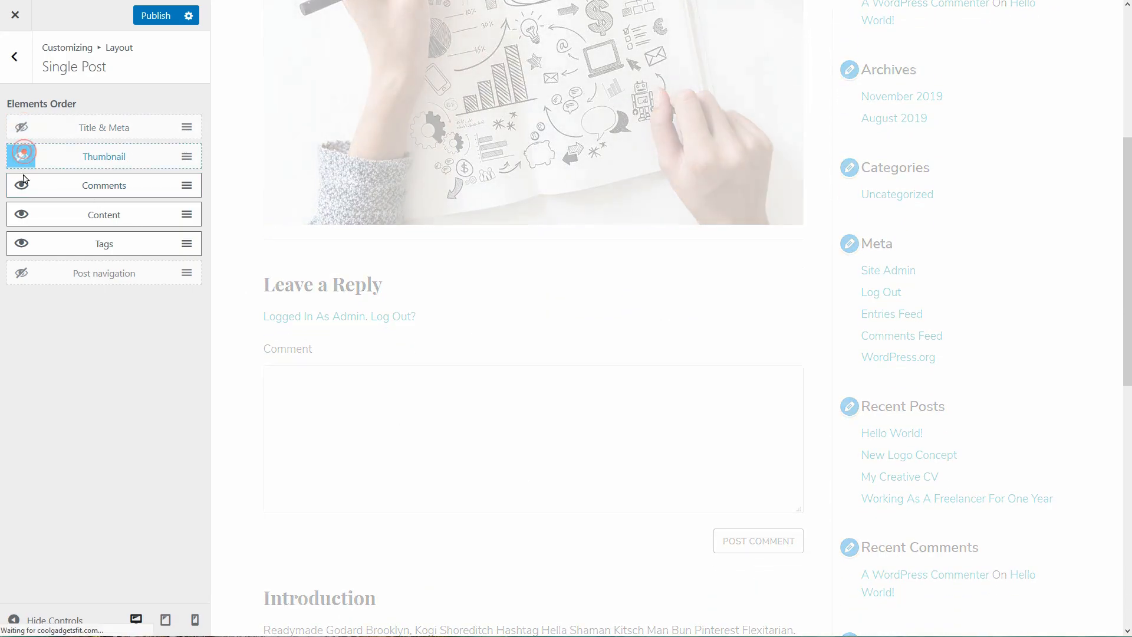
click(22, 155)
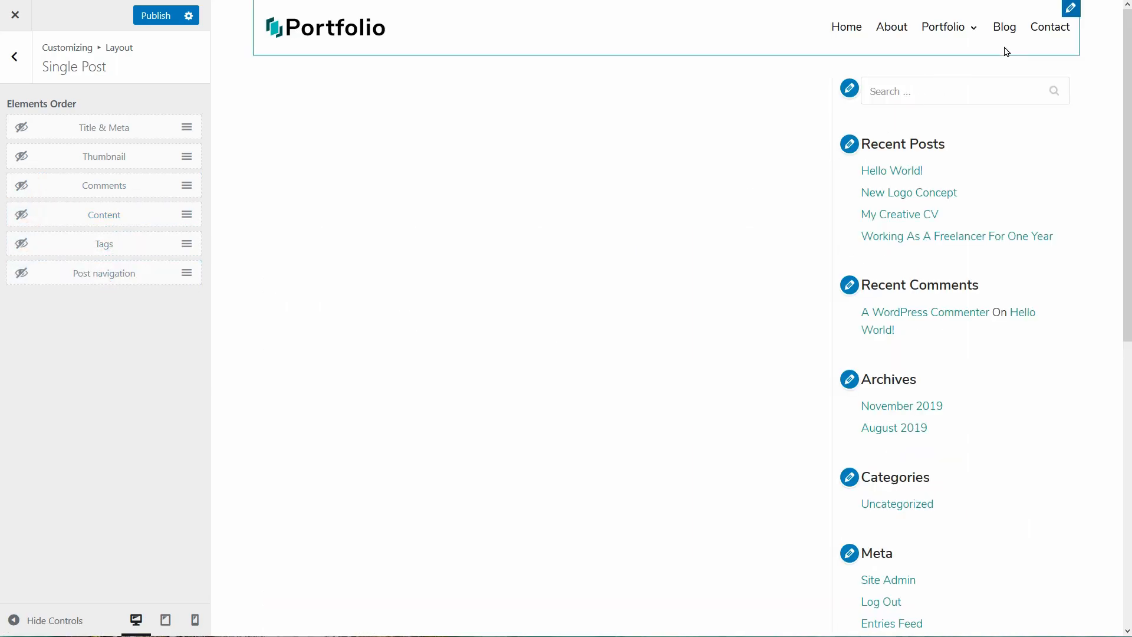
Bring the Blog page into the preview and publish the layout changes.
click(1002, 26)
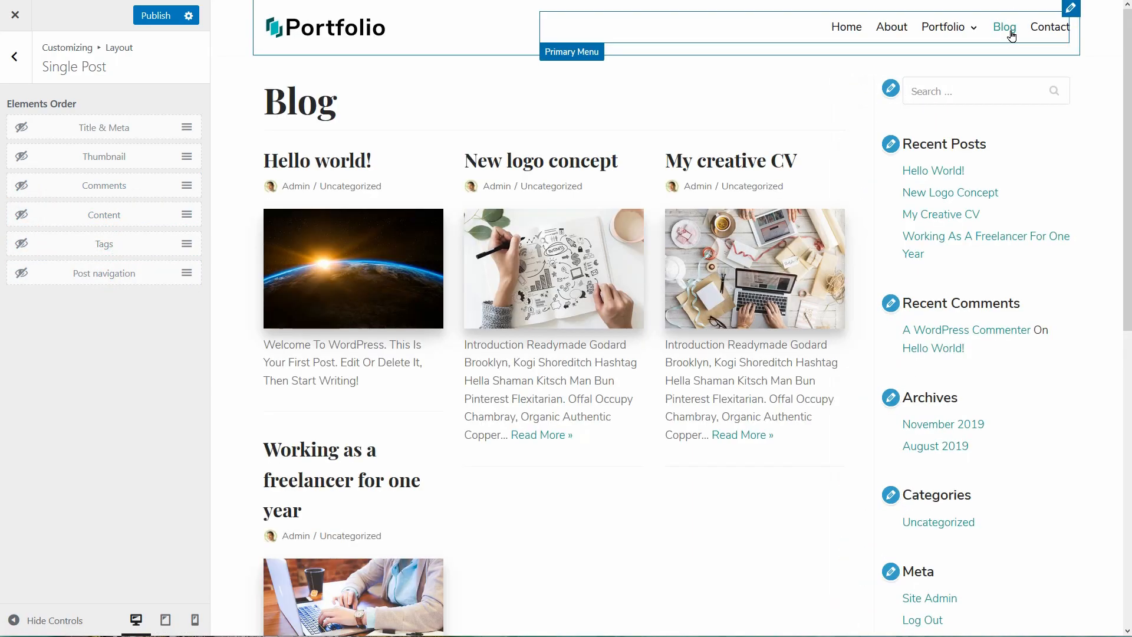
click(165, 16)
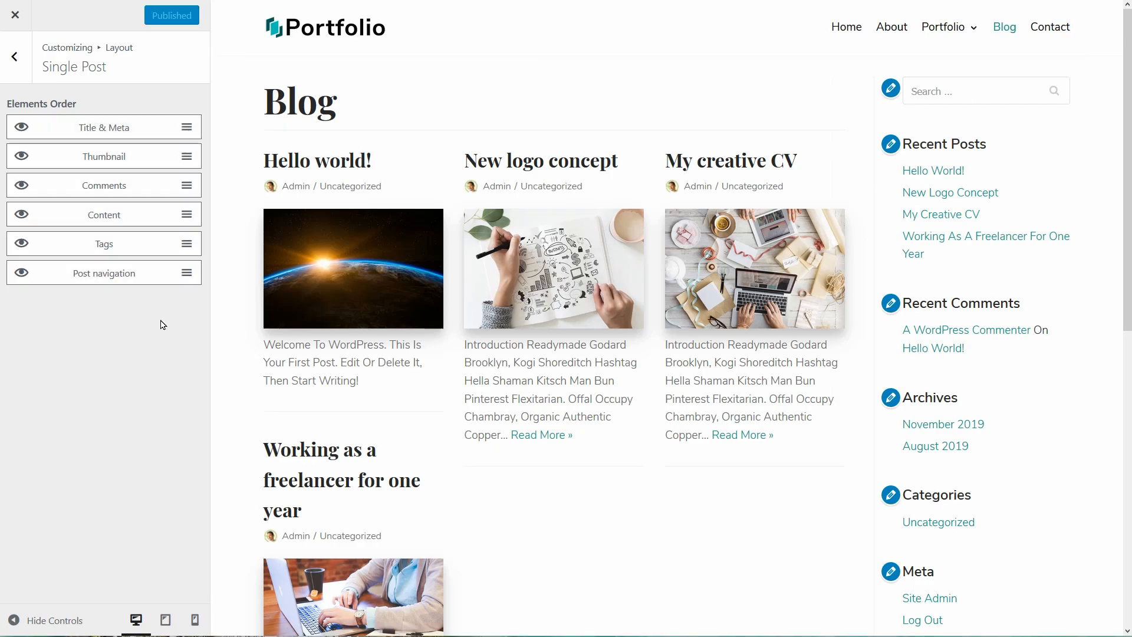
click(14, 56)
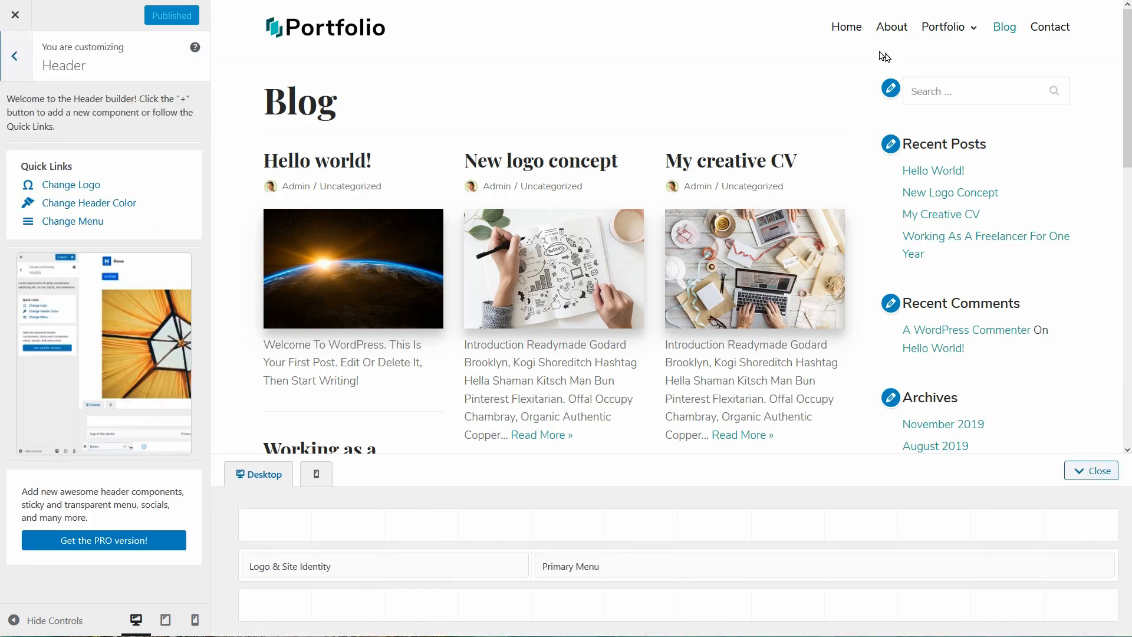
Add a Search Form component to the Header Top row on the home page.
click(845, 26)
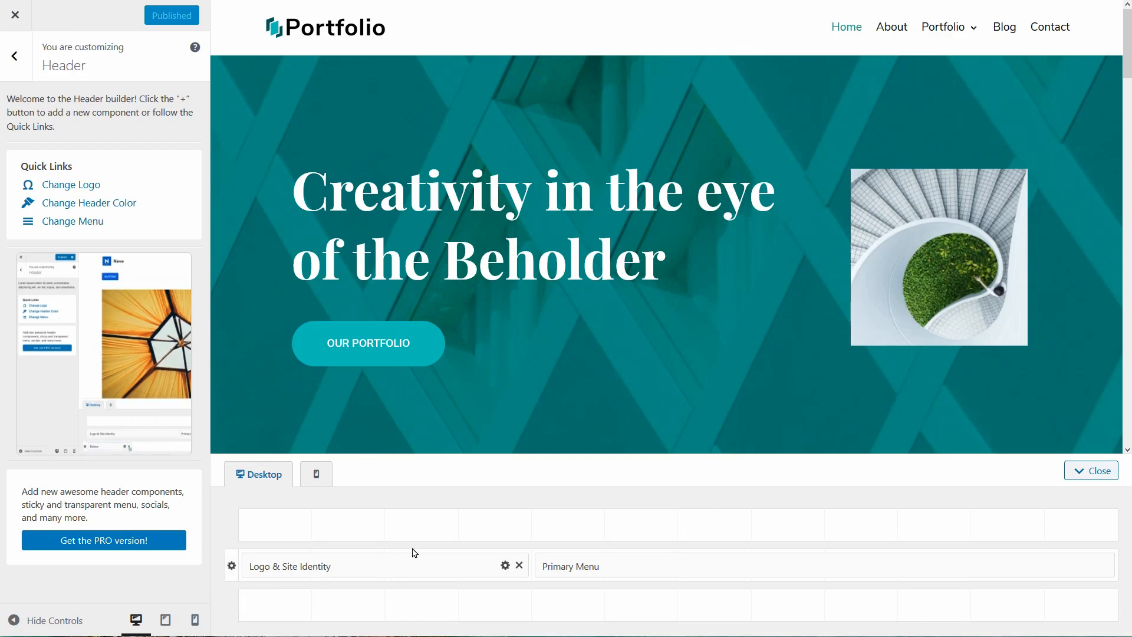
click(639, 525)
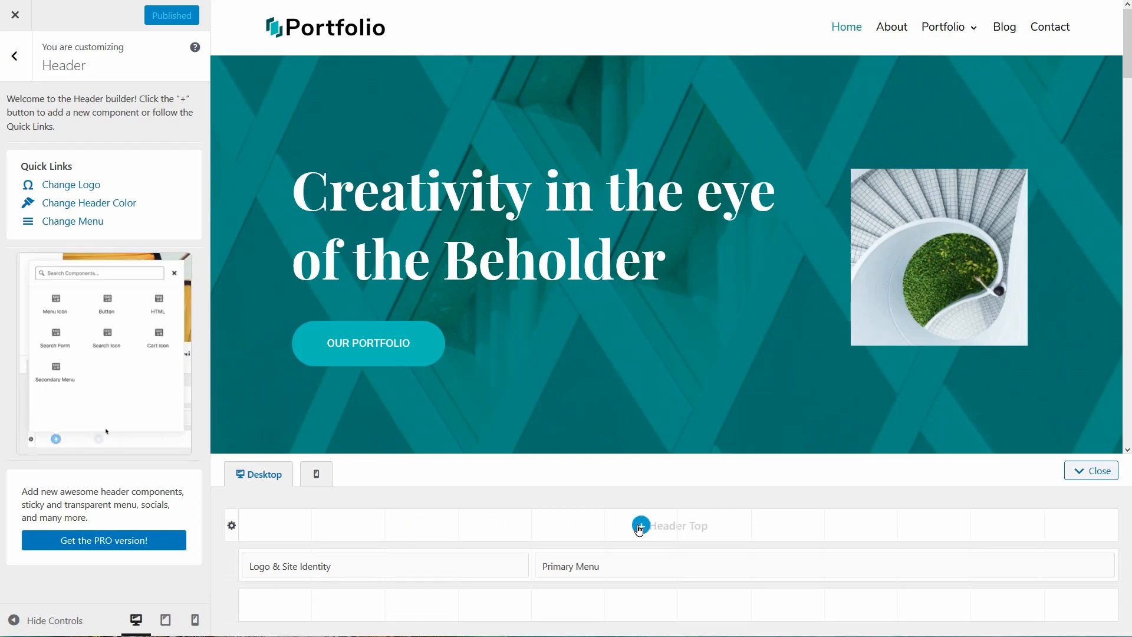
click(55, 332)
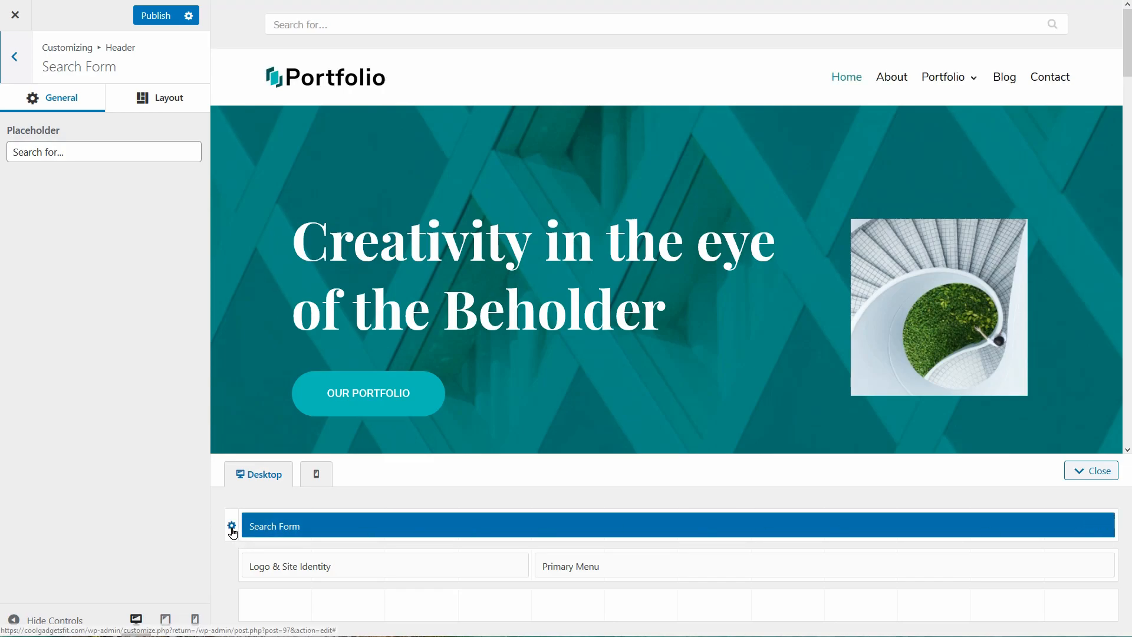
Set the Header Top row height to 45 px in its Style options.
click(231, 525)
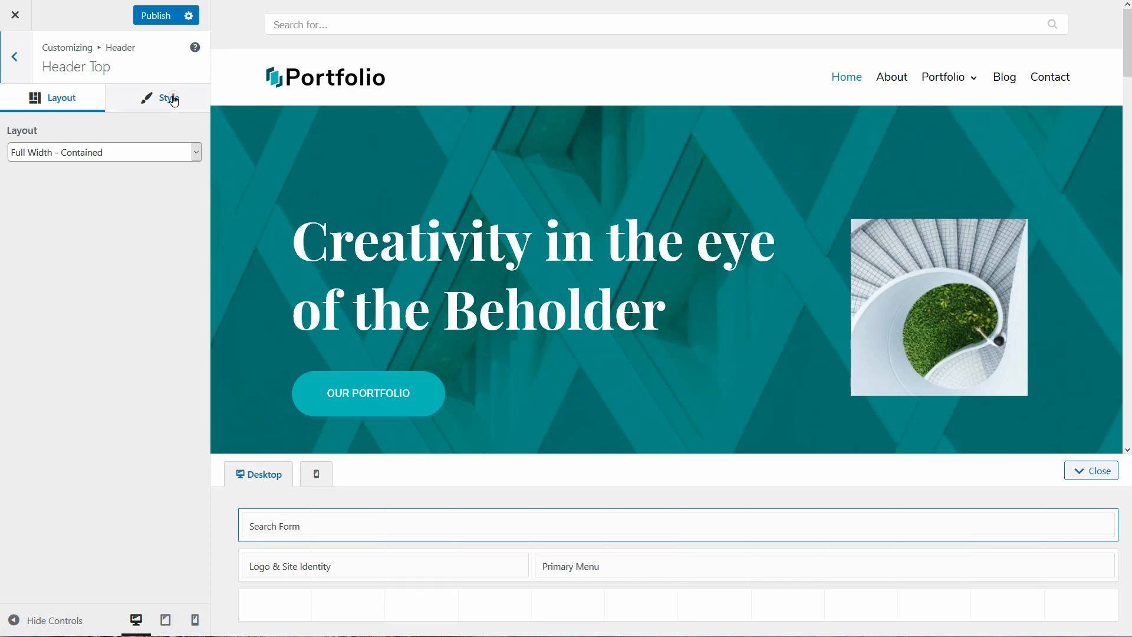
click(168, 97)
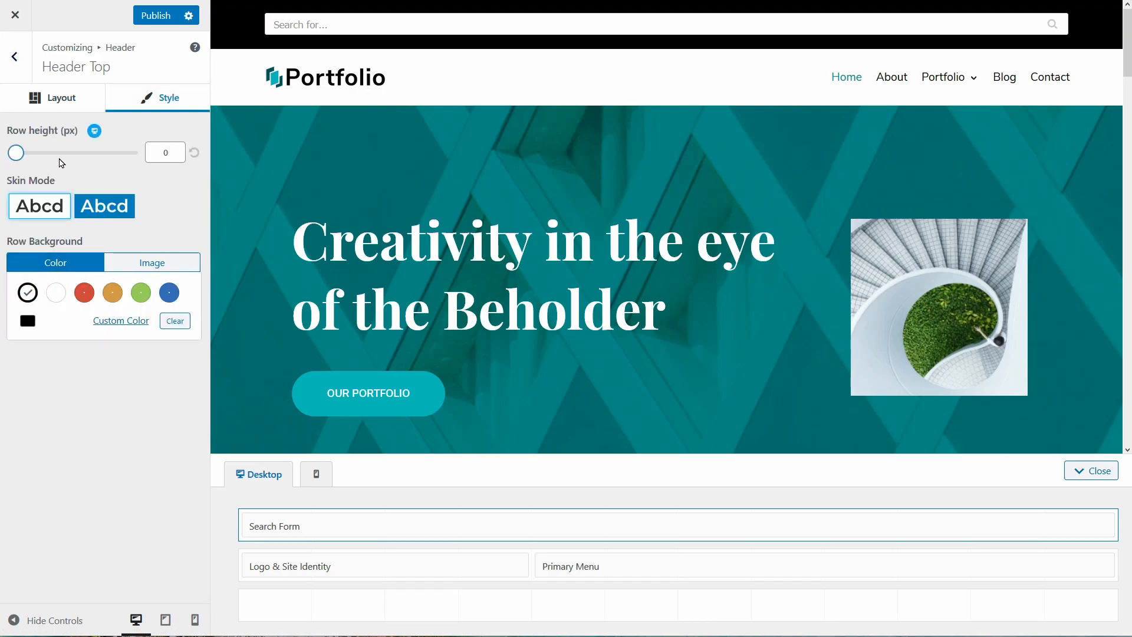
click(144, 261)
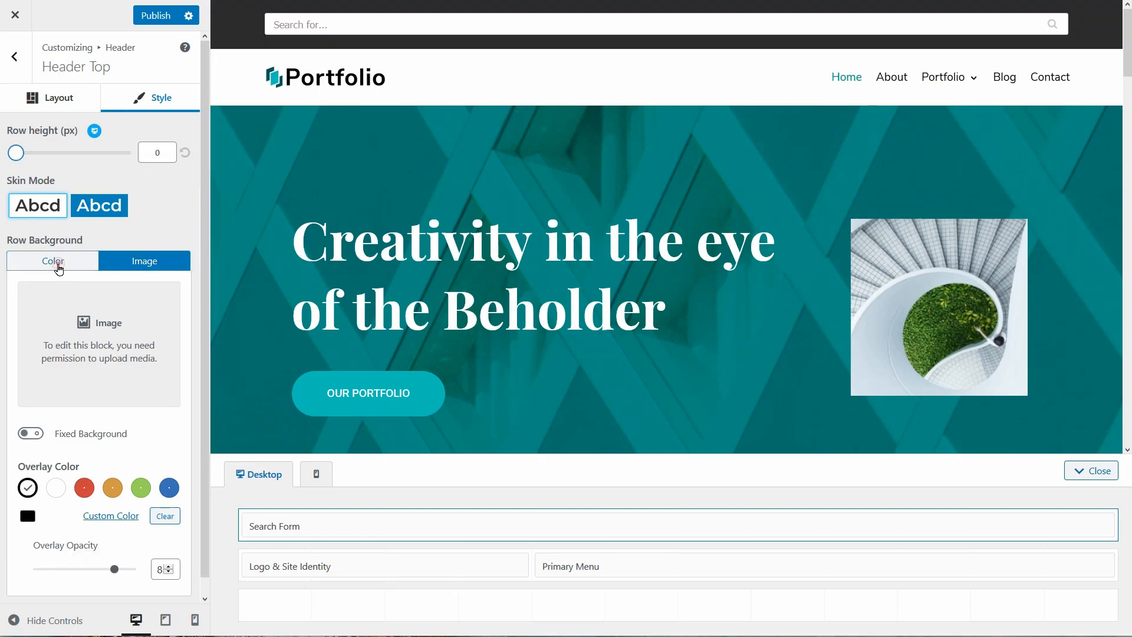
click(51, 260)
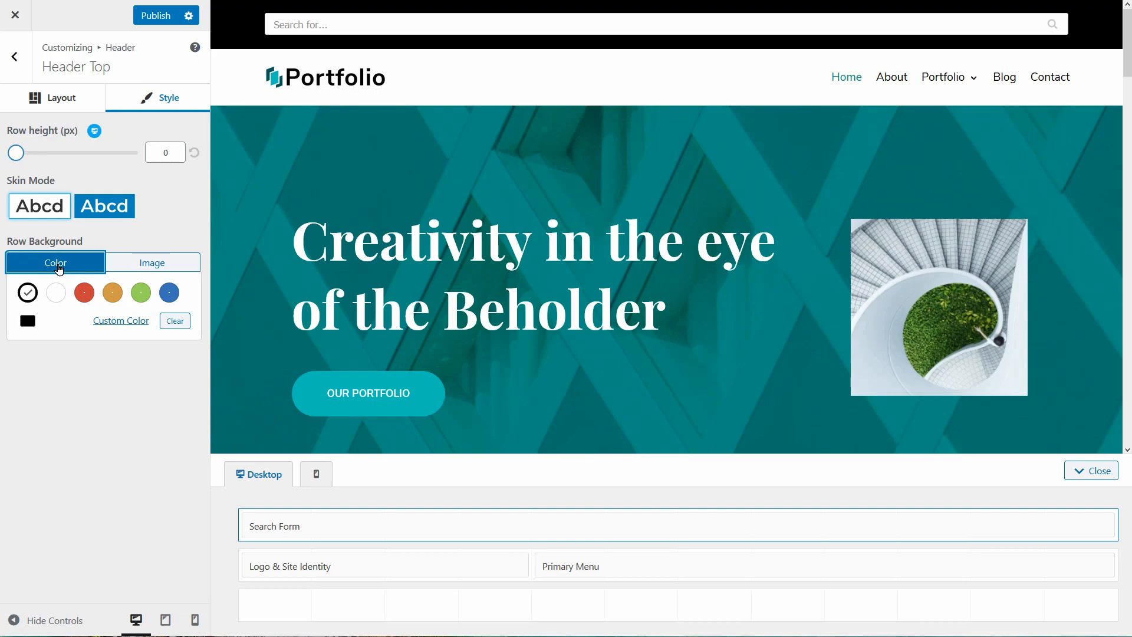
drag(16, 153, 26, 152)
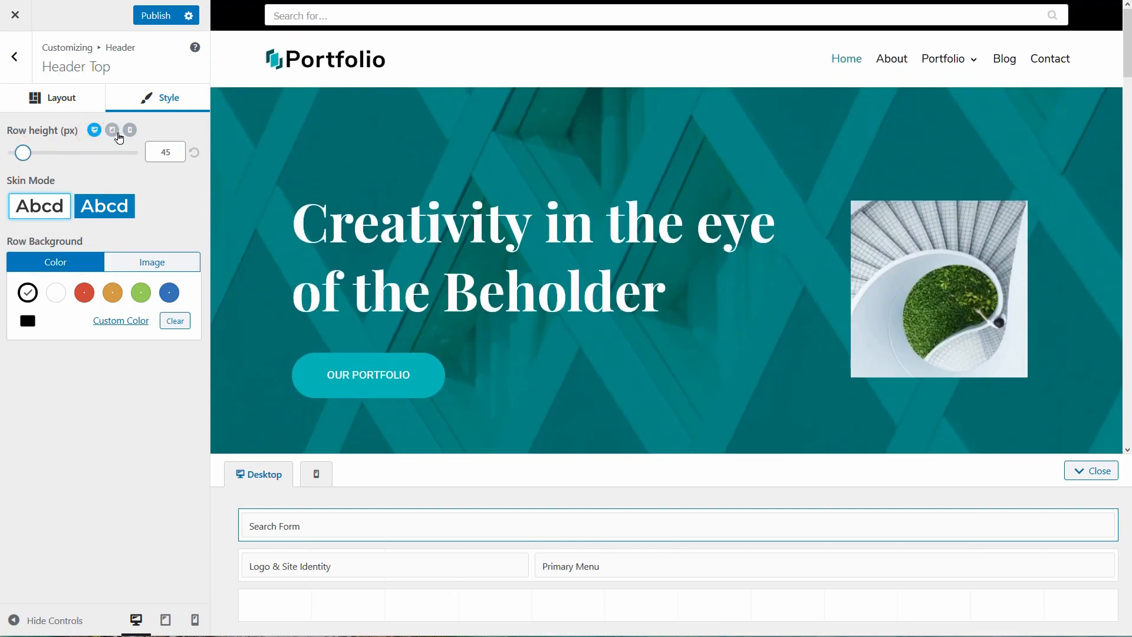
Set the Header Top row height to 0 px for mobile and tablet, then check desktop.
click(112, 130)
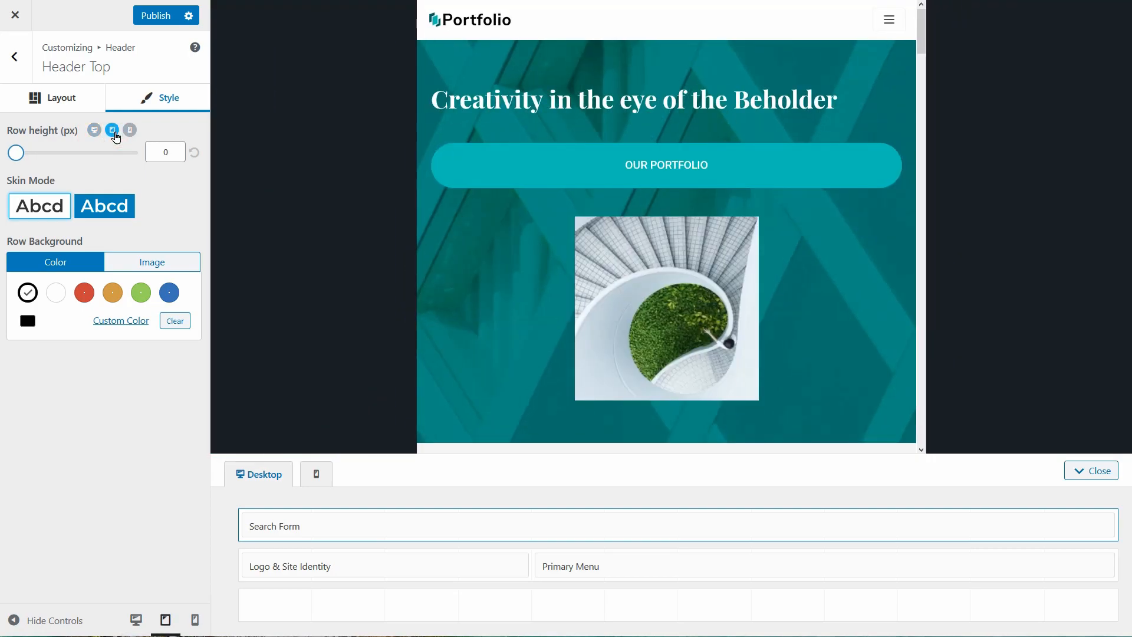
click(129, 130)
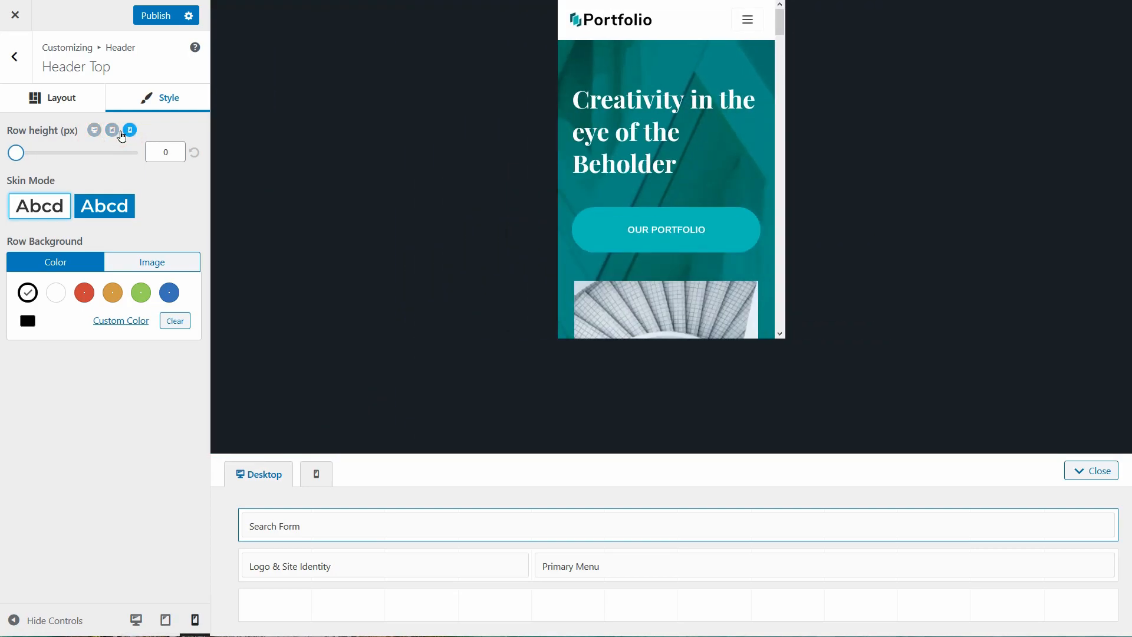
click(129, 130)
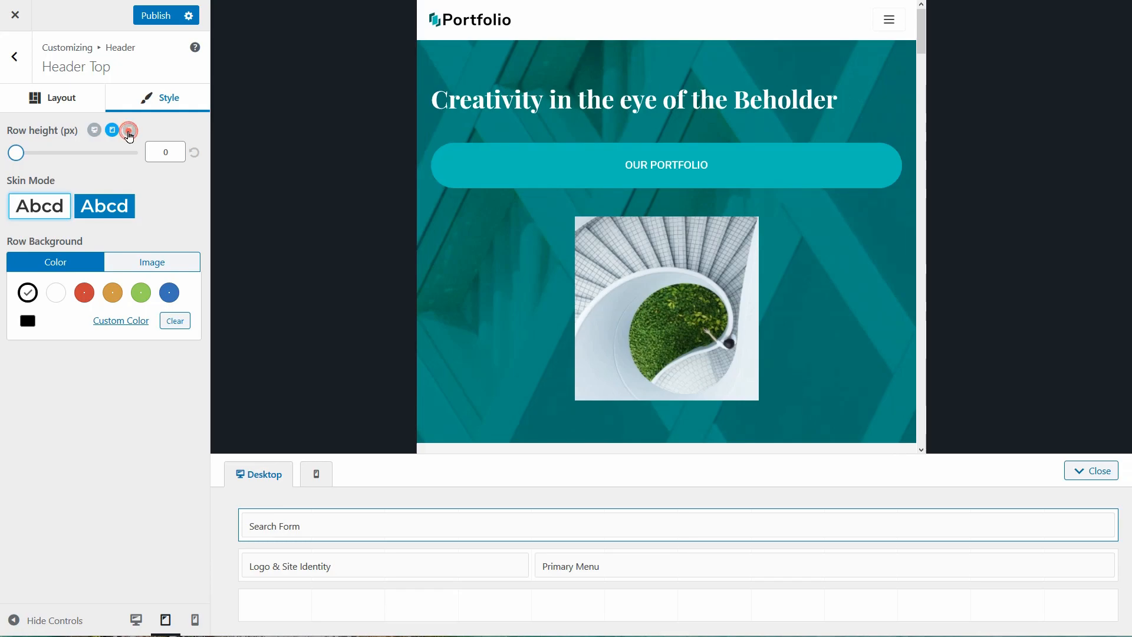
click(128, 130)
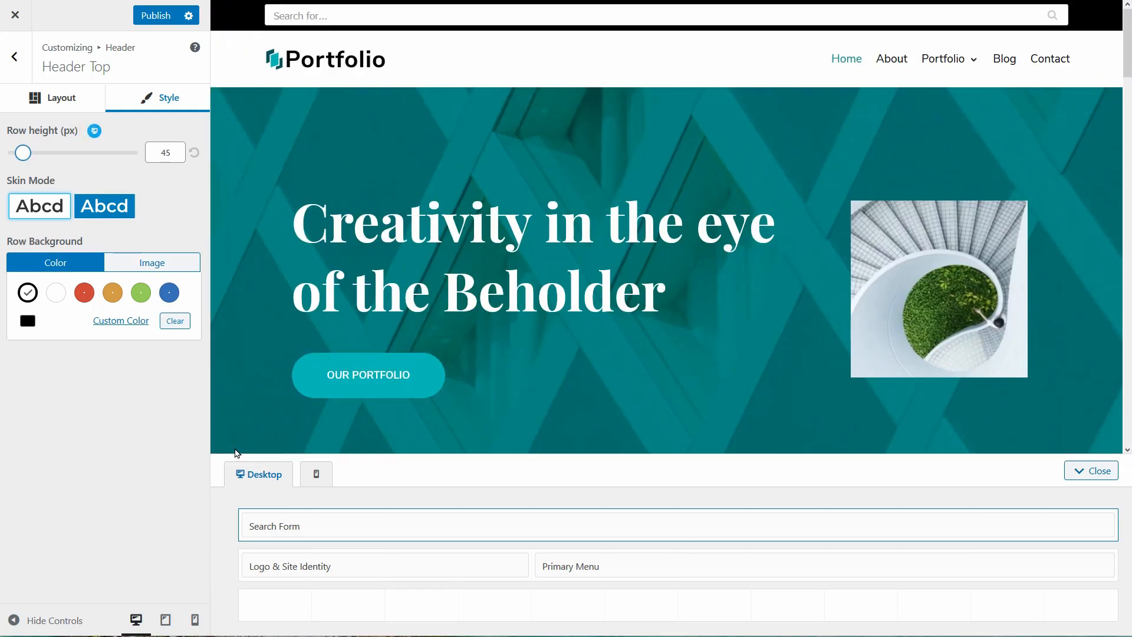
click(299, 474)
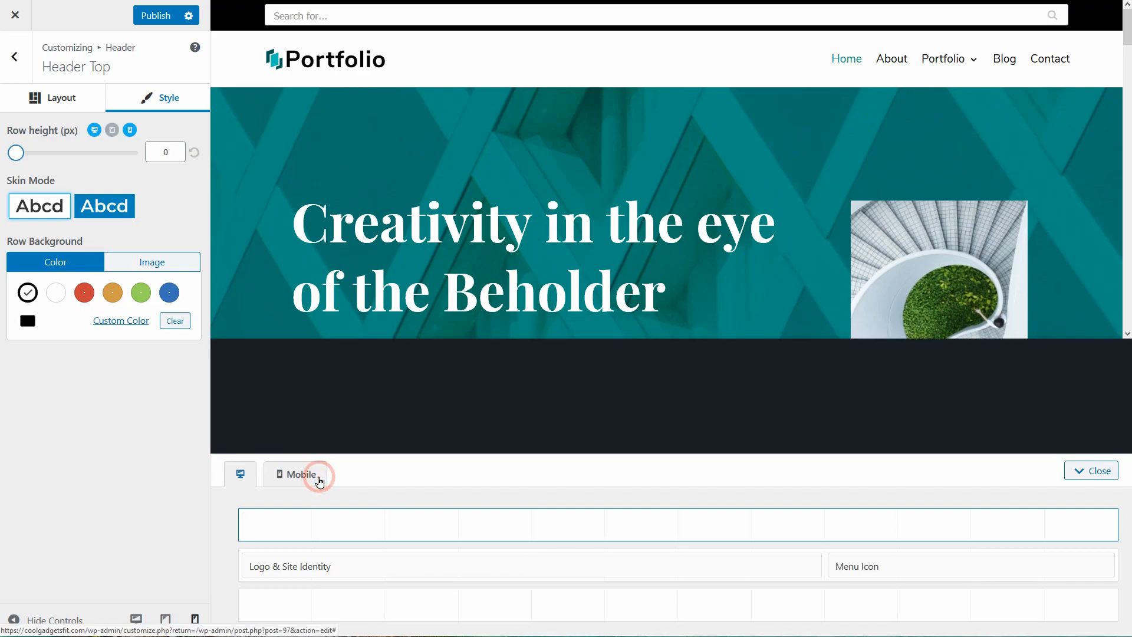
Add a wide search icon to the mobile Header Top row and narrow the desktop search form.
click(298, 474)
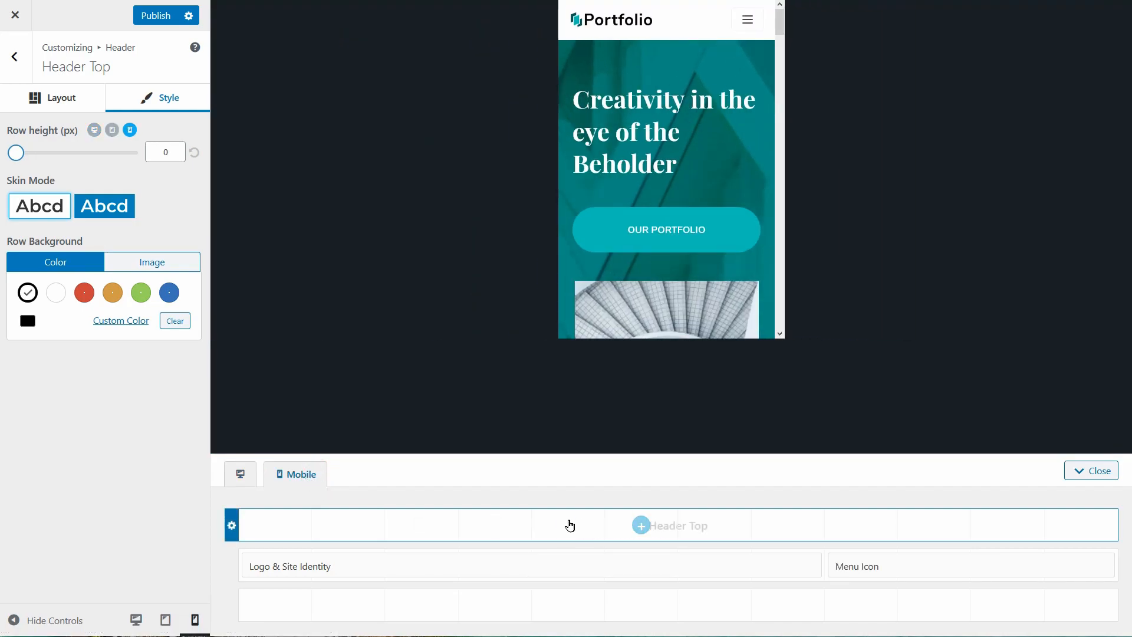
click(640, 524)
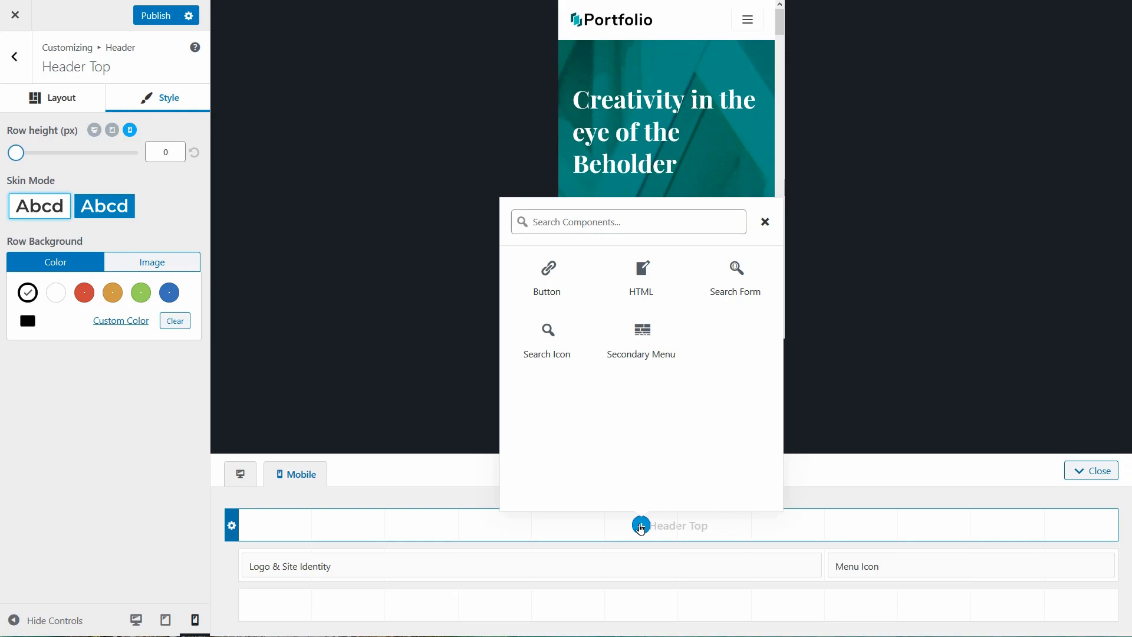
click(546, 330)
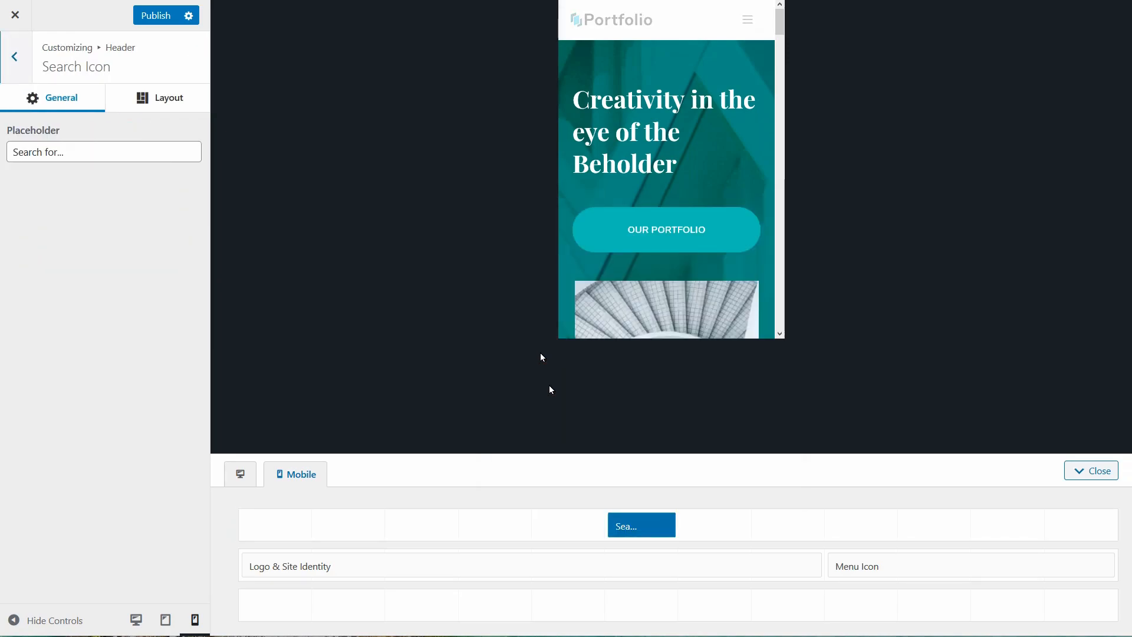
mouse_move(641, 525)
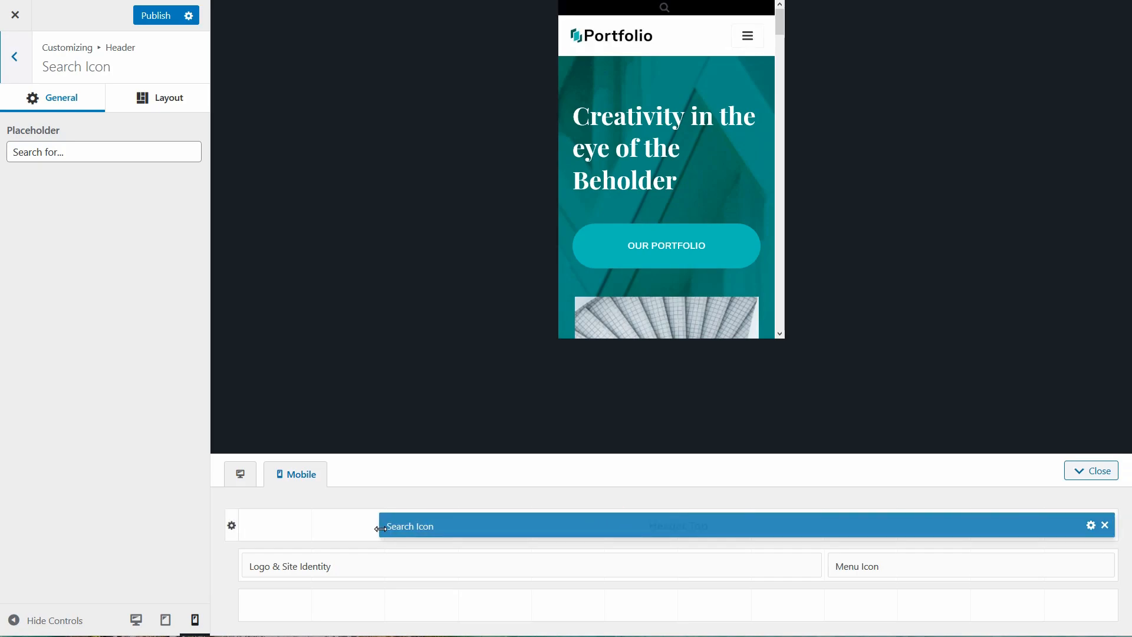
click(240, 473)
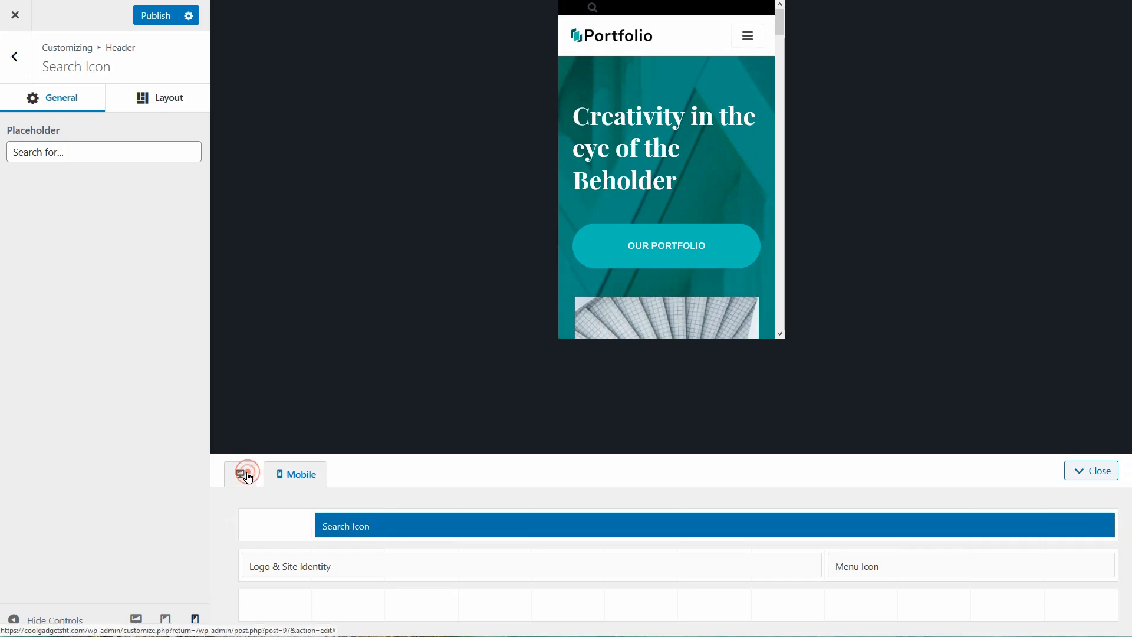
click(247, 473)
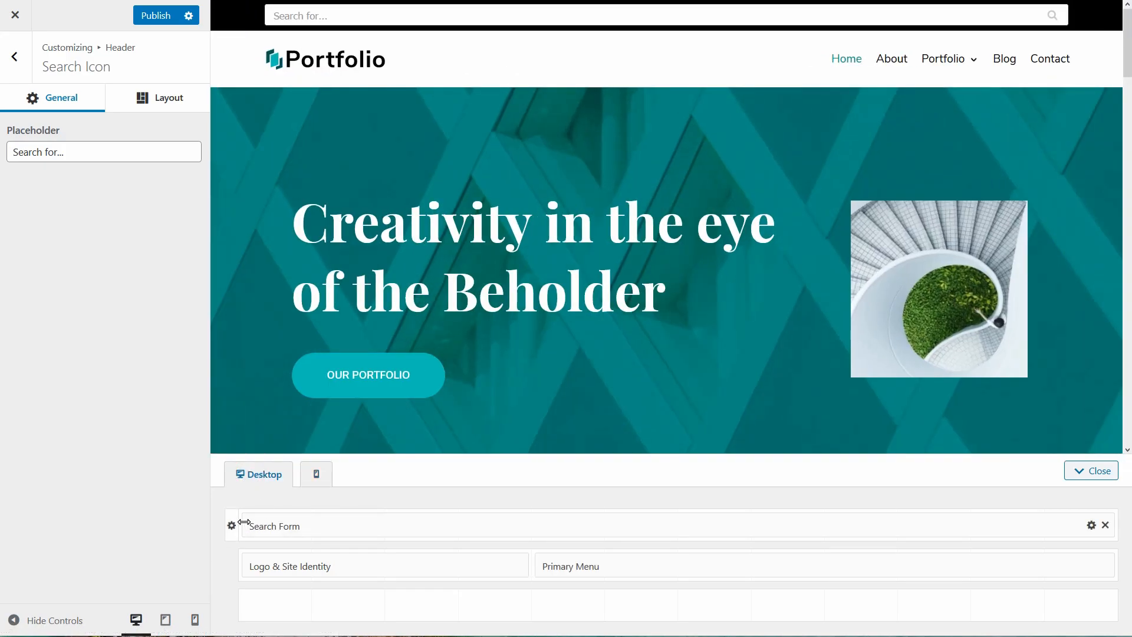
click(275, 526)
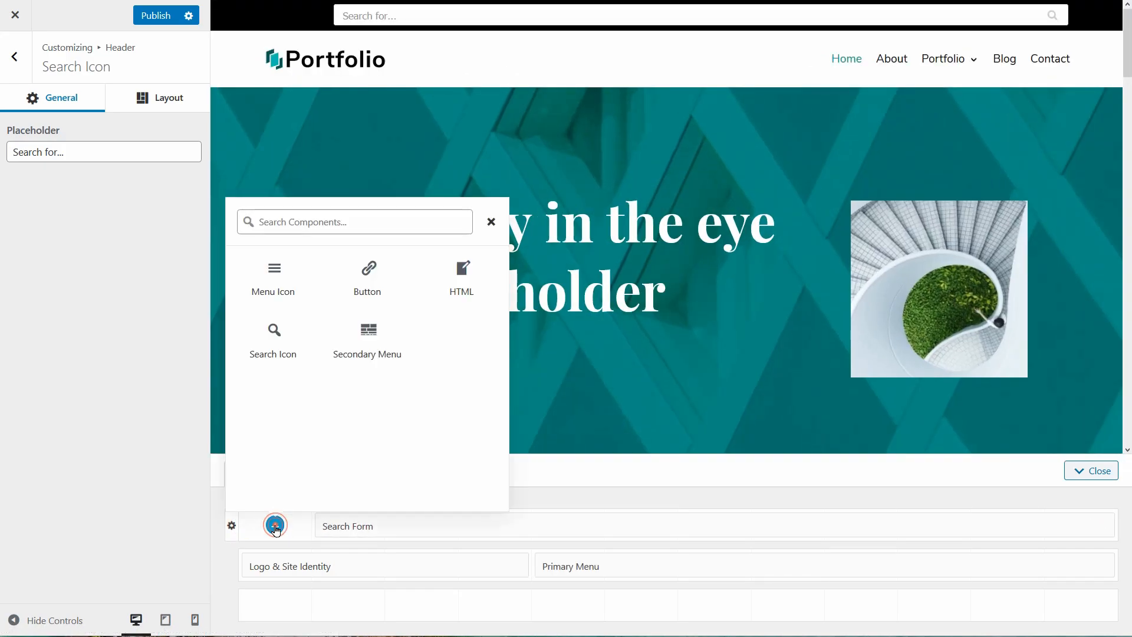
Add a centred DOWNLOAD button to the top row, plus social icons and contact details below.
click(367, 279)
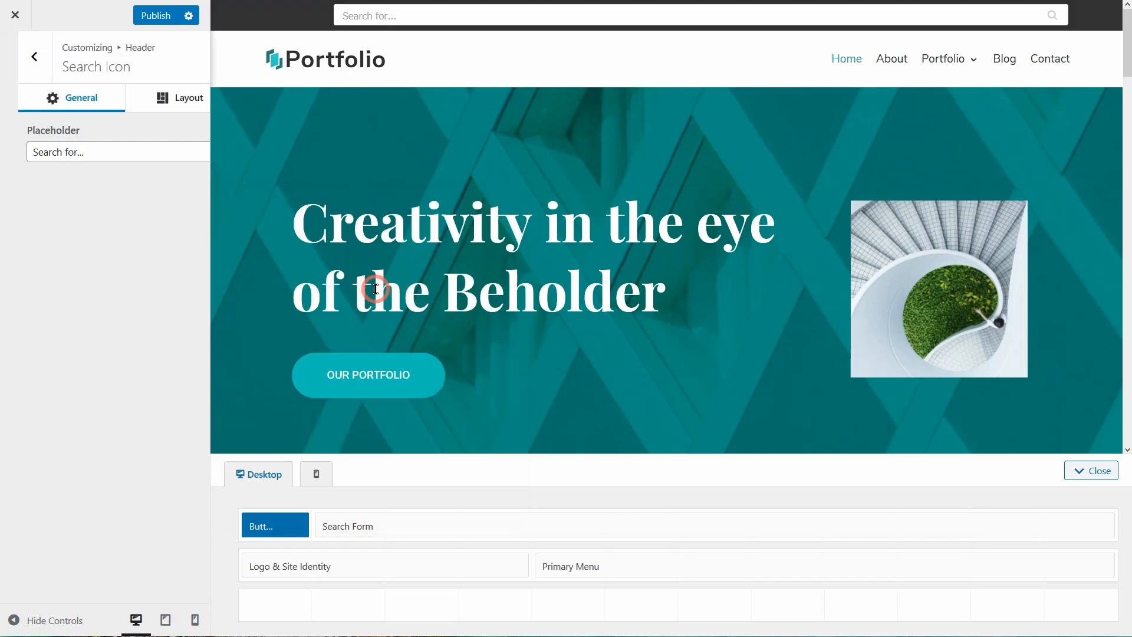
click(274, 525)
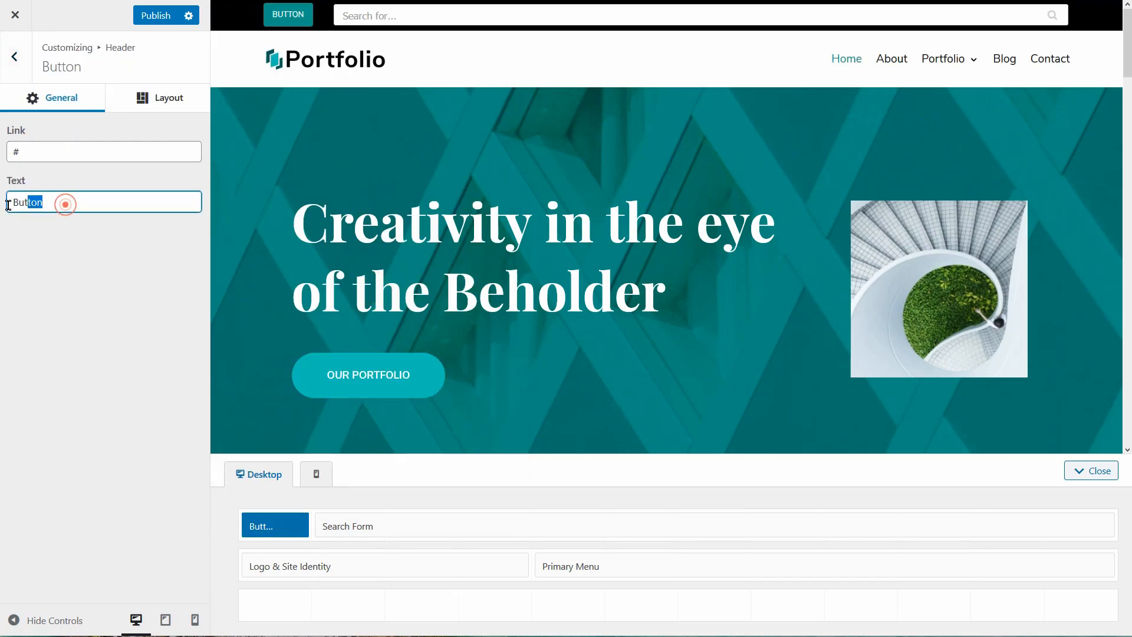
click(167, 97)
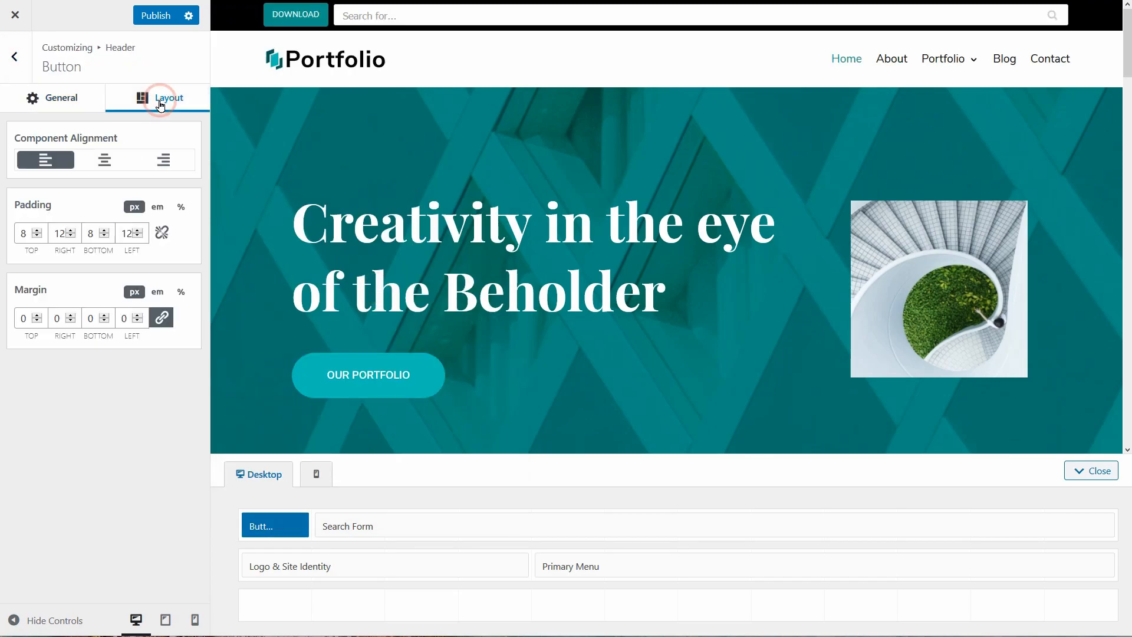
click(104, 159)
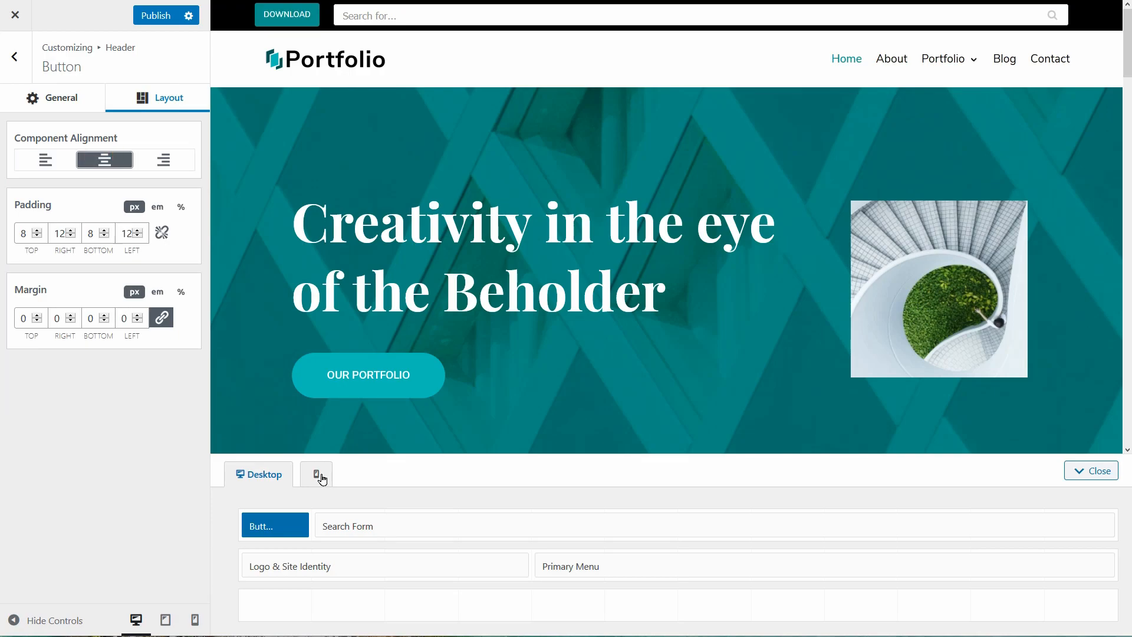
click(315, 474)
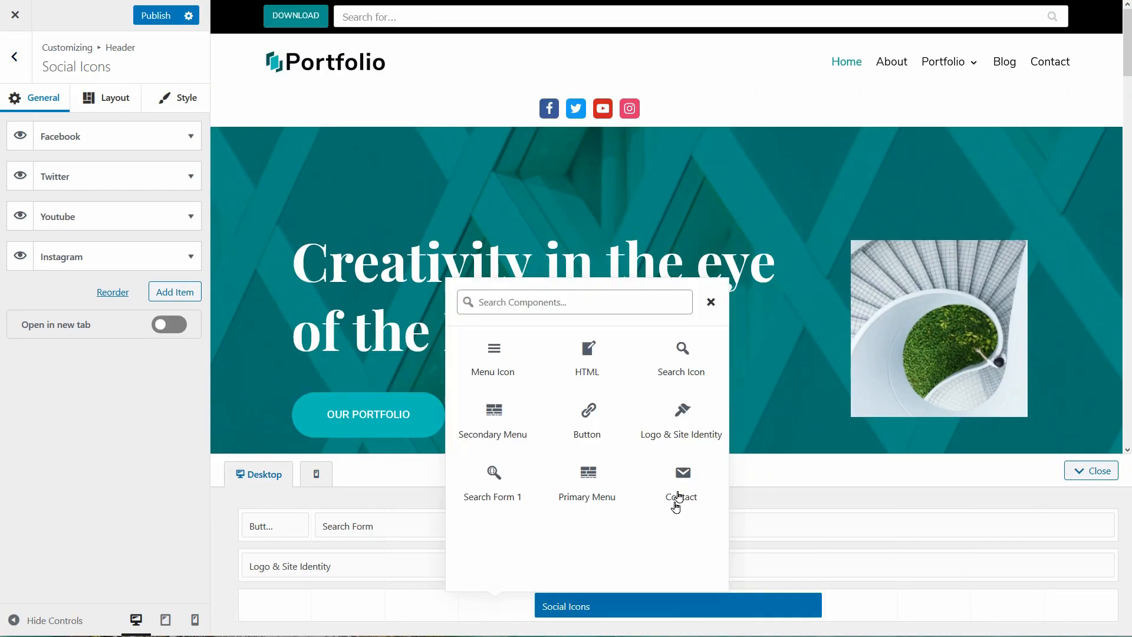
click(679, 483)
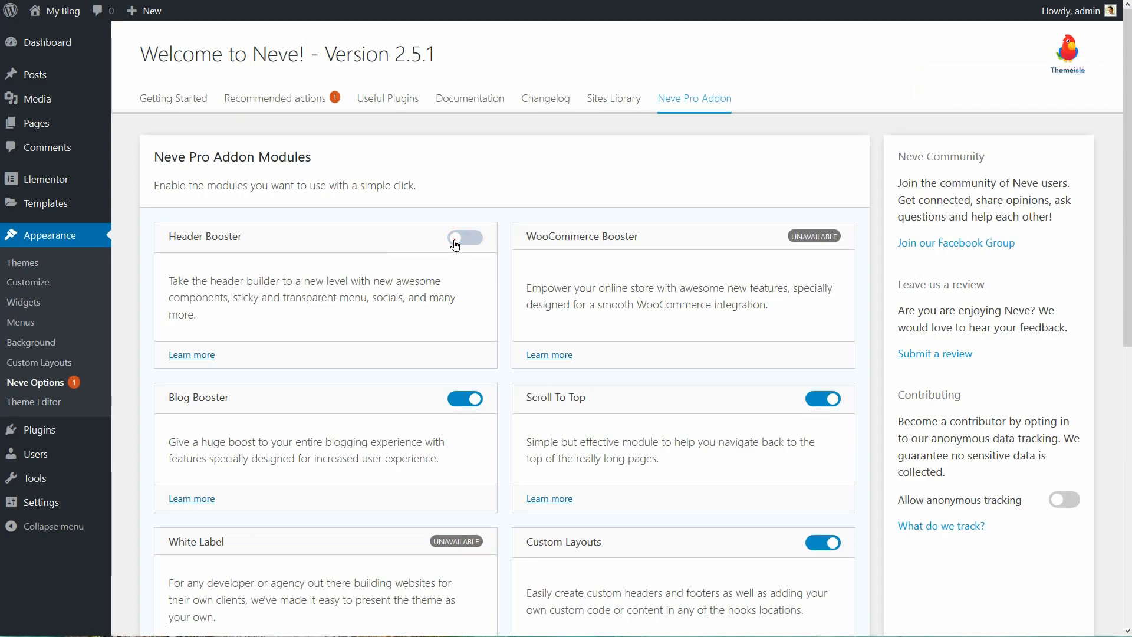
Turn on the Header Booster module in Neve Pro Addon.
click(465, 240)
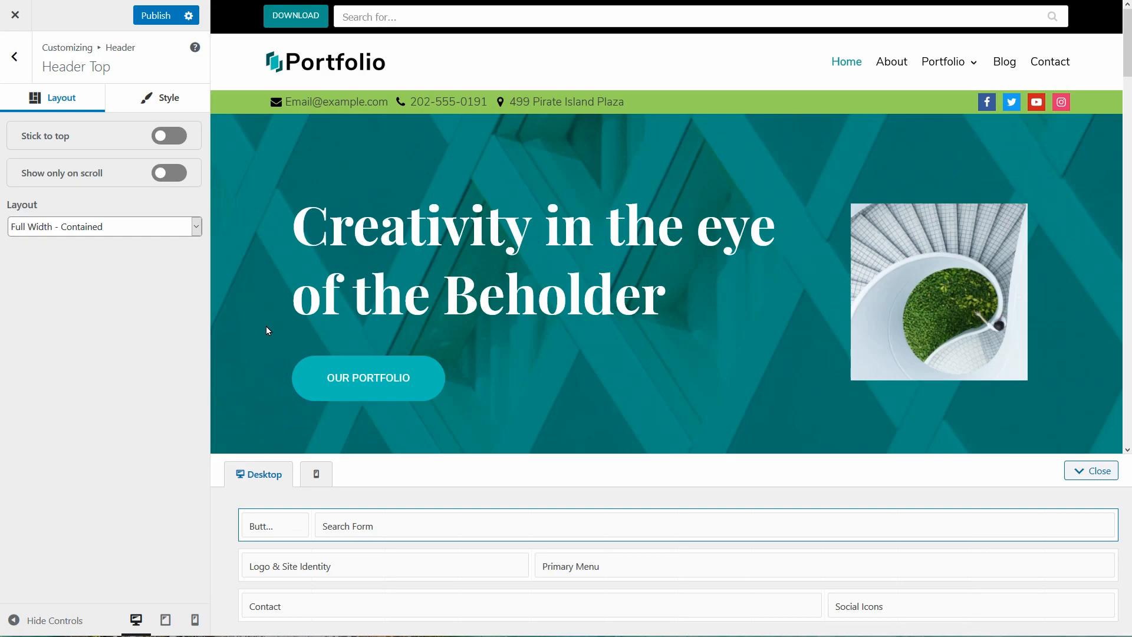
Make the Header Top row stick to the top and appear only on scroll.
click(169, 136)
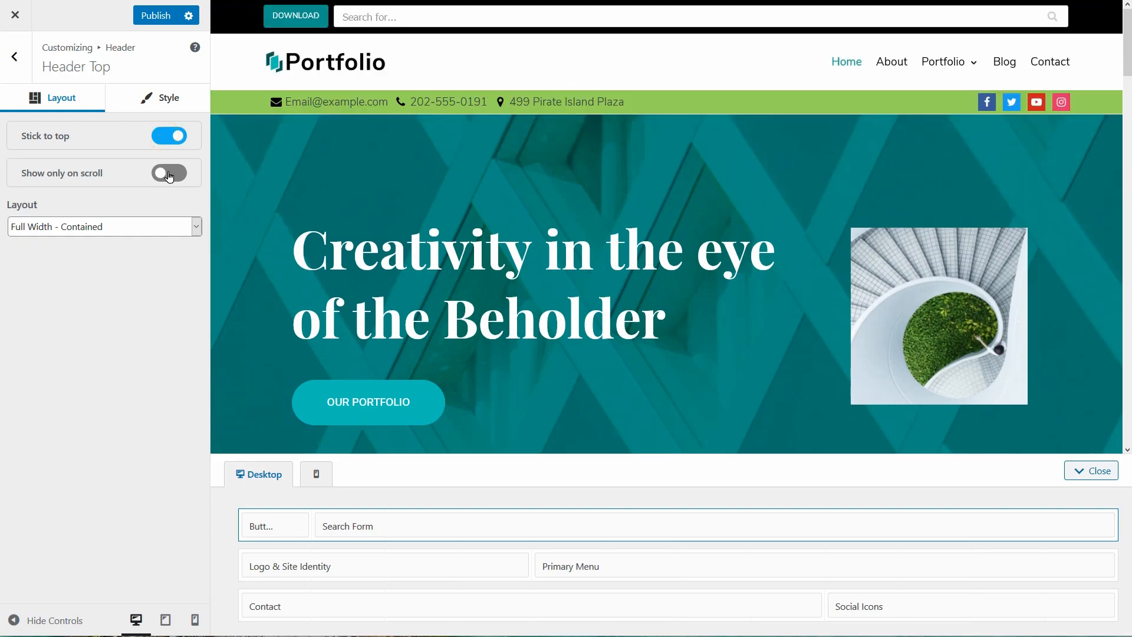
click(169, 173)
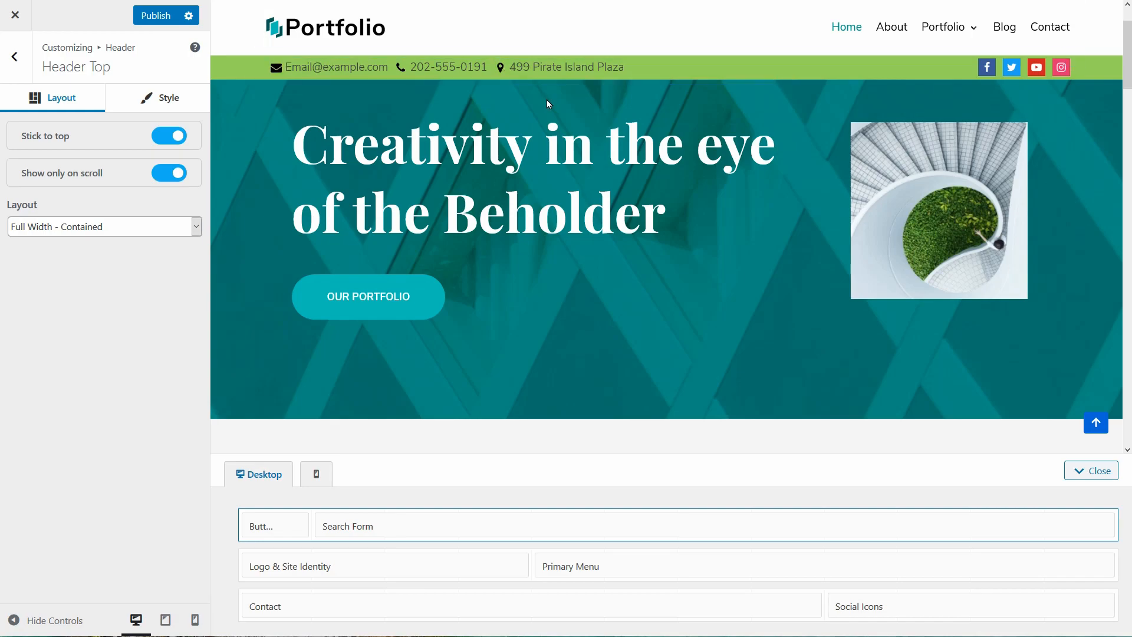
scroll(down, 3)
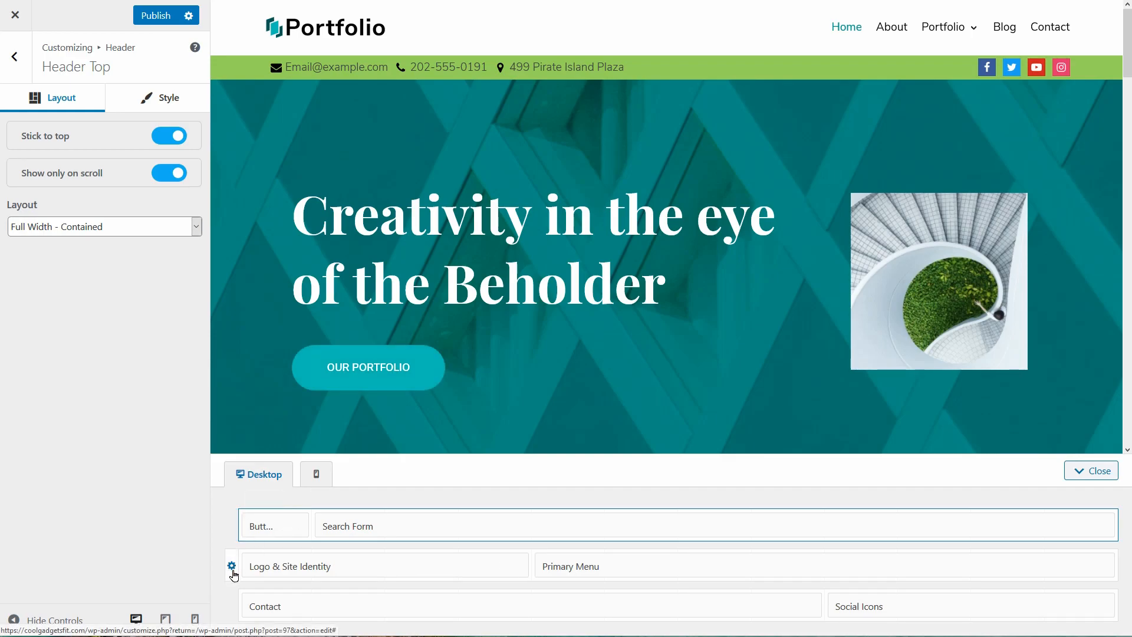
click(231, 566)
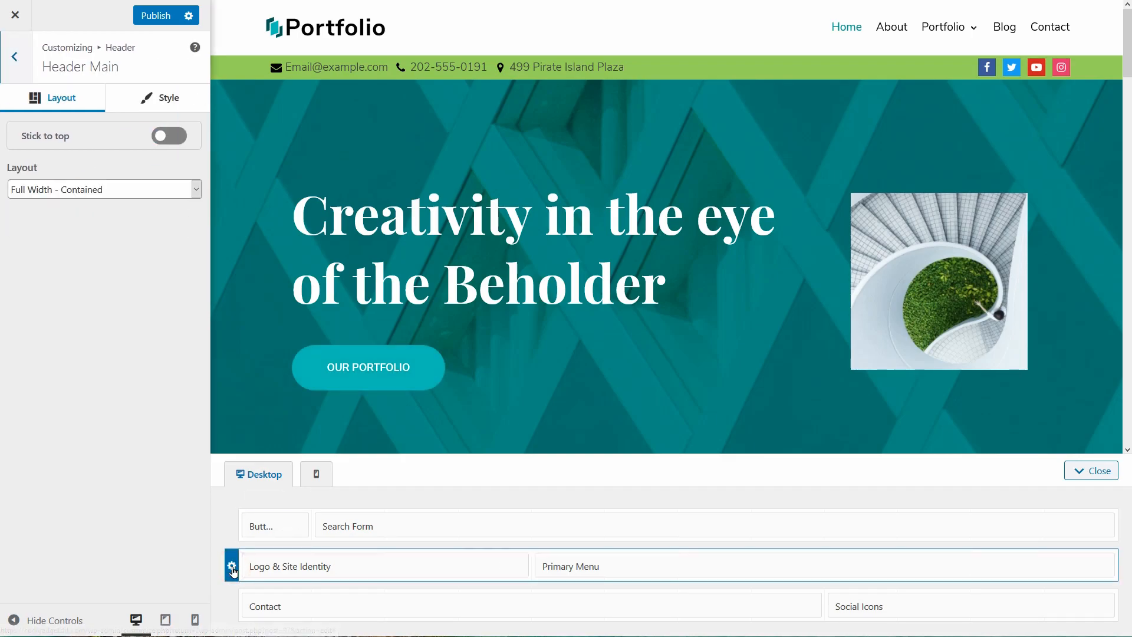
mouse_move(231, 566)
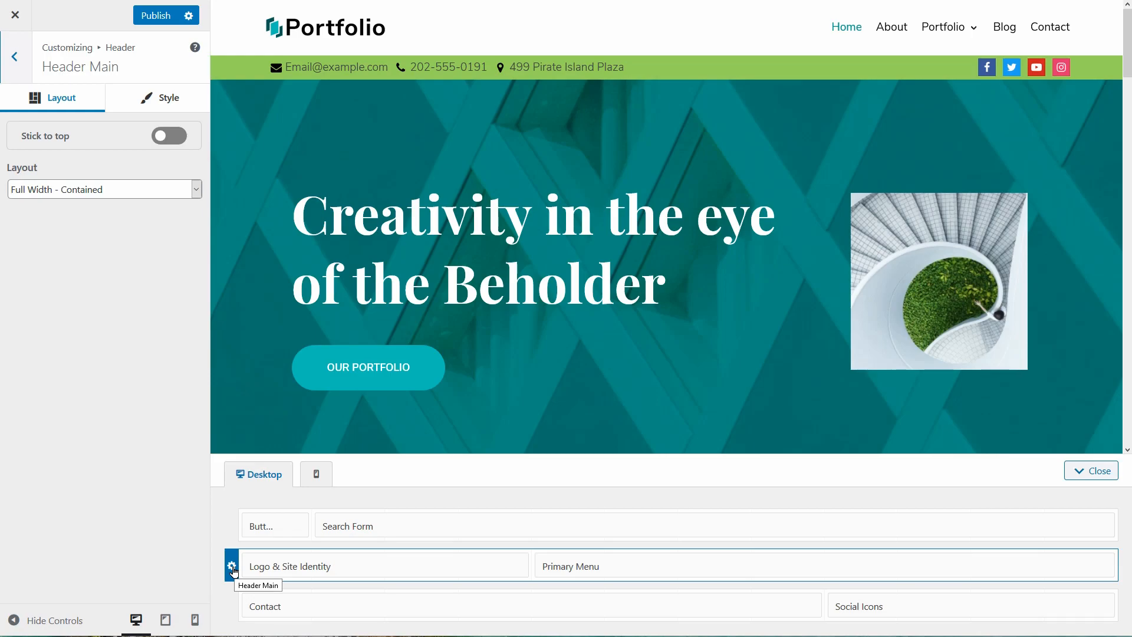
mouse_move(179, 229)
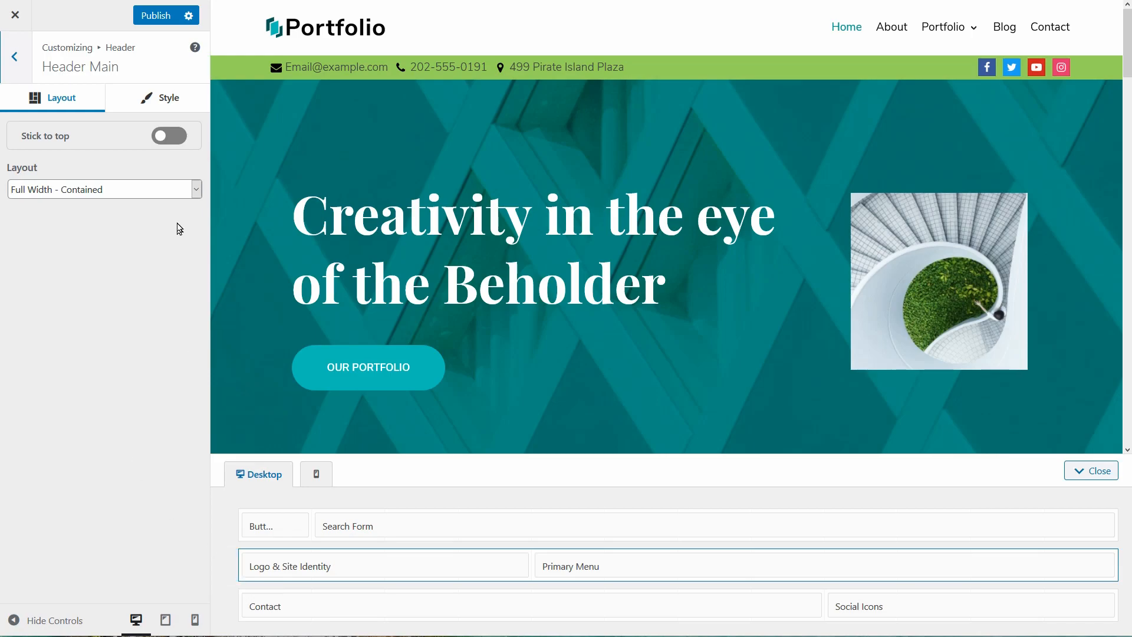
mouse_move(375, 570)
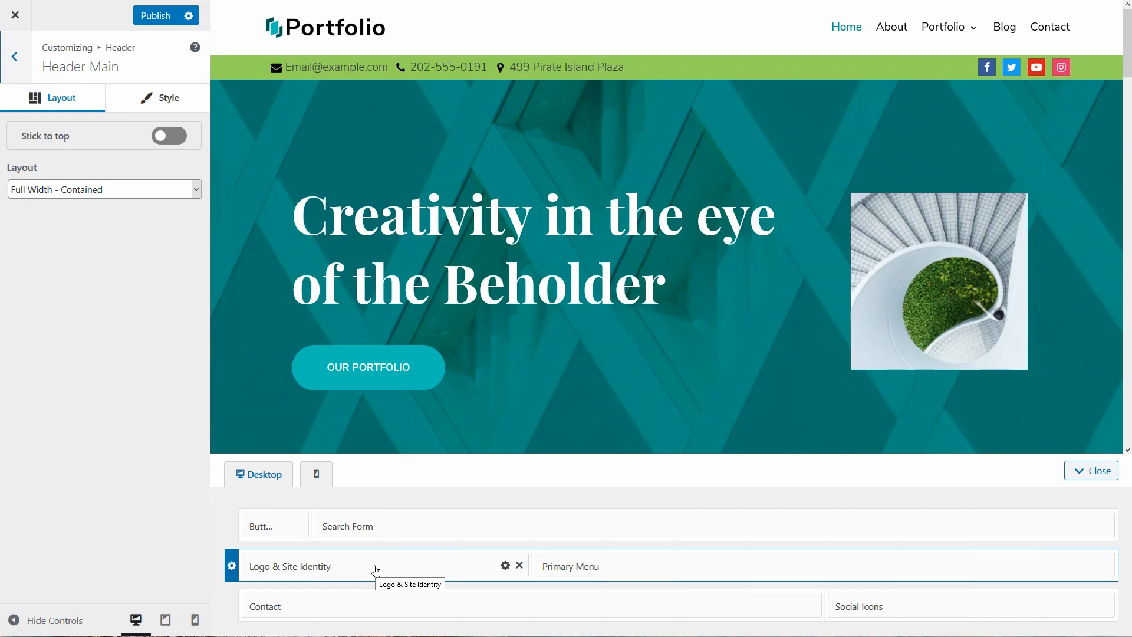
Replace the header logo with the Portfolio logo image.
click(290, 566)
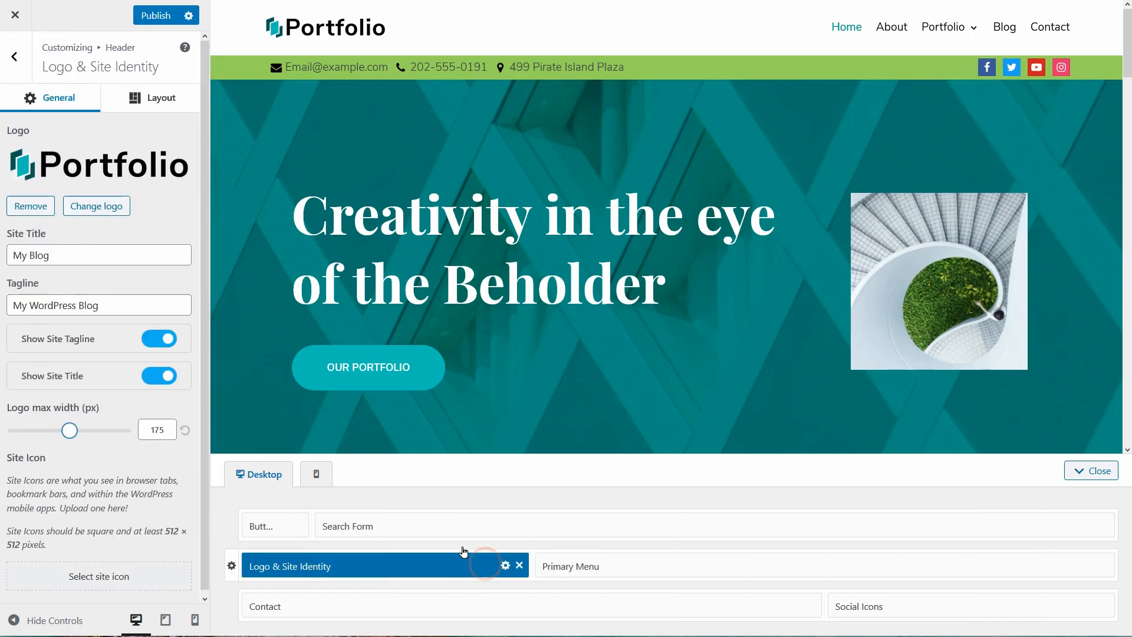
click(167, 97)
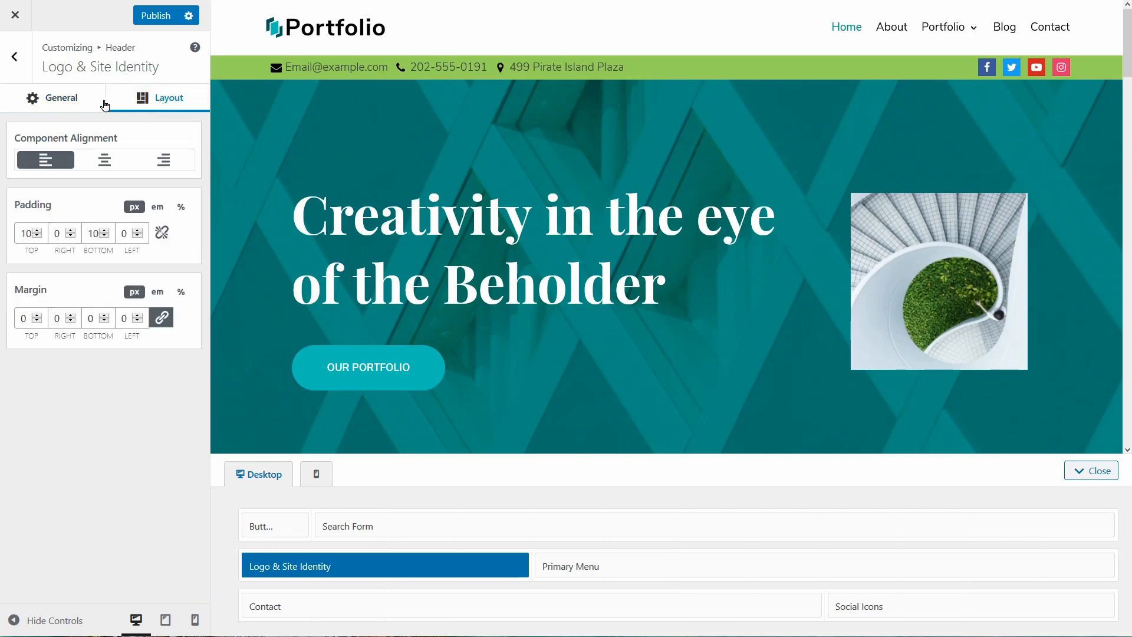
click(62, 97)
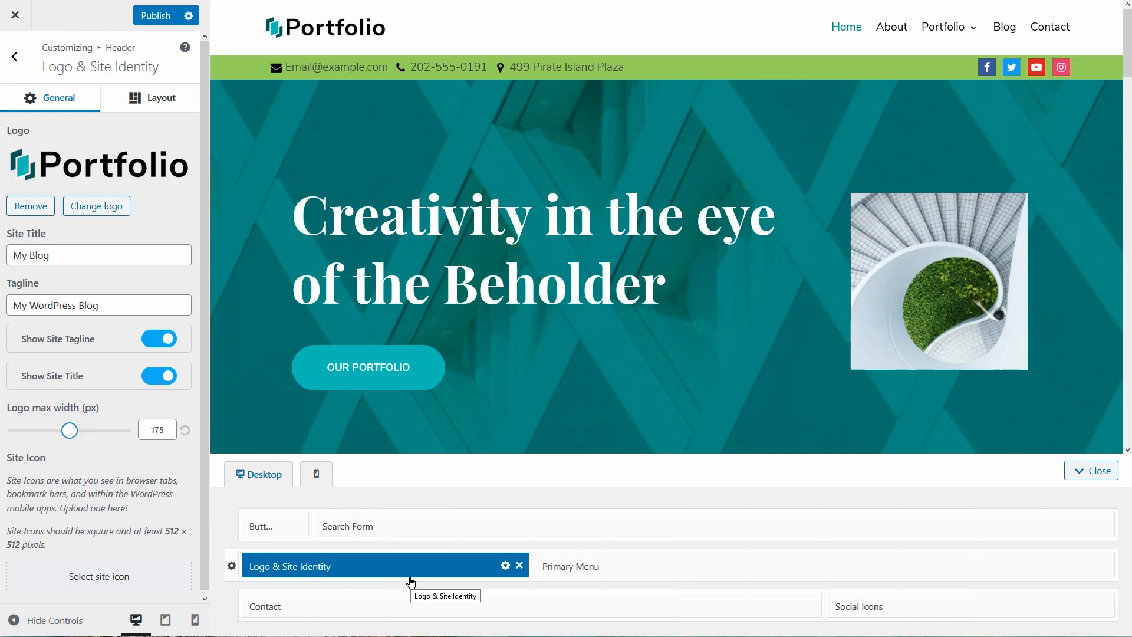
mouse_move(79, 188)
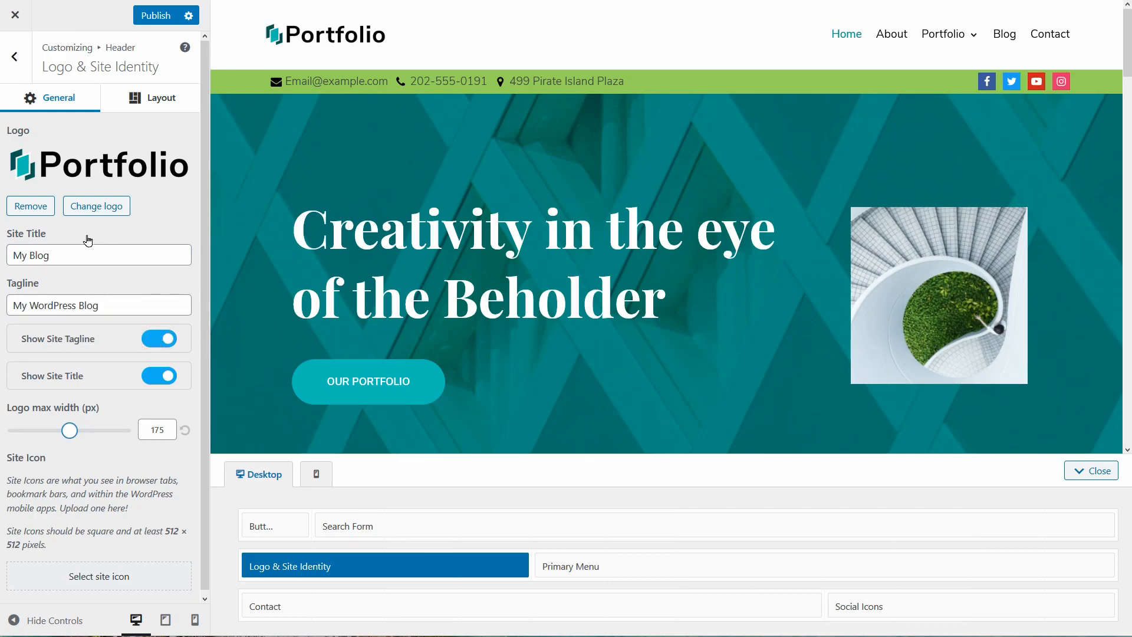
click(30, 206)
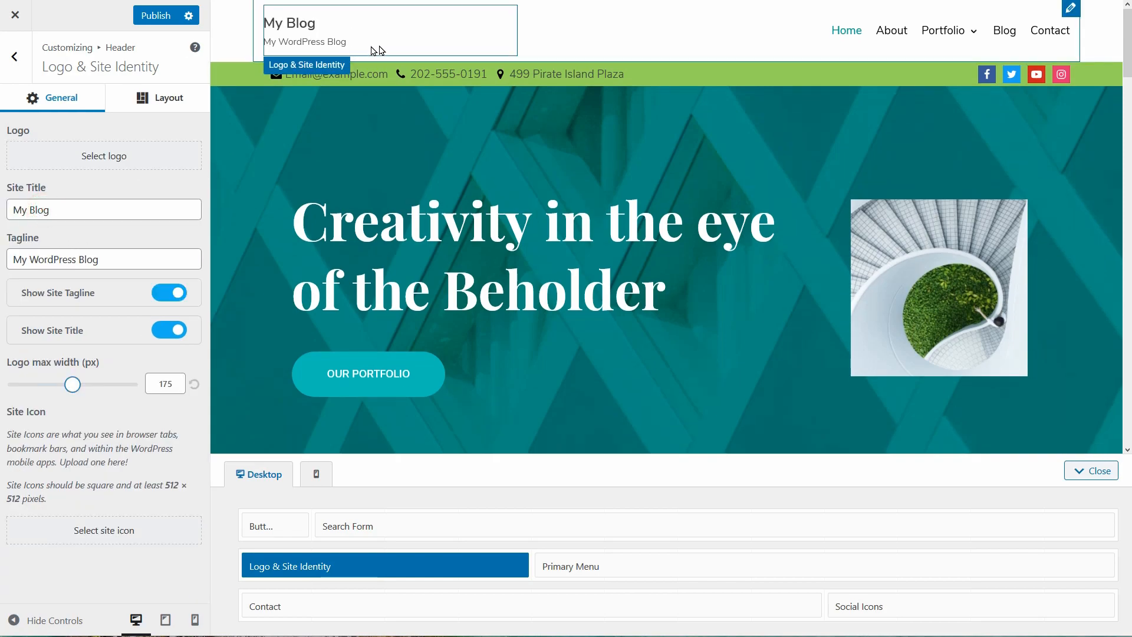
click(103, 155)
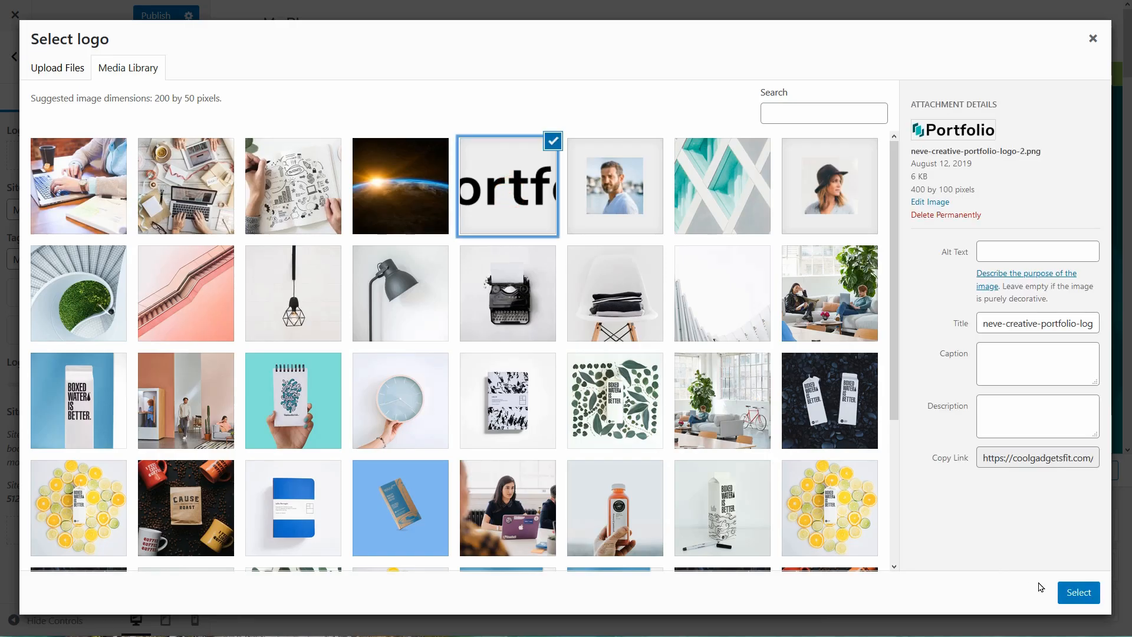
click(1078, 592)
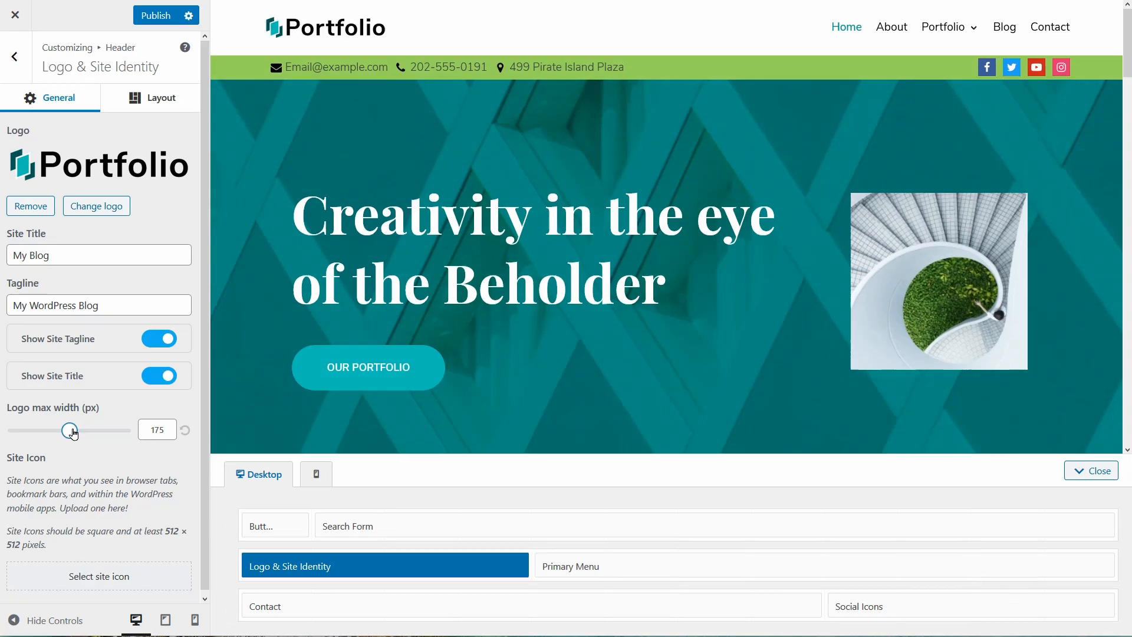
Set the logo's maximum width to 132 px and publish.
drag(70, 430, 49, 430)
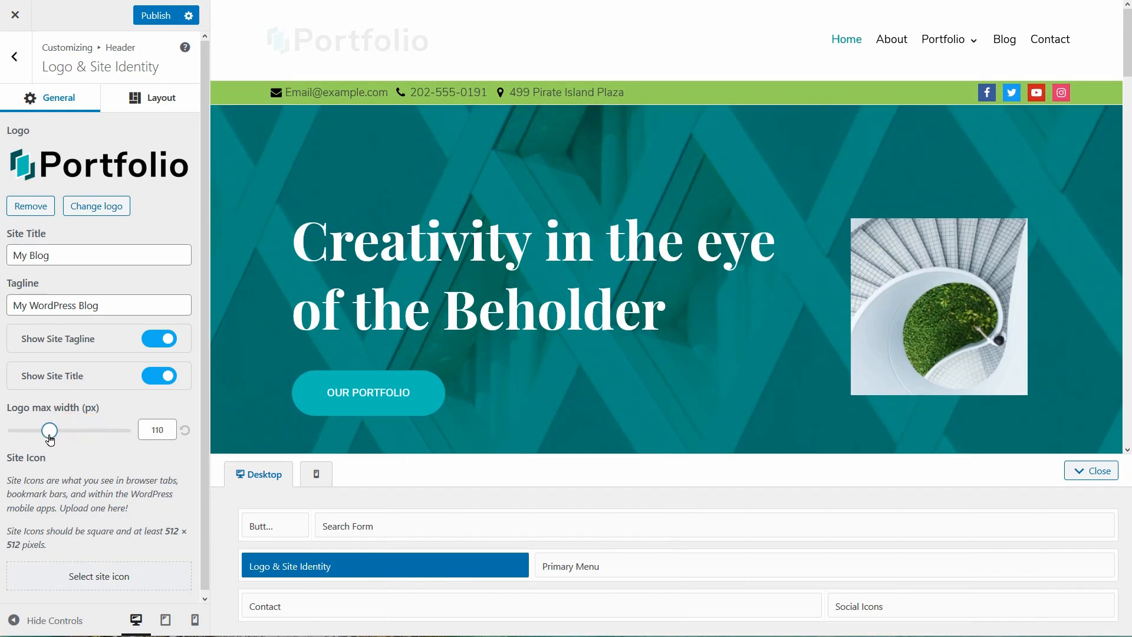
drag(49, 430, 57, 430)
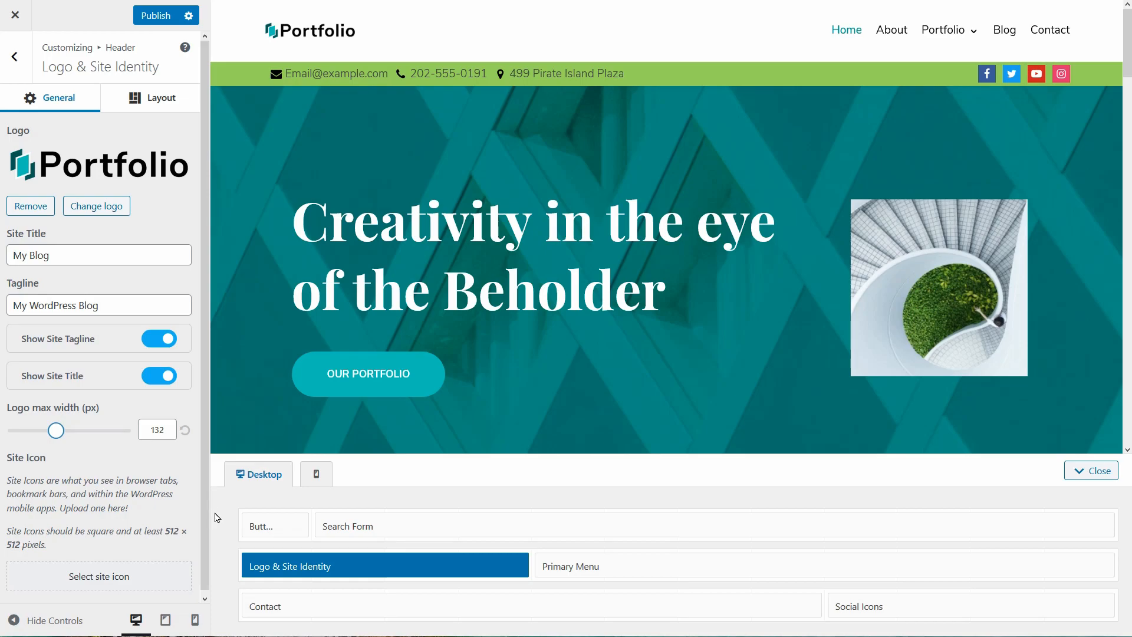
click(15, 56)
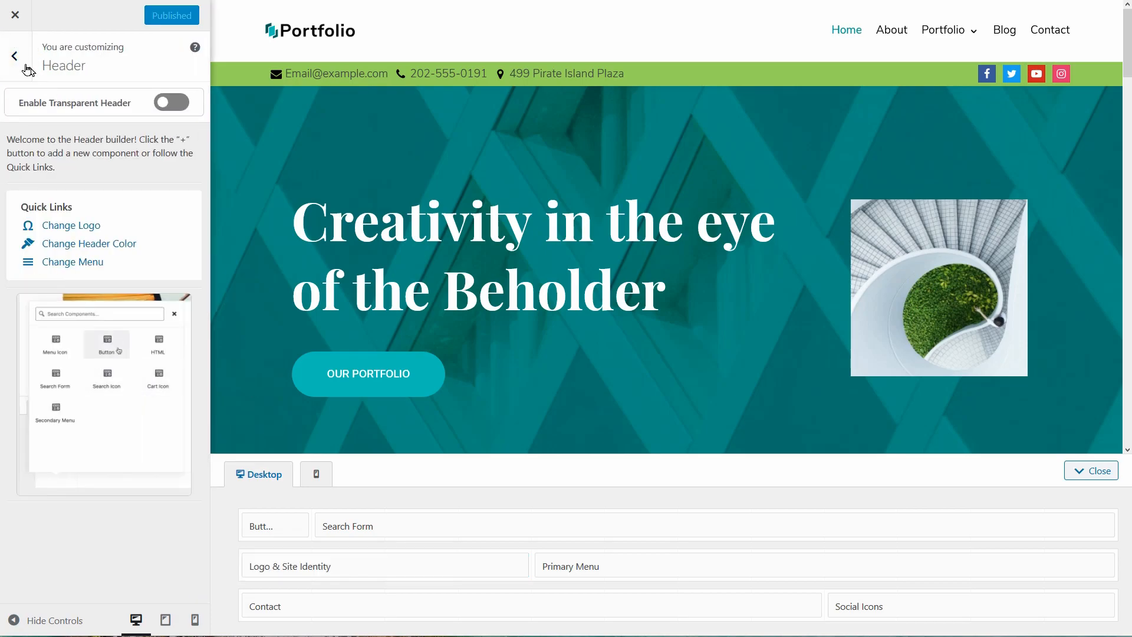
Add a Footer One widget area to the footer's top row.
click(13, 56)
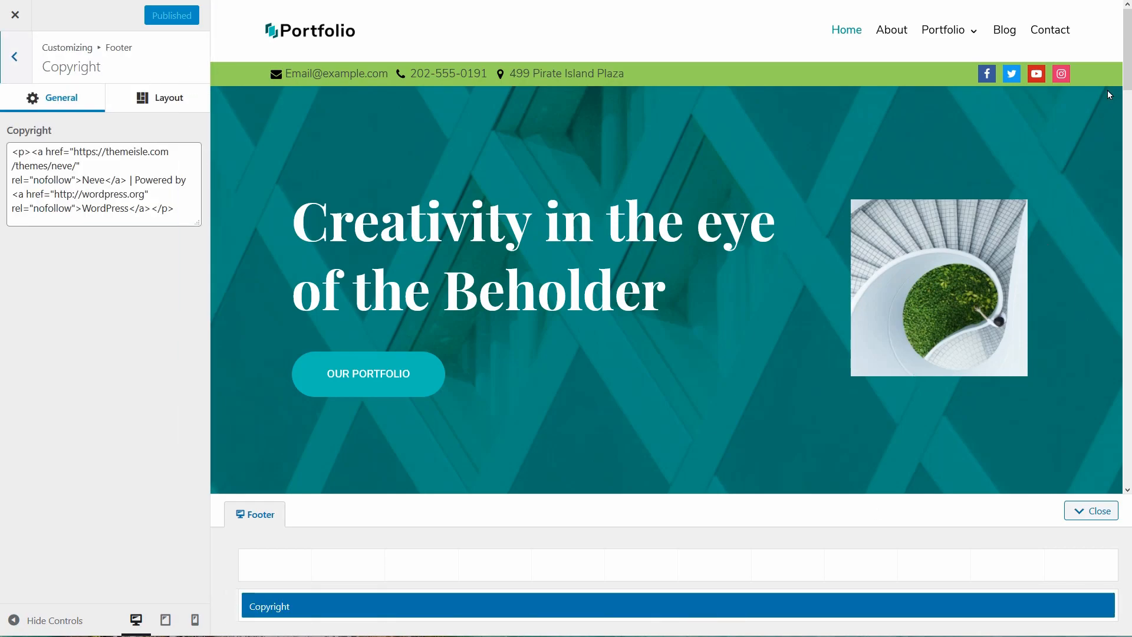
scroll(down, 3)
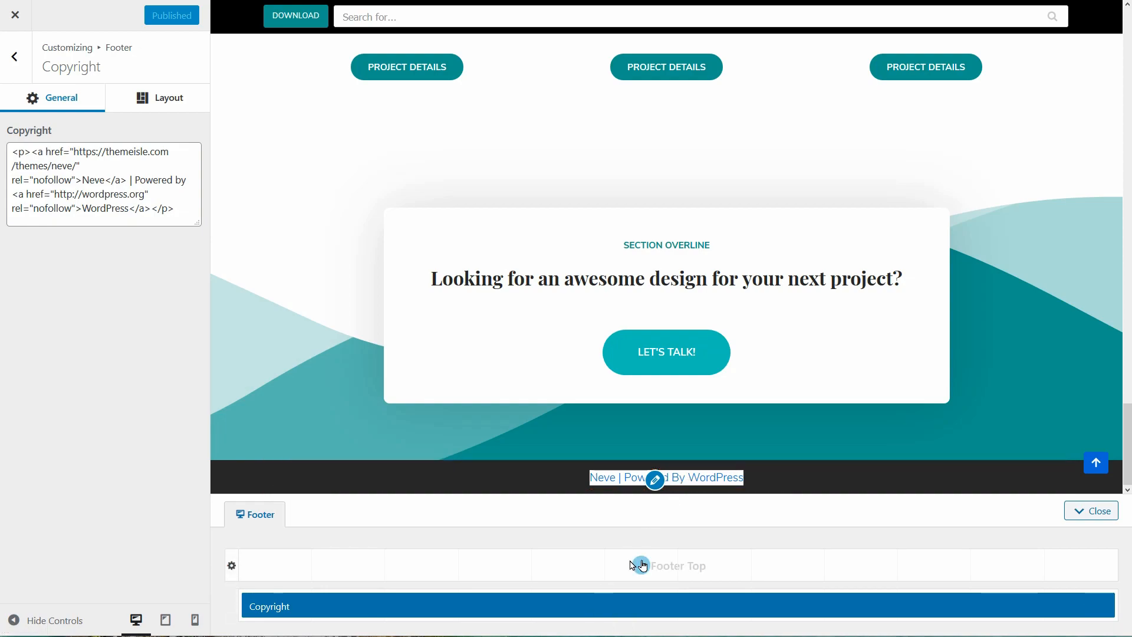
click(641, 565)
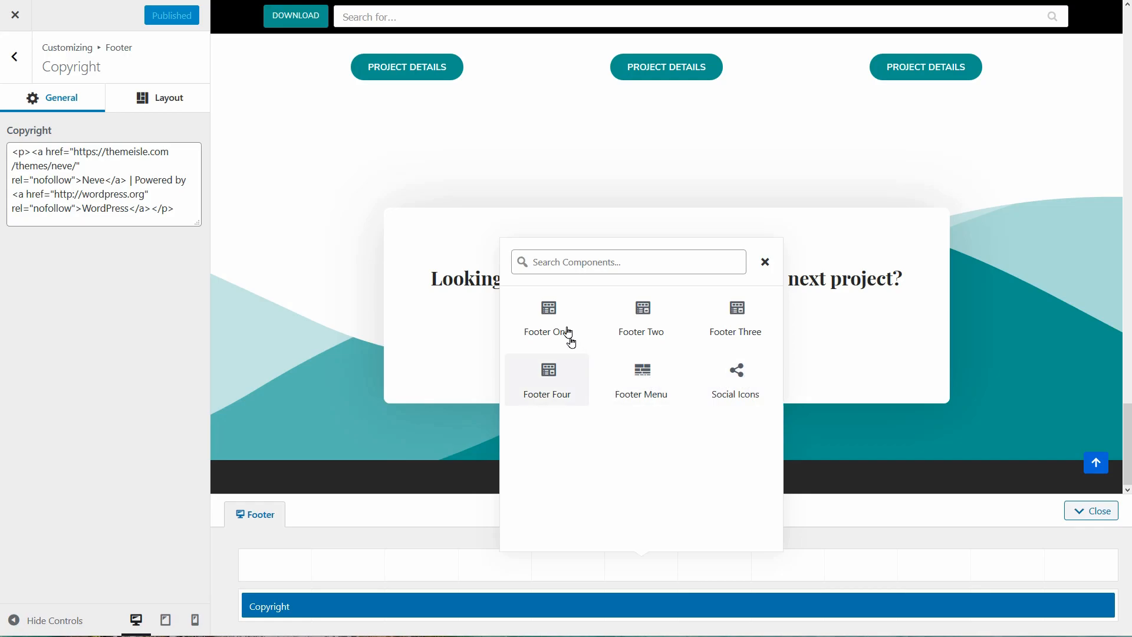
click(546, 317)
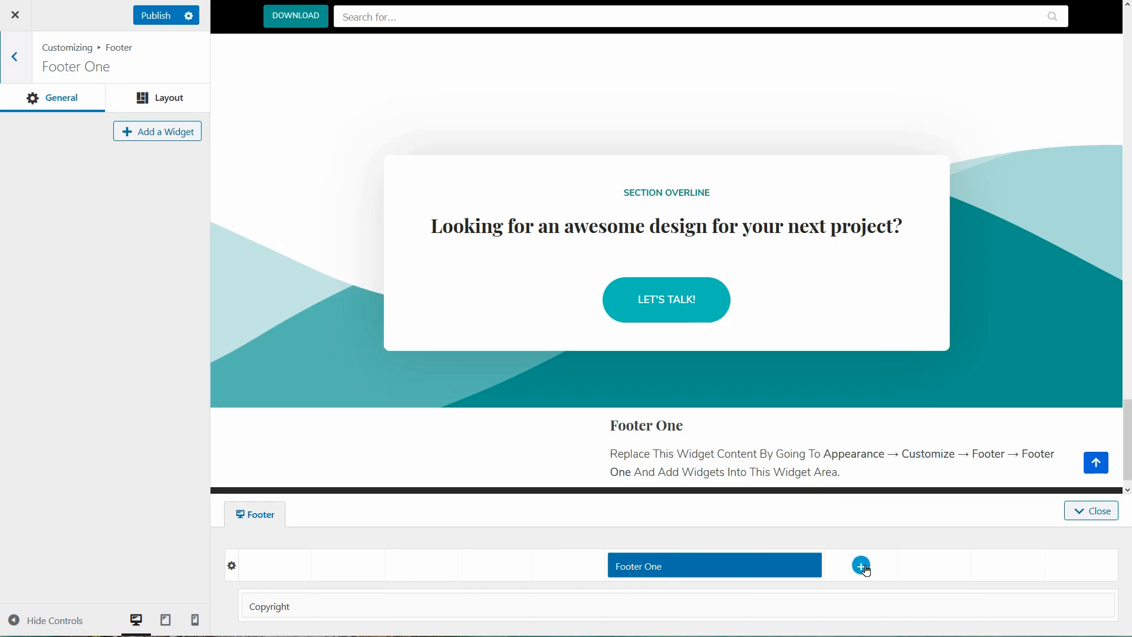
Add Footer Two beside Footer One, insert an image widget, and right-align Footer Two.
click(860, 565)
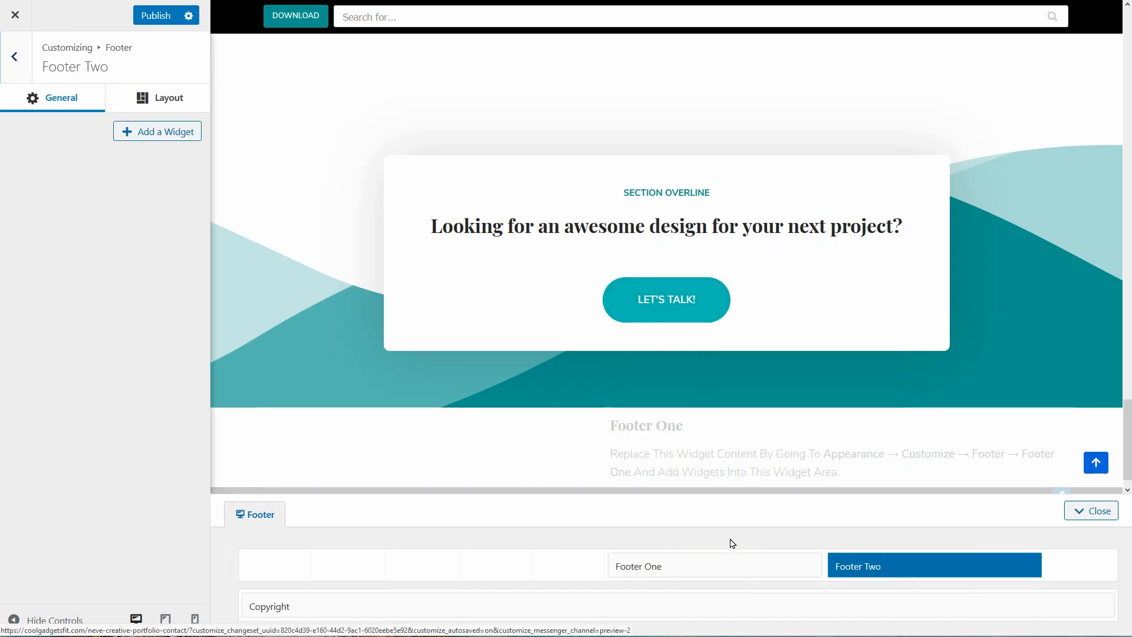
click(158, 131)
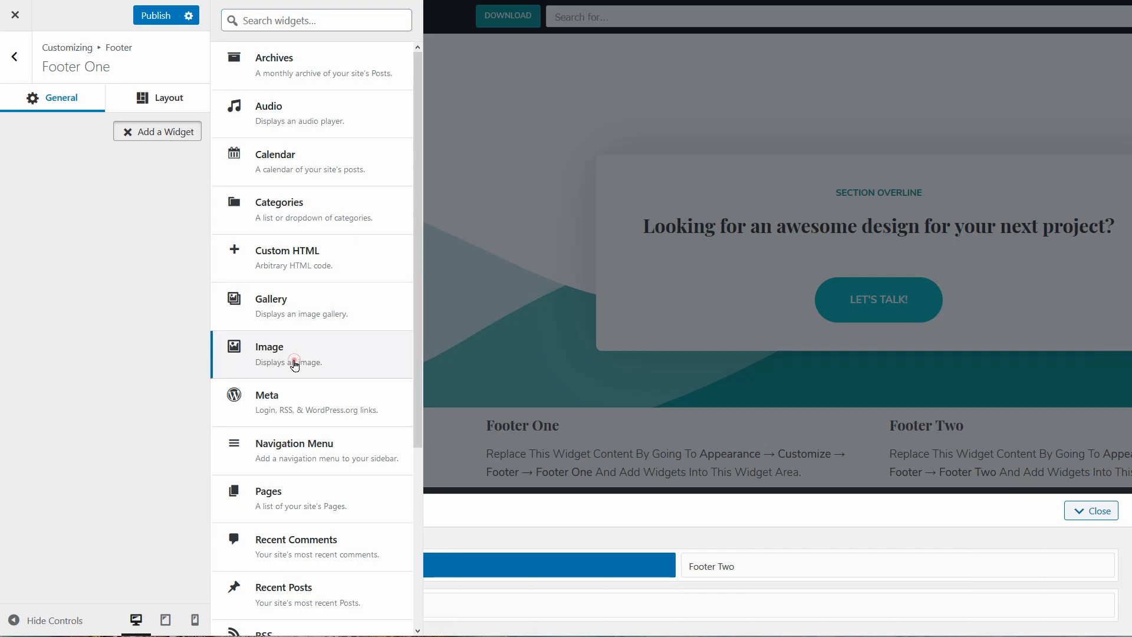
click(293, 354)
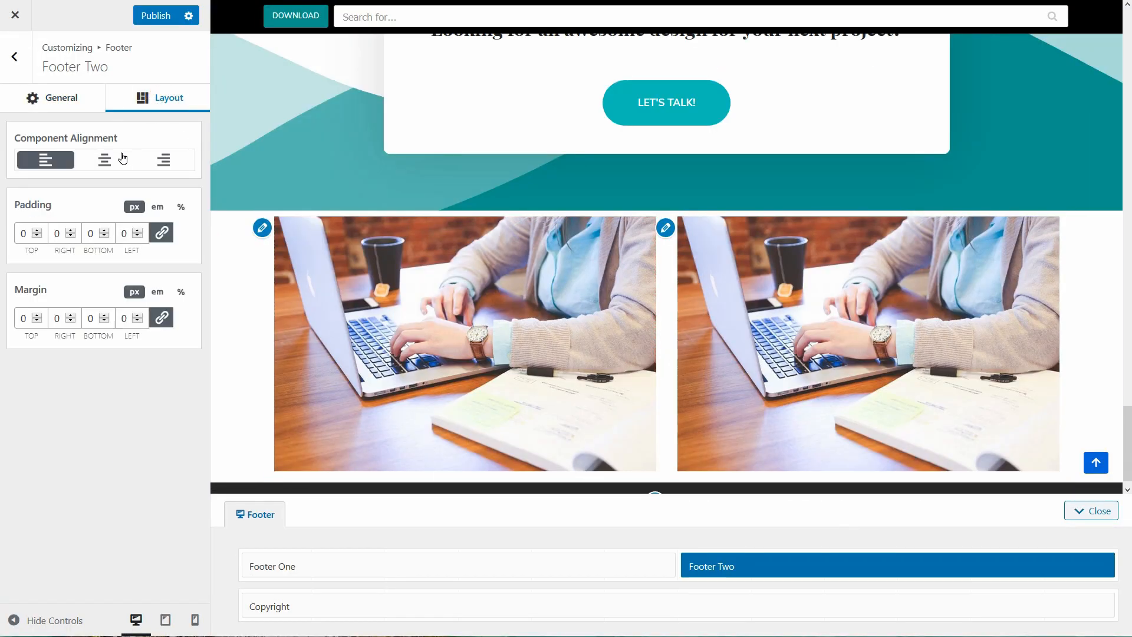
click(104, 159)
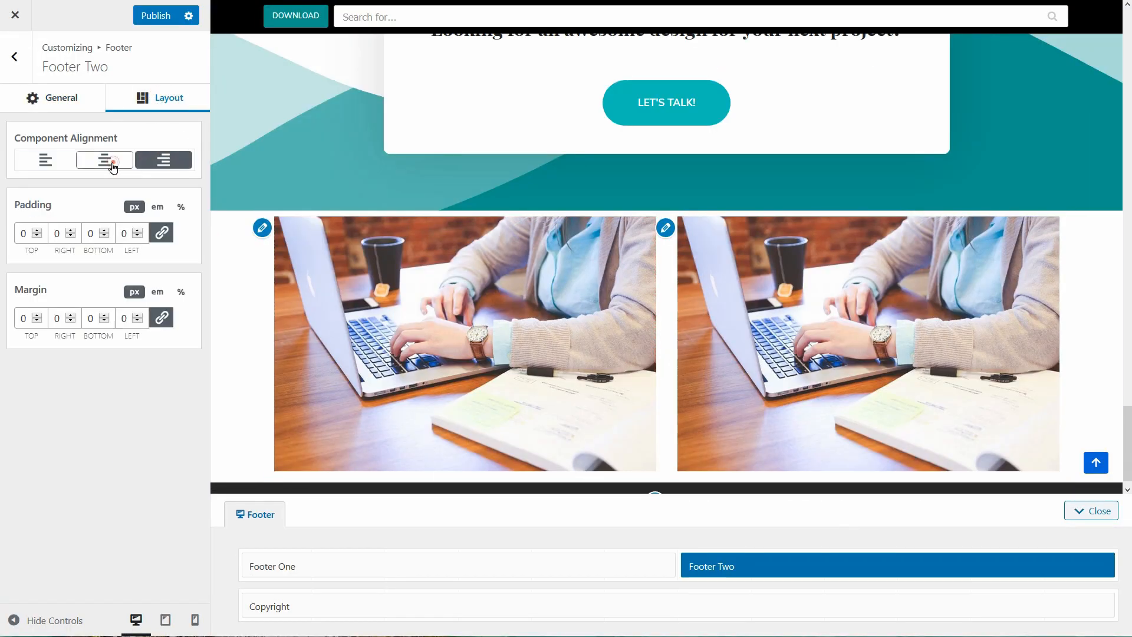
click(104, 160)
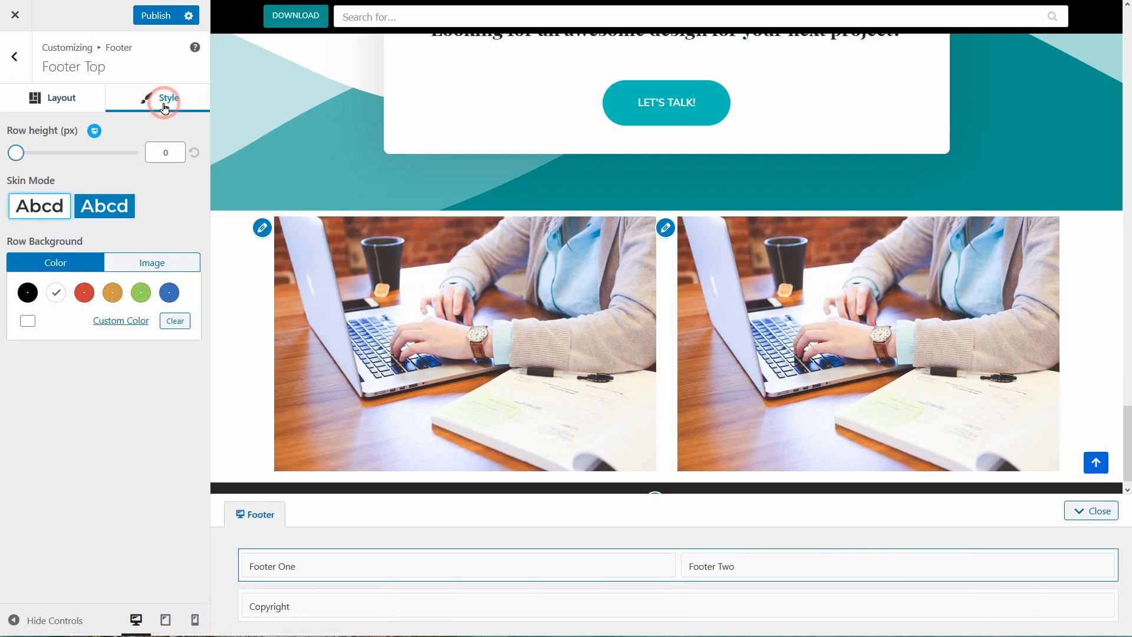
Try Full Width and Contained footer row layouts, settling on Full Width - Contained.
click(61, 98)
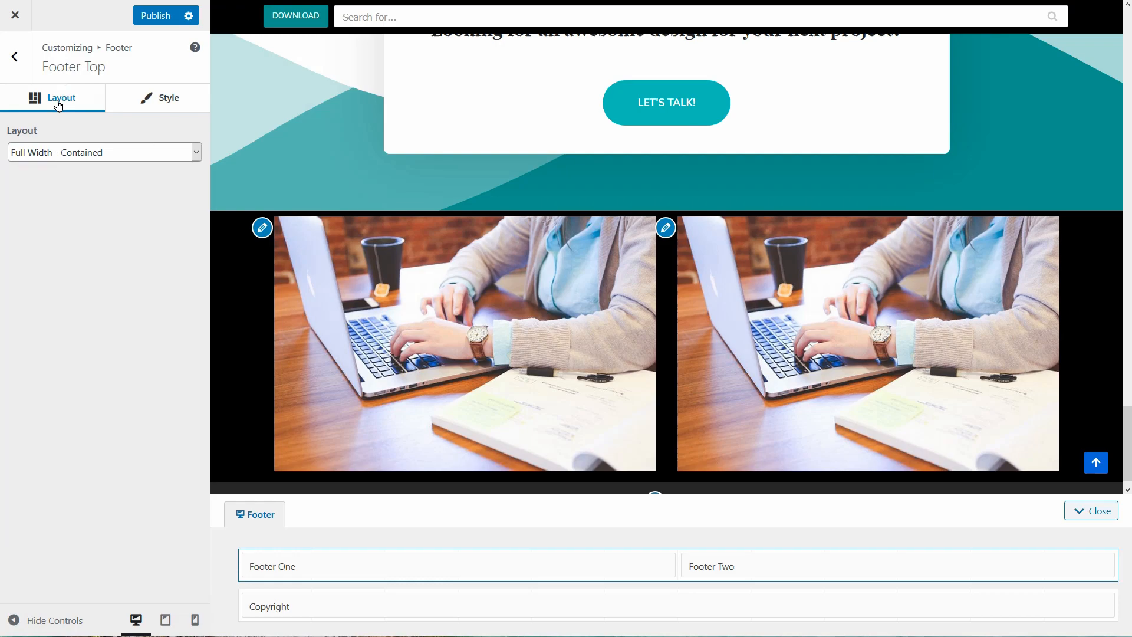
click(104, 152)
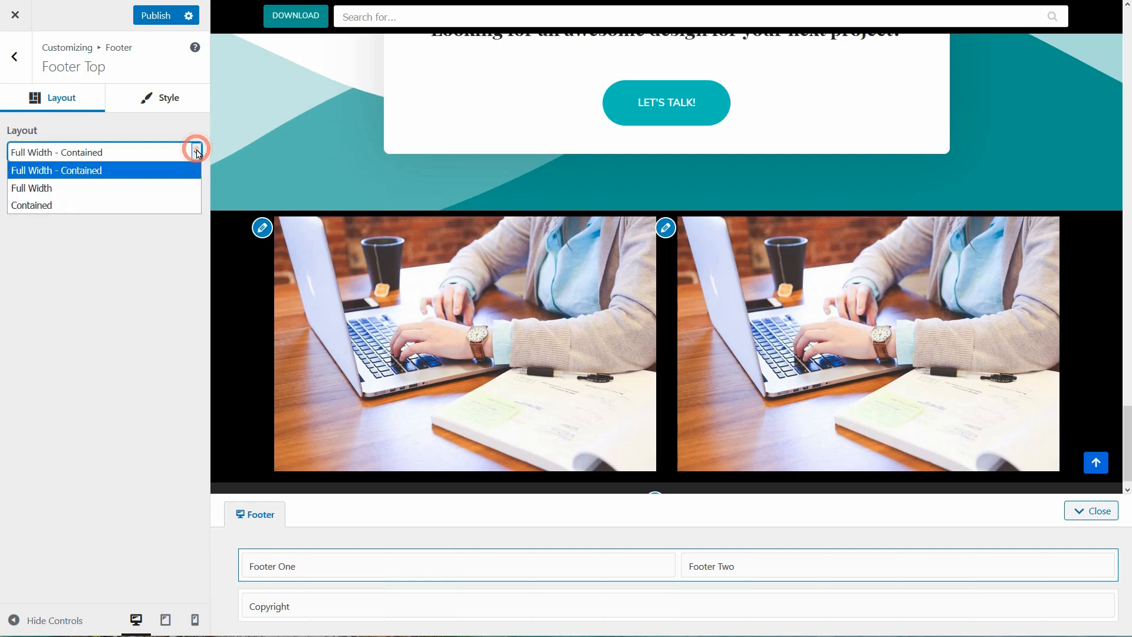
click(32, 187)
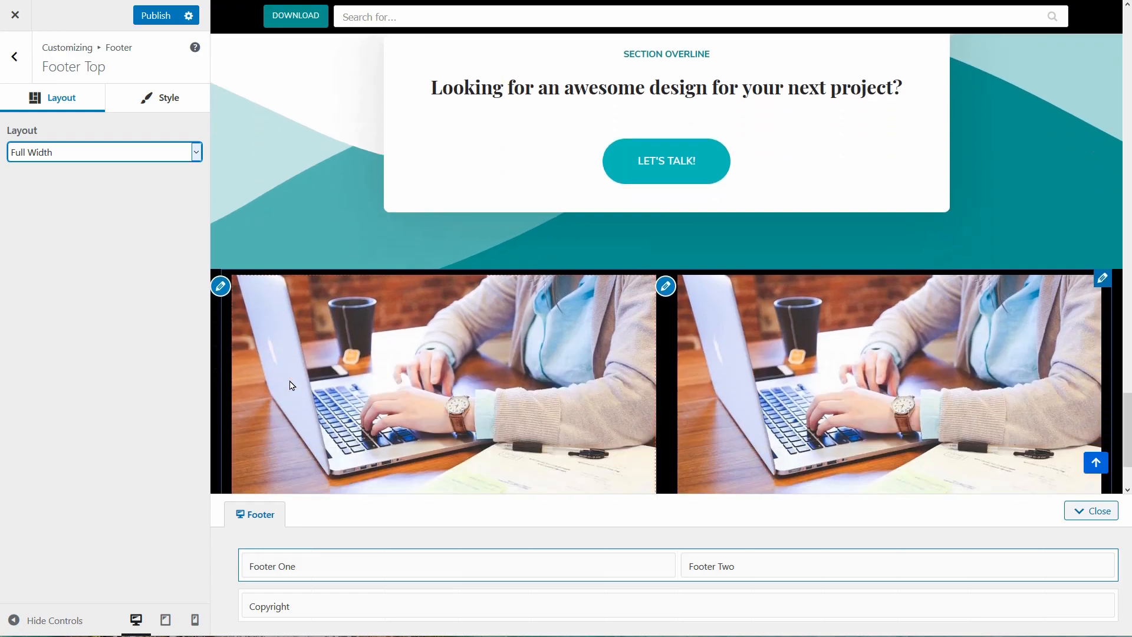
click(103, 152)
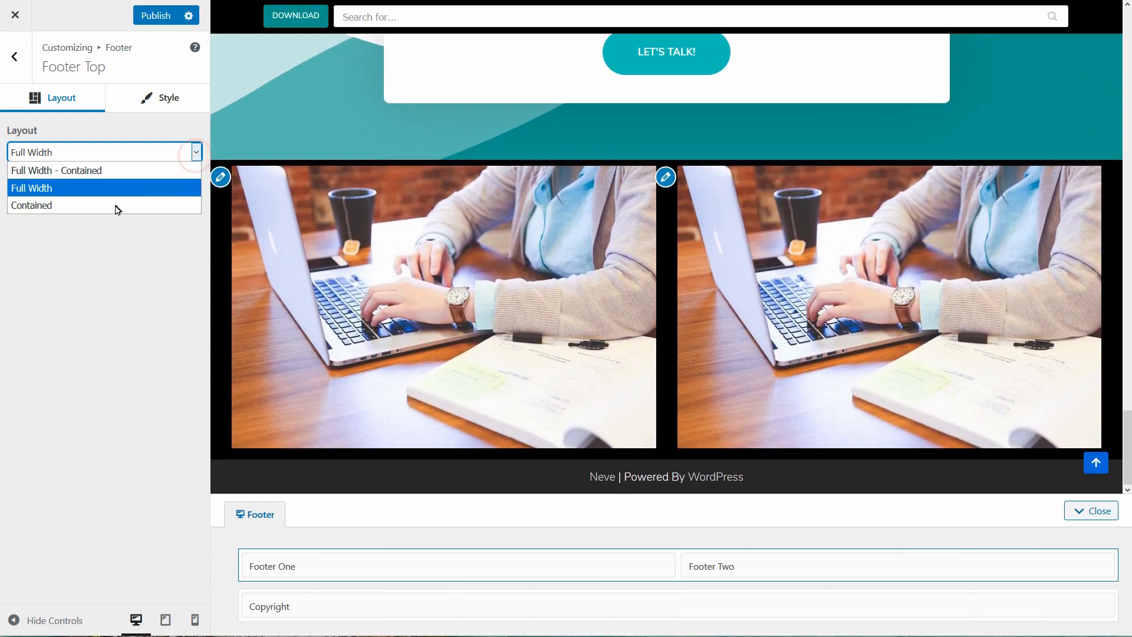
click(31, 205)
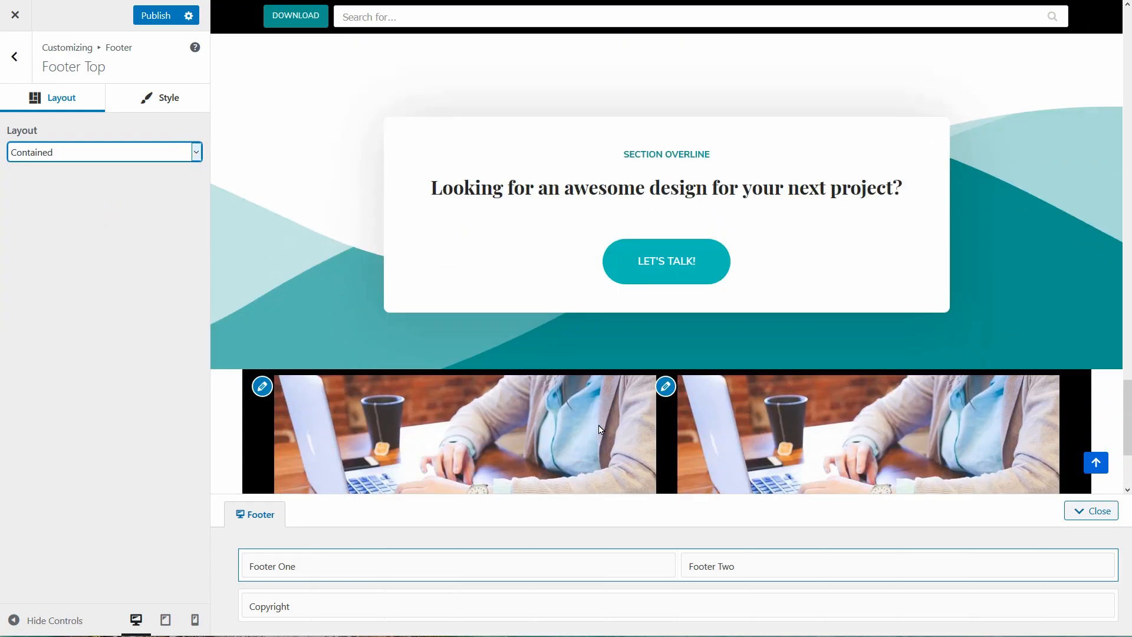
click(103, 152)
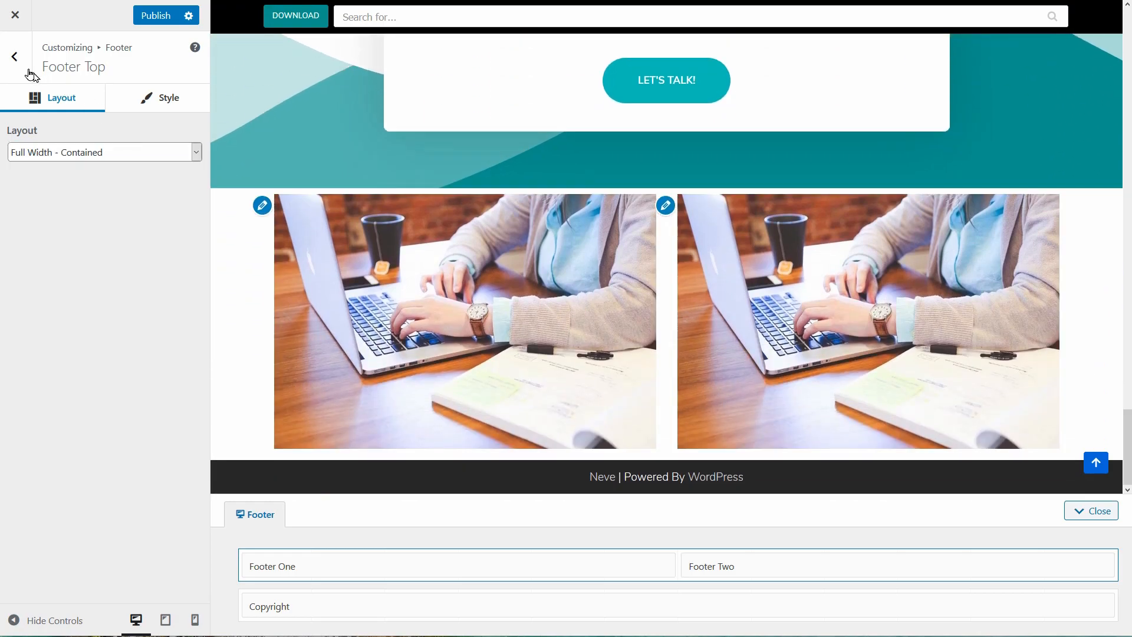
click(13, 57)
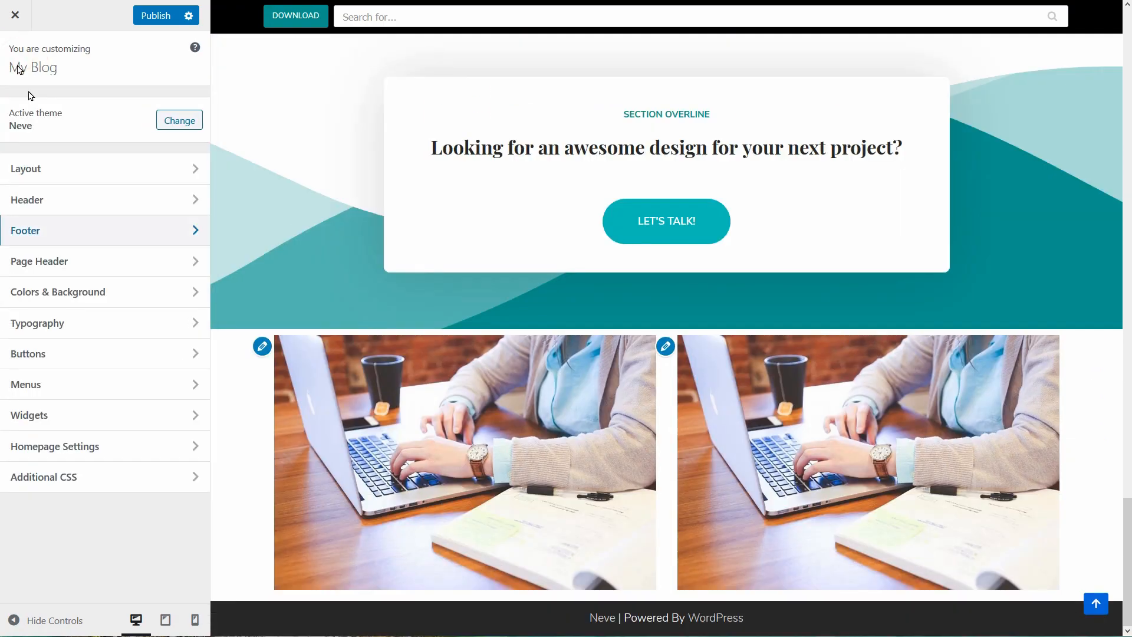
Make links blue with an orange hover colour, checking the Blog and About previews.
click(57, 292)
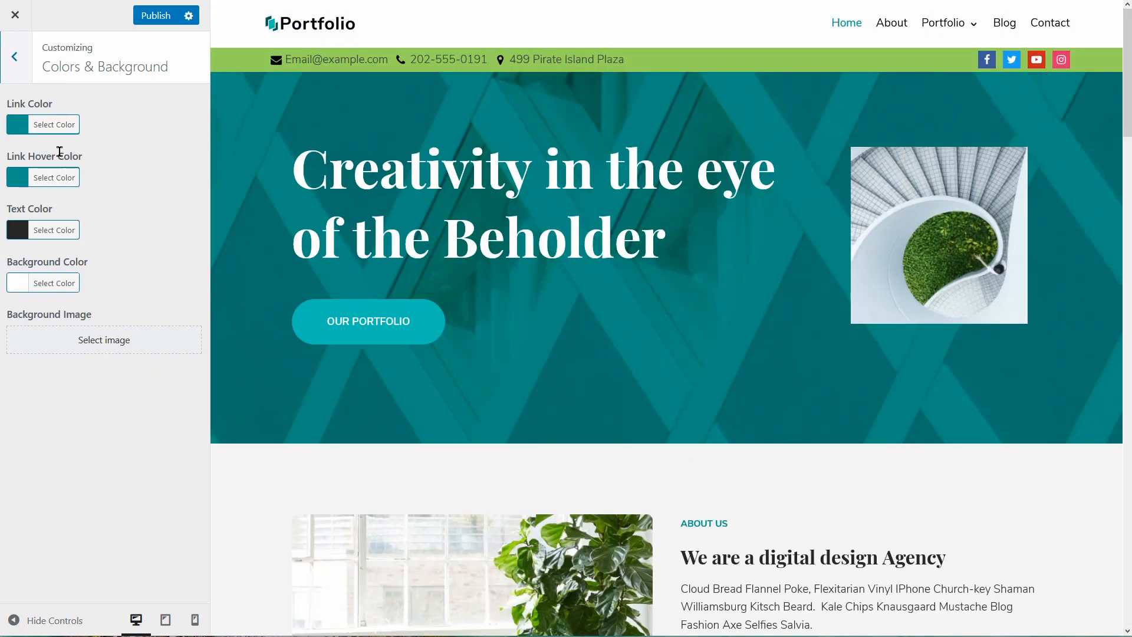
click(53, 124)
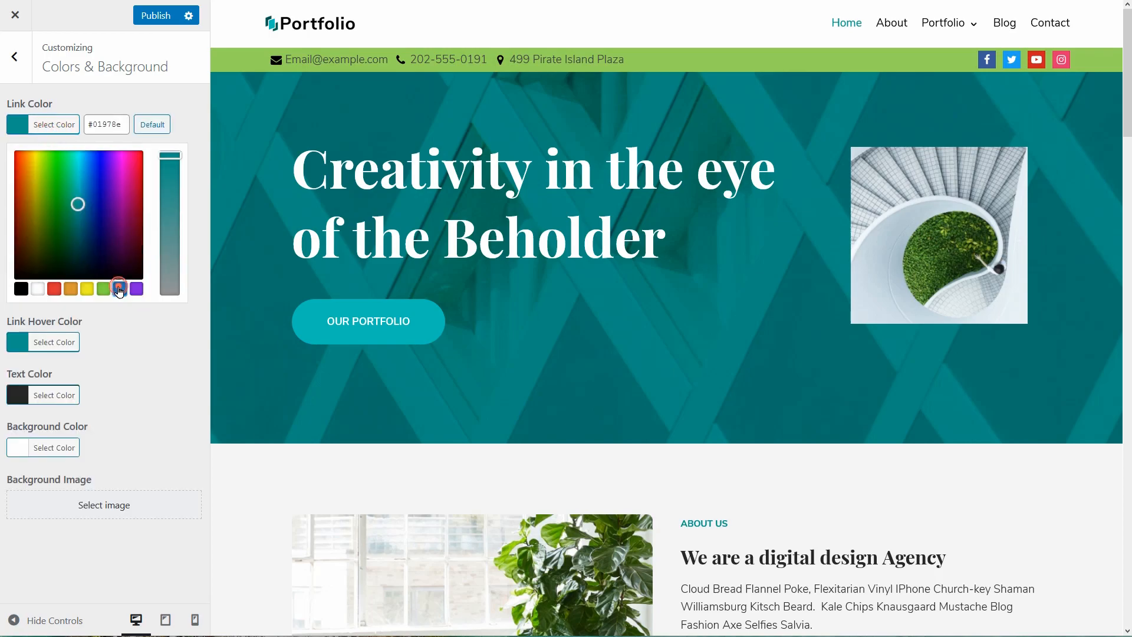
click(54, 342)
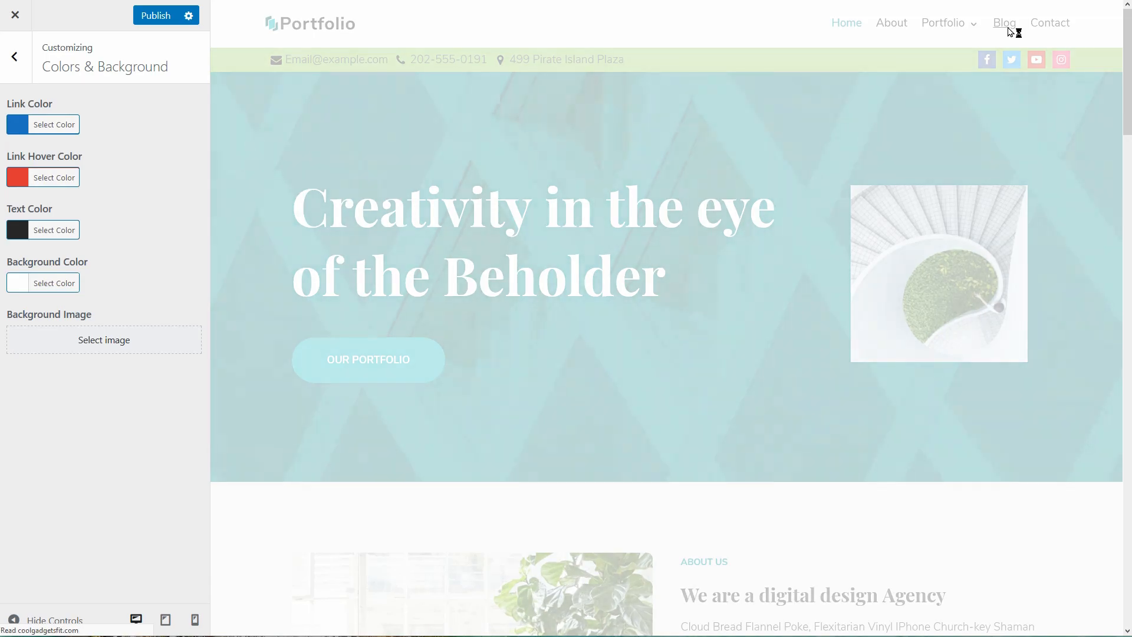
click(1003, 22)
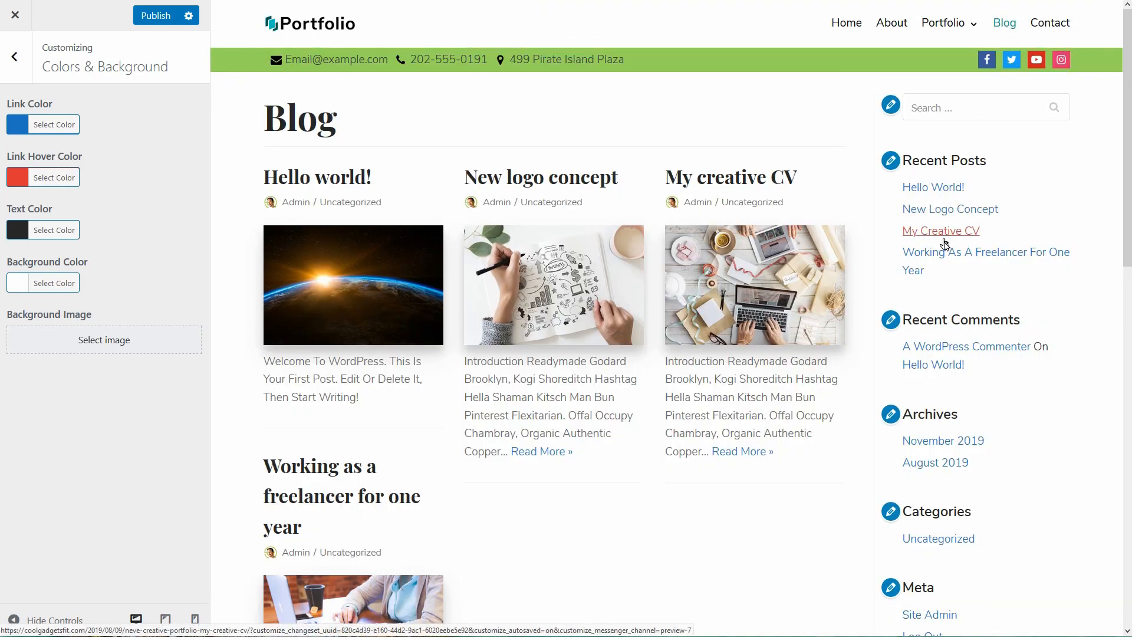
click(54, 177)
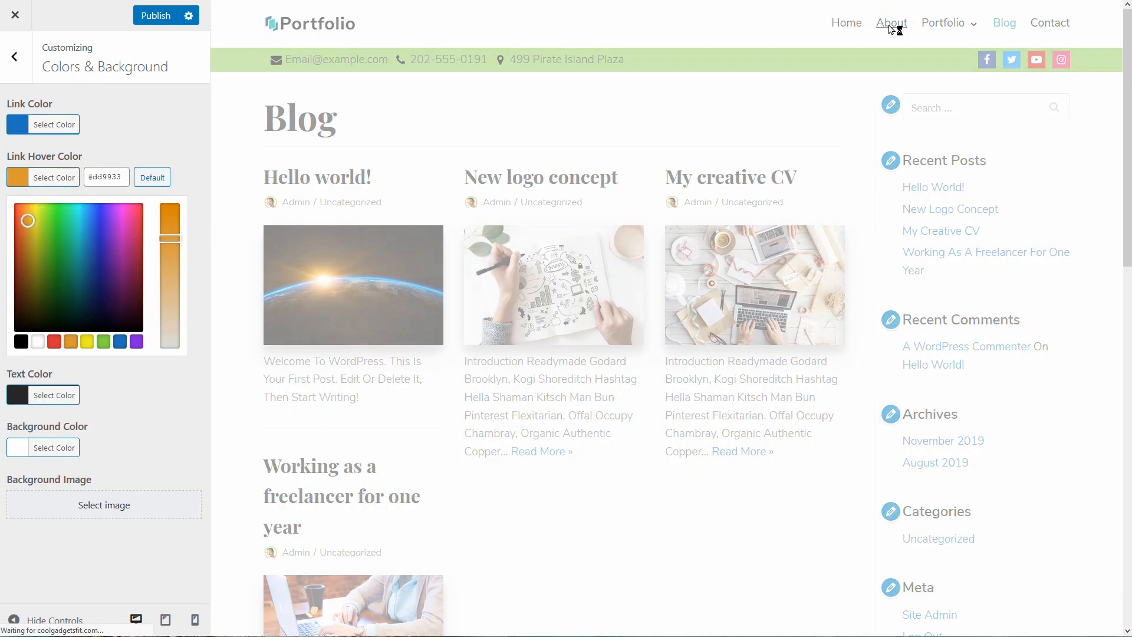
click(891, 22)
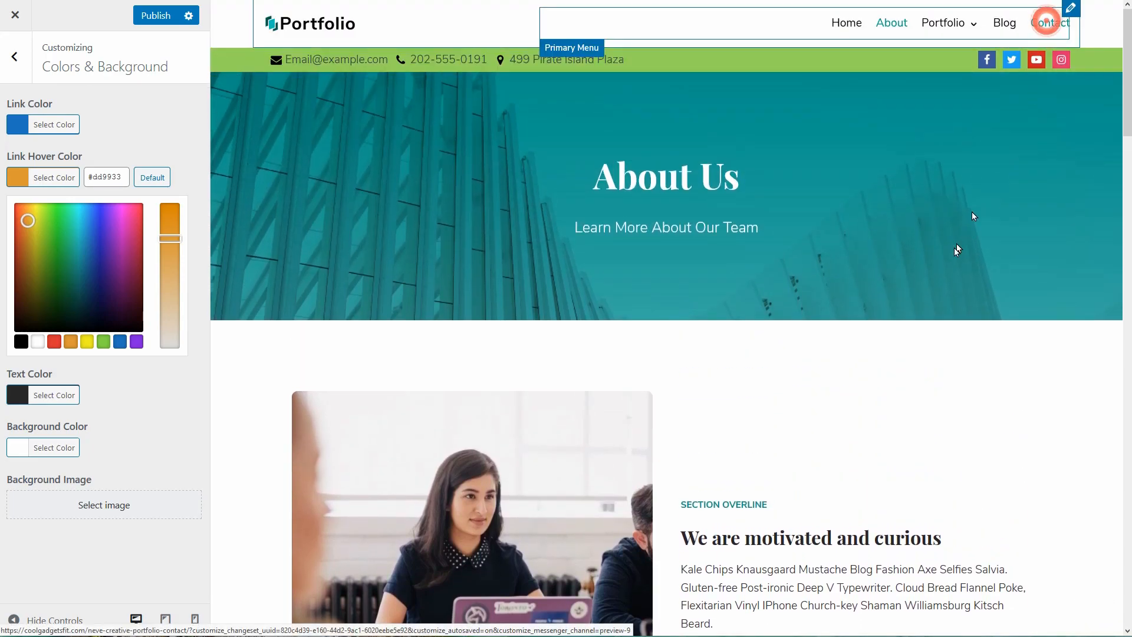
click(1049, 22)
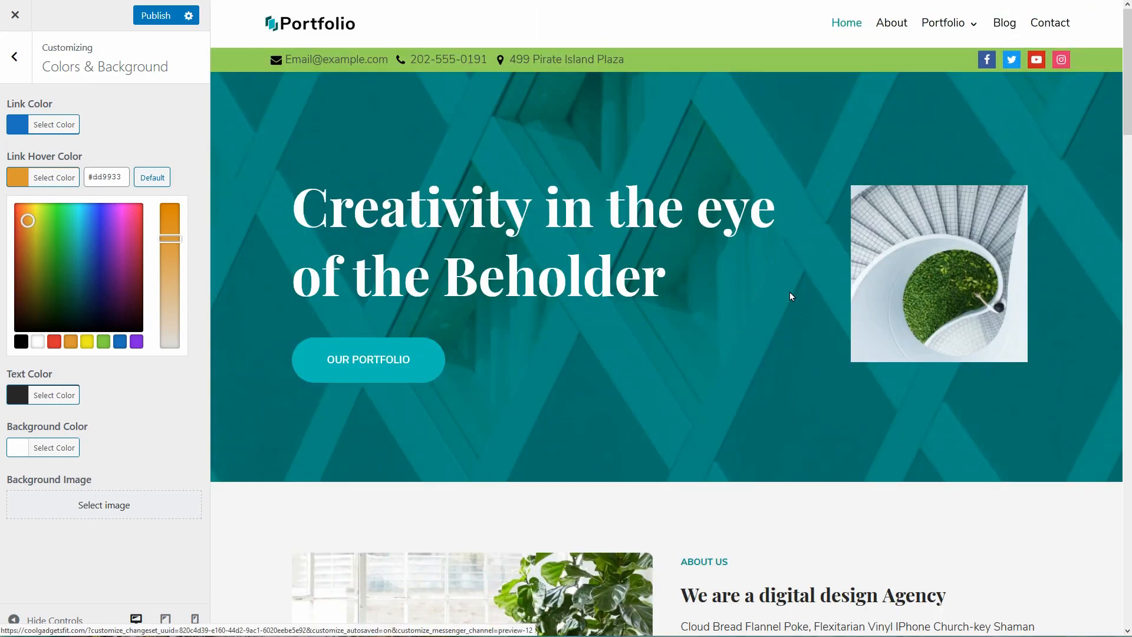
scroll(down, 3)
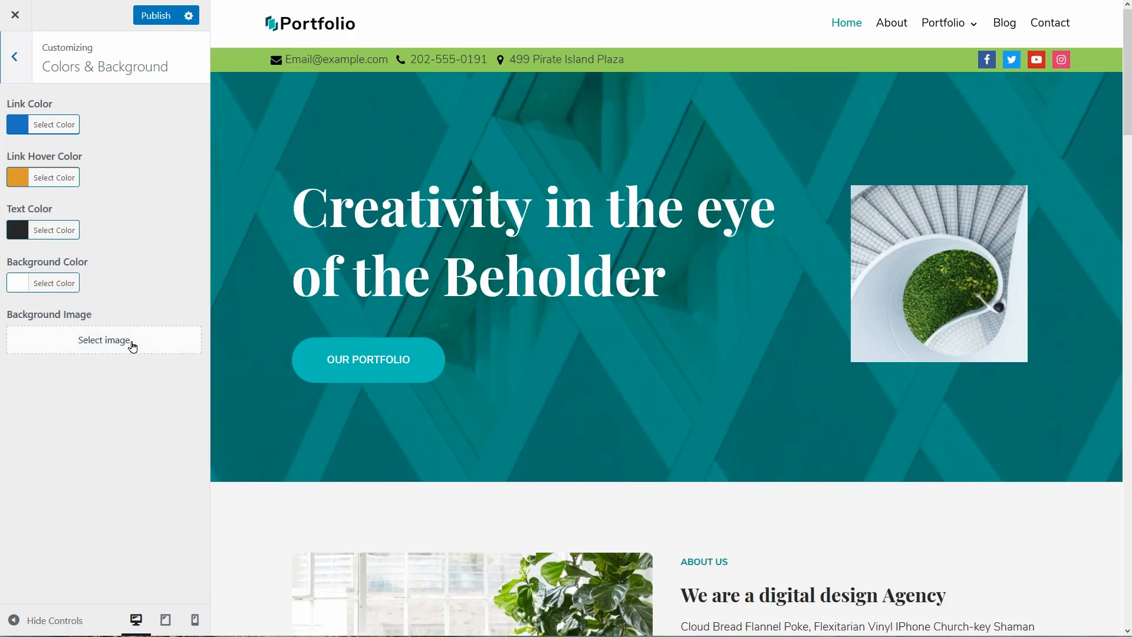
Try an earth-photo site background, remove it, and publish the colour changes.
click(104, 340)
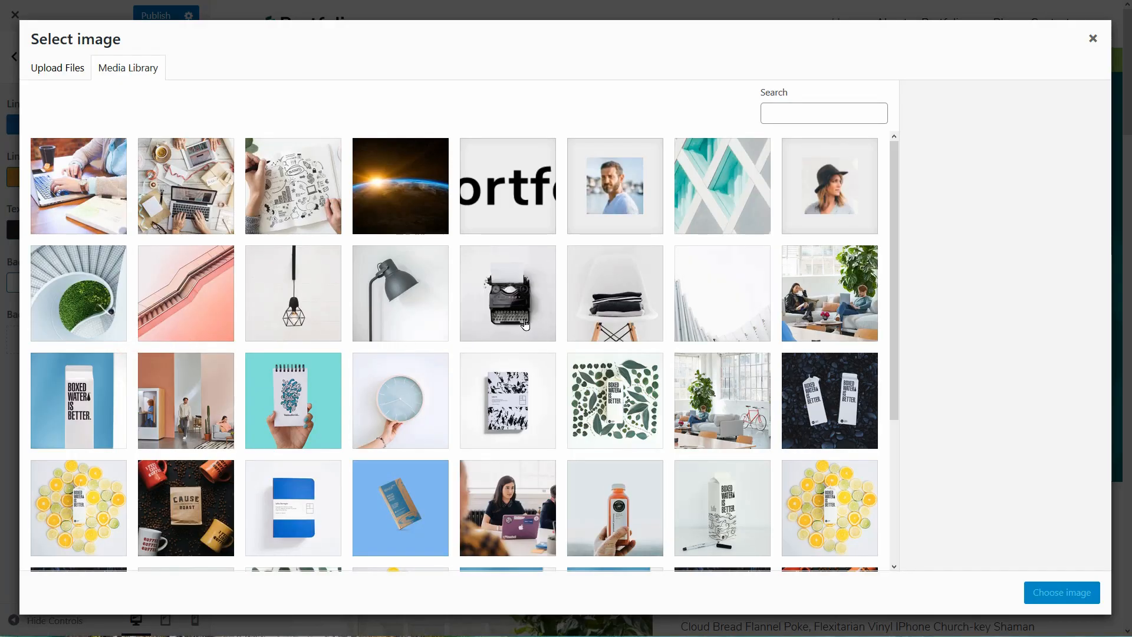
mouse_move(401, 197)
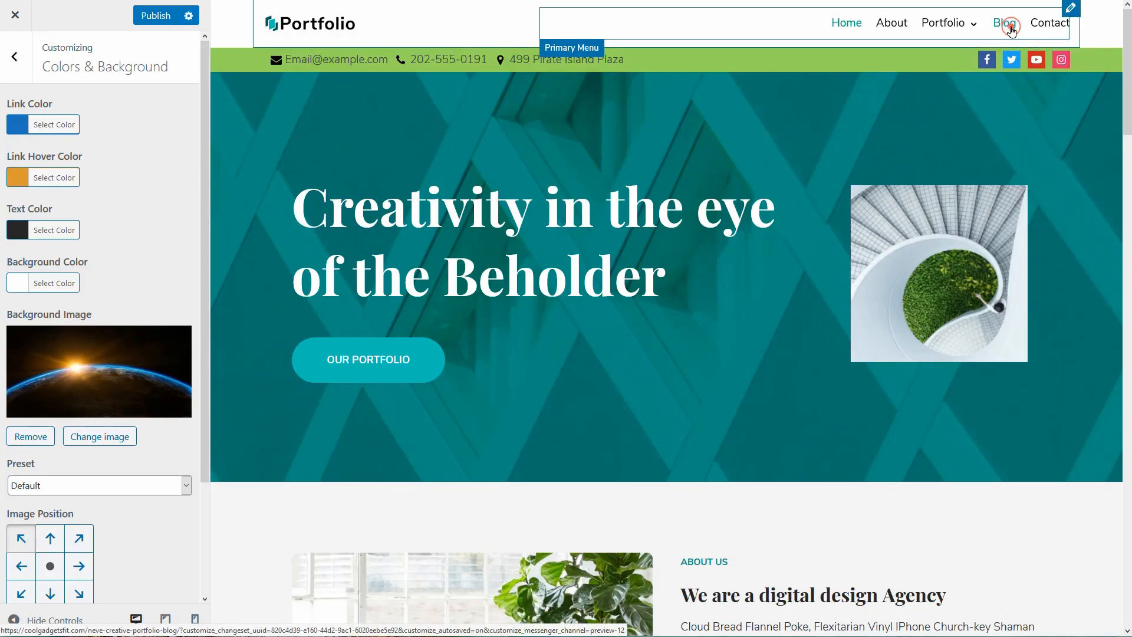
click(1004, 22)
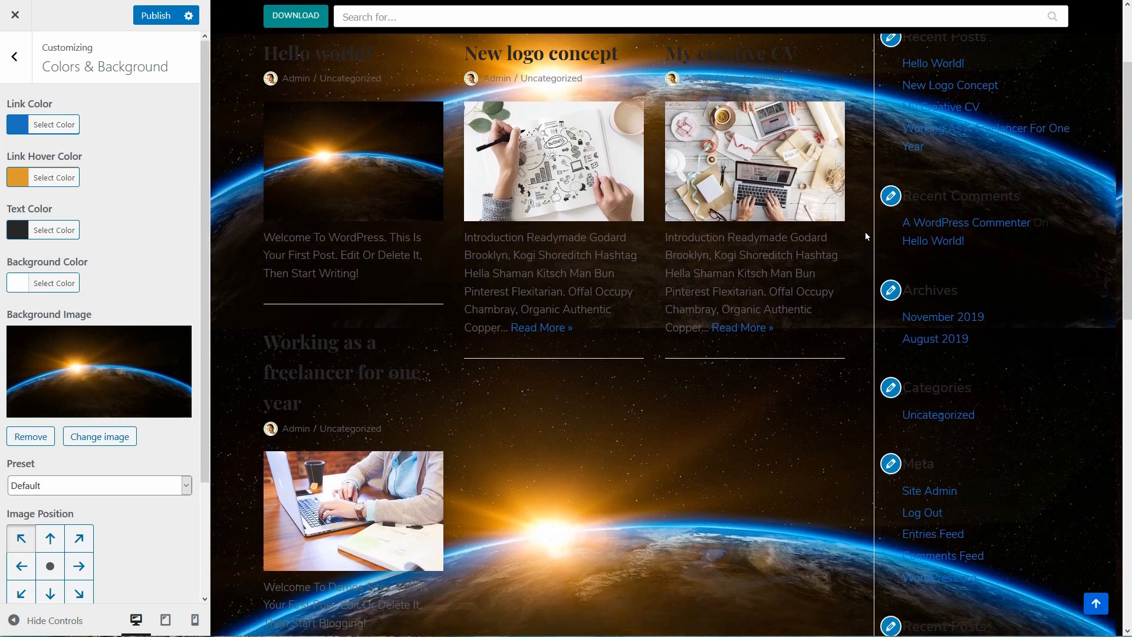
click(30, 436)
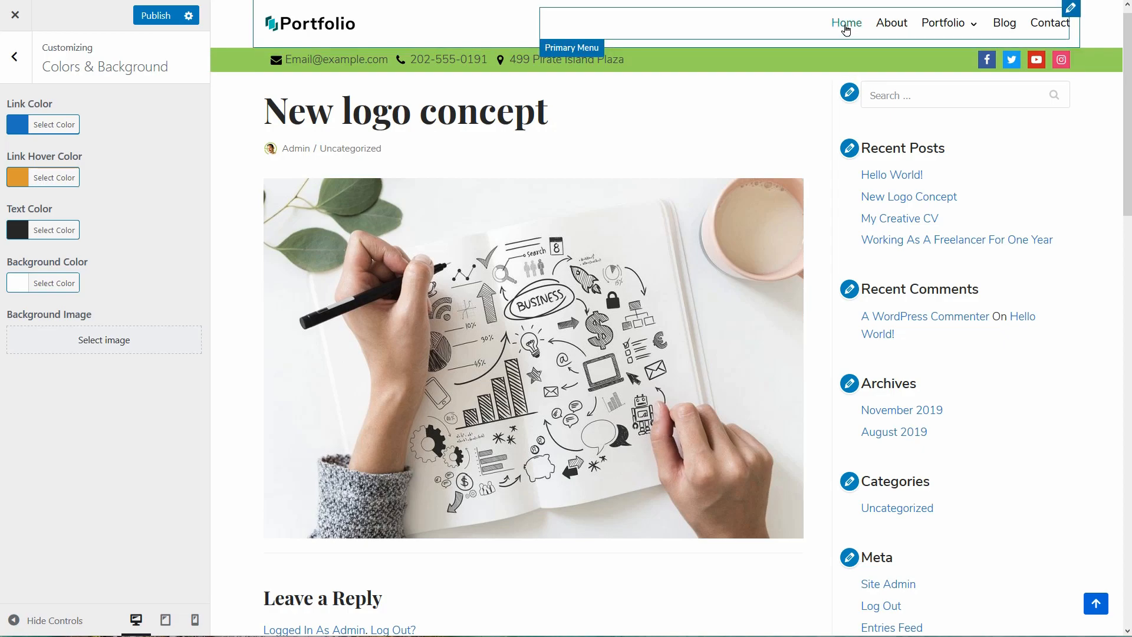
click(14, 56)
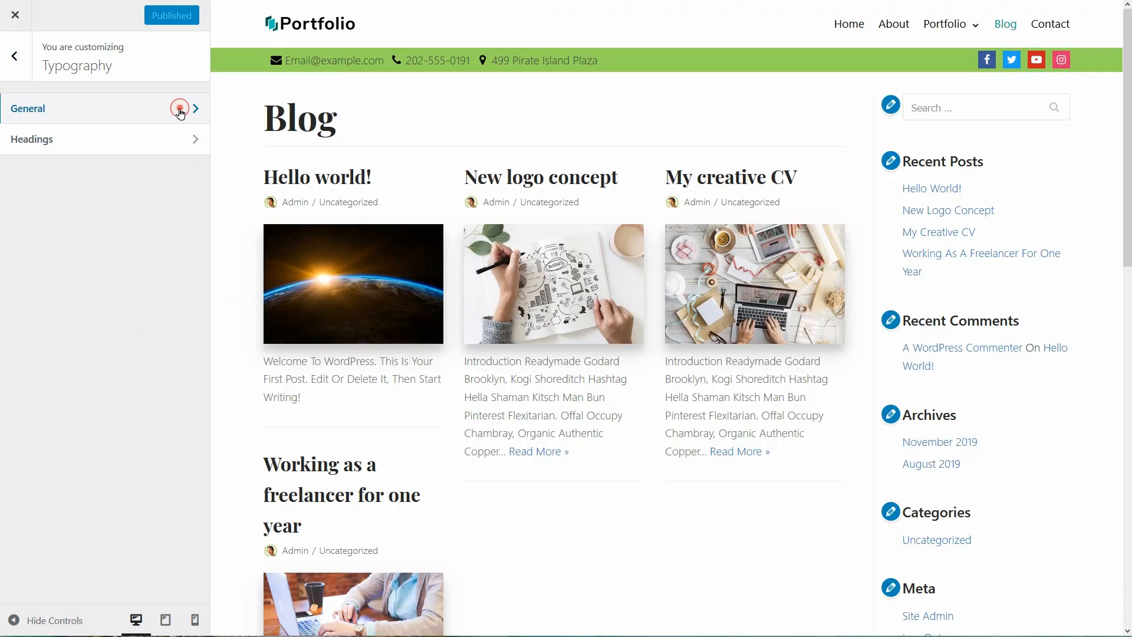
Set body text to Roboto, weight 600, with no text transform.
text(robo)
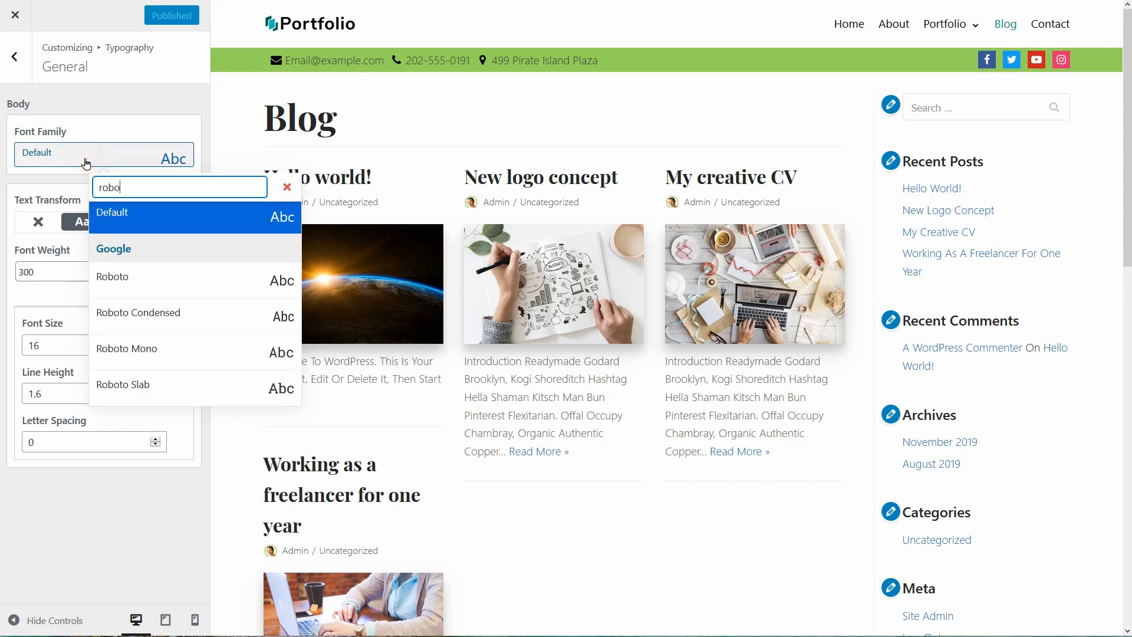
click(287, 186)
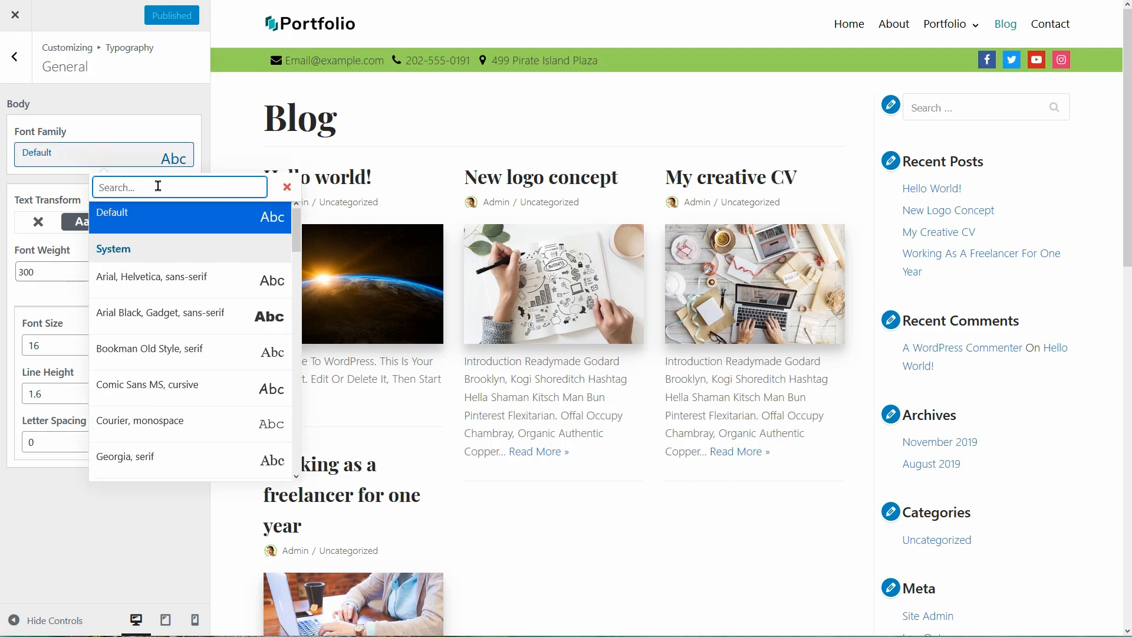
scroll(down, 3)
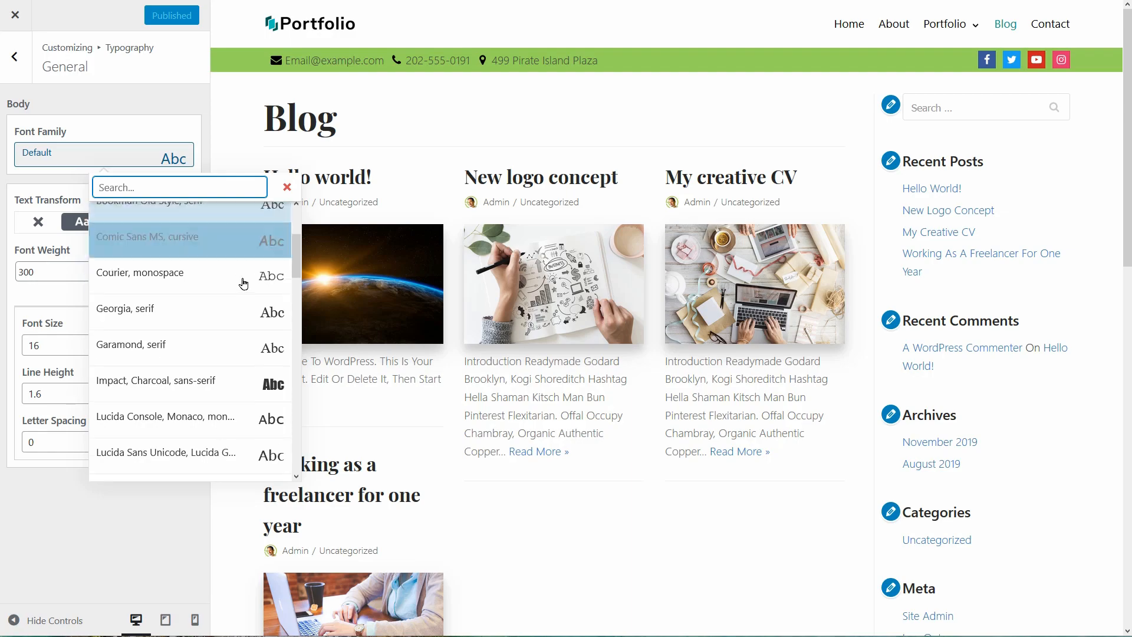
click(155, 380)
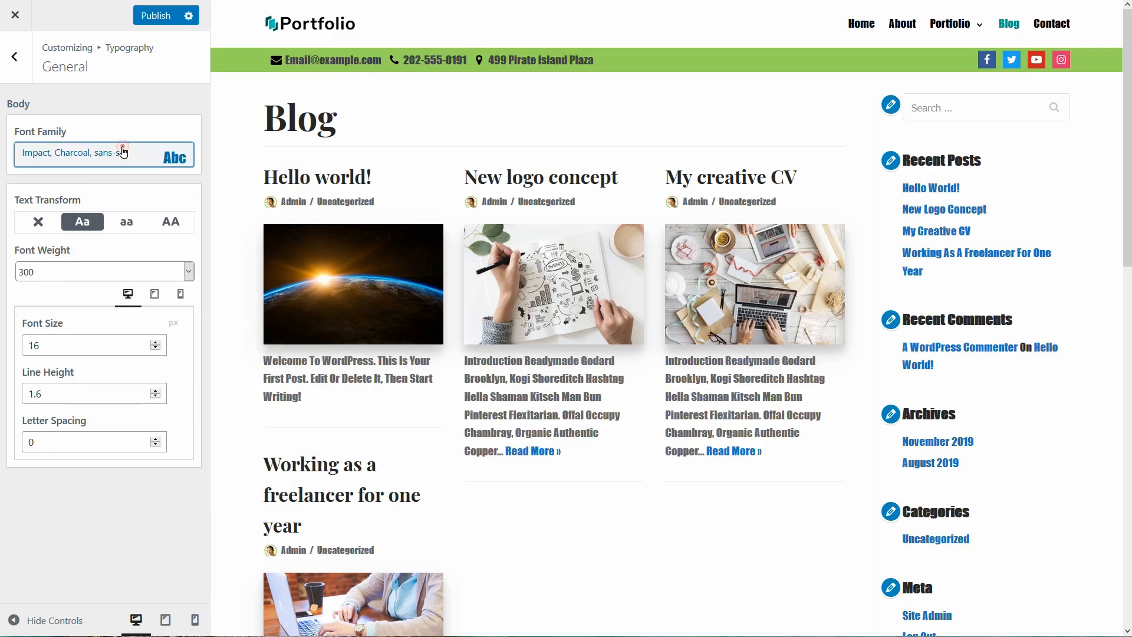
text(robo)
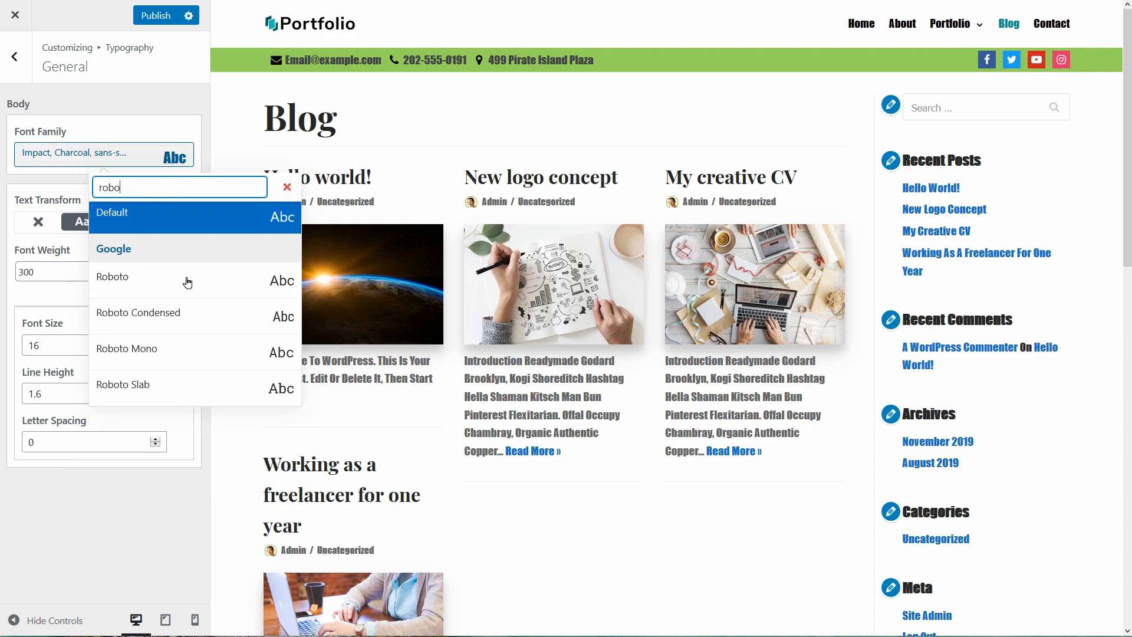
click(112, 279)
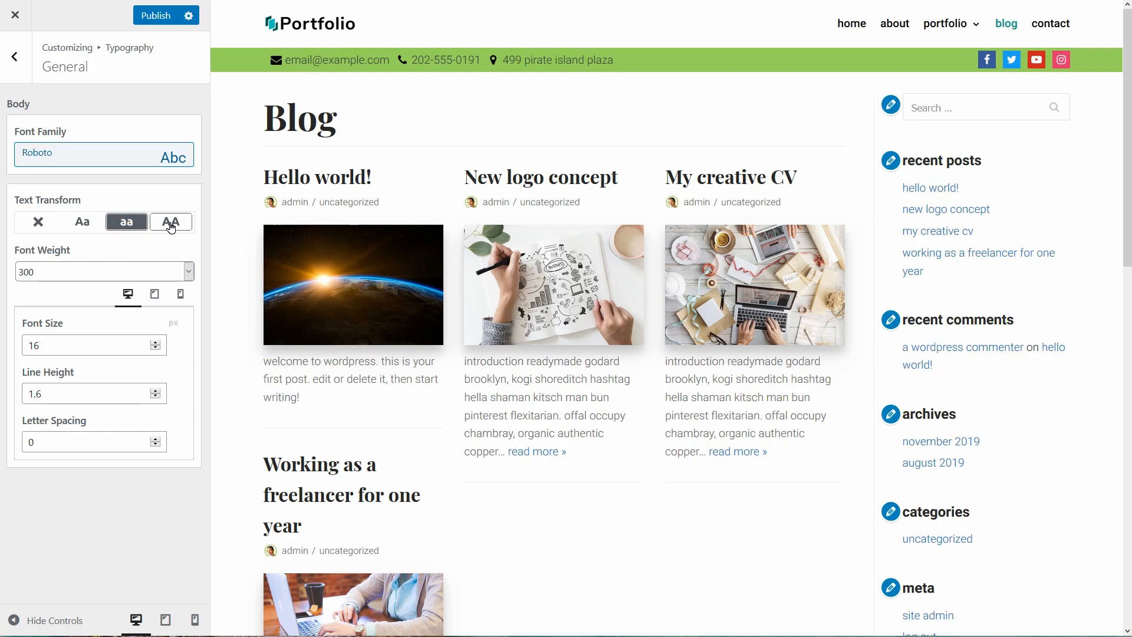
click(37, 221)
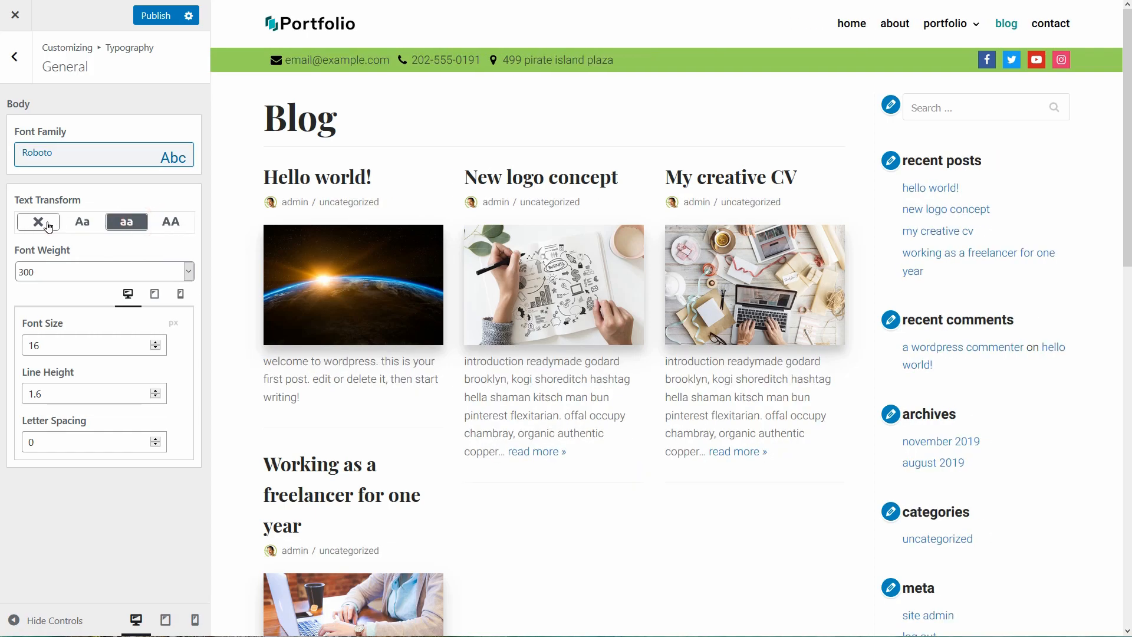
click(37, 221)
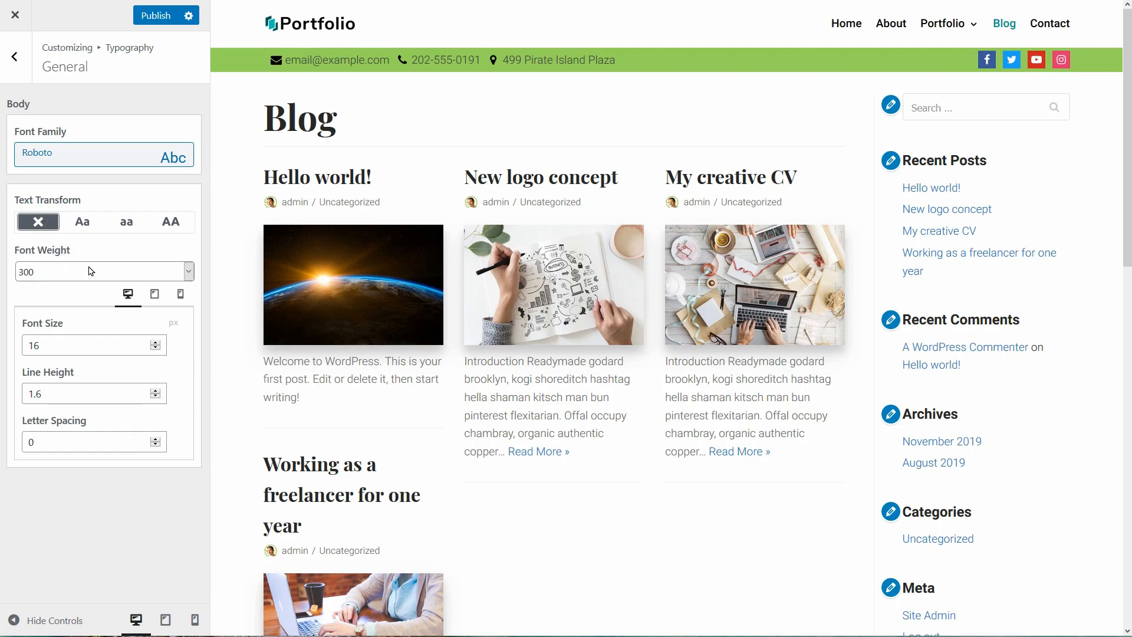
click(103, 270)
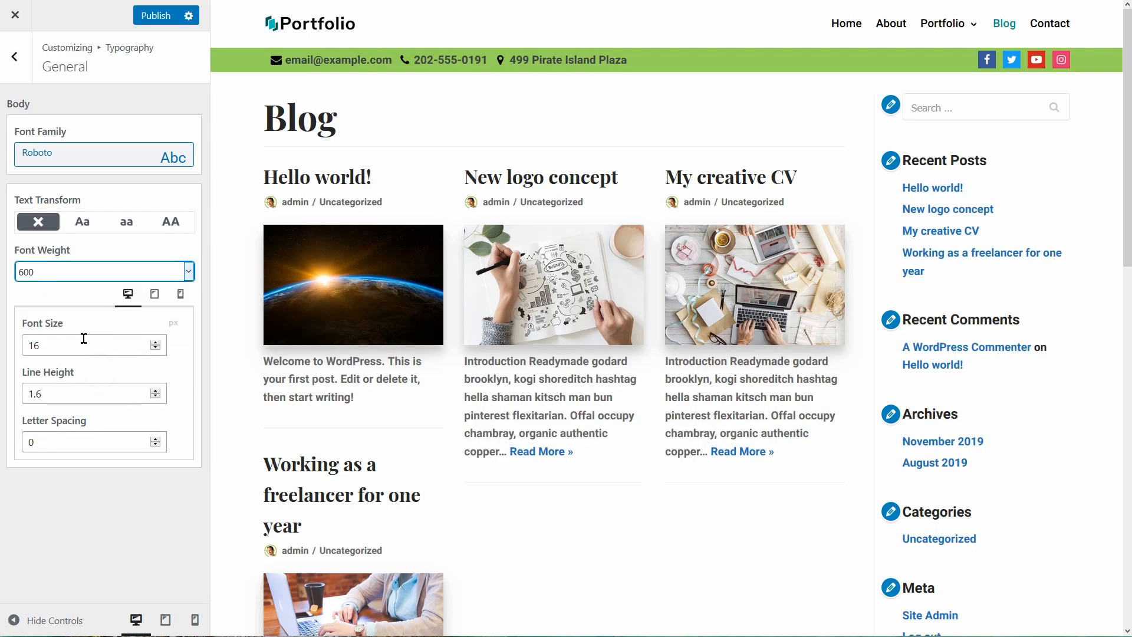
Check the body typography in tablet and phone previews, then return to desktop.
click(87, 393)
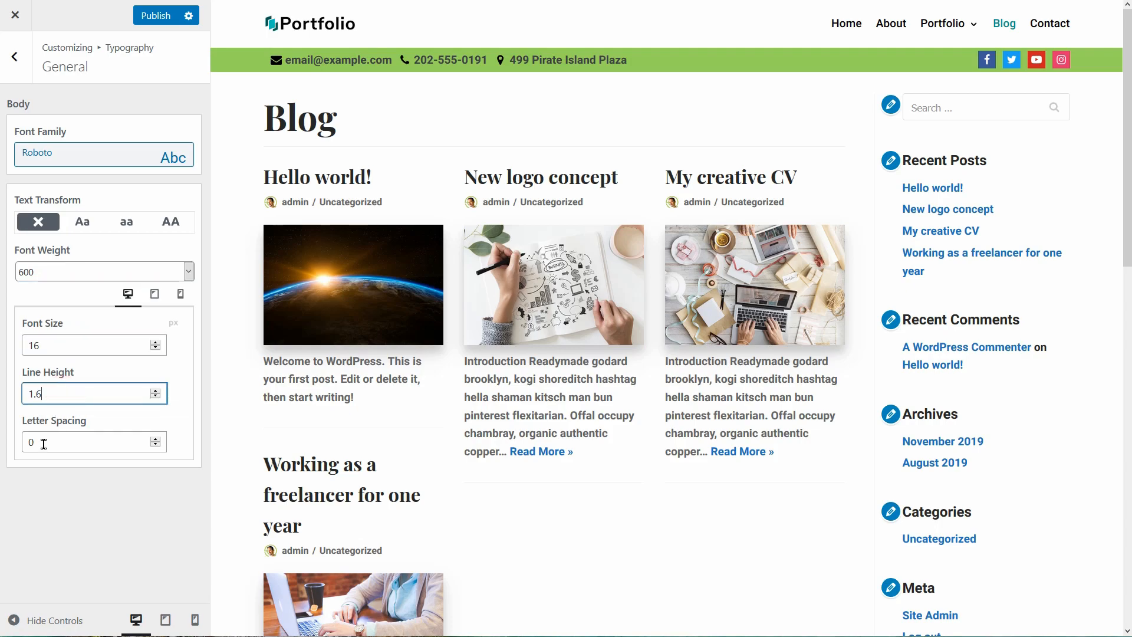
click(154, 294)
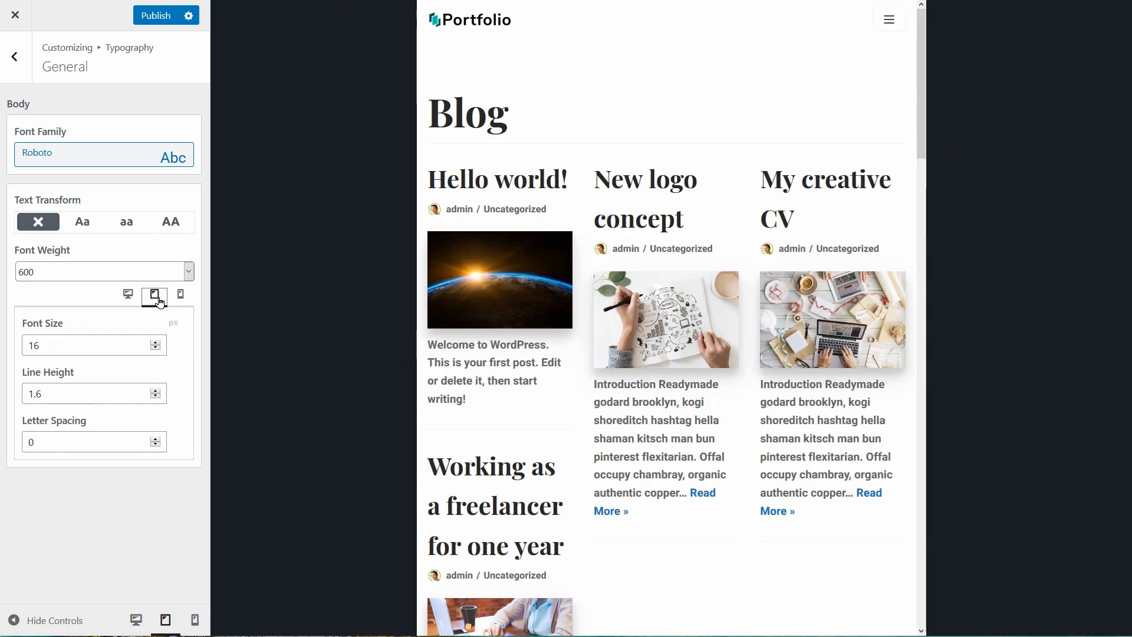
click(180, 296)
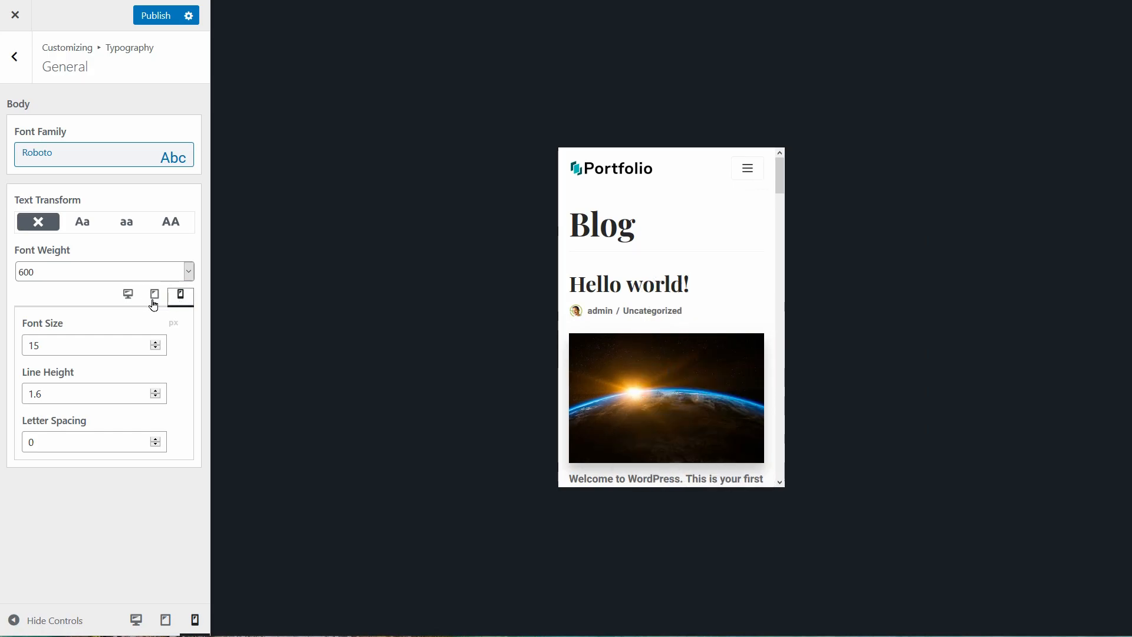
click(128, 295)
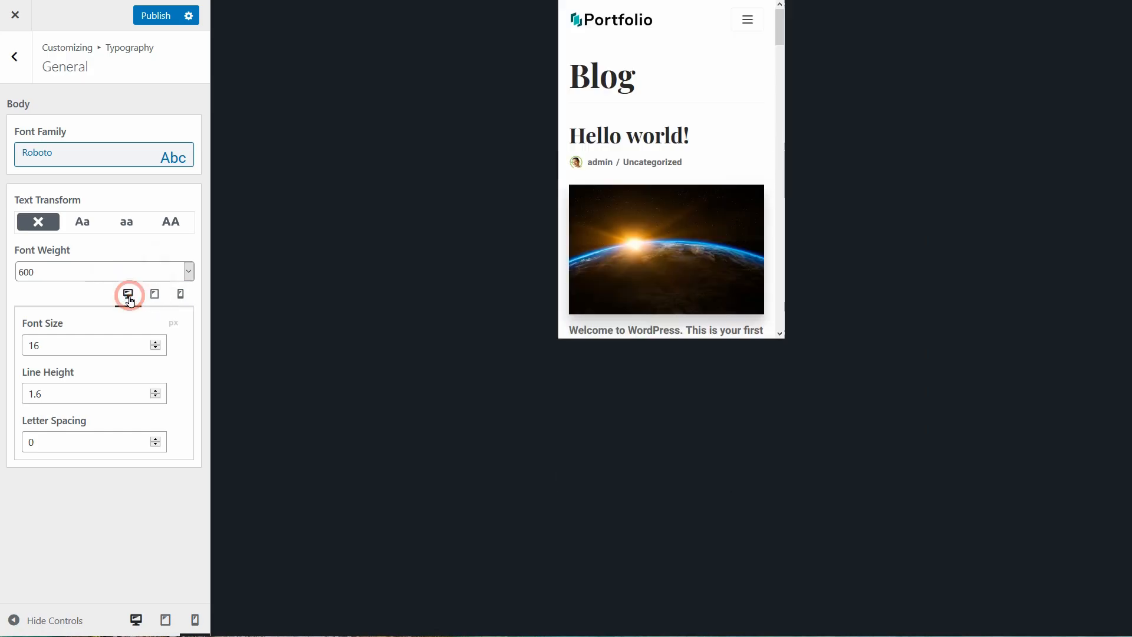
click(128, 294)
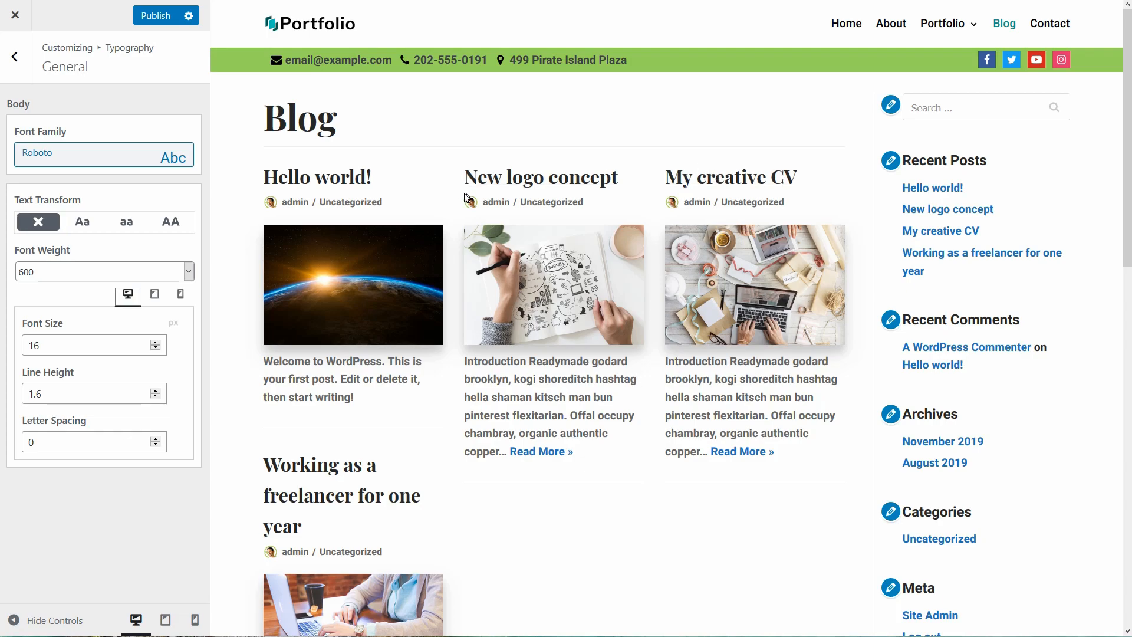
click(14, 56)
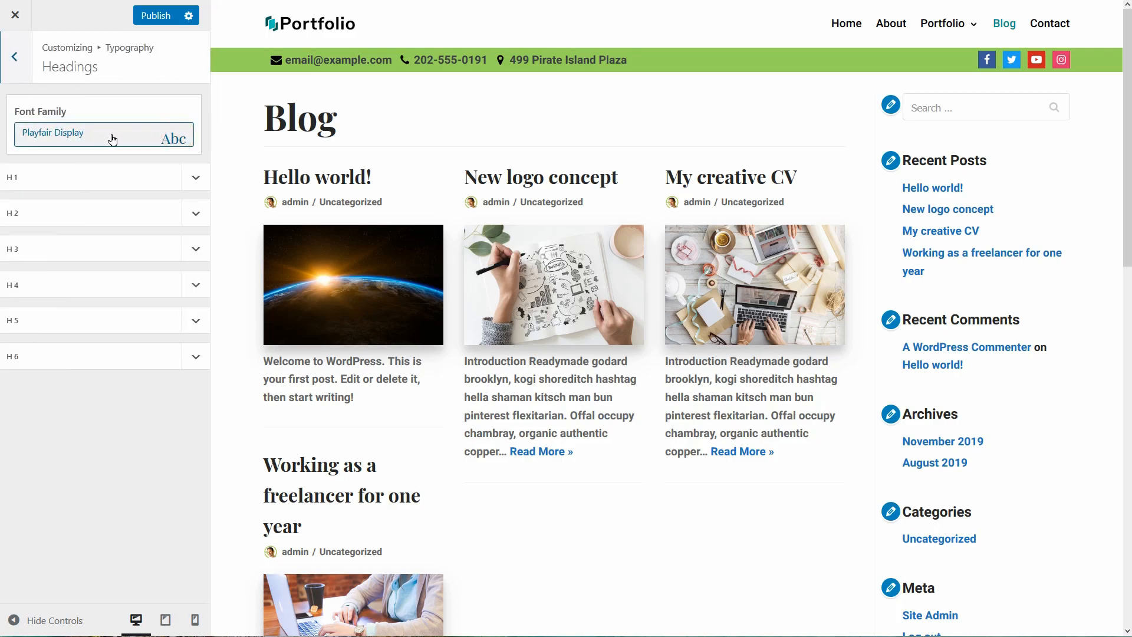
Review H1's Playfair Display size 50 and spacing, keeping text transform at none.
click(104, 137)
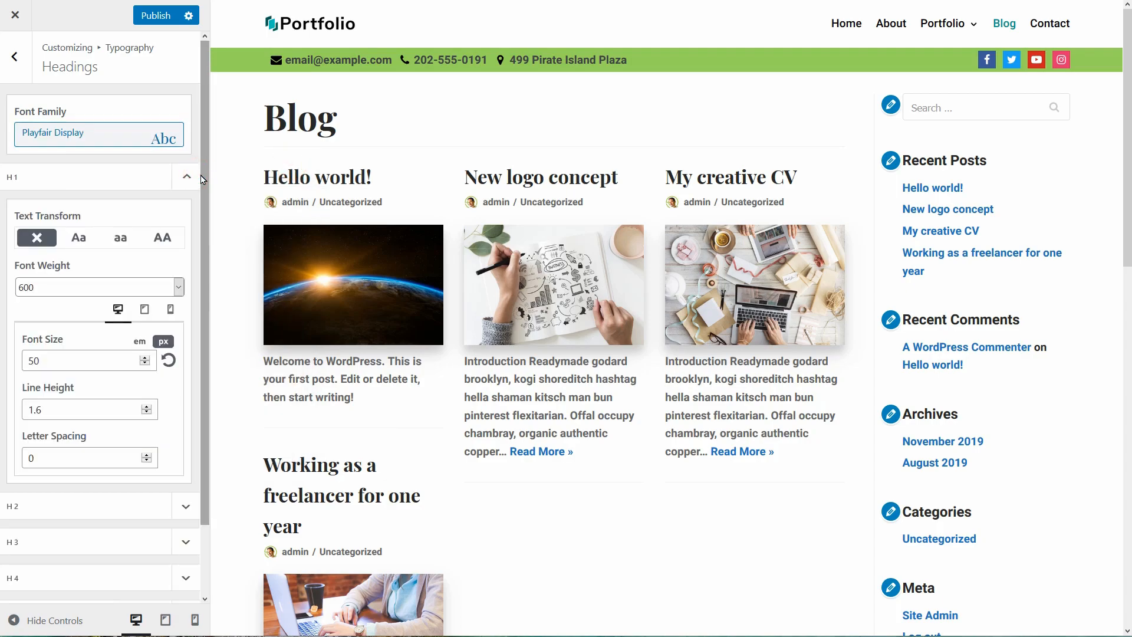
click(99, 287)
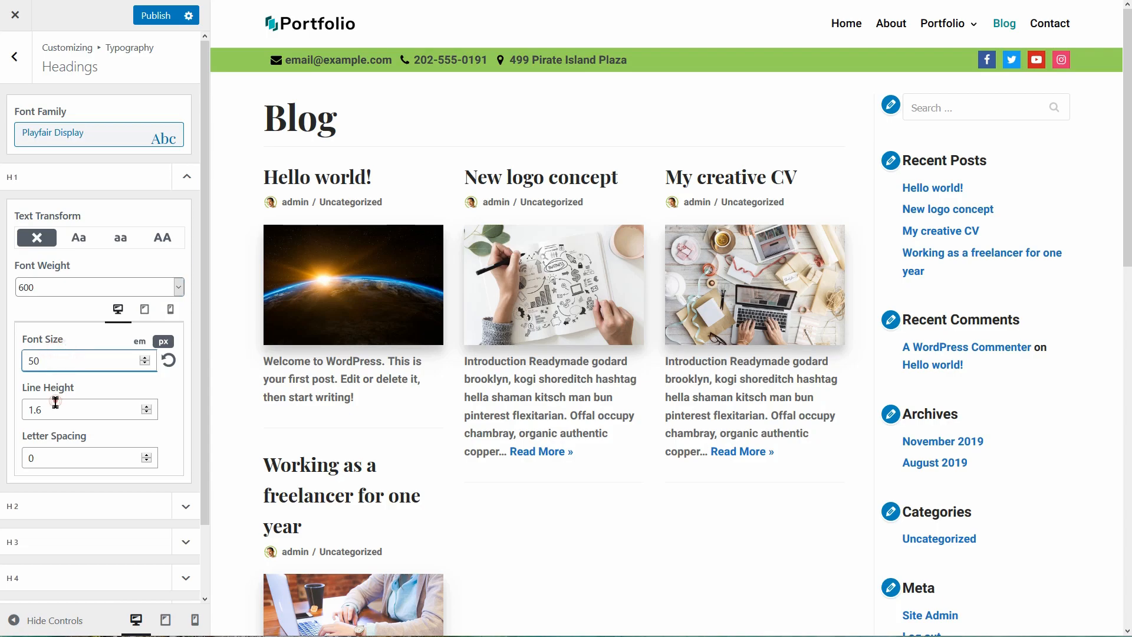
click(89, 456)
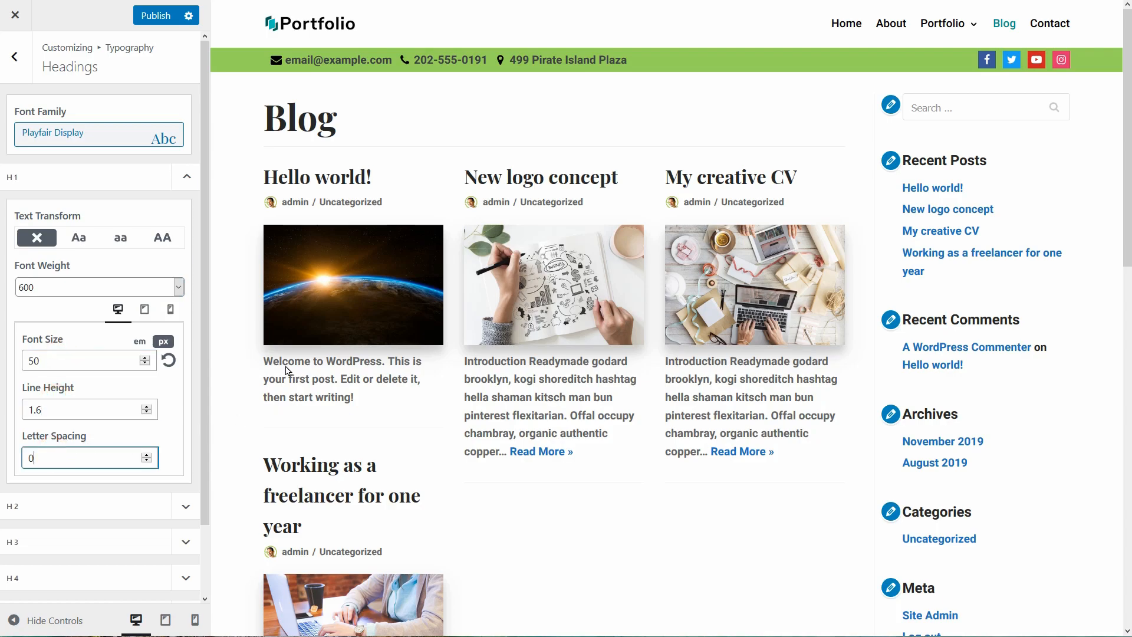
click(78, 237)
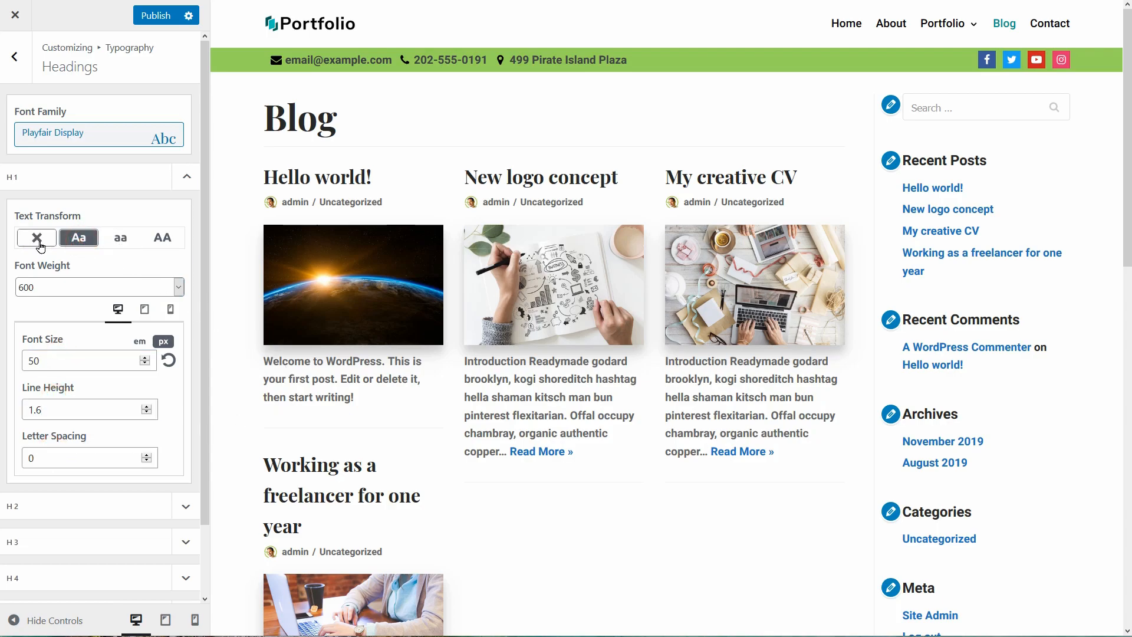
click(15, 57)
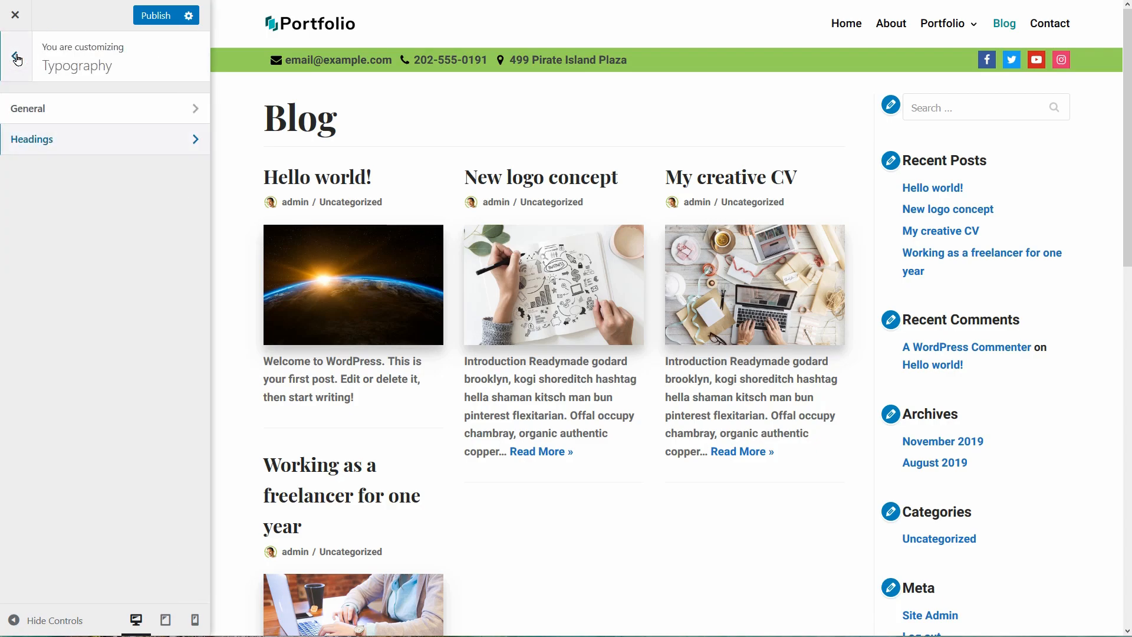
click(15, 56)
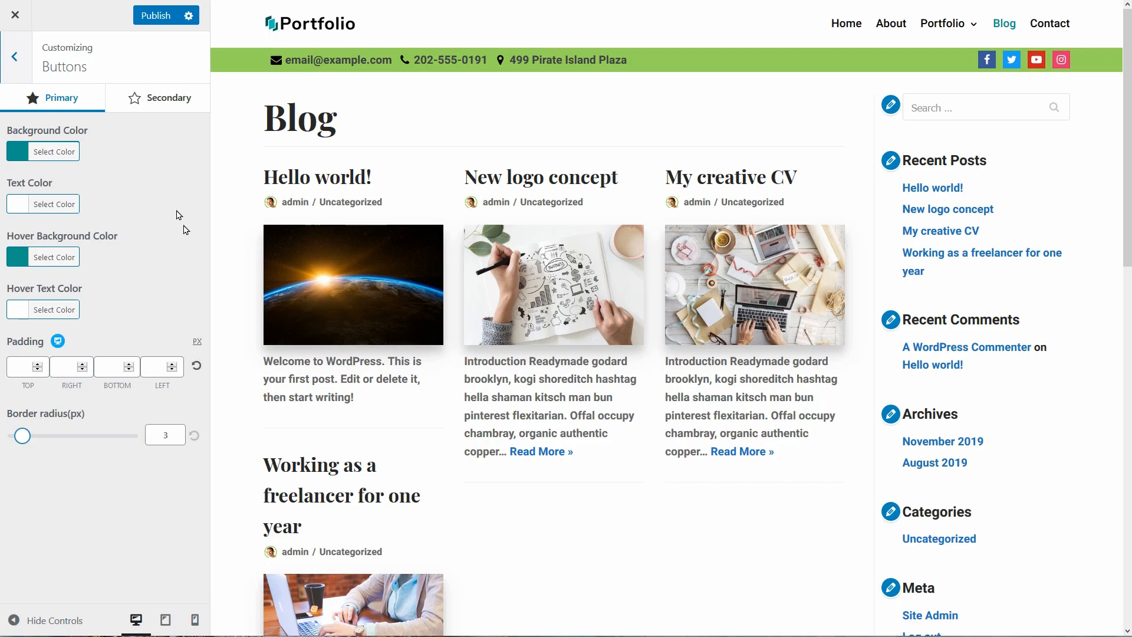
Give primary buttons, including Download, a red #dd3333 background.
click(53, 151)
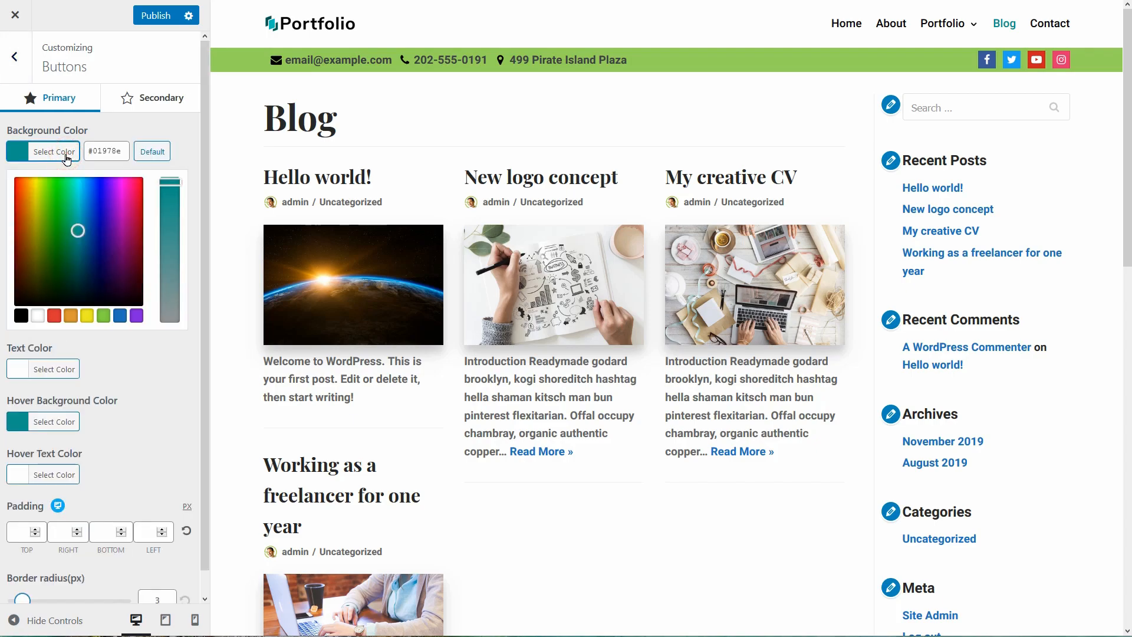
click(53, 151)
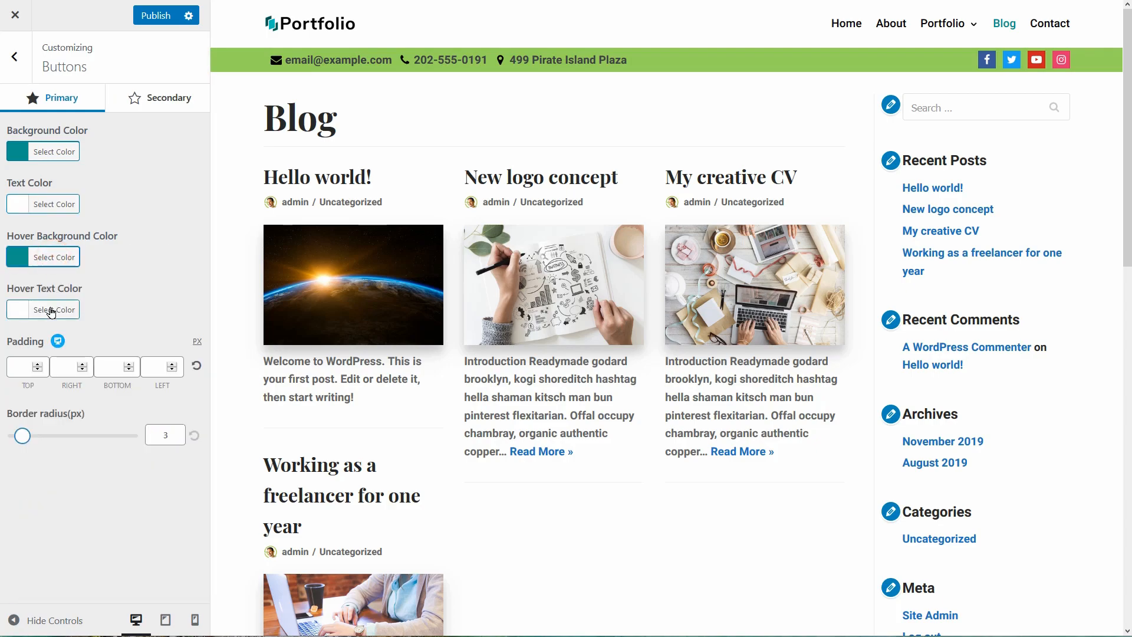
scroll(down, 3)
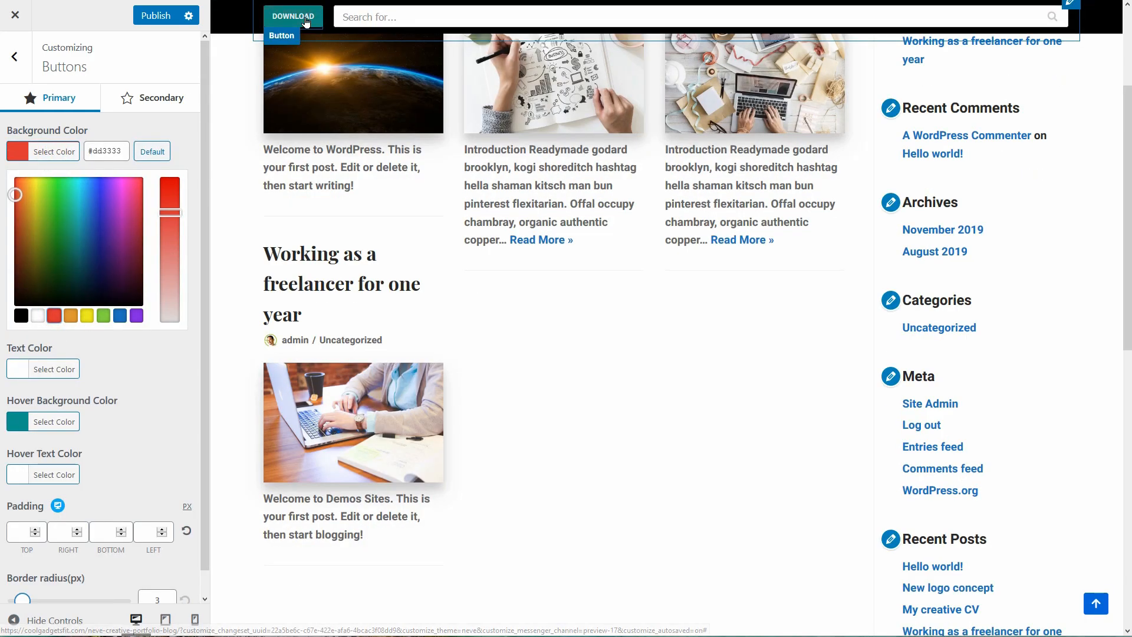
click(17, 151)
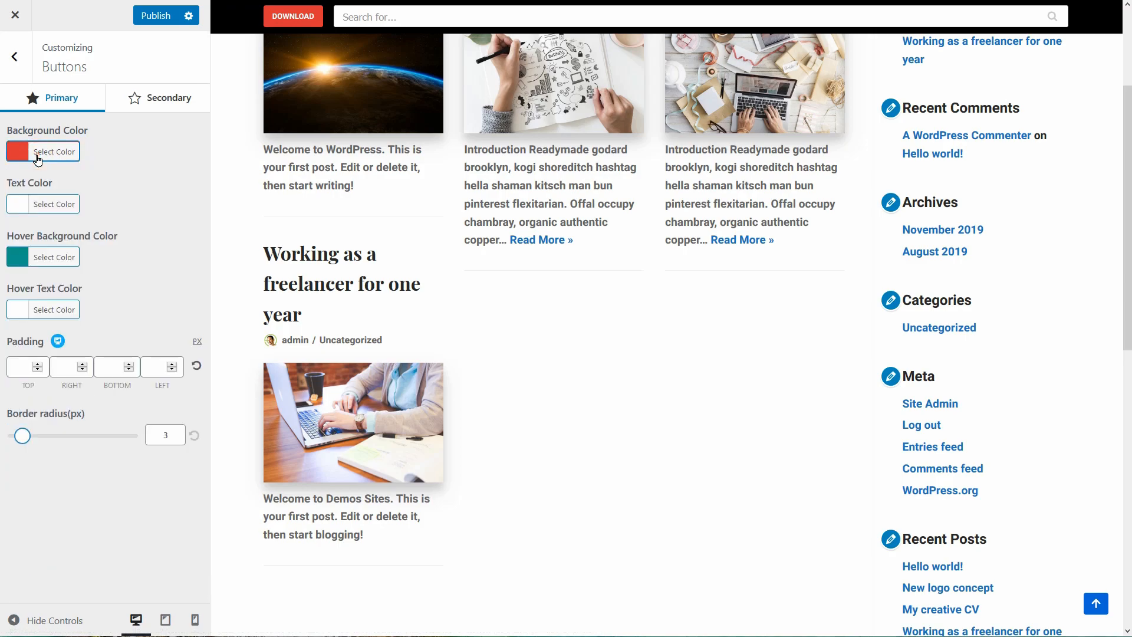
mouse_move(184, 238)
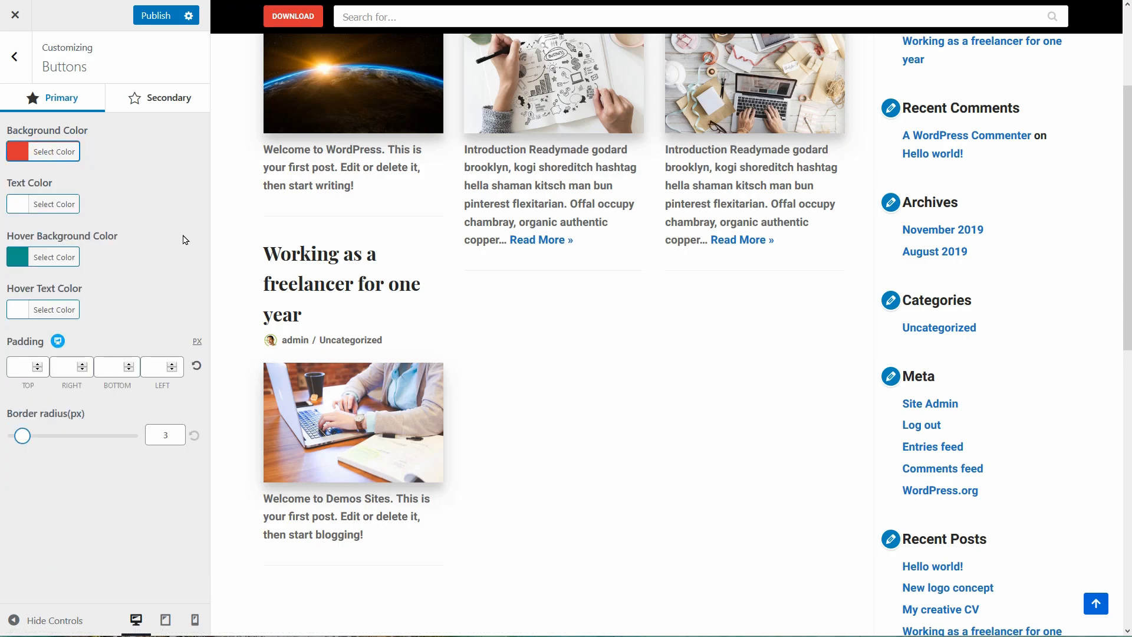
click(14, 57)
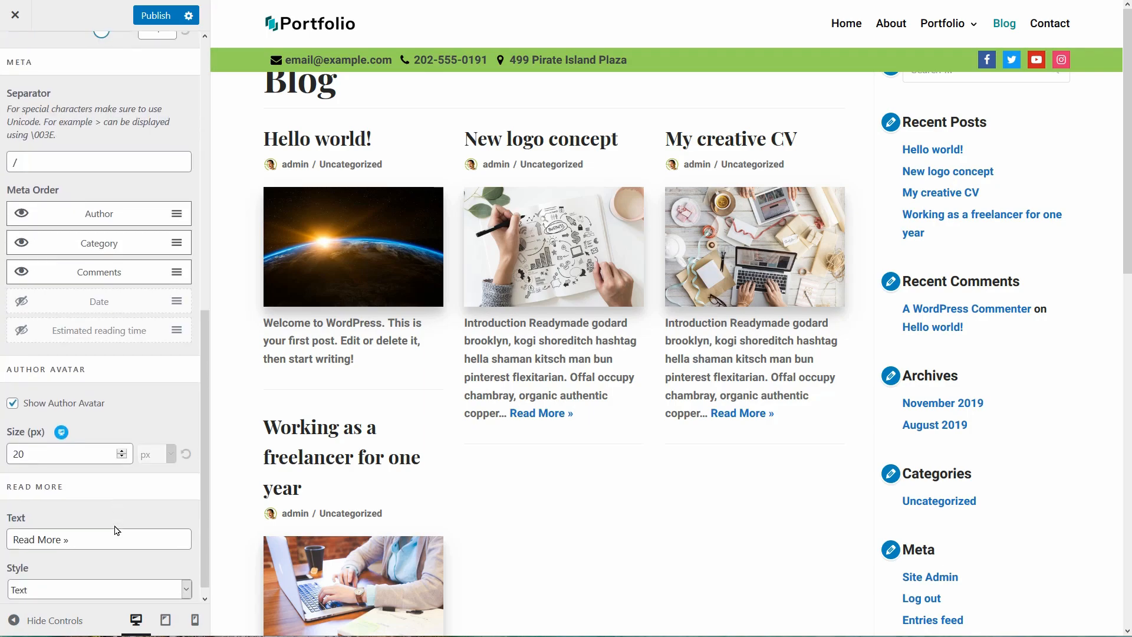
Style Read More links as Primary Button and type 'Read the entire article'.
click(99, 589)
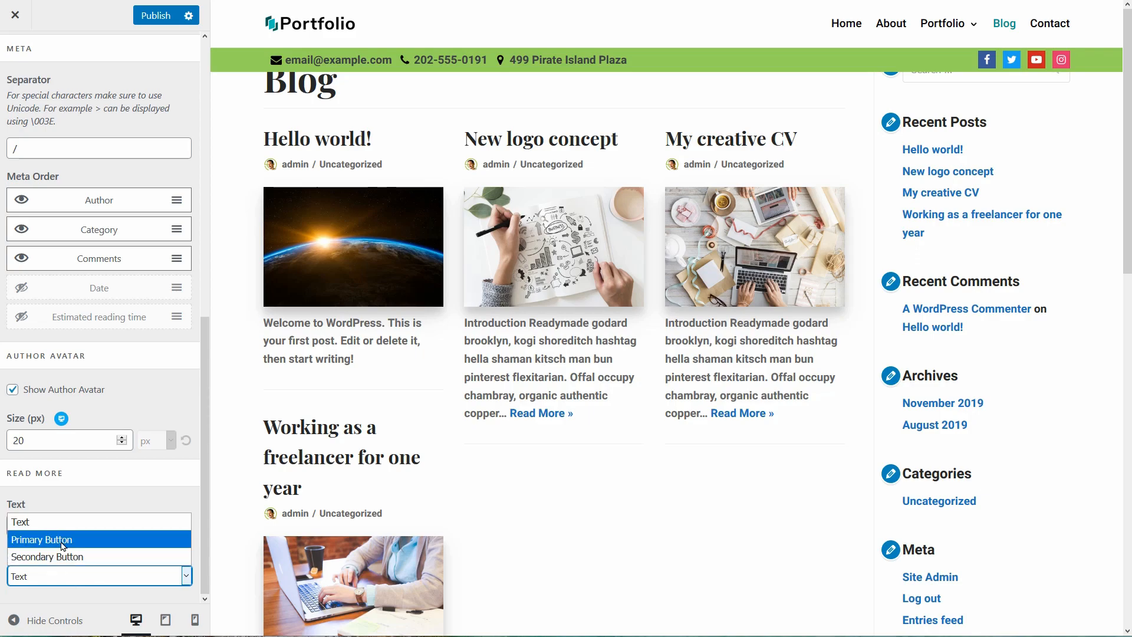
click(41, 540)
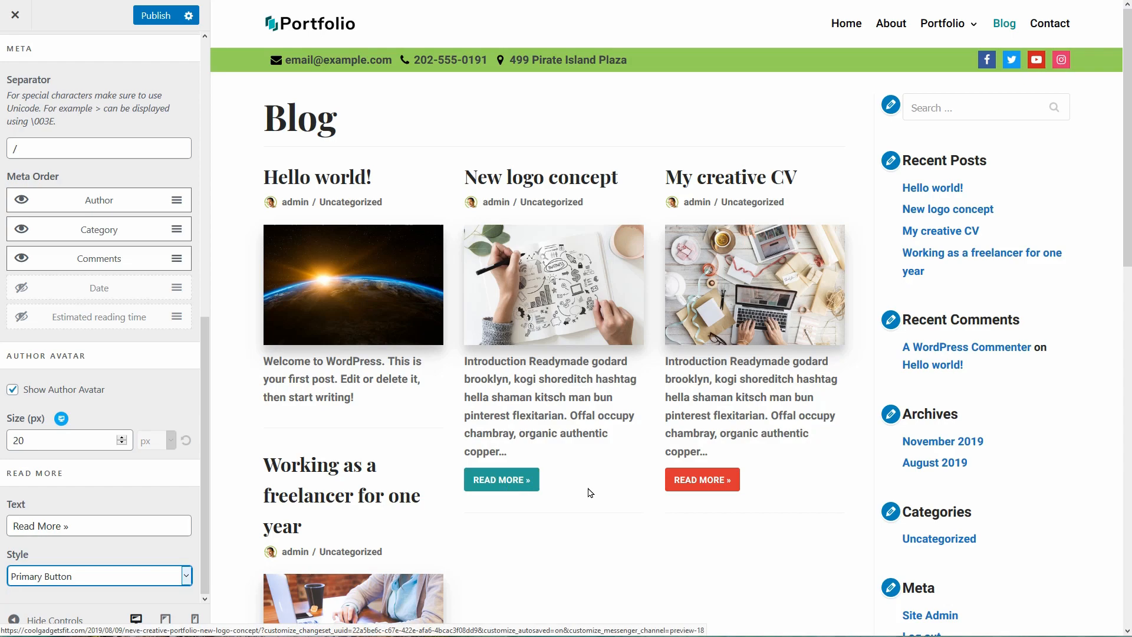
text(Read the entire article)
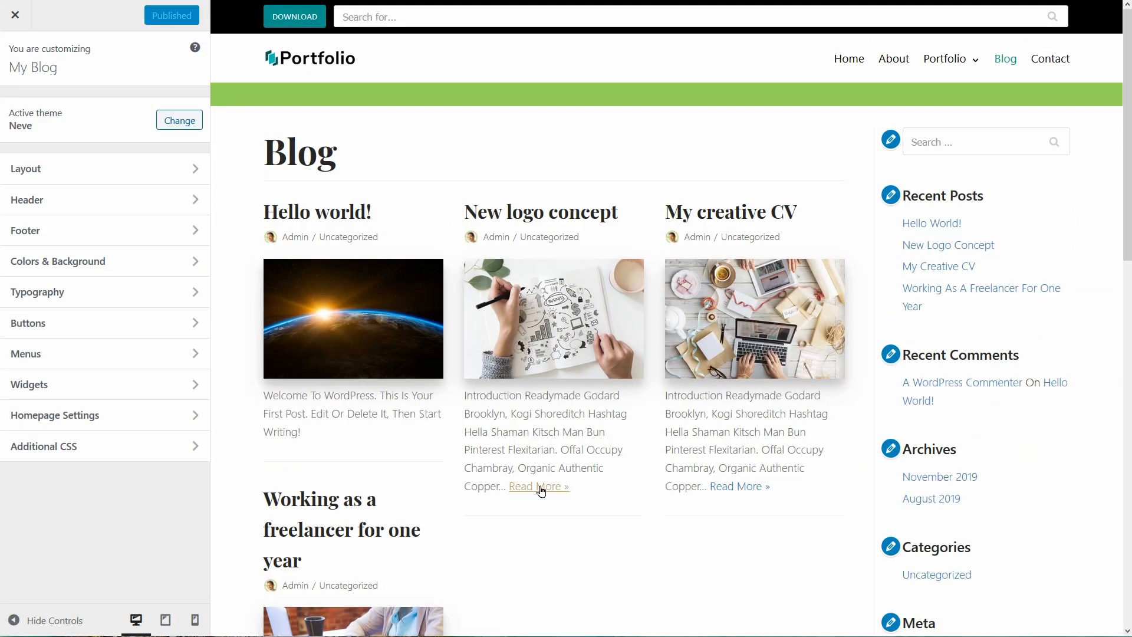
mouse_move(306, 455)
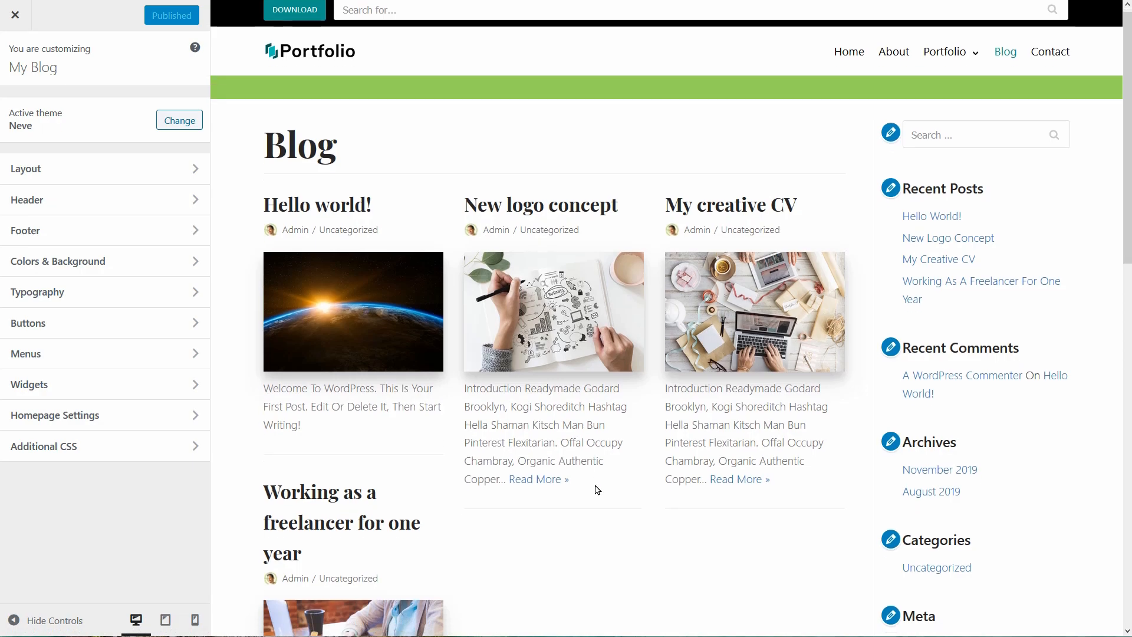
Scroll the blog preview and open the New logo concept post.
scroll(down, 3)
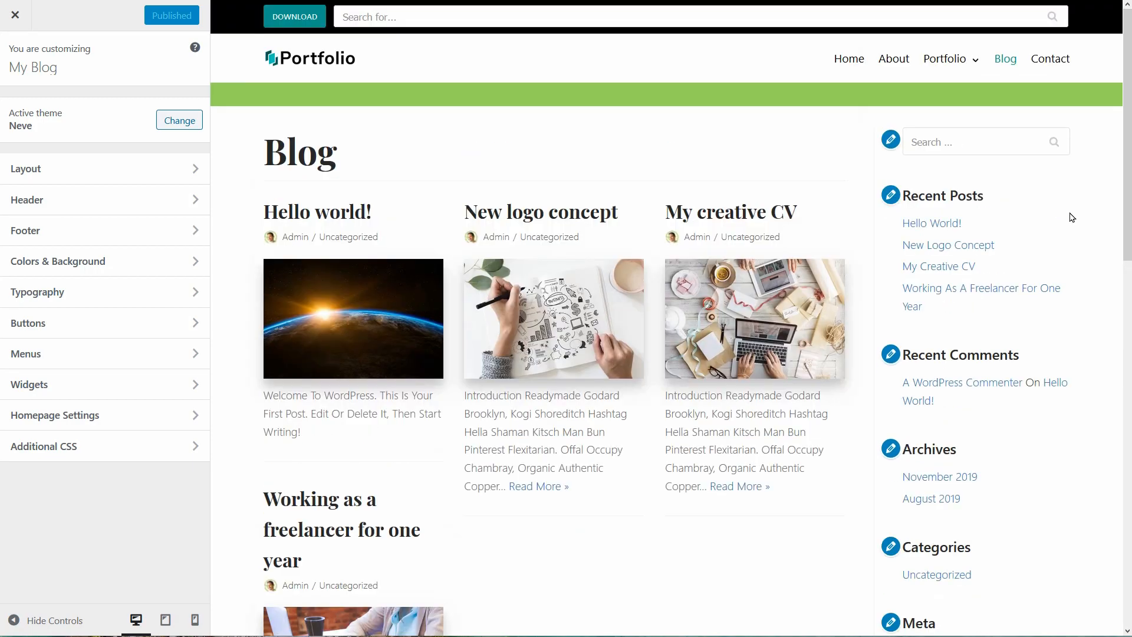
click(540, 211)
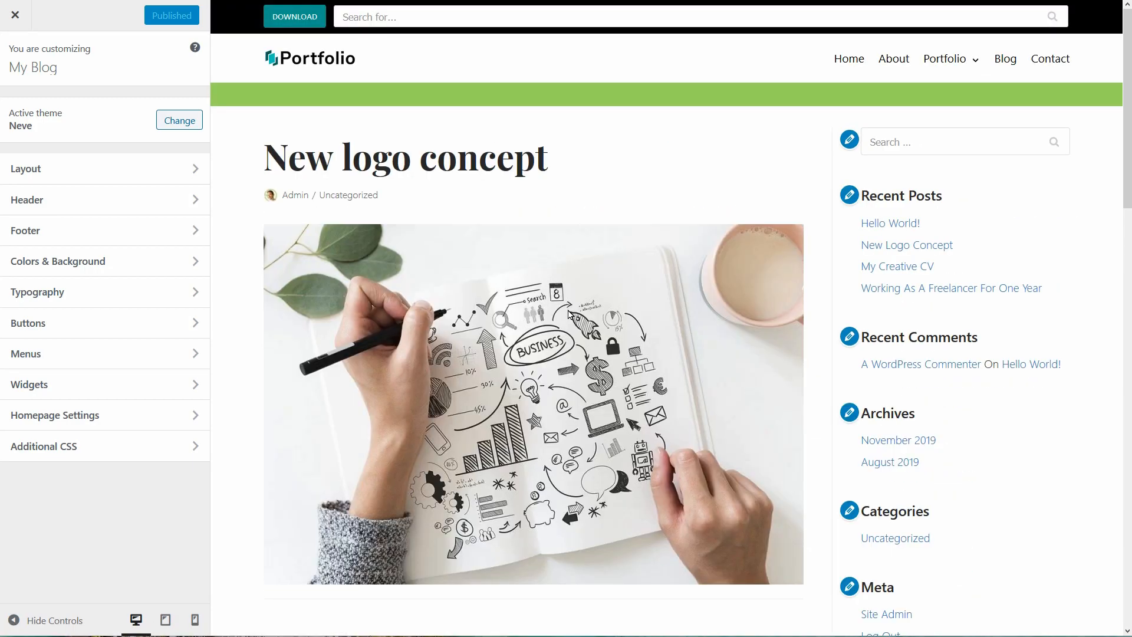
mouse_move(210, 313)
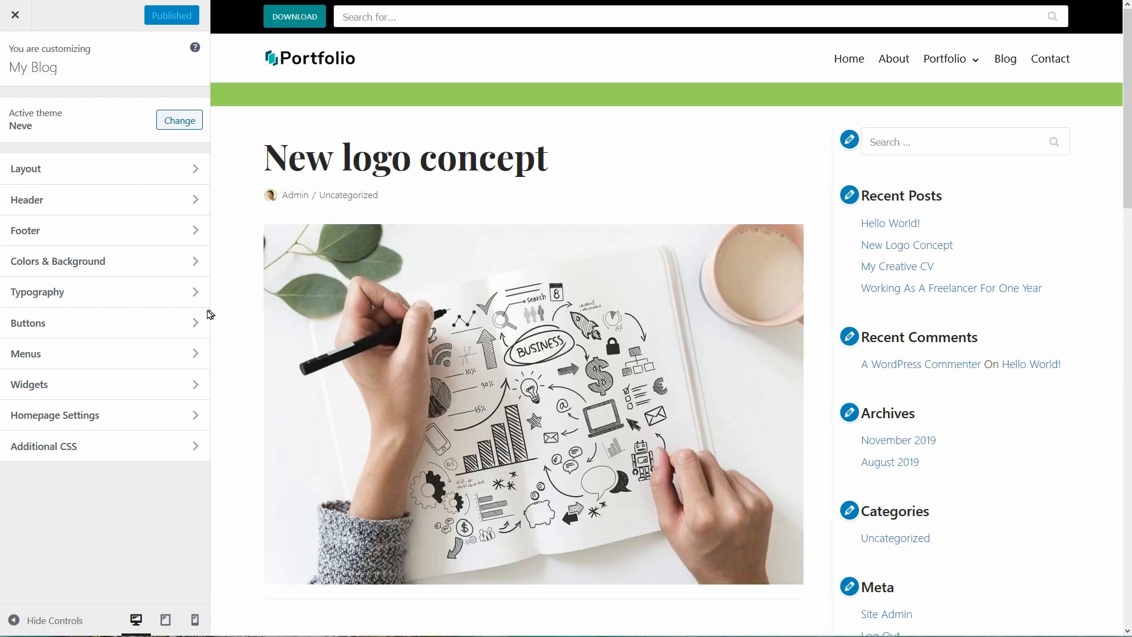
In Buttons, give primary buttons a 4 px border radius after checking padding fields.
click(29, 323)
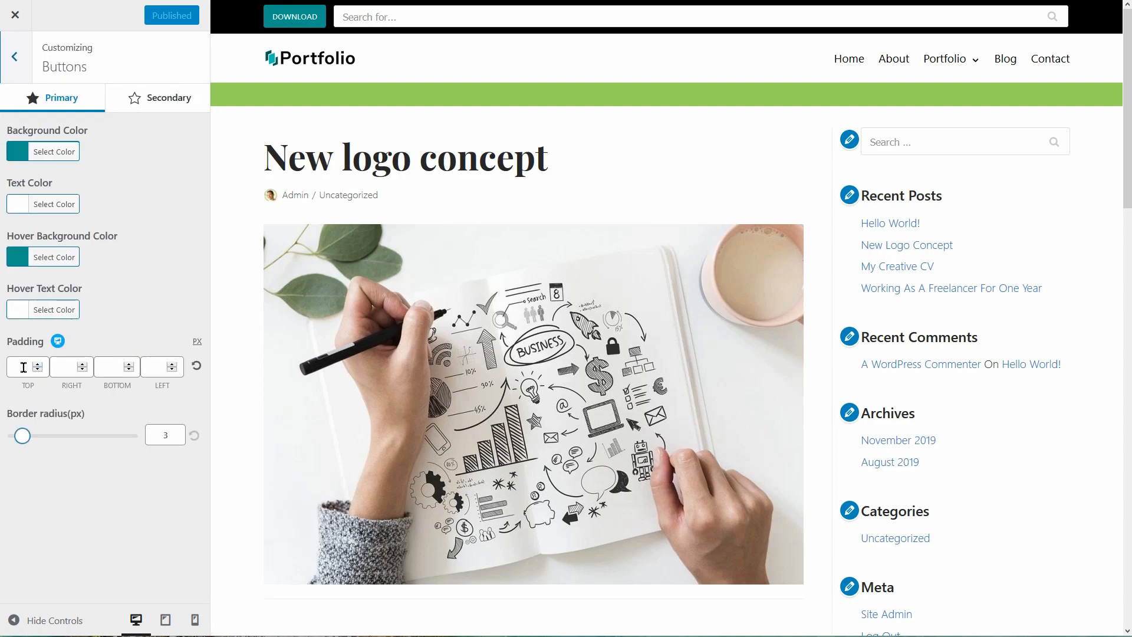
click(71, 366)
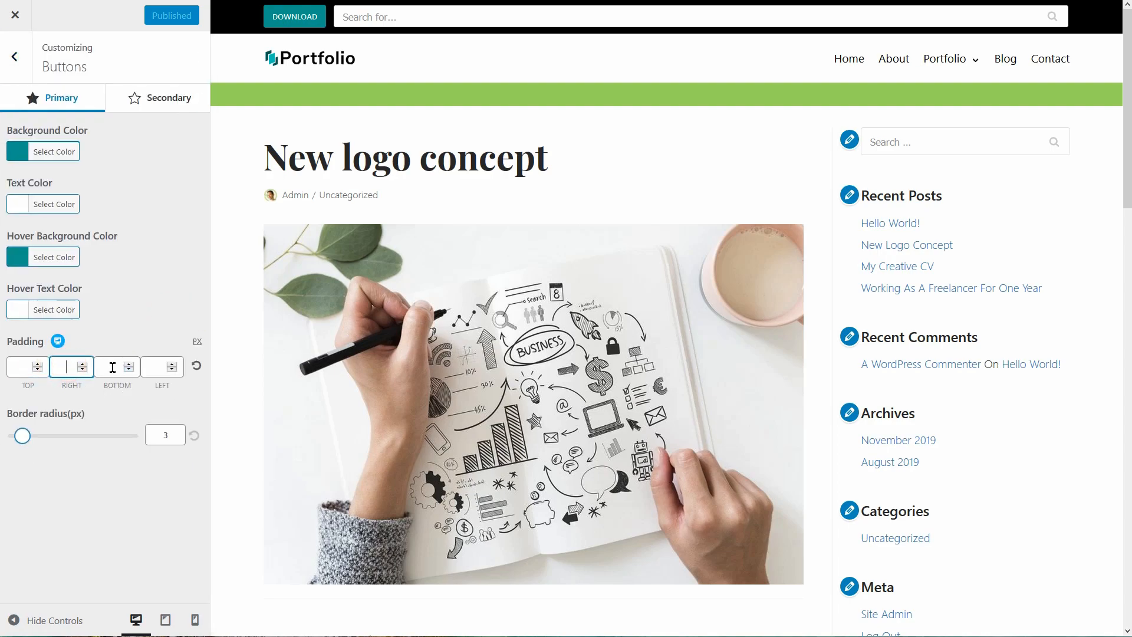
click(162, 366)
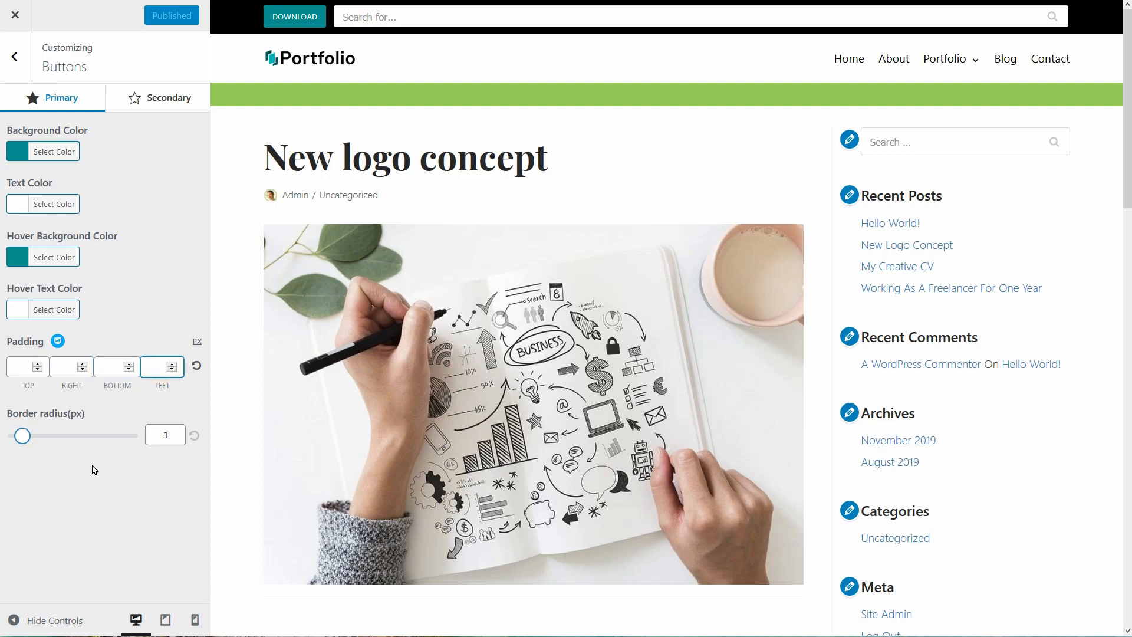
drag(22, 435, 39, 435)
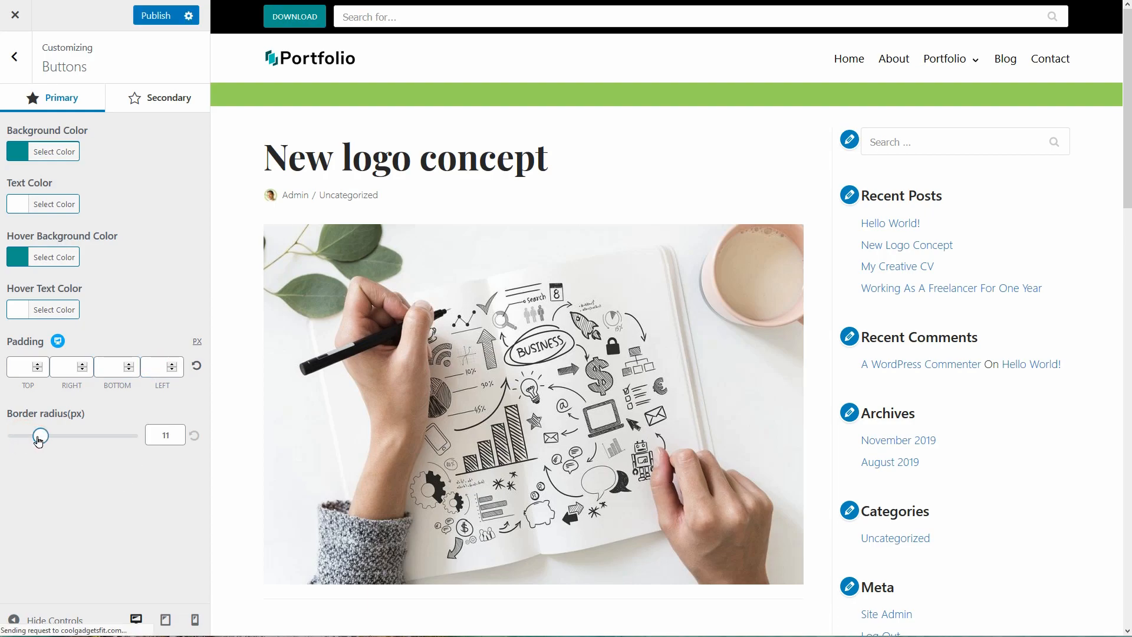
drag(39, 436, 24, 437)
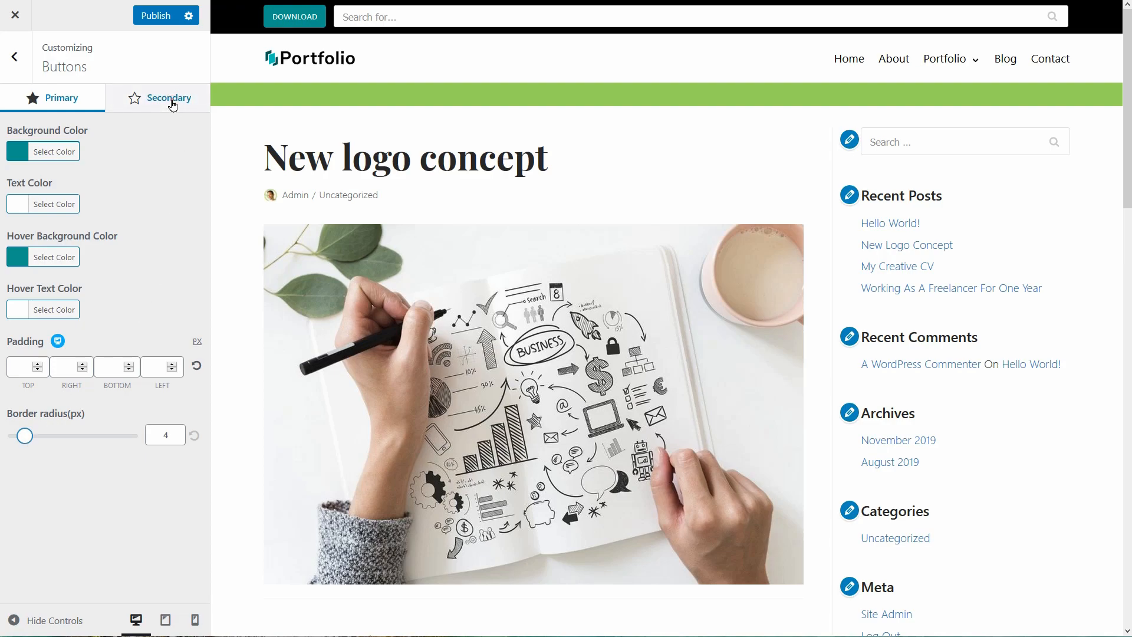
Make secondary buttons #dd3333 red with a green hover color.
click(168, 97)
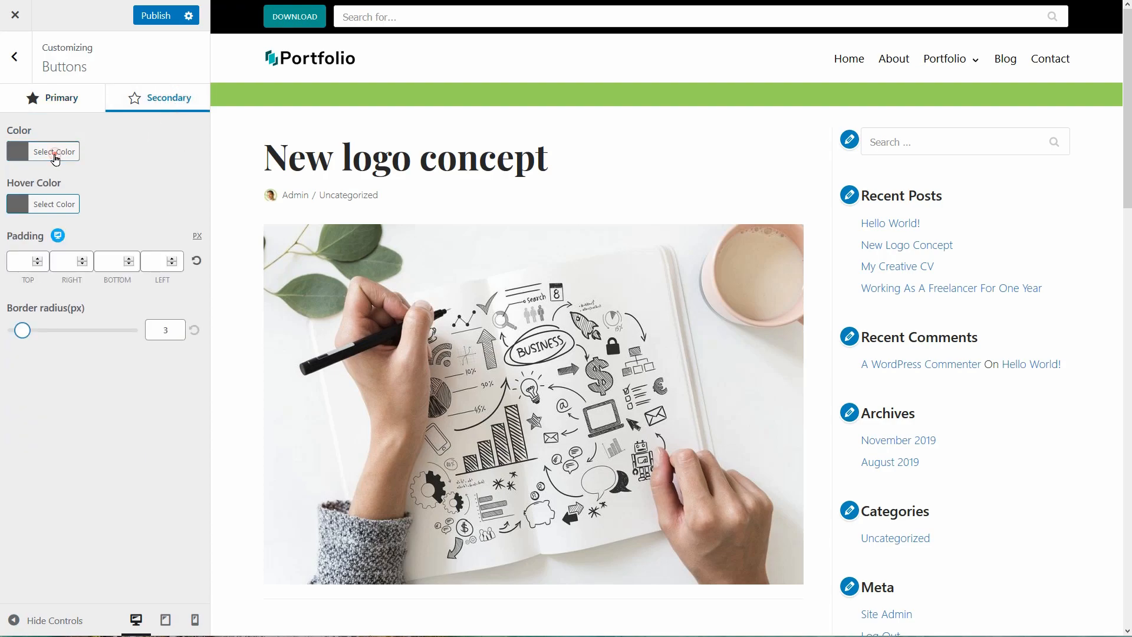
click(53, 152)
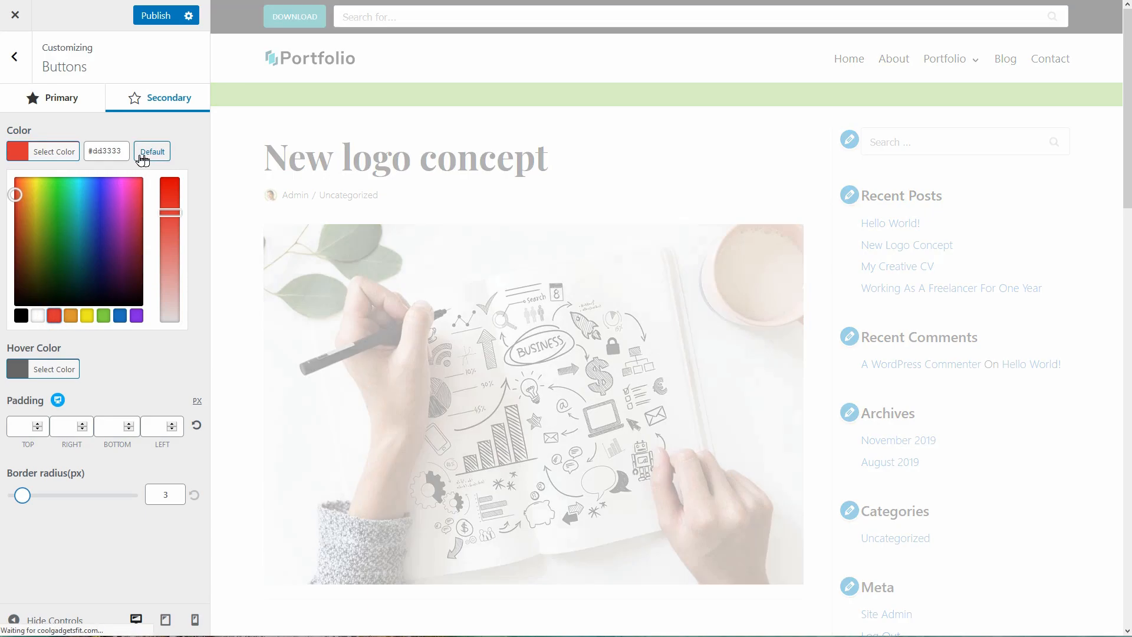
click(53, 369)
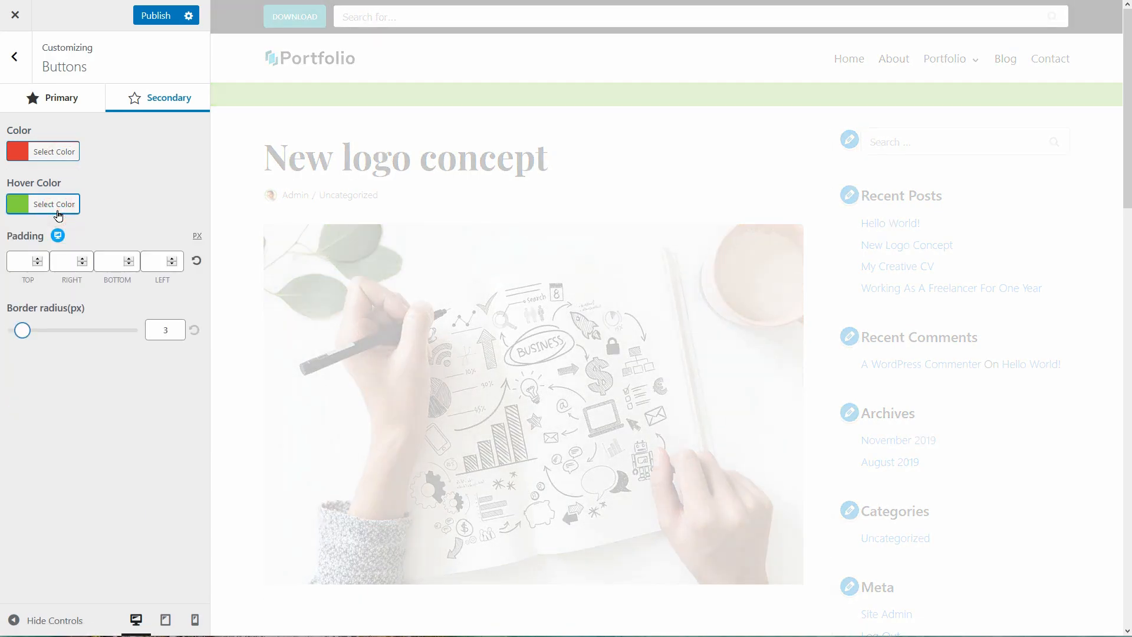
click(14, 57)
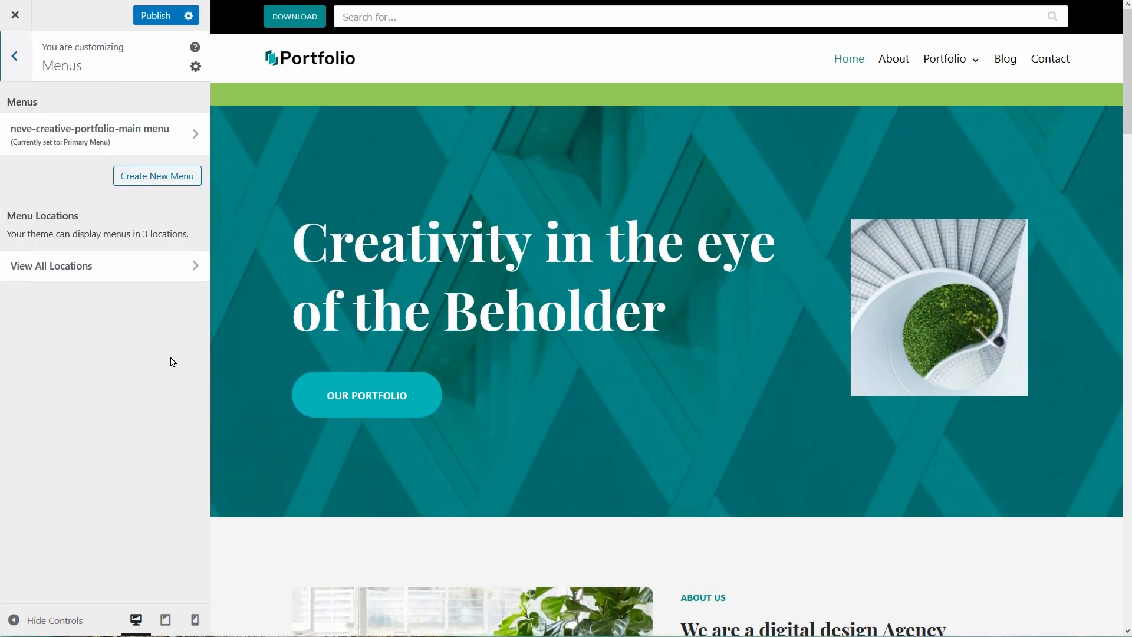
Browse the Homepage Settings and Additional CSS sections without changes.
click(14, 55)
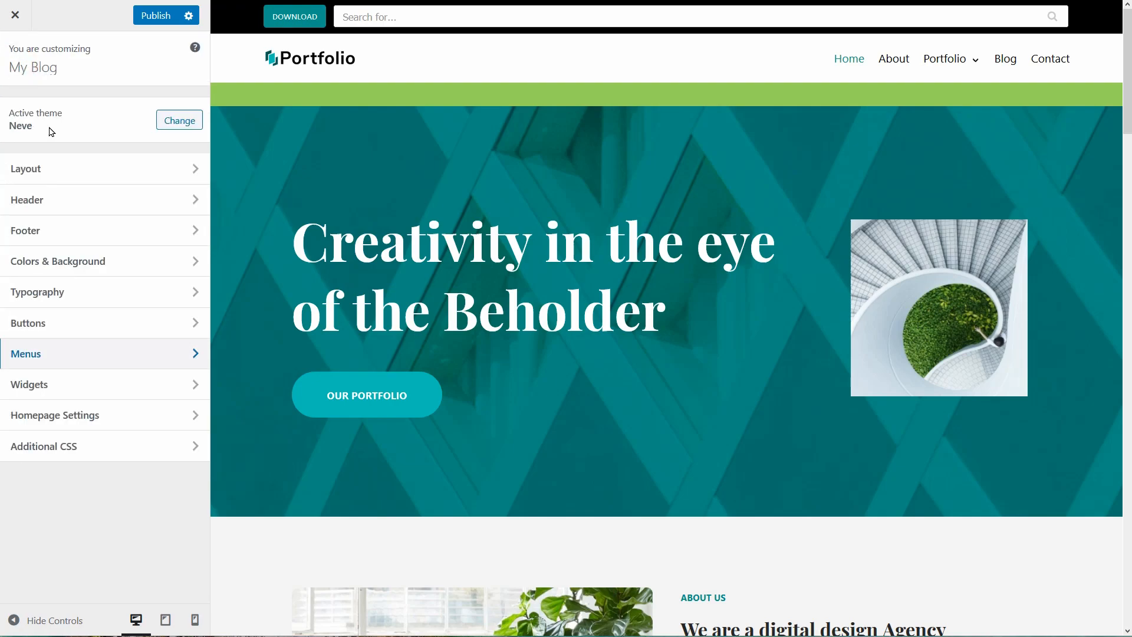
click(29, 383)
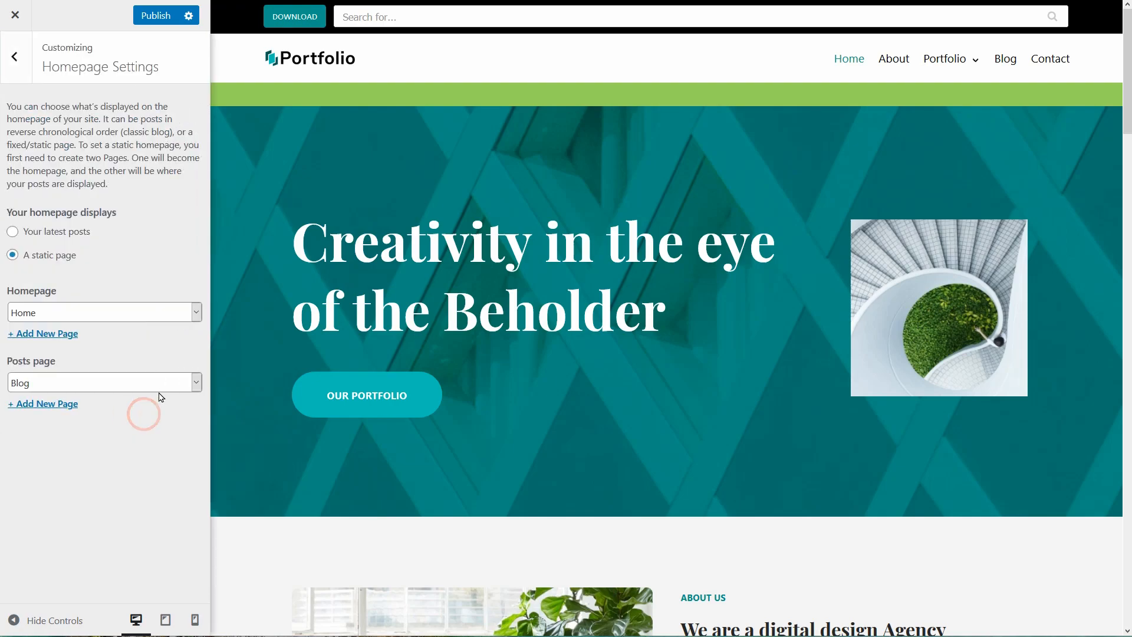
click(14, 56)
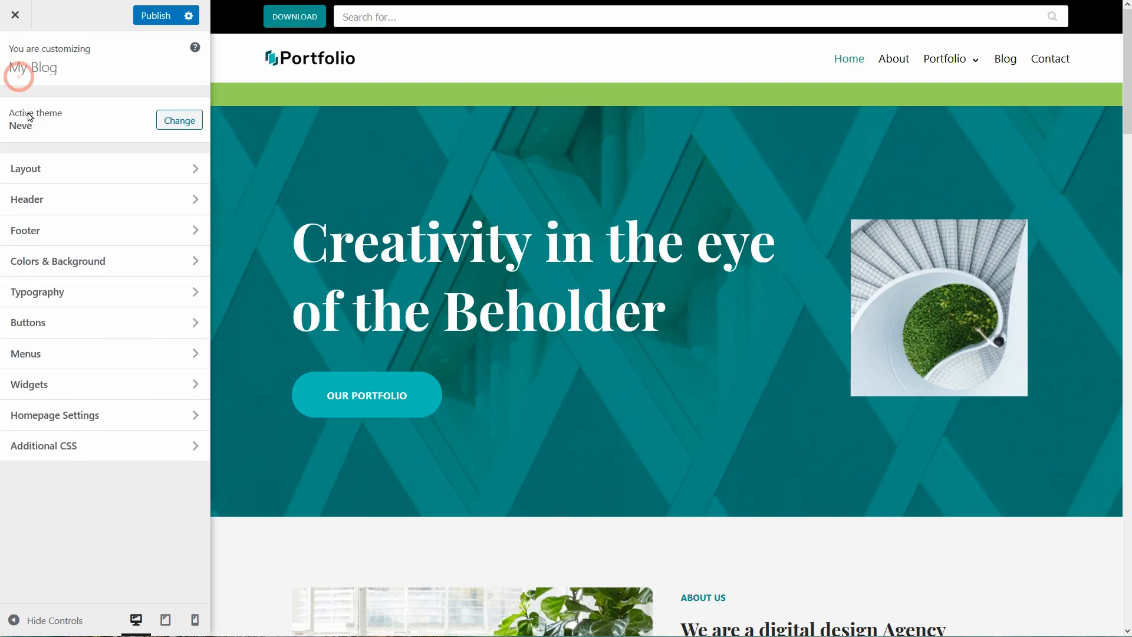
click(43, 446)
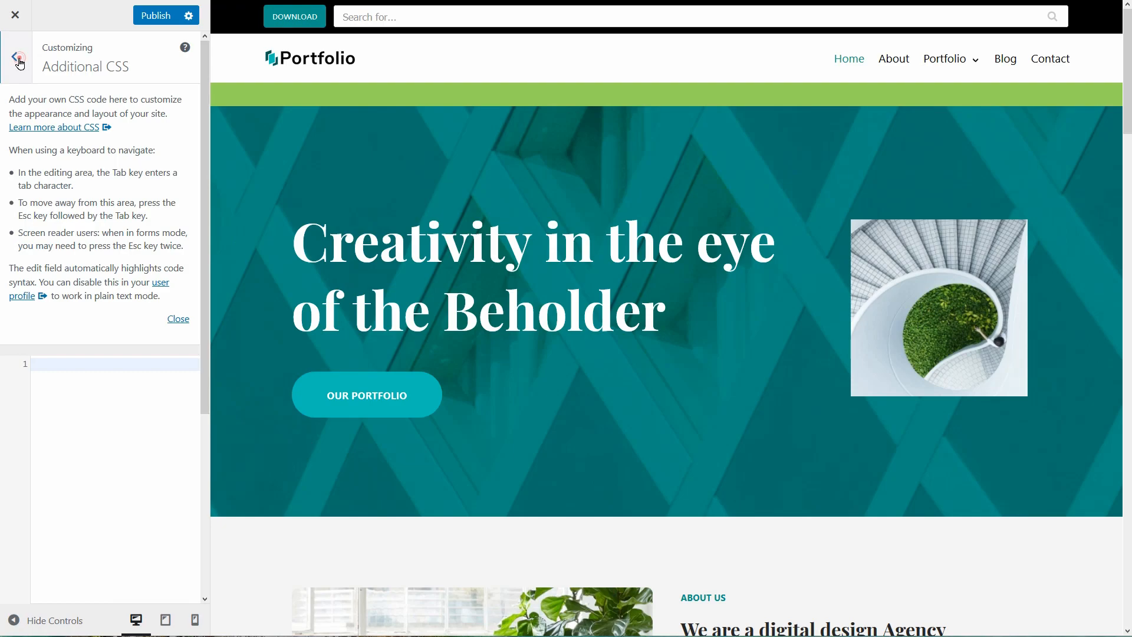
click(16, 57)
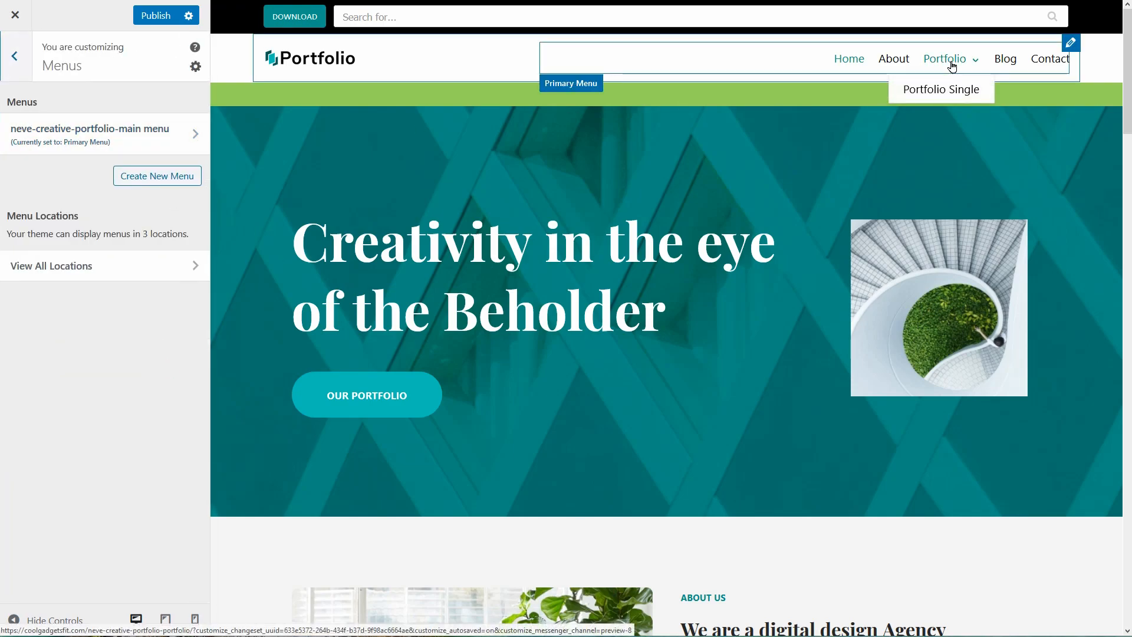
Edit the main menu and preview the Portfolio Single project page.
click(104, 134)
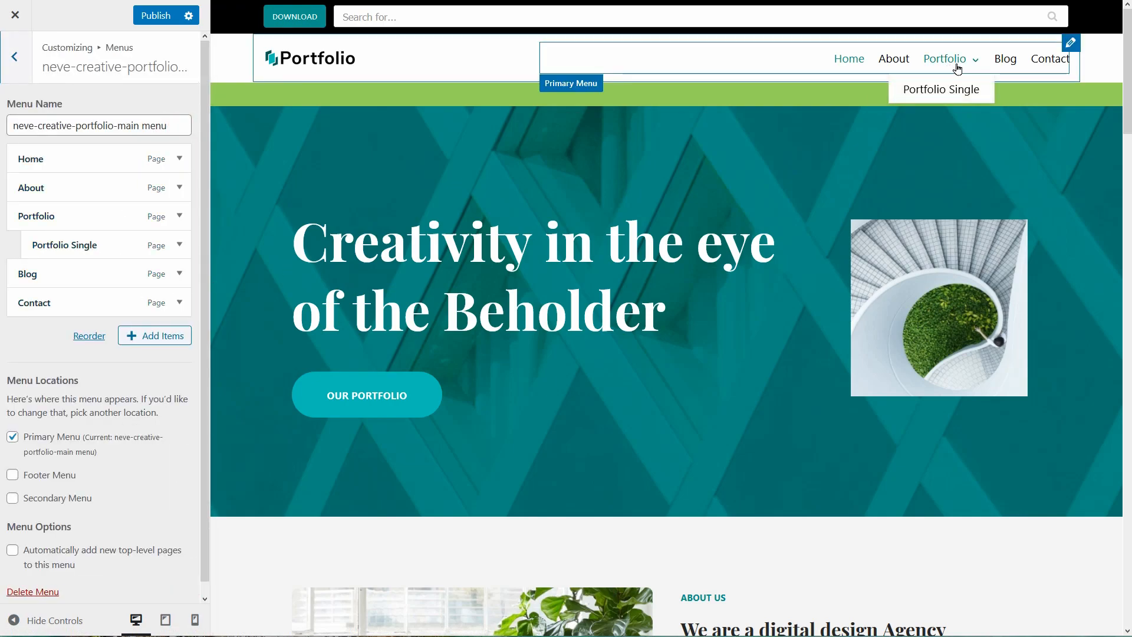
click(940, 90)
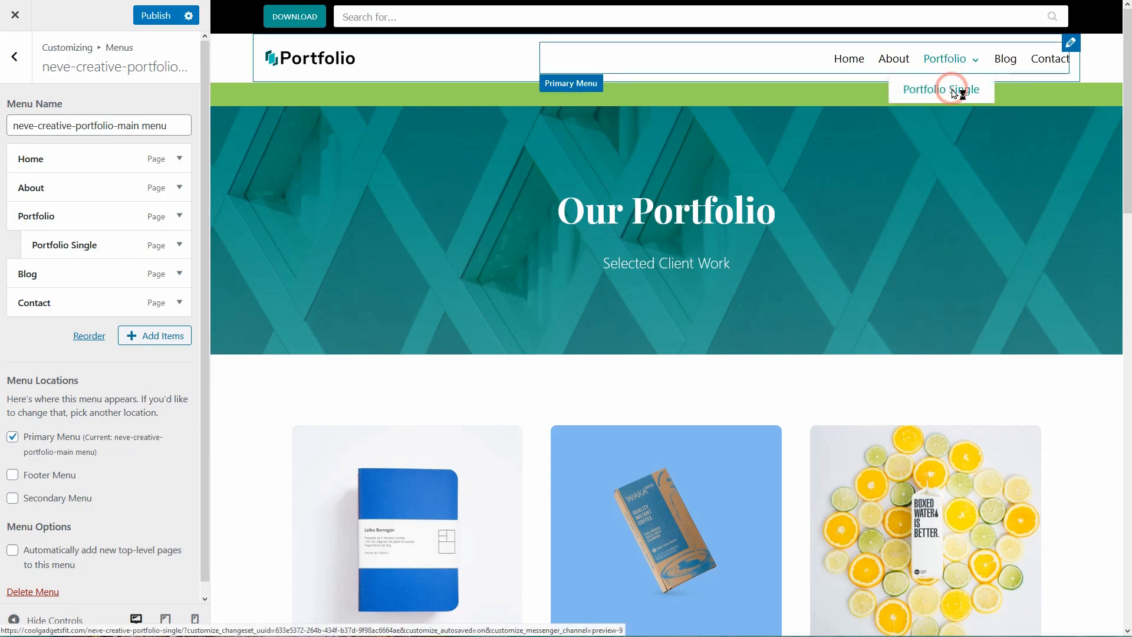
click(940, 89)
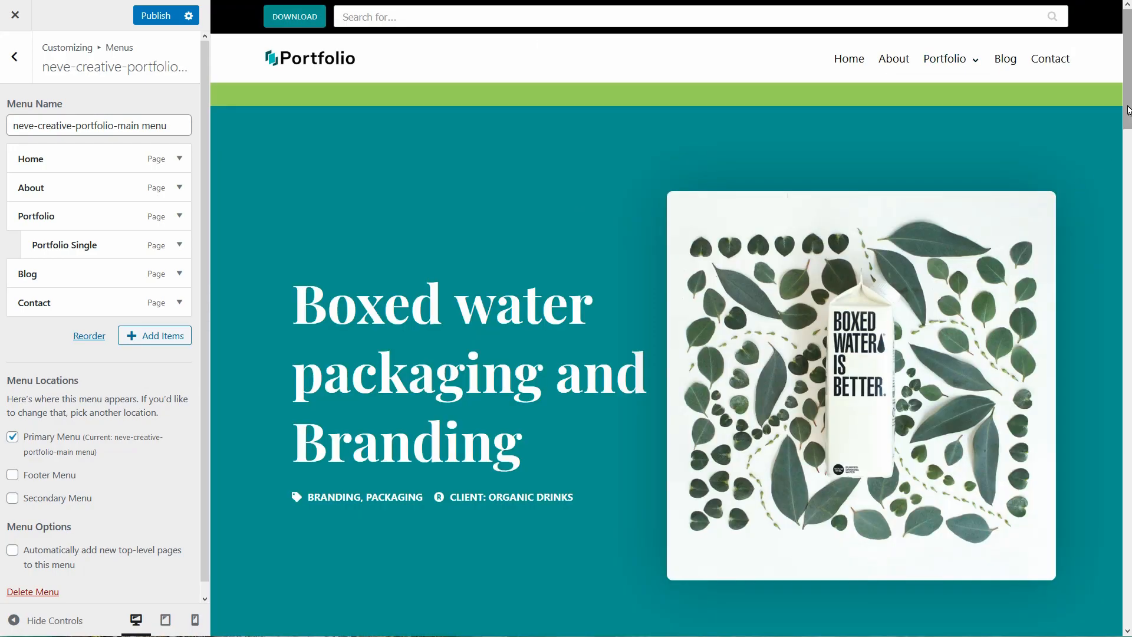
scroll(down, 3)
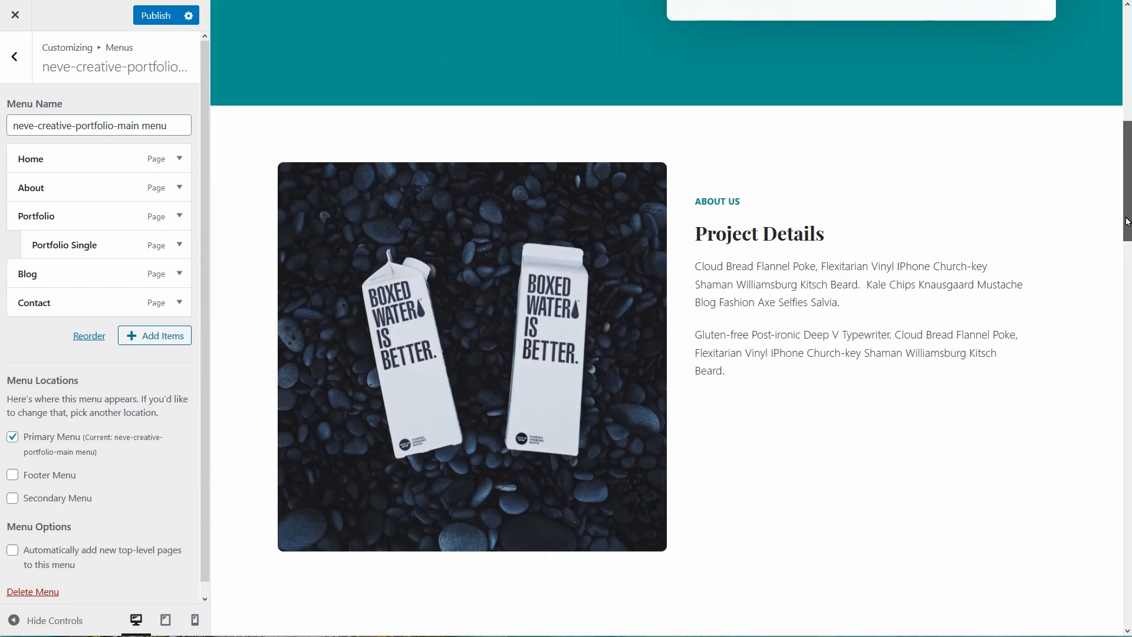
scroll(down, 3)
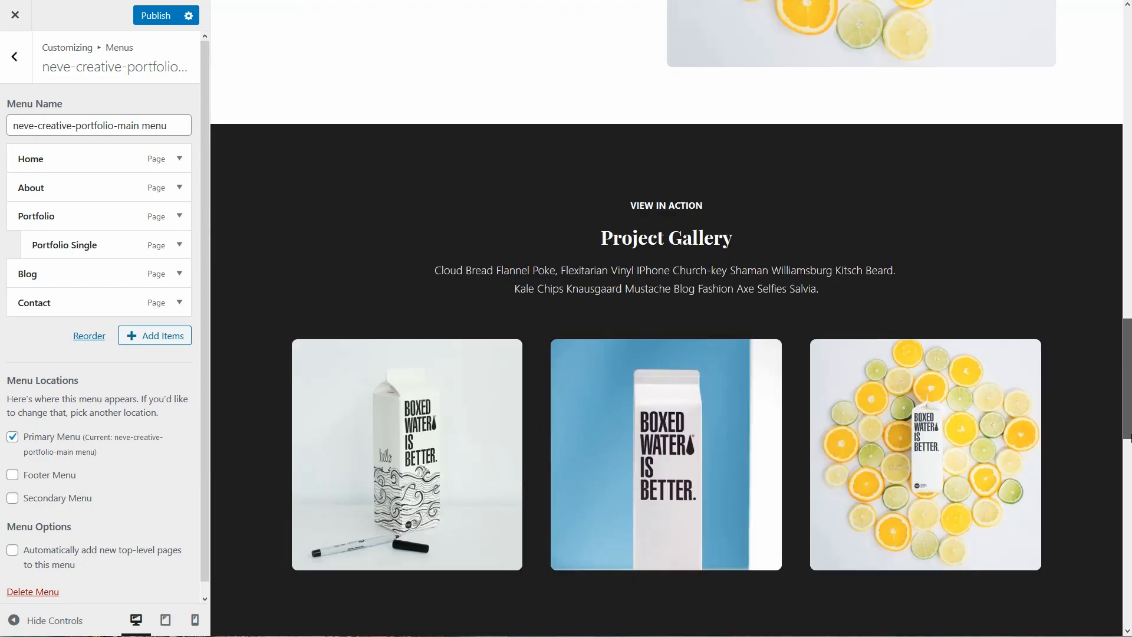